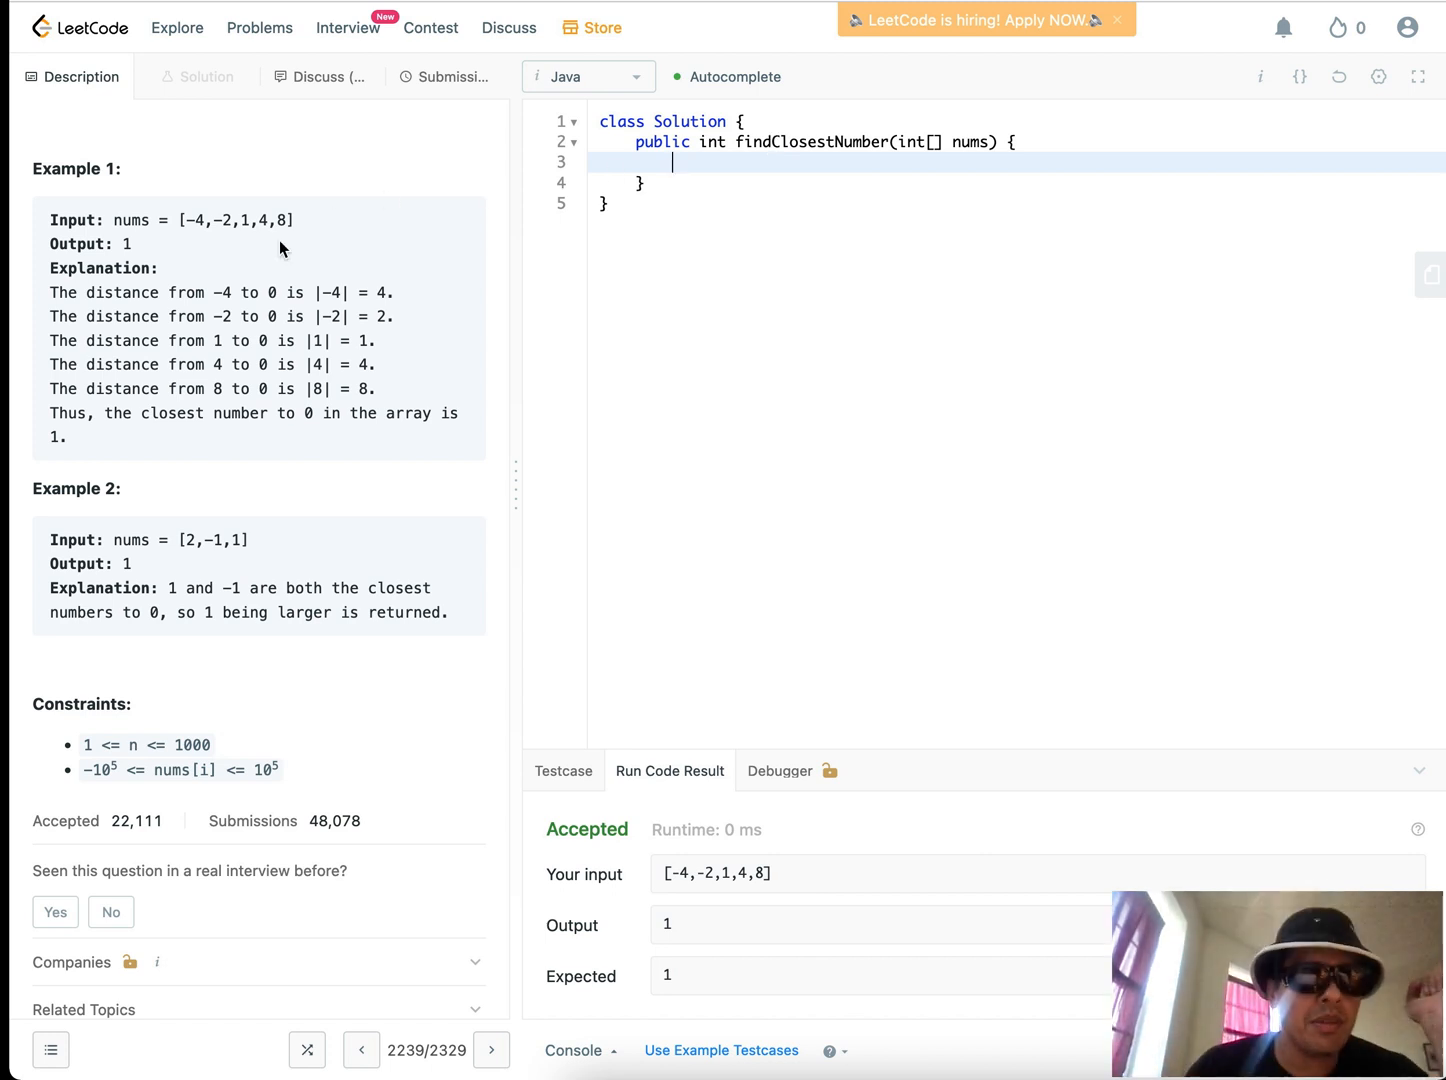
Scroll the problem description back up to the top
scroll("up", 3)
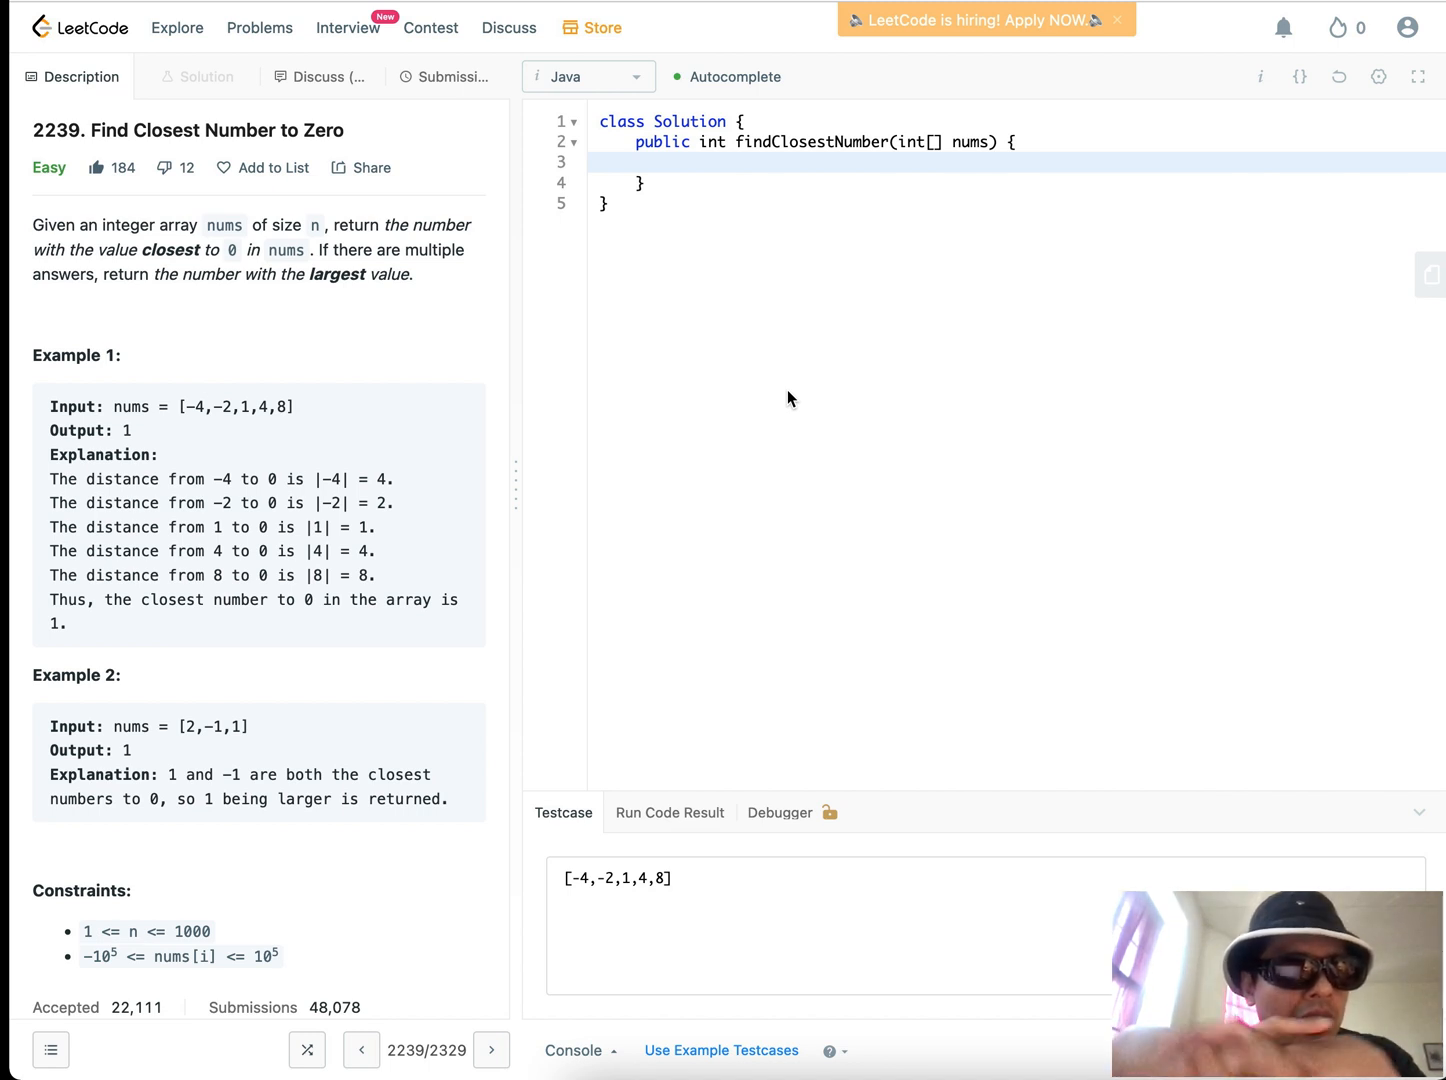
mouse_move(231, 496)
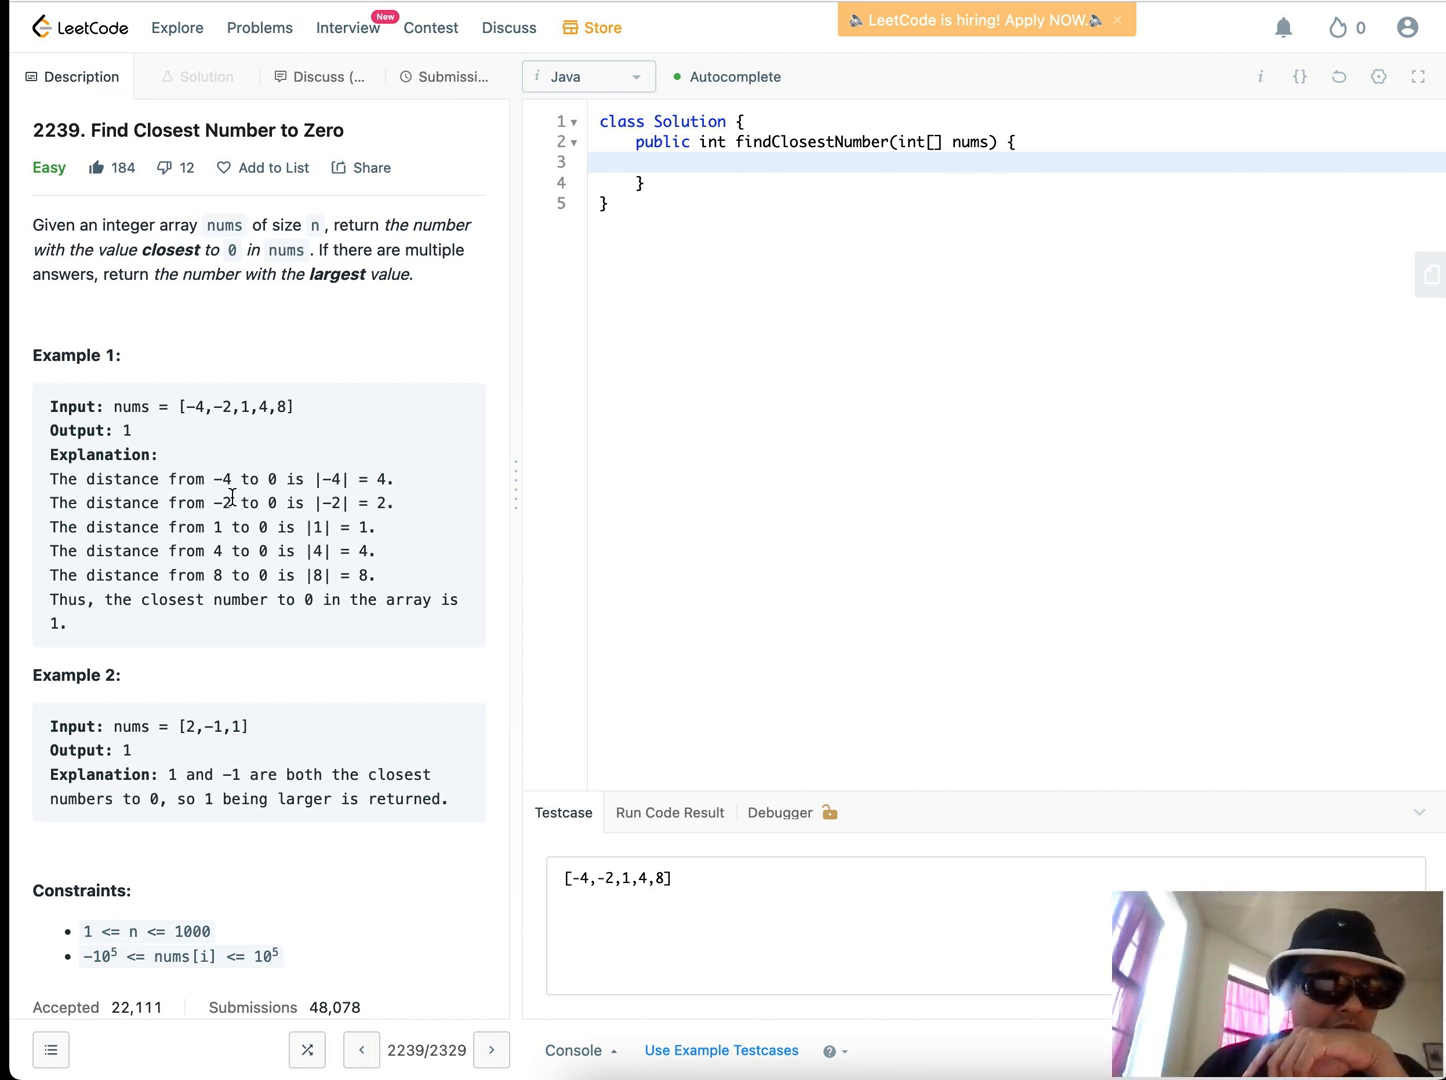
mouse_move(229, 570)
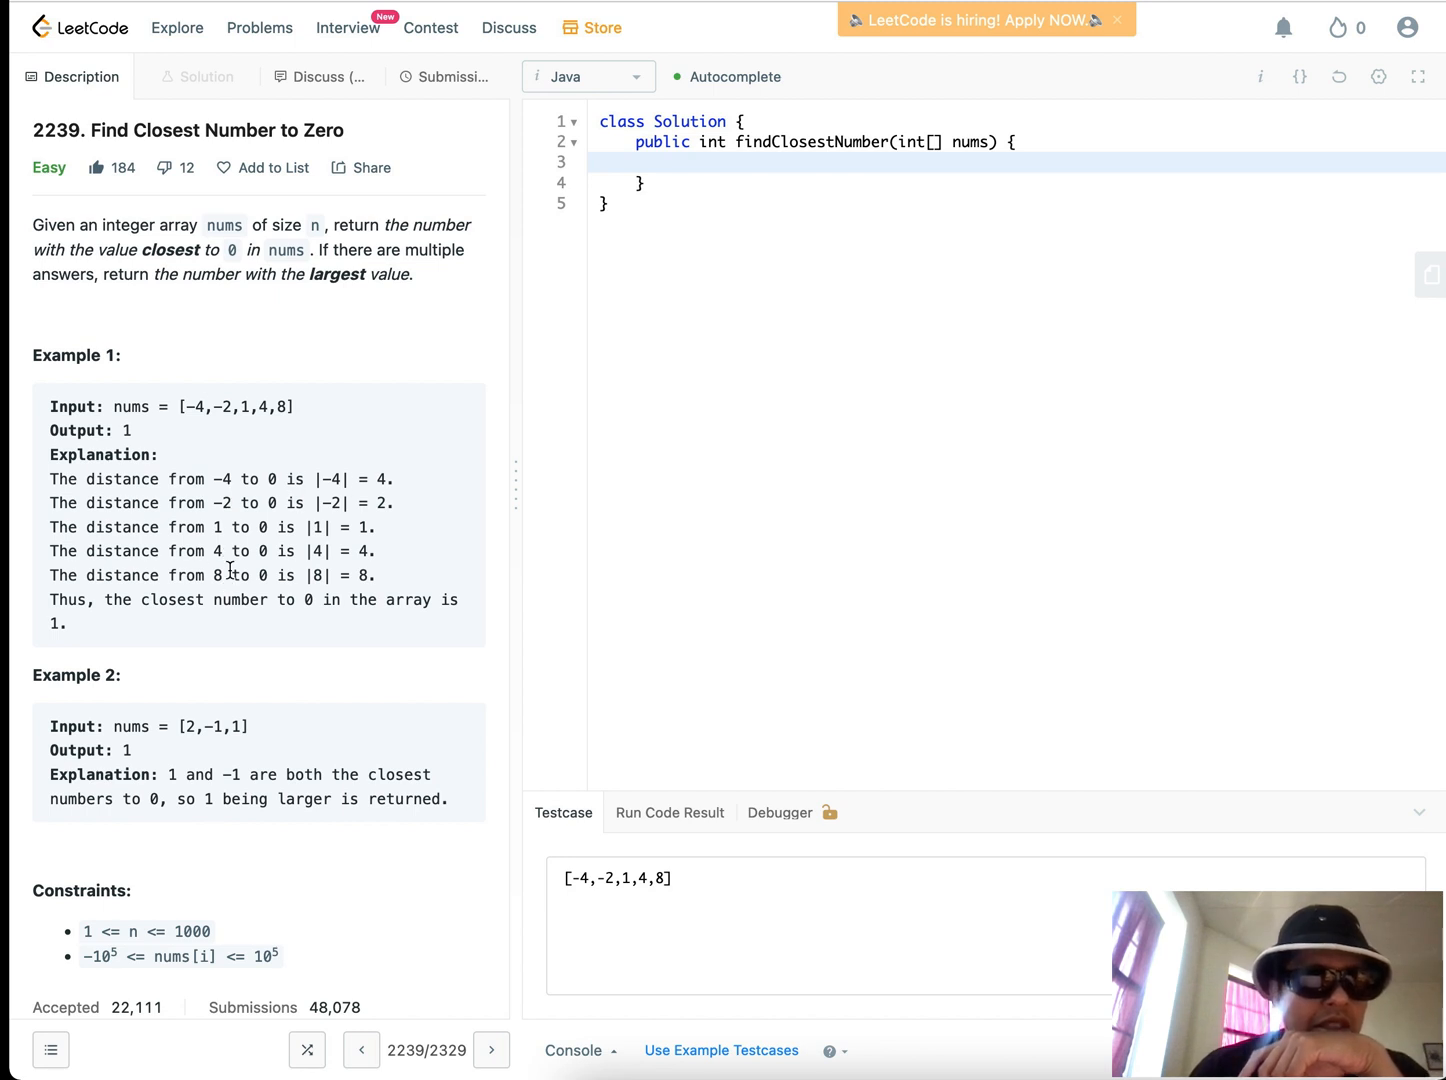
mouse_move(267, 619)
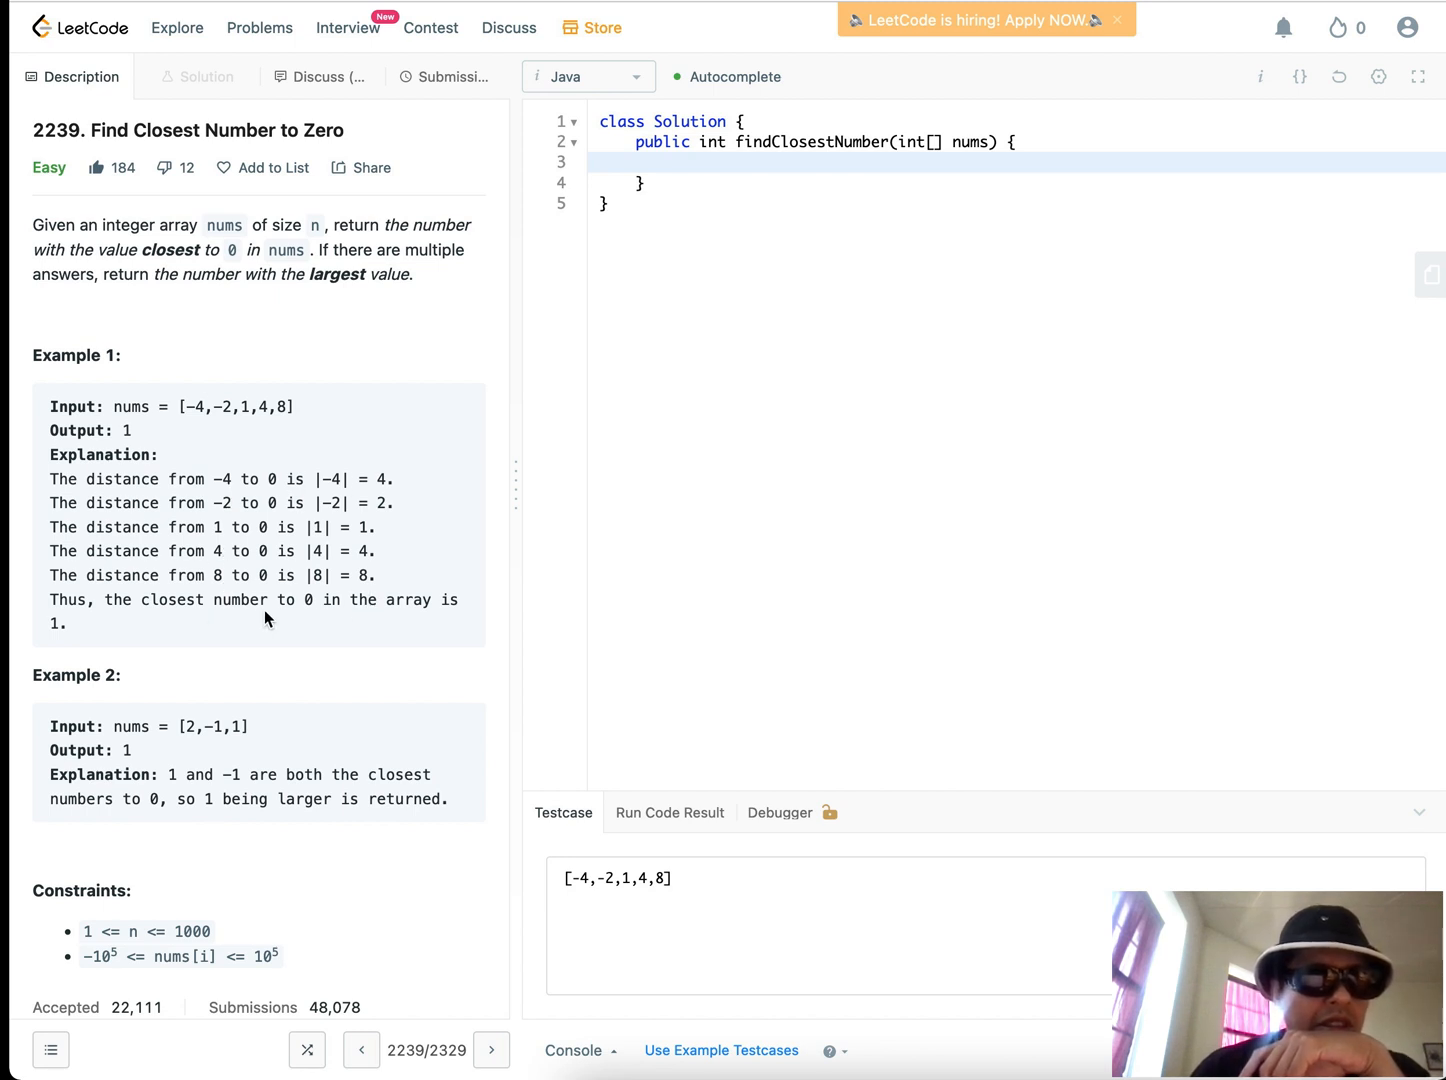
mouse_move(248, 426)
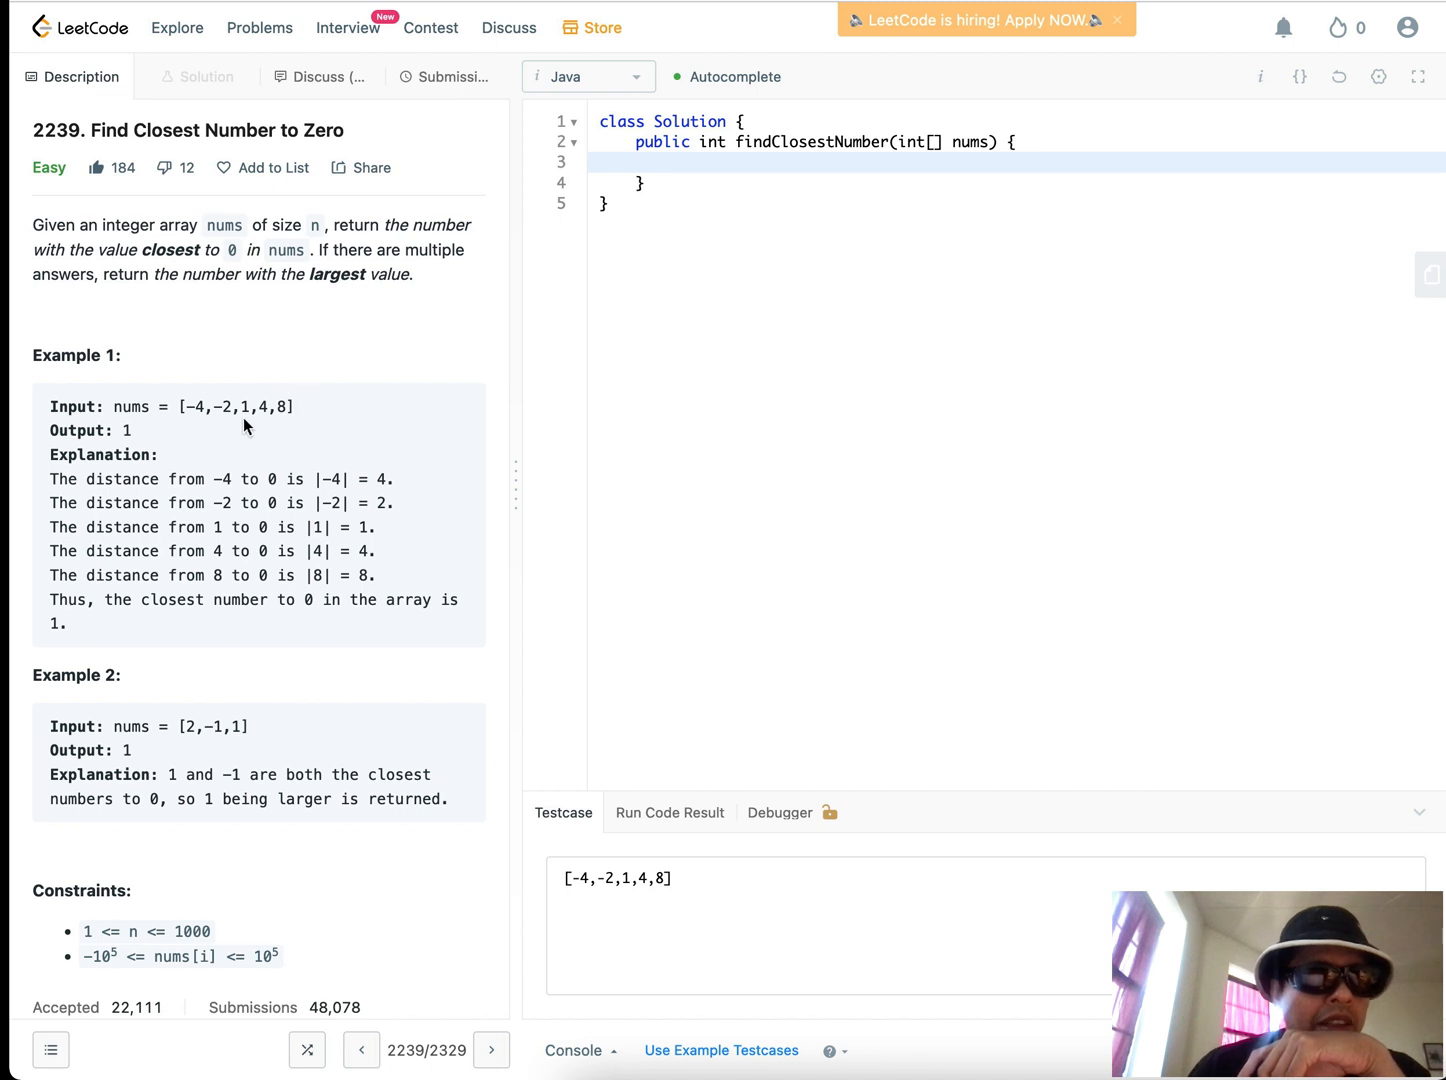
mouse_move(231, 405)
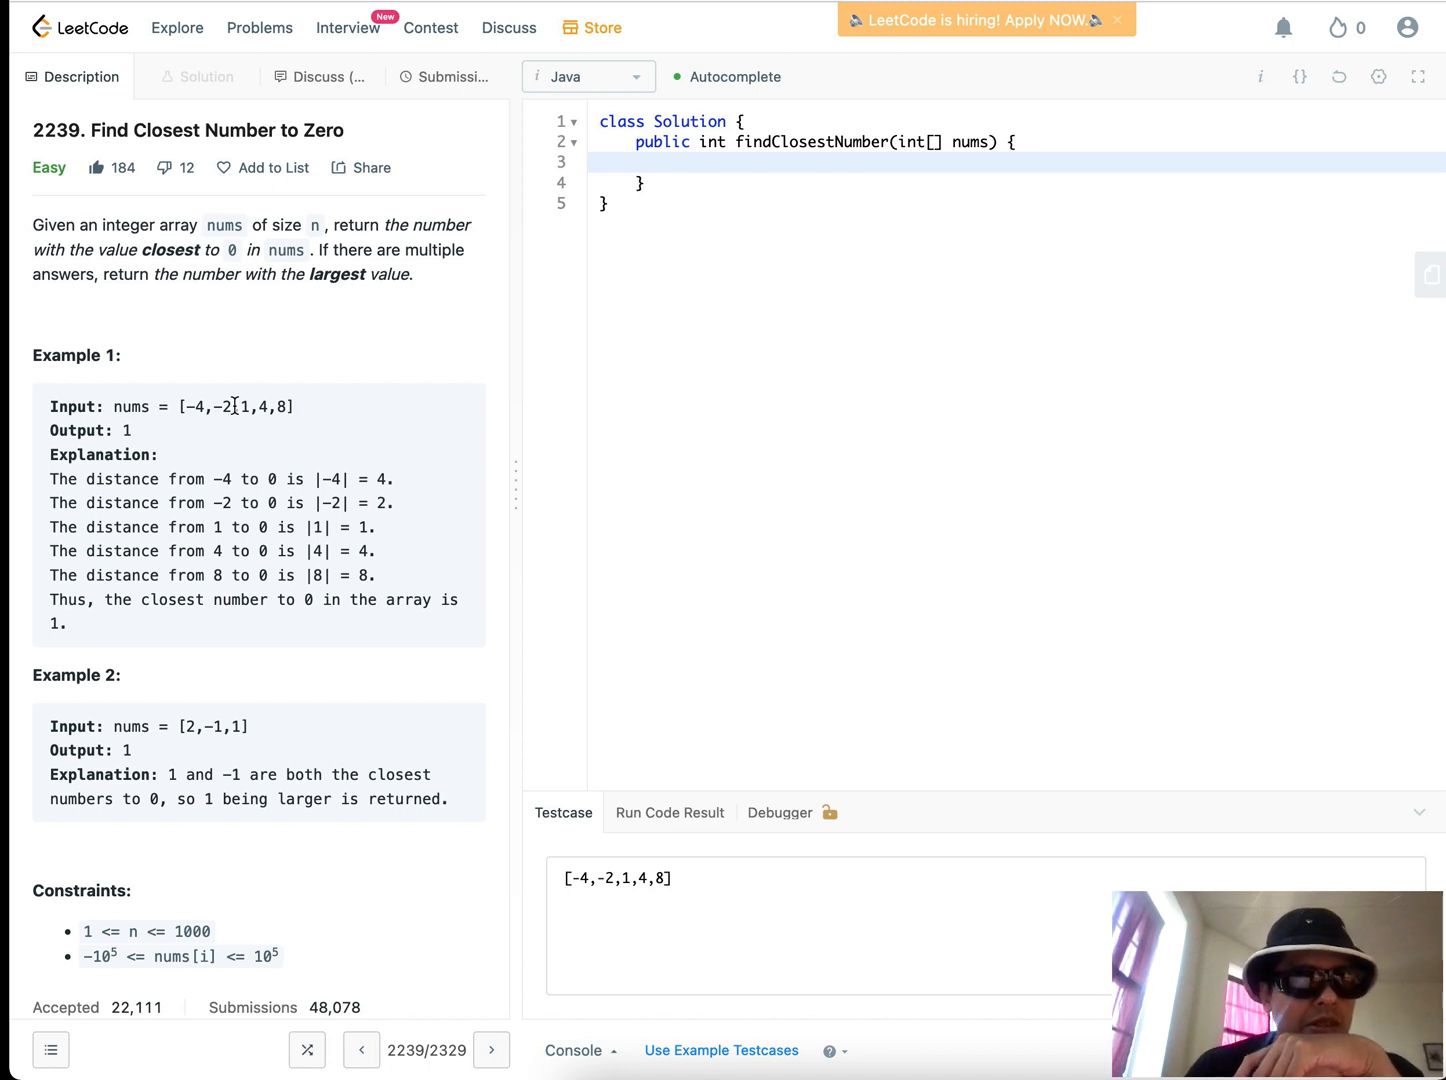
double_click(221, 406)
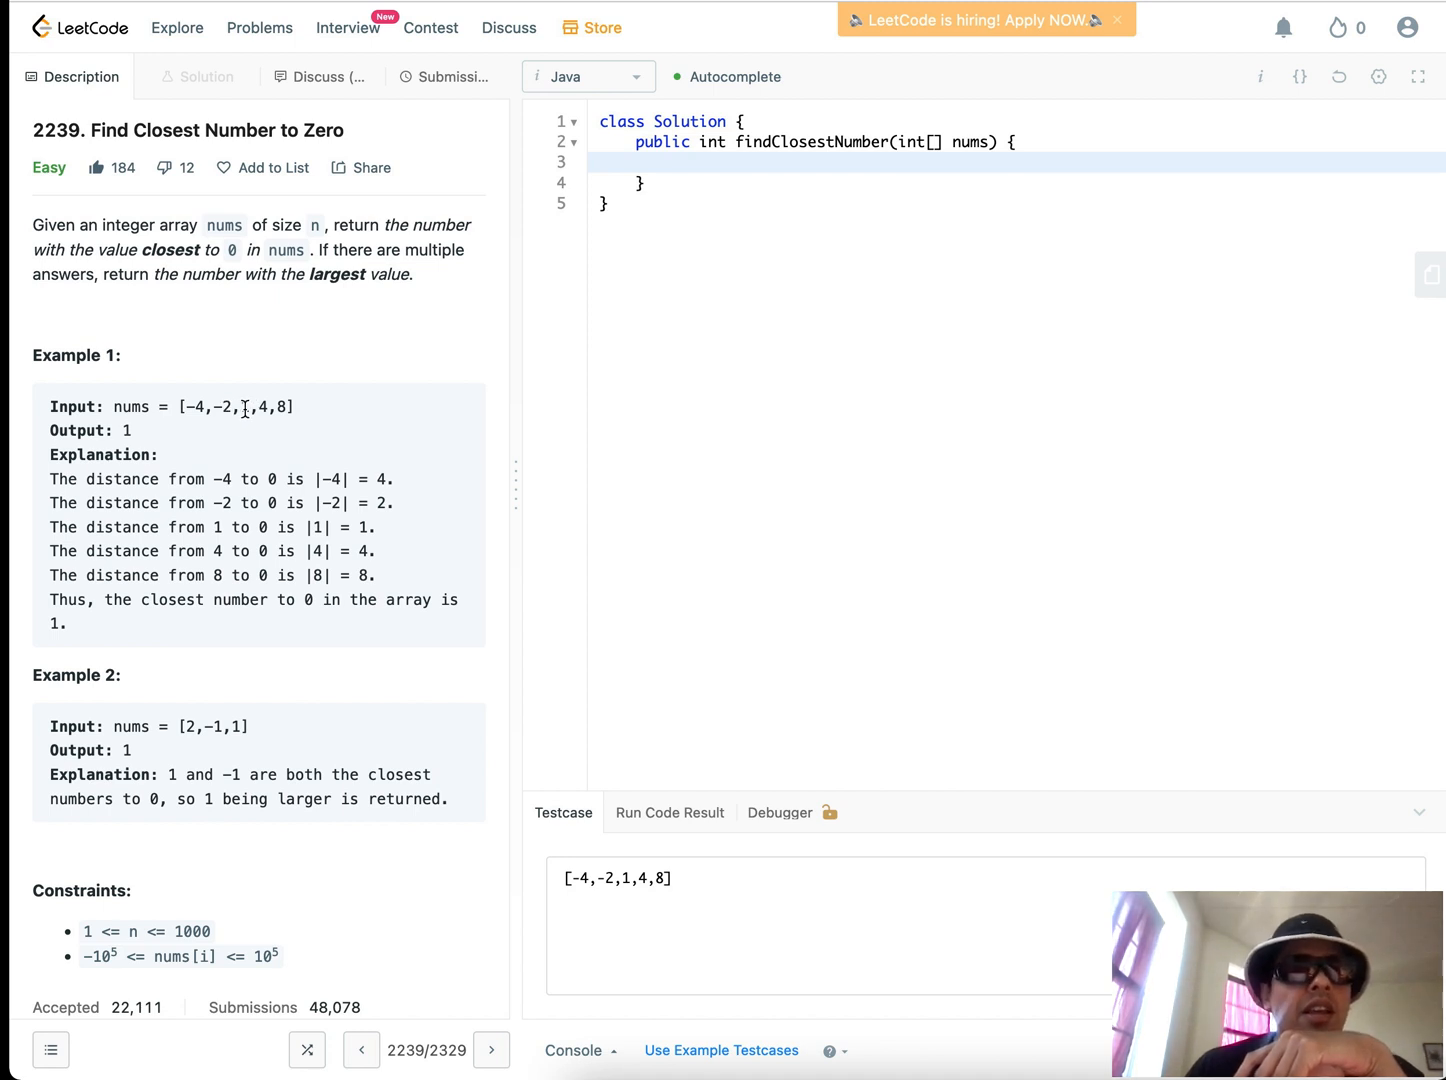
mouse_move(805, 256)
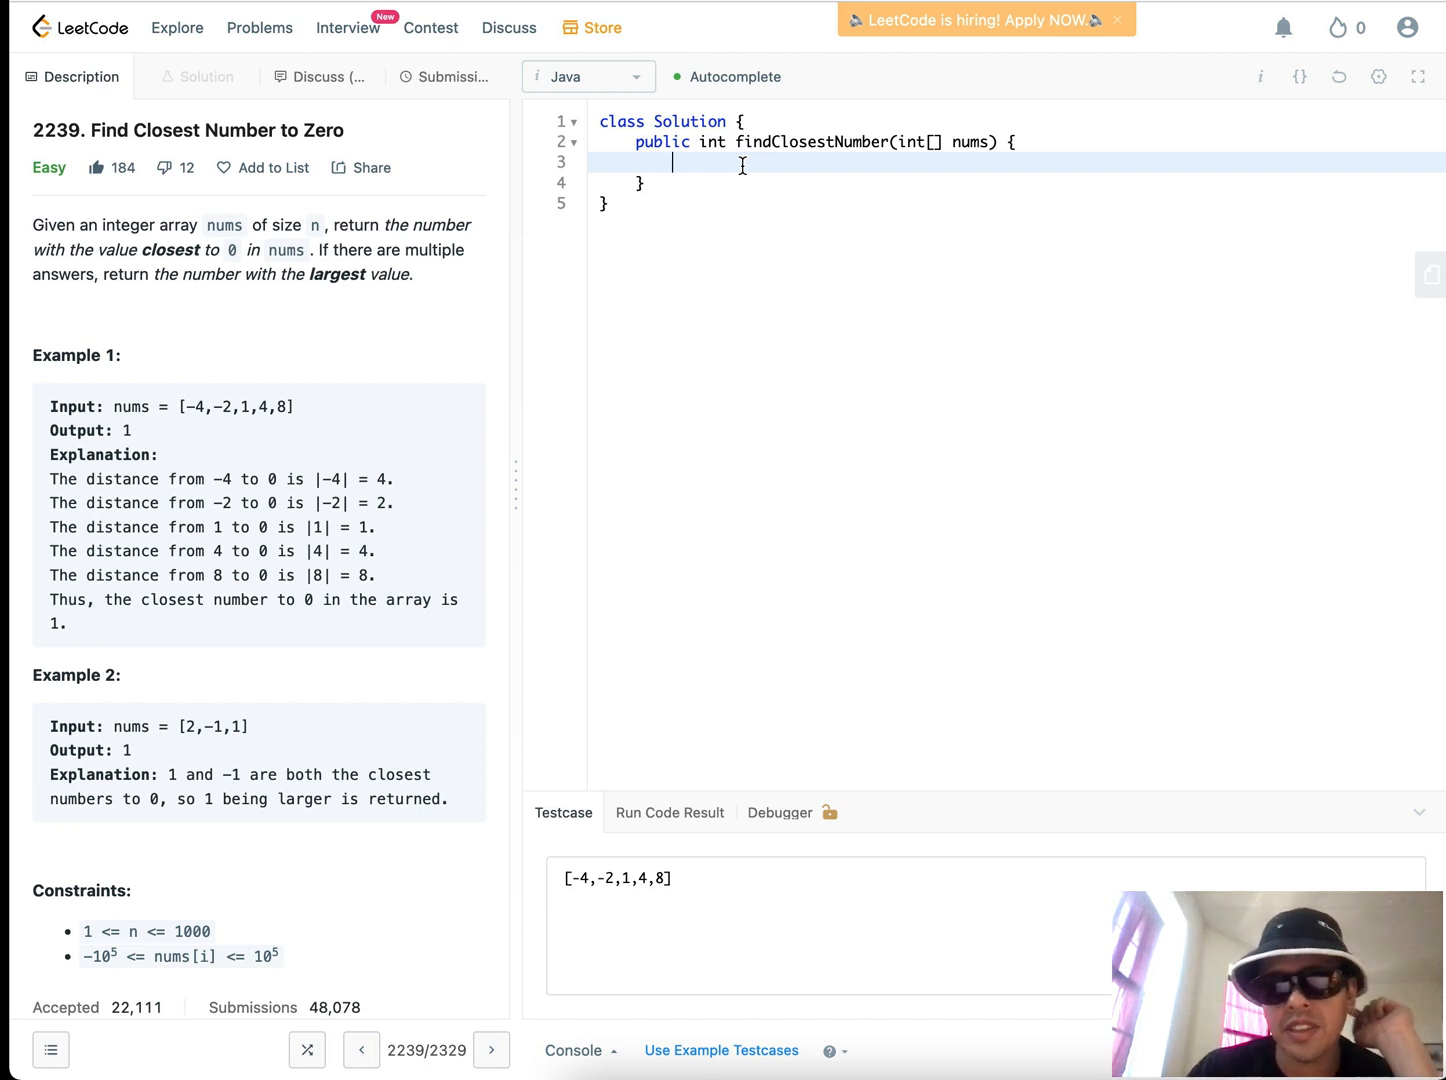
mouse_move(566, 252)
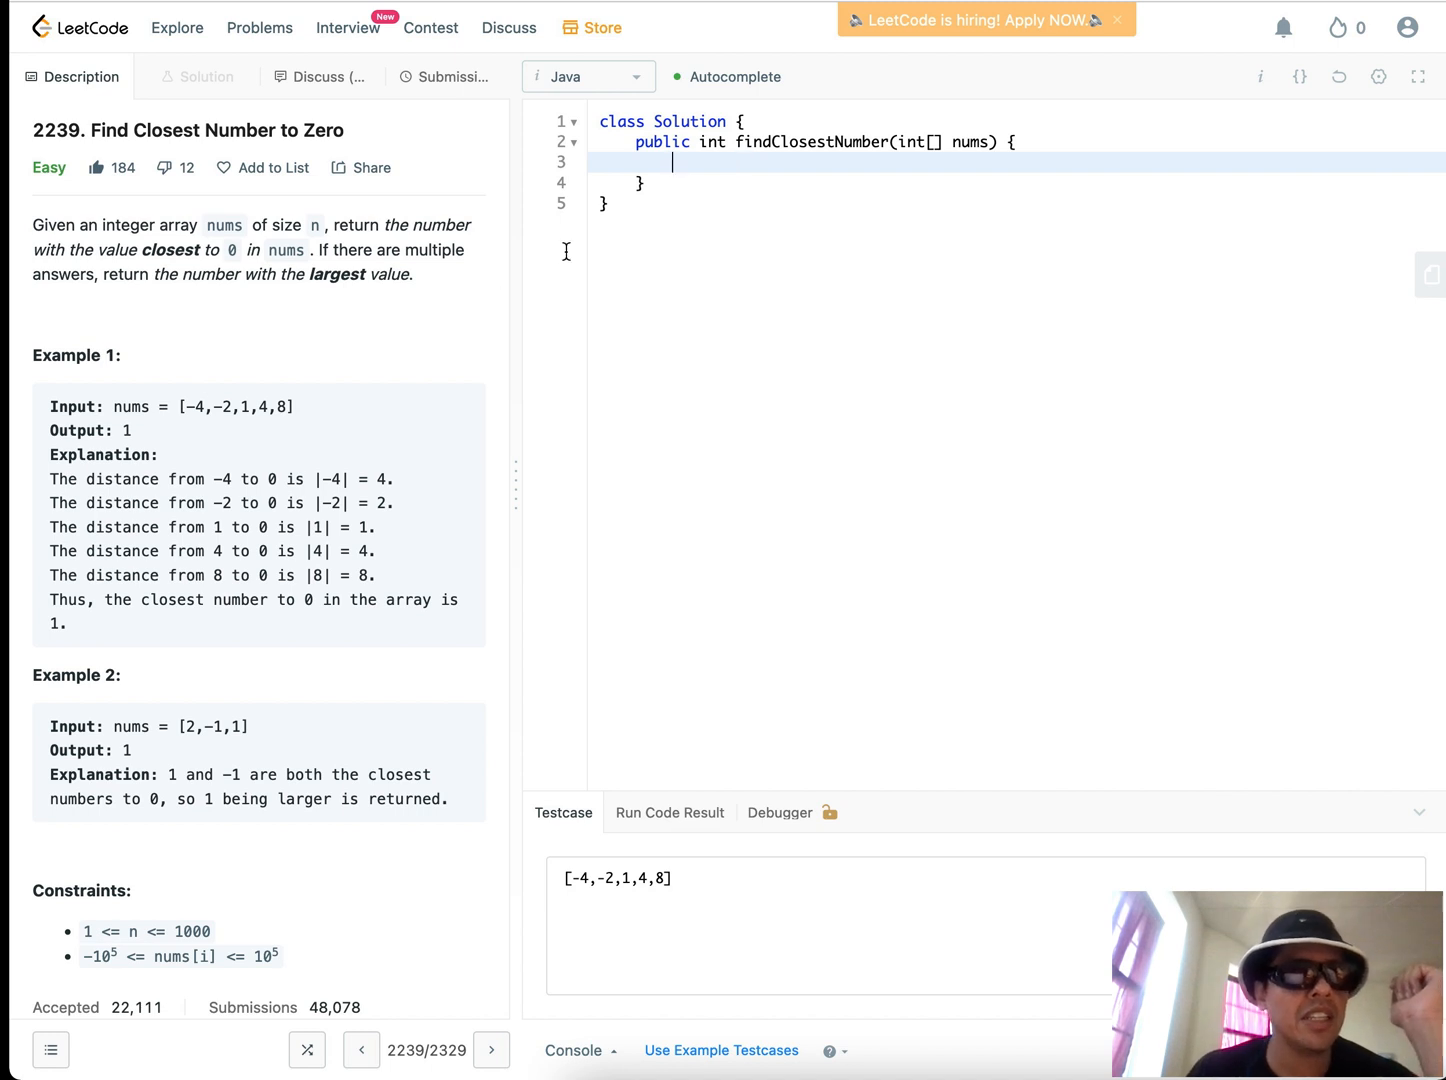
mouse_move(232, 406)
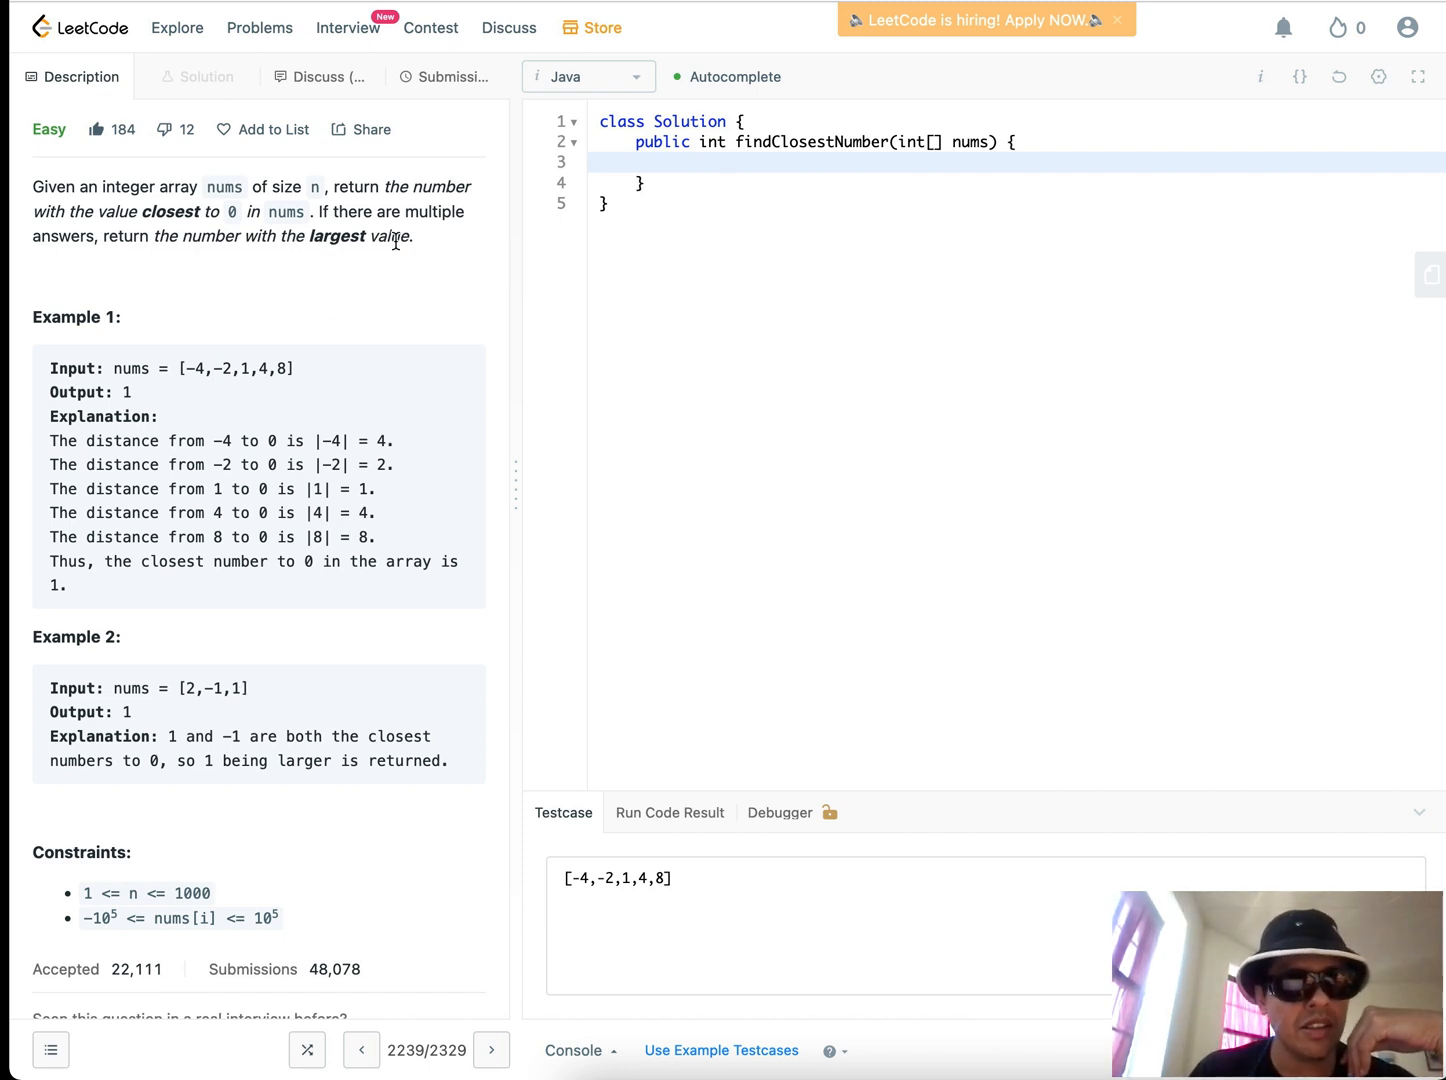
mouse_move(371, 289)
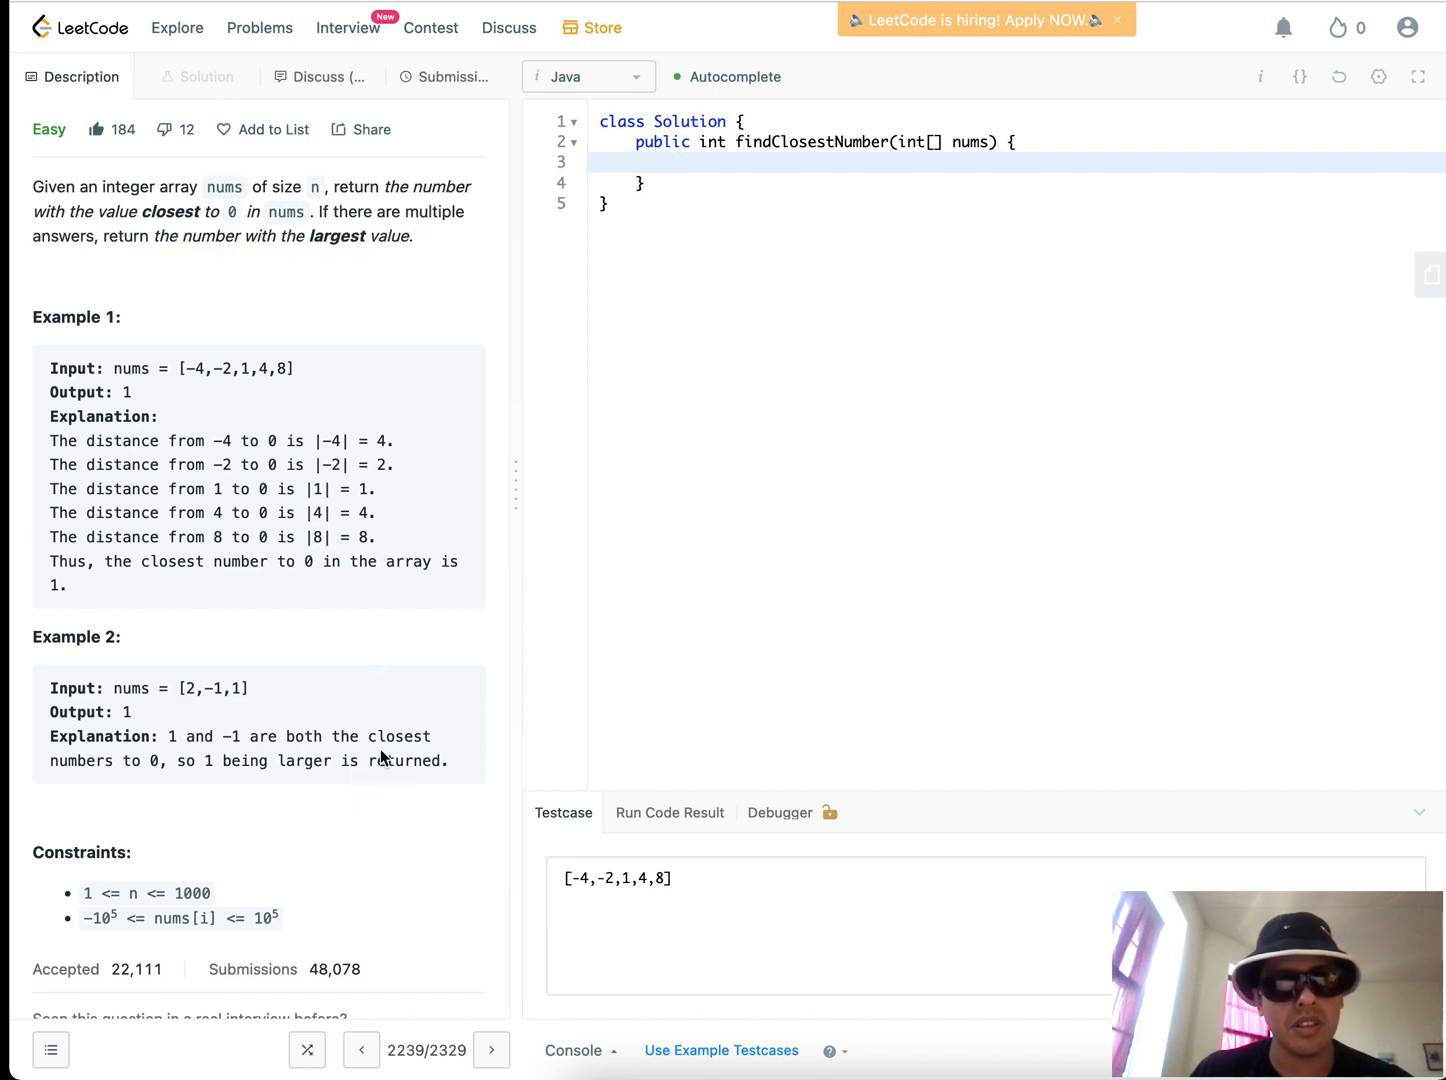
mouse_move(303, 937)
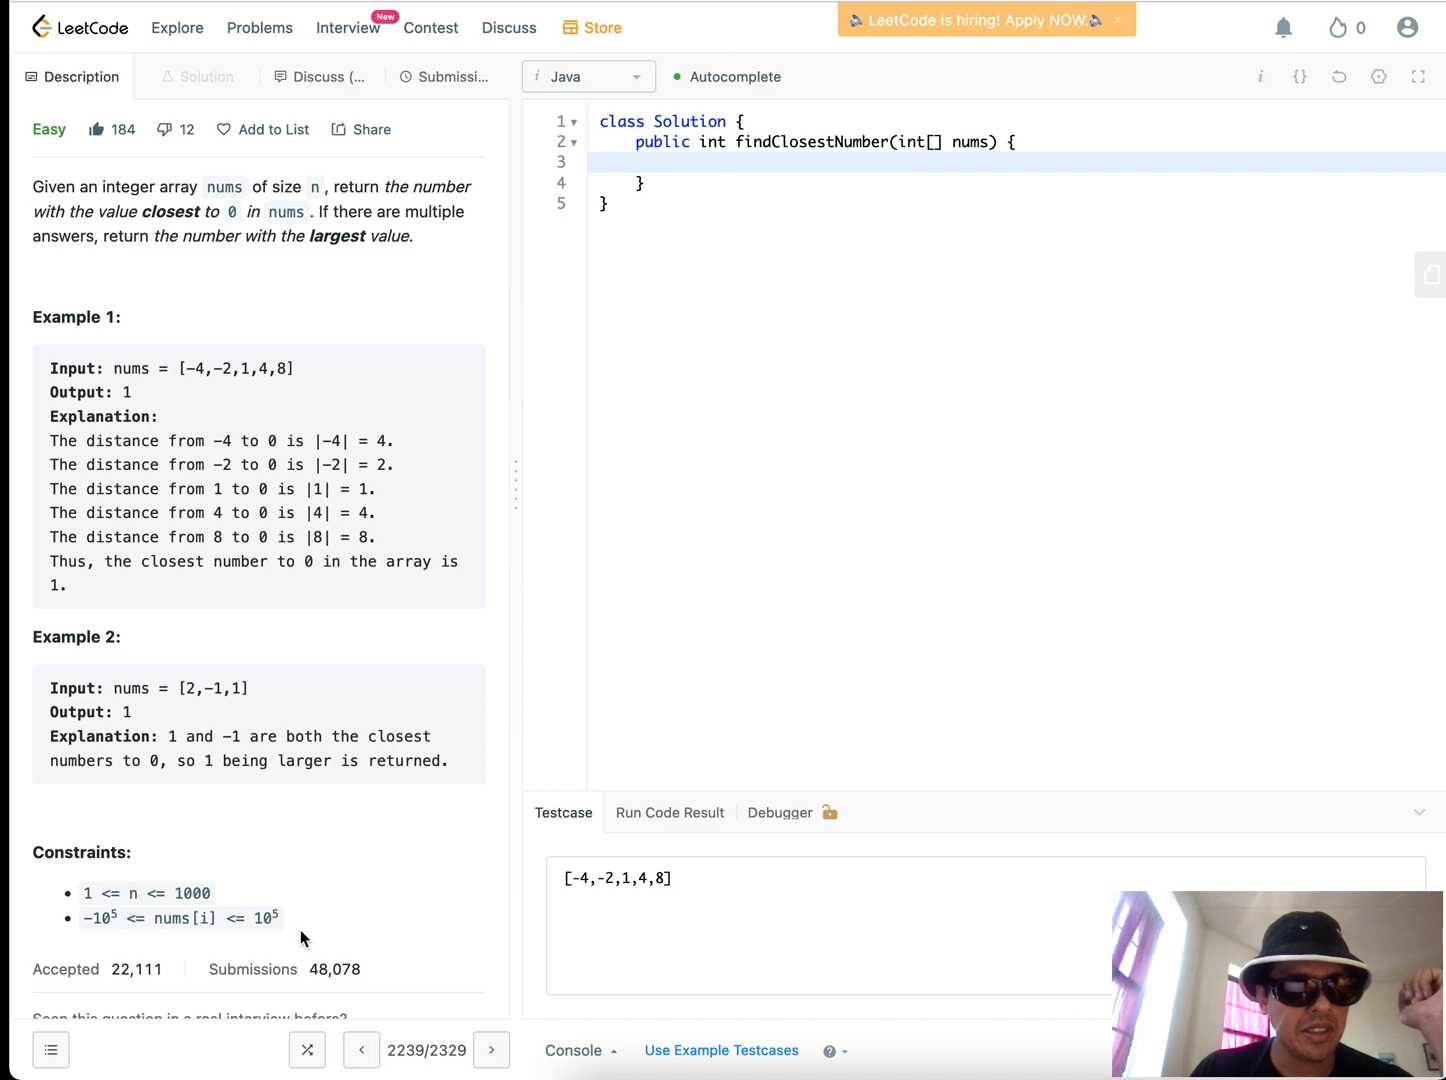
mouse_move(289, 888)
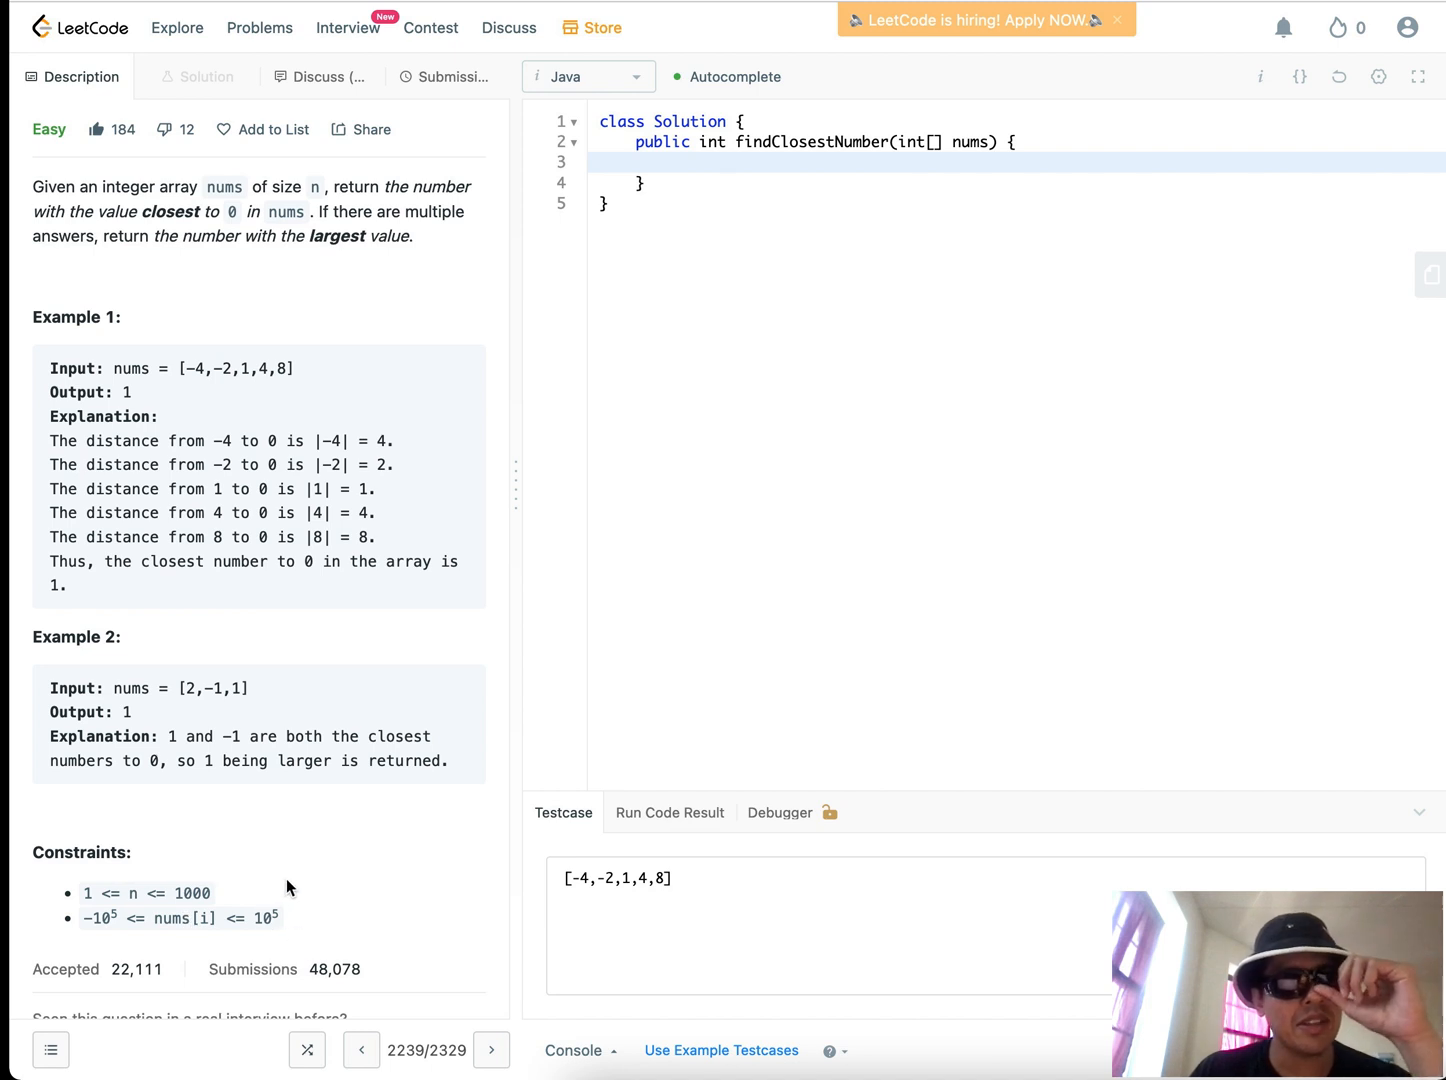
left_click(680, 161)
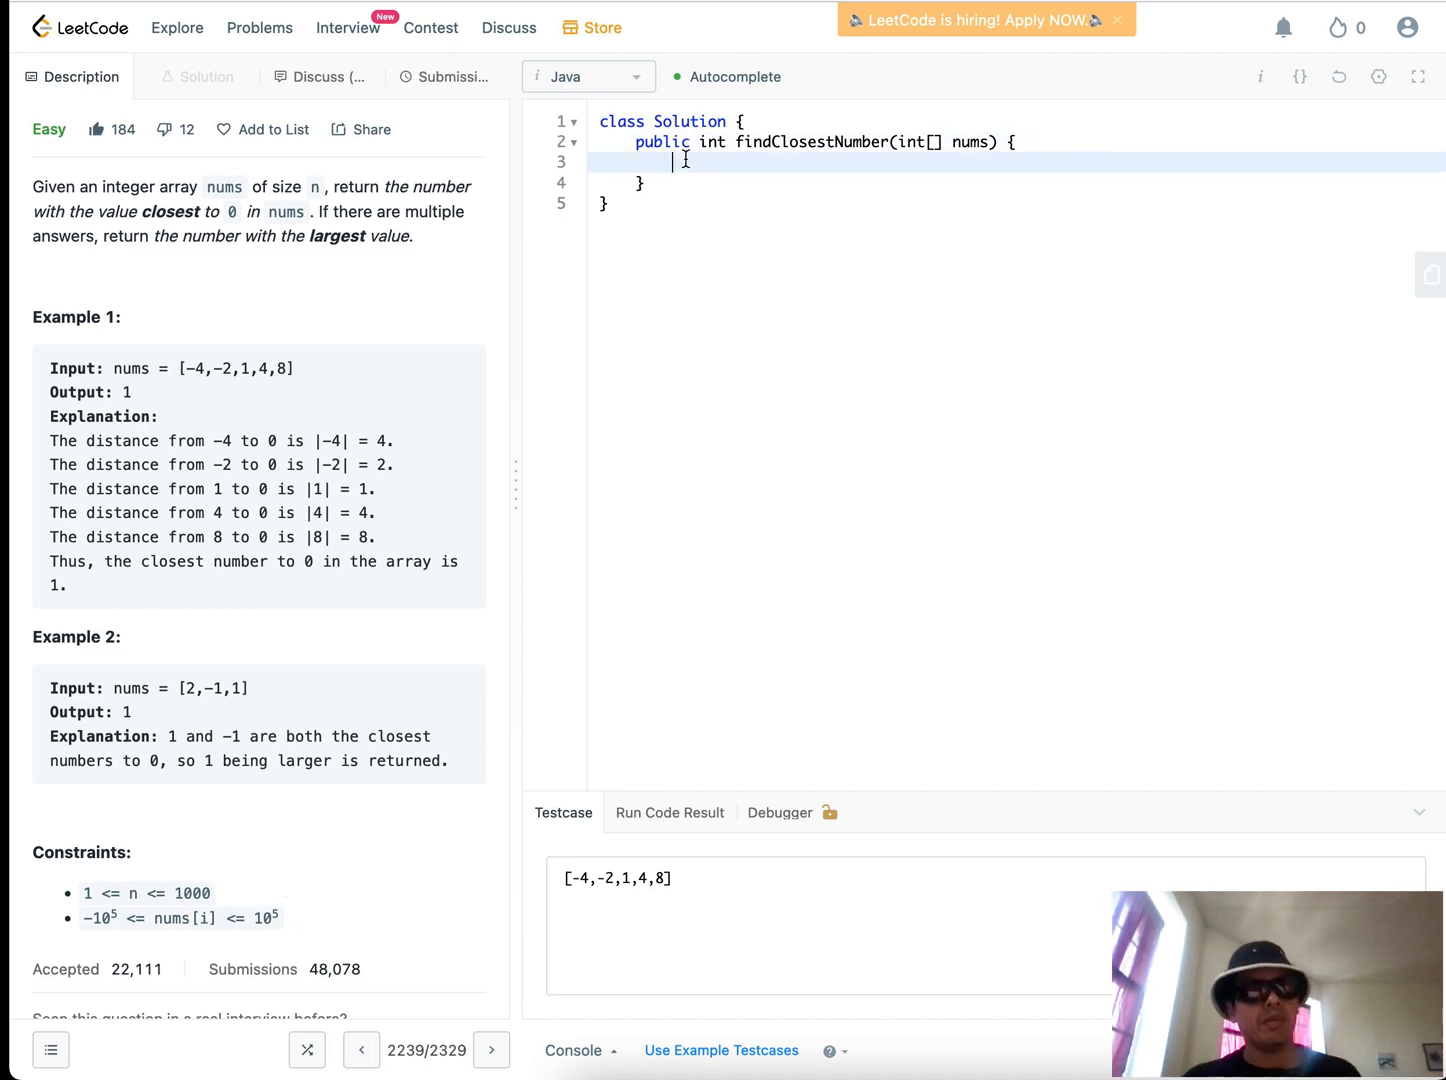
mouse_move(253, 388)
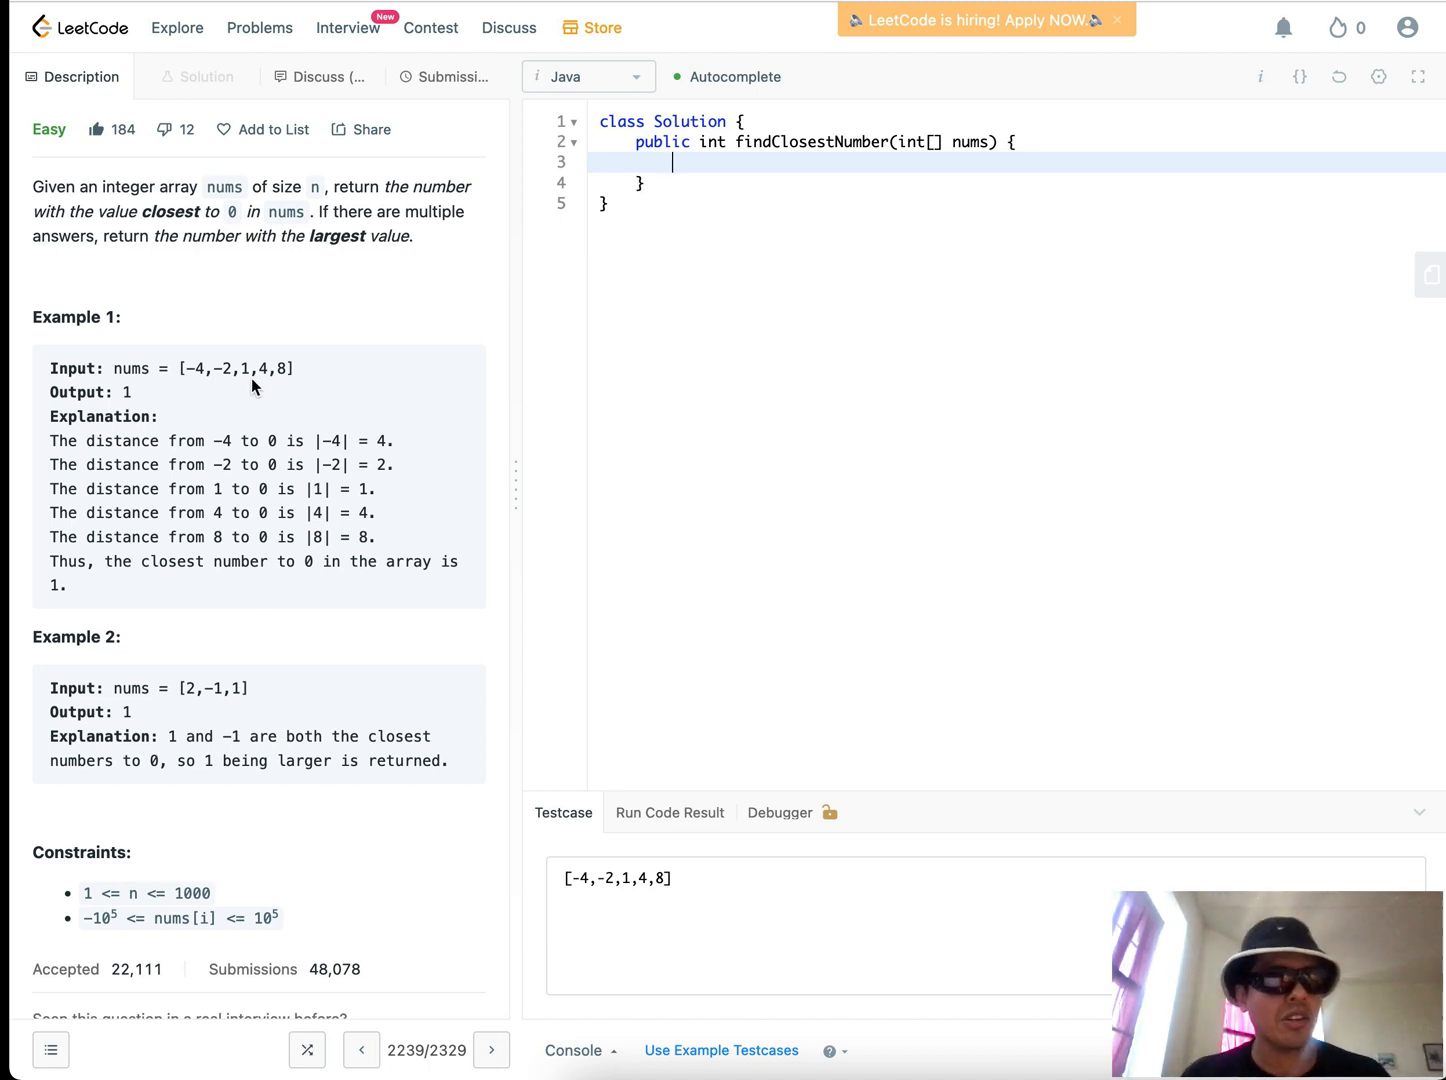
scroll("up", 3)
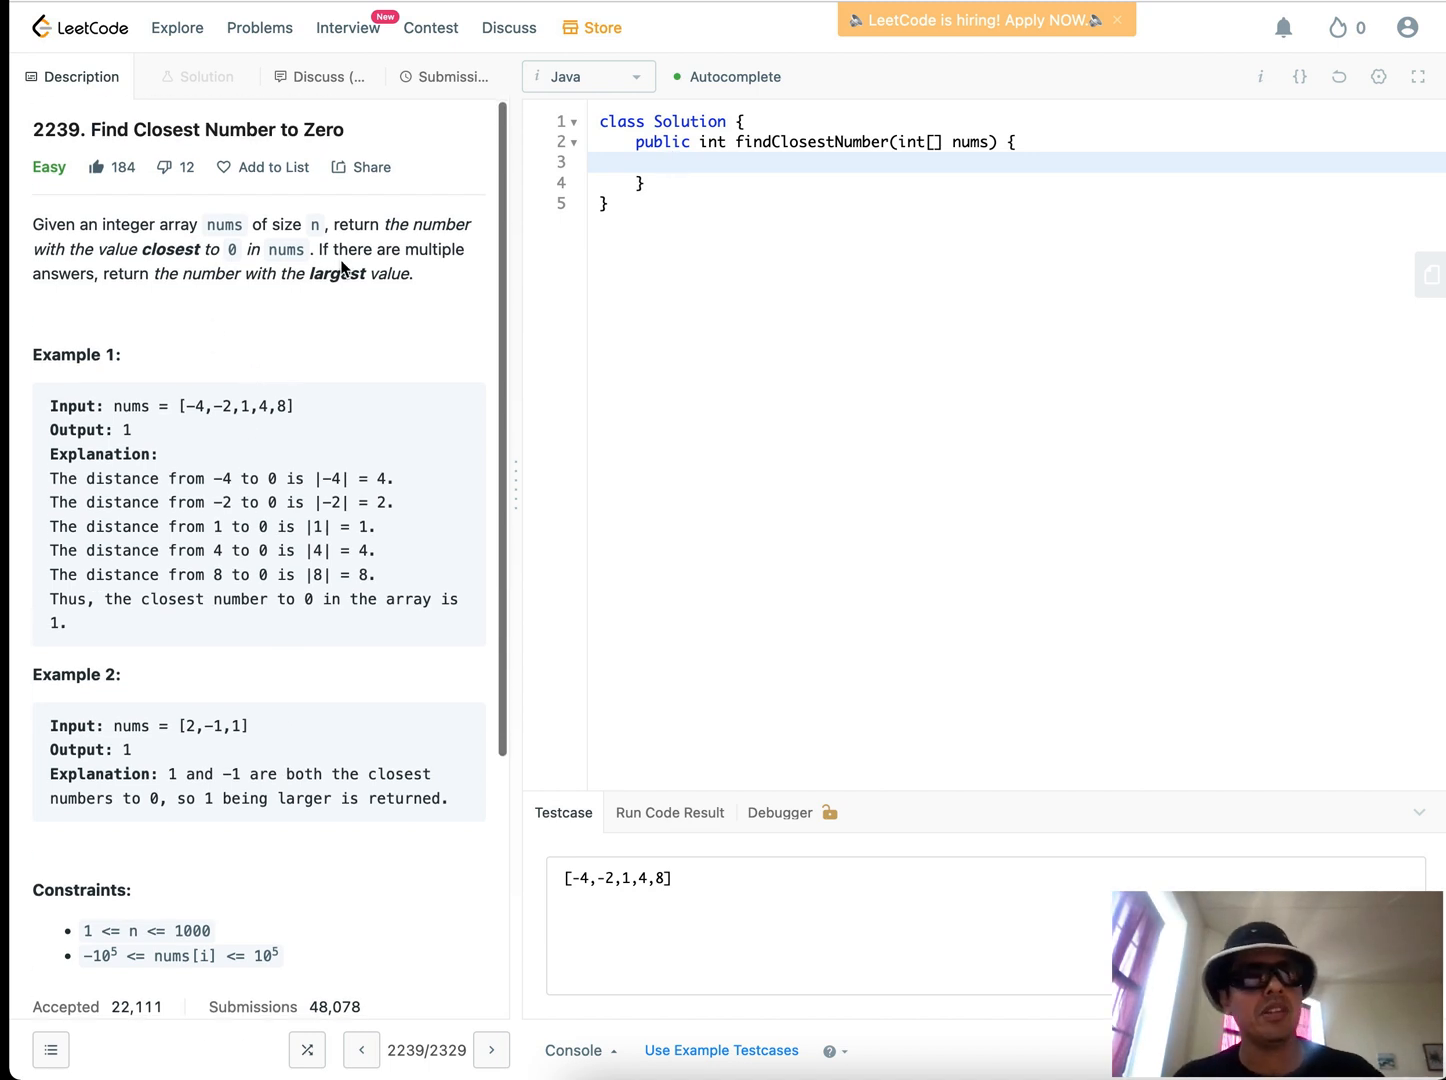
mouse_move(232, 323)
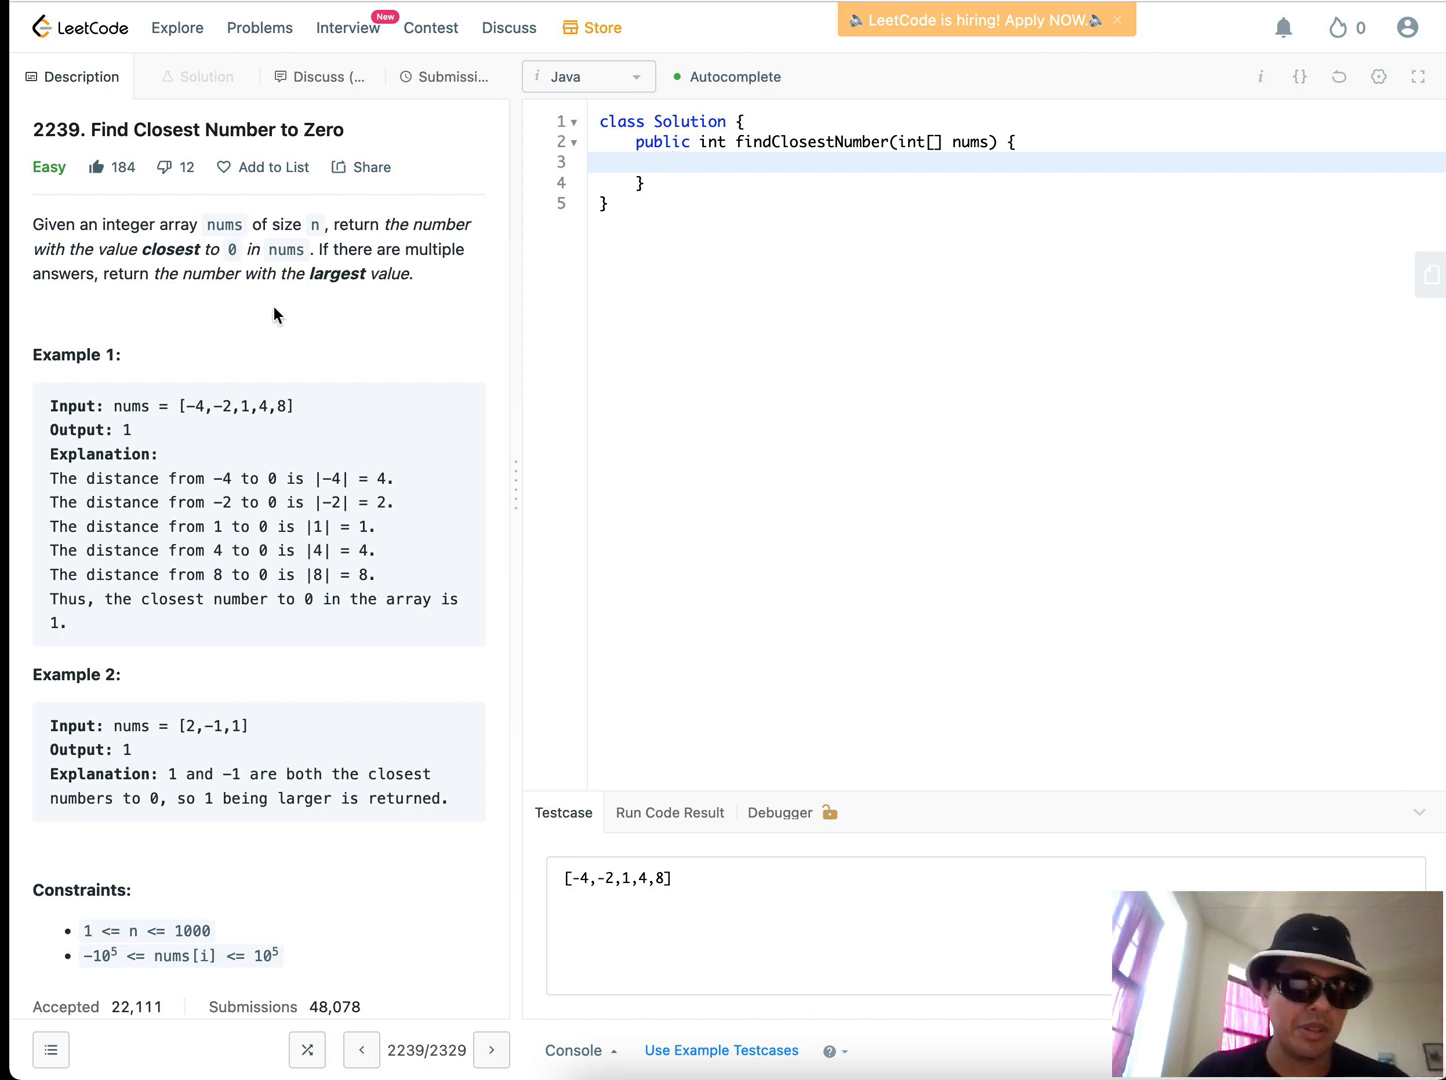
left_click(675, 162)
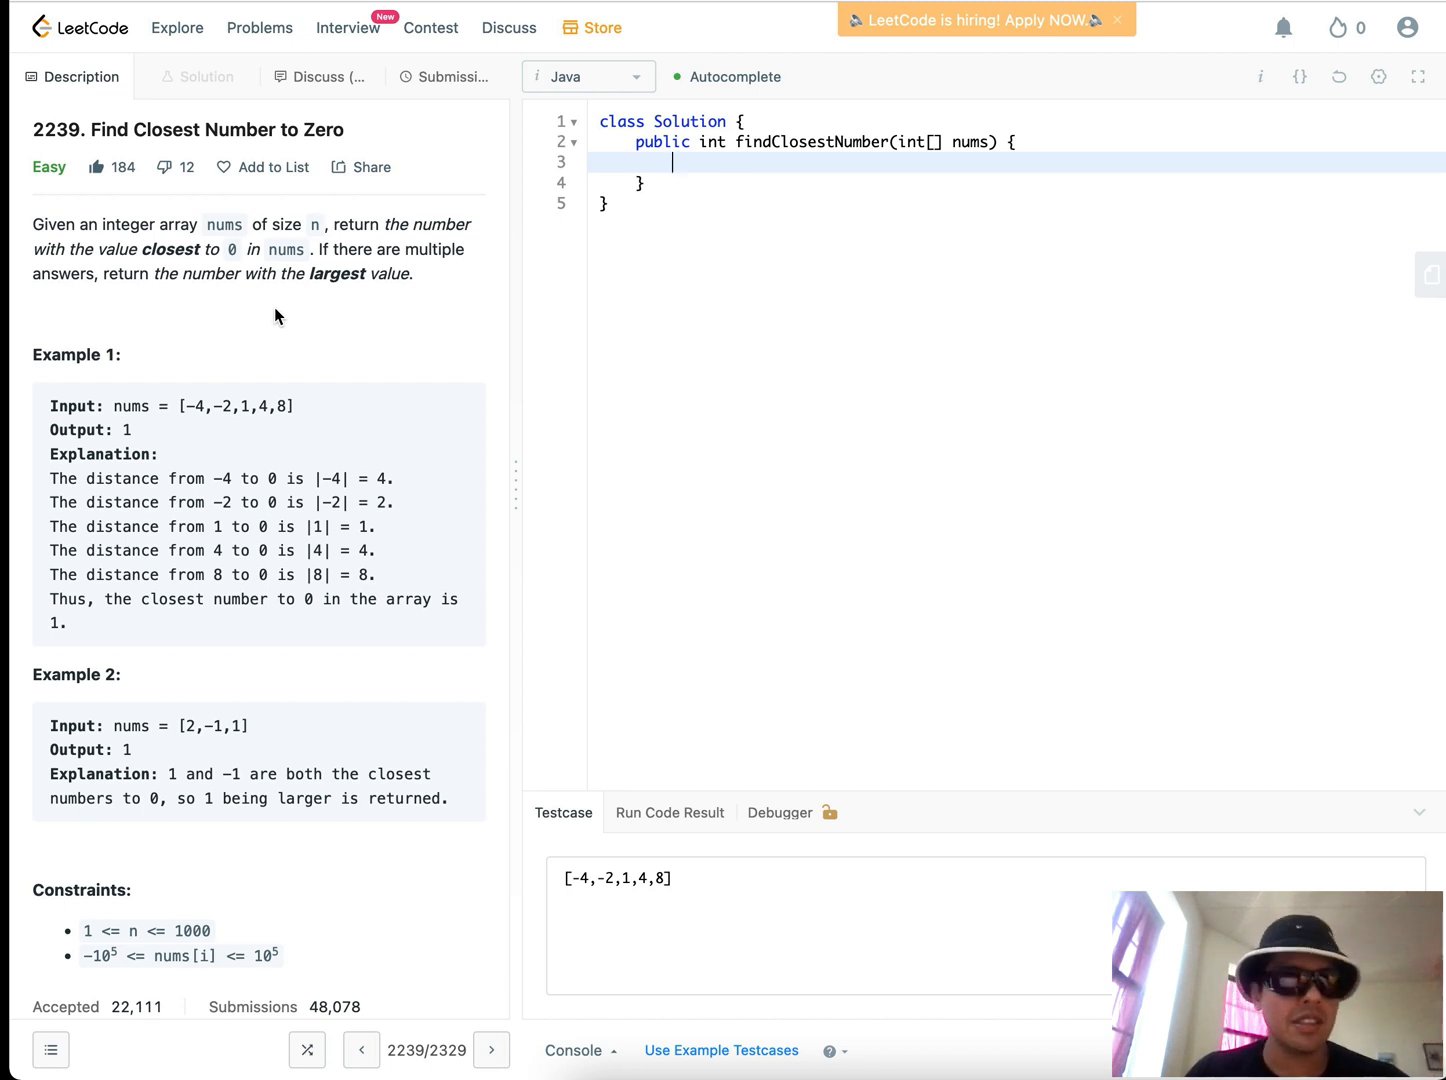
mouse_move(770, 284)
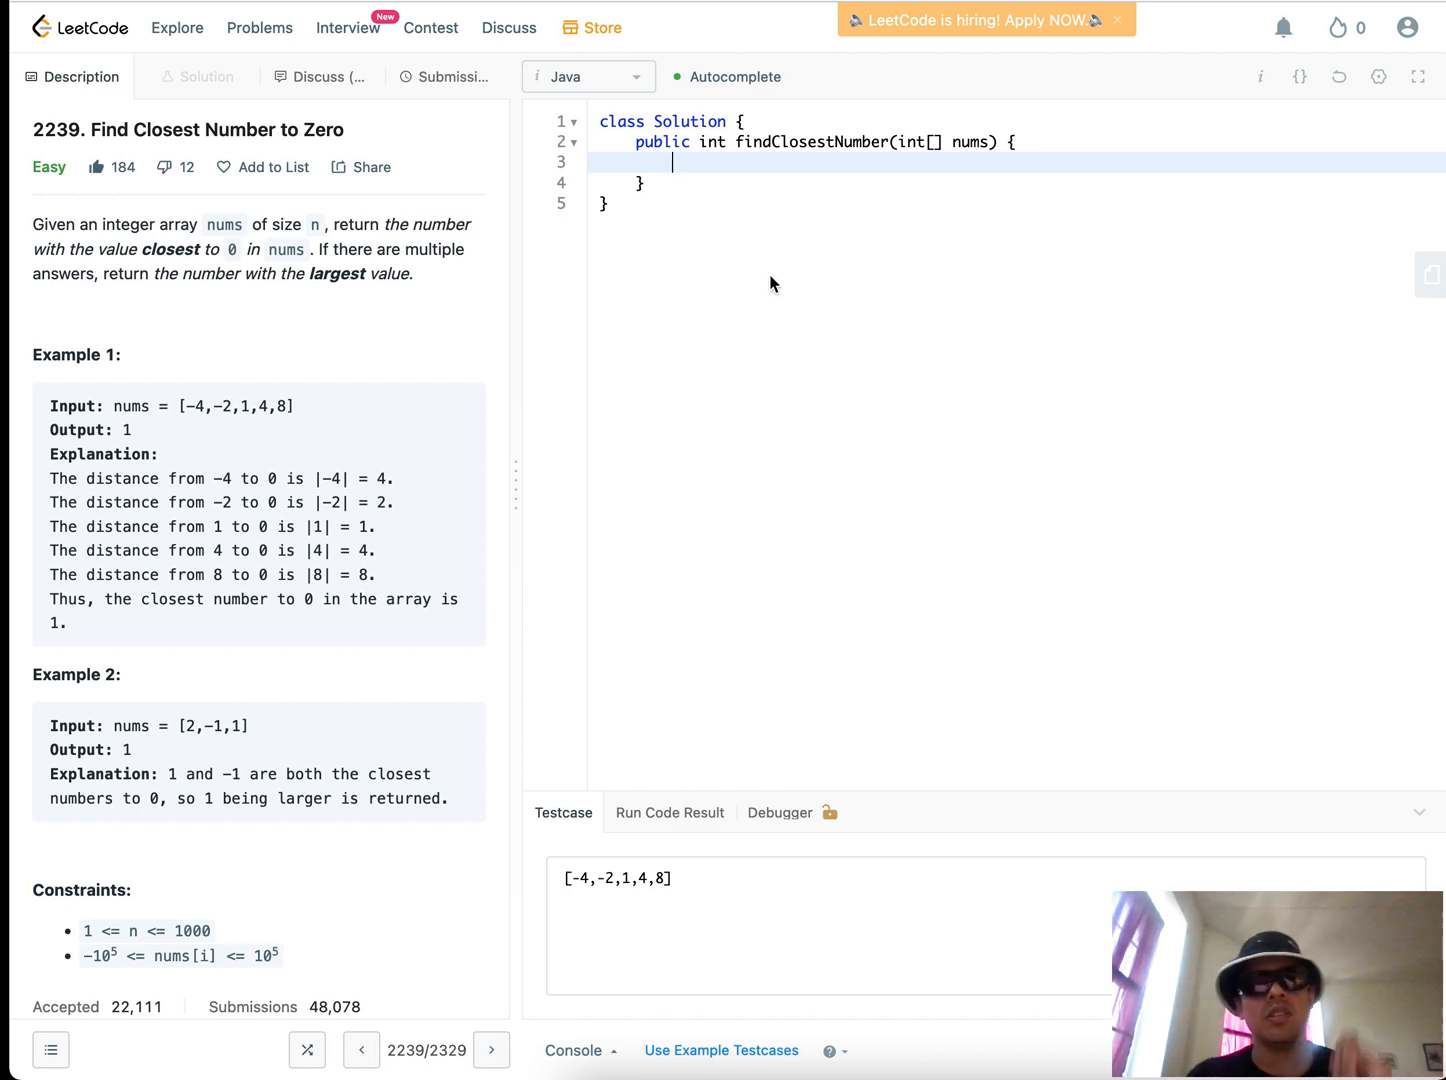
mouse_move(752, 170)
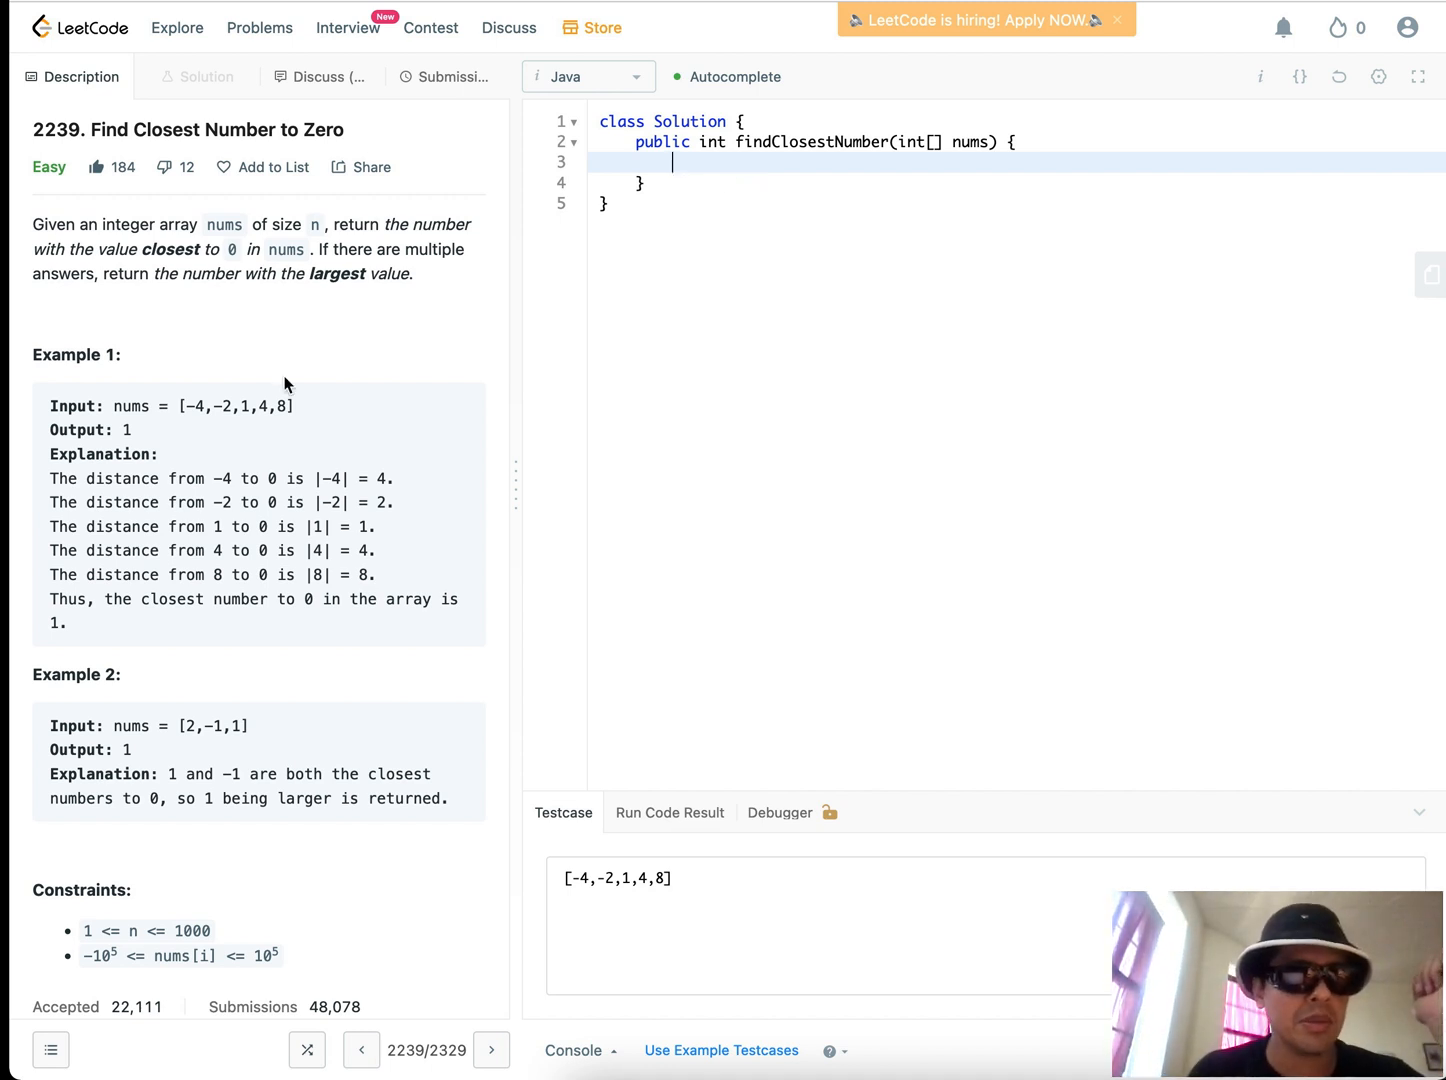
mouse_move(533, 270)
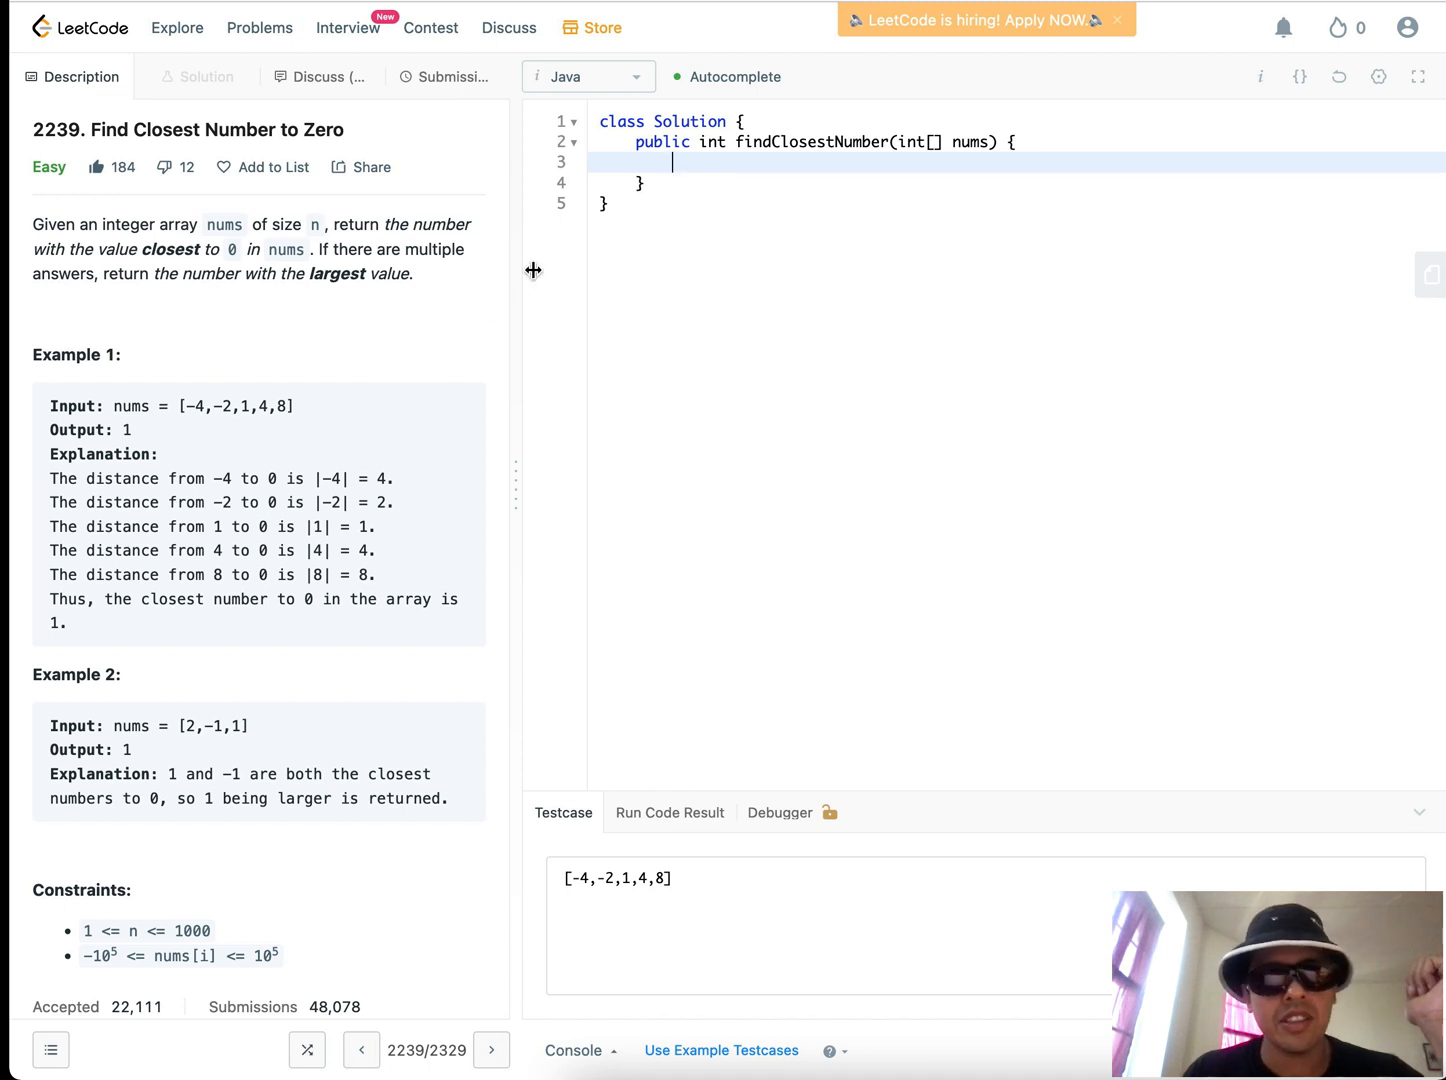
mouse_move(220, 449)
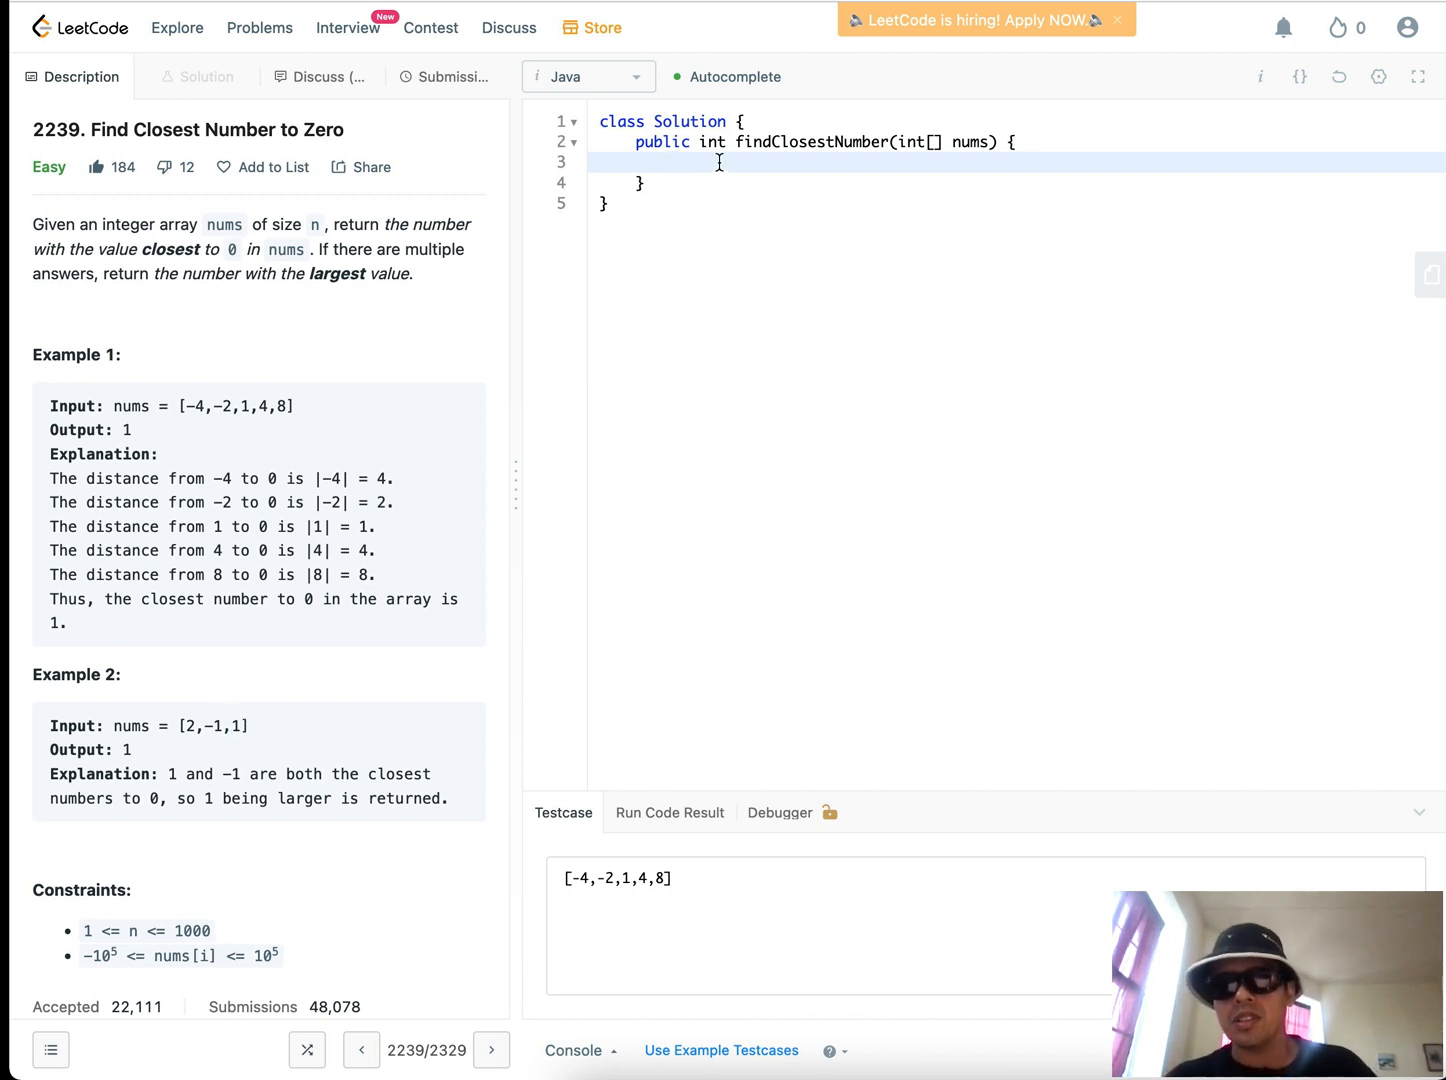
Declare trackers smallestPositive = Integer.MAX_VALUE and largestNegative = Integer.MIN_VALUE
type("int smalle")
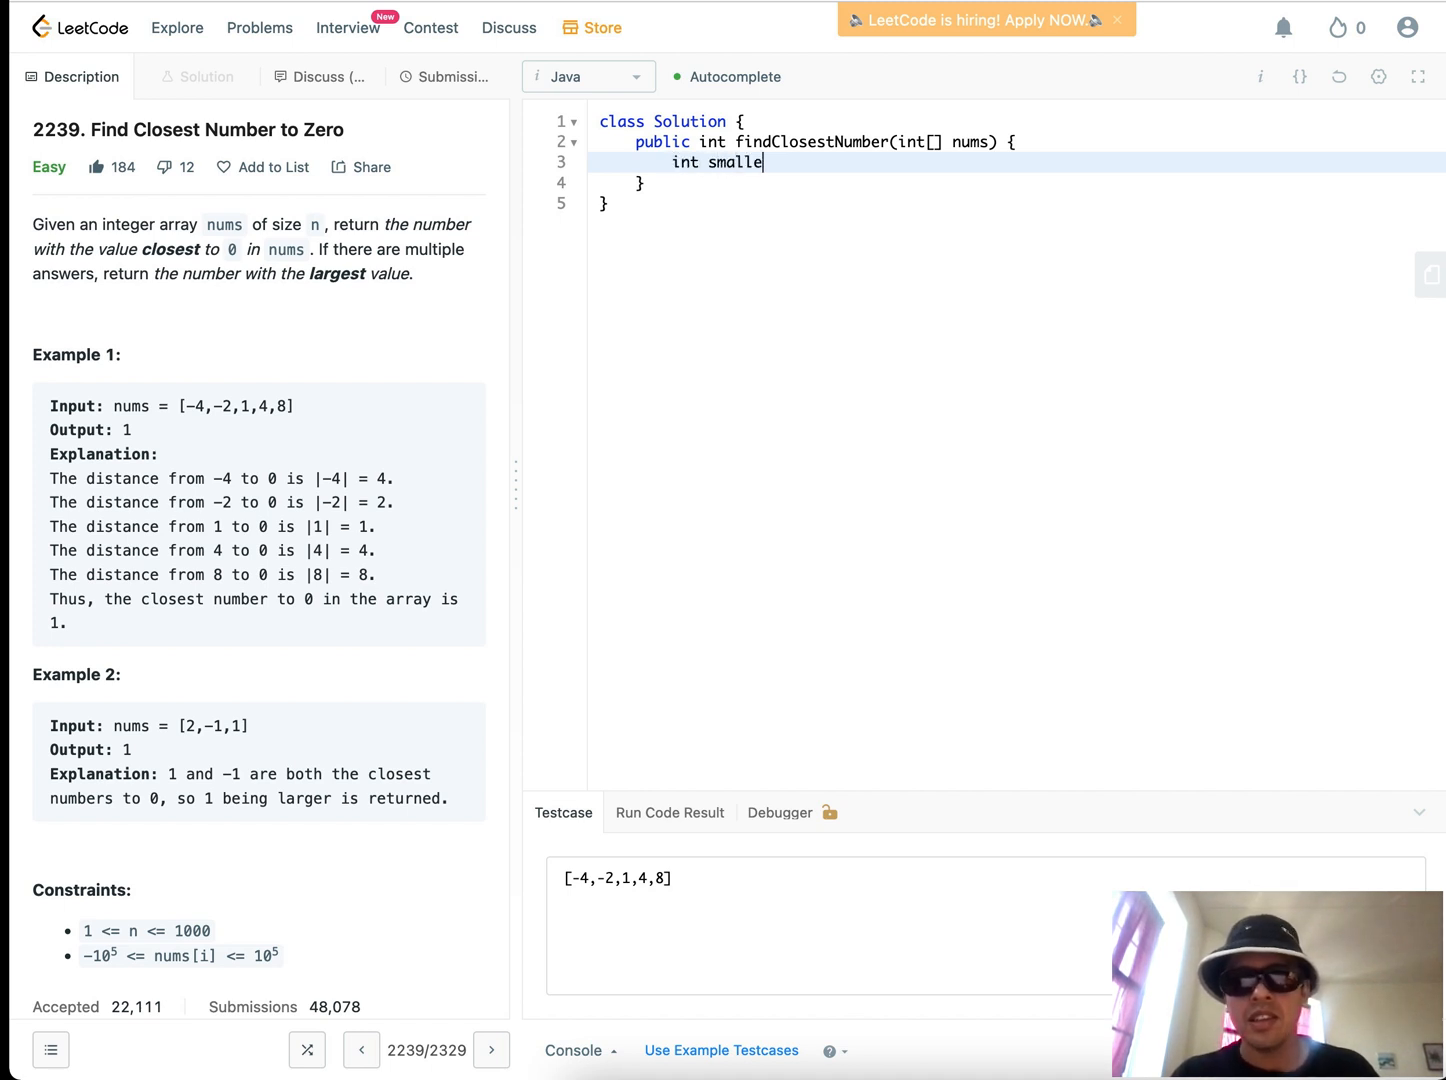
type("stPositiv")
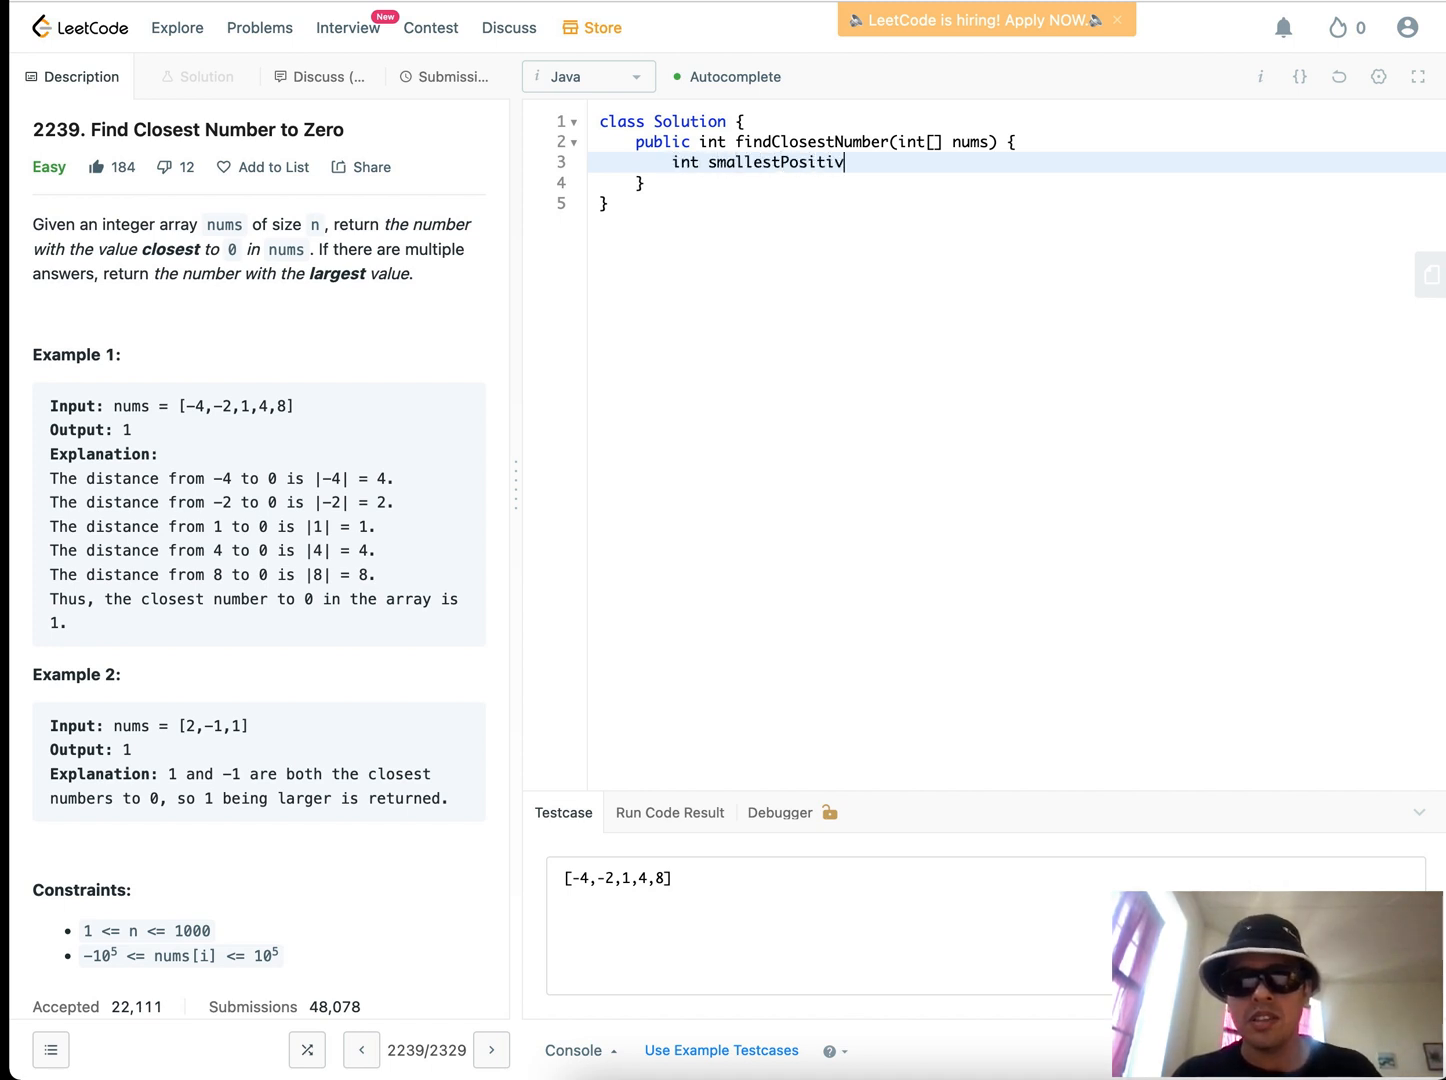
type("e = Integer,")
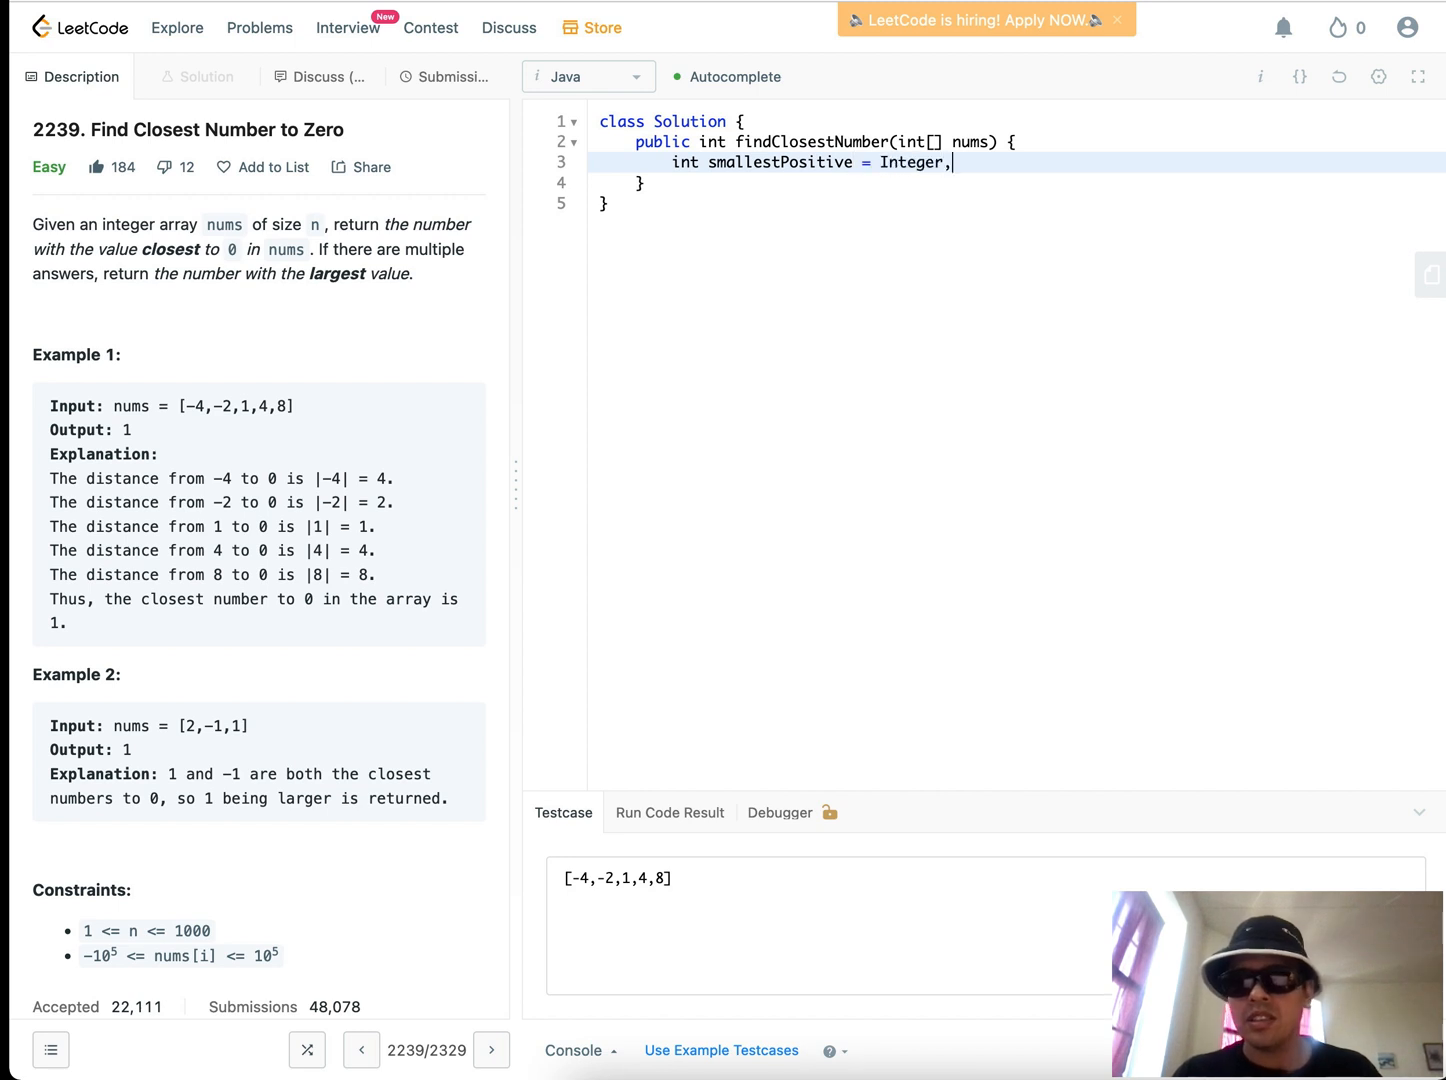
type(".")
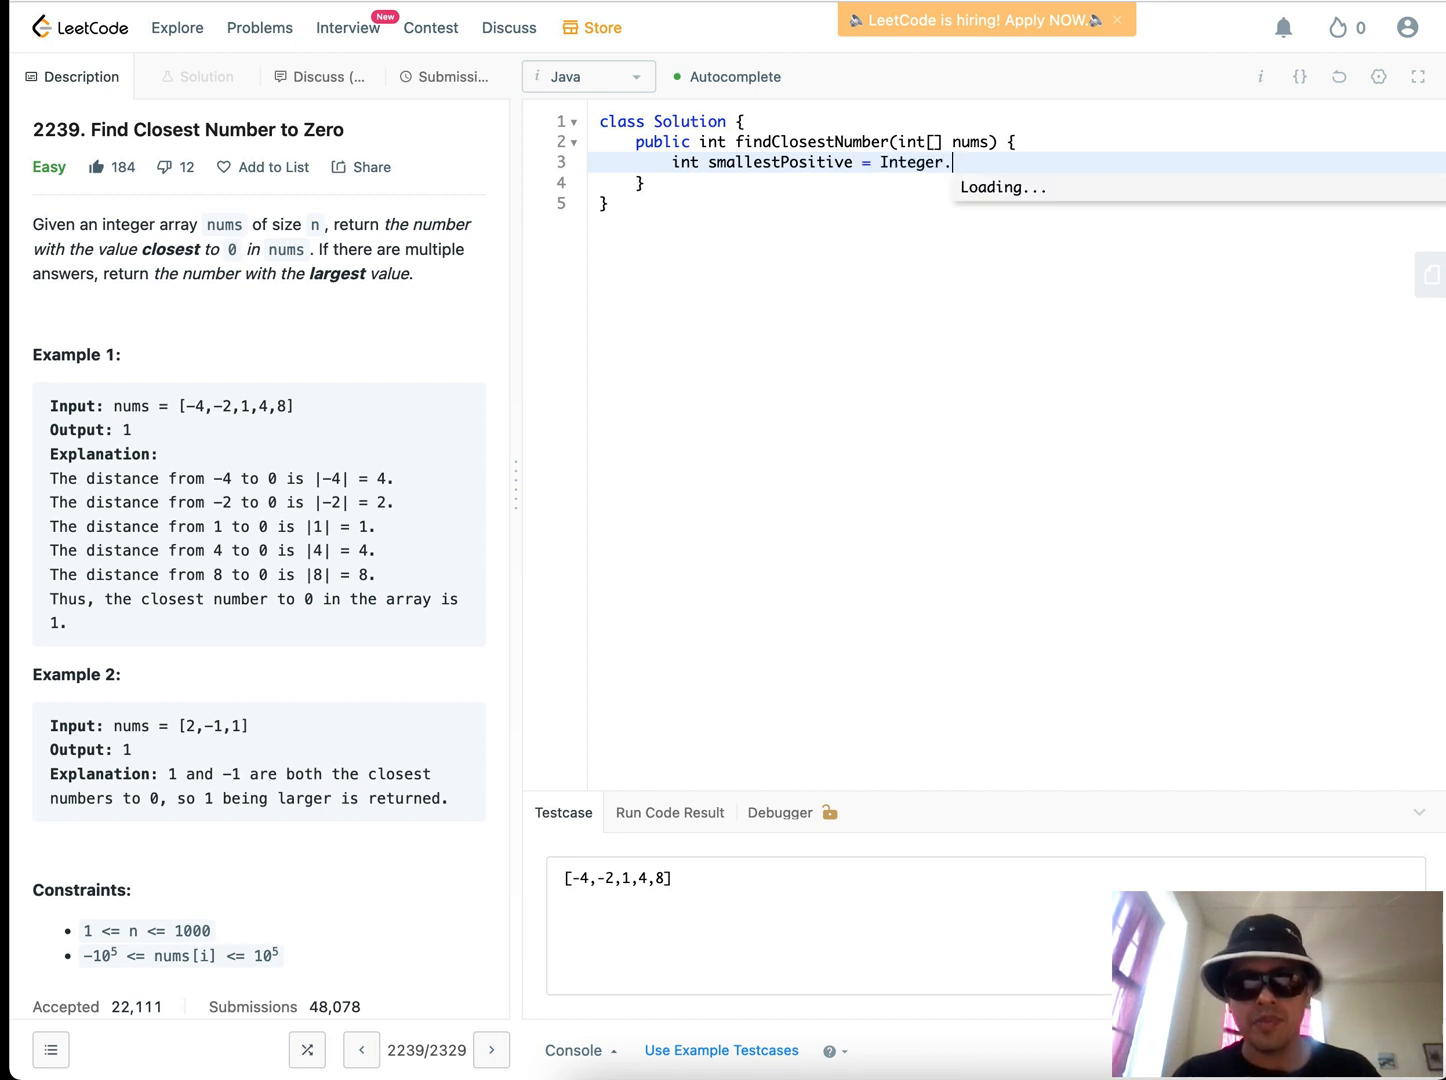
type("MAX_VALUE")
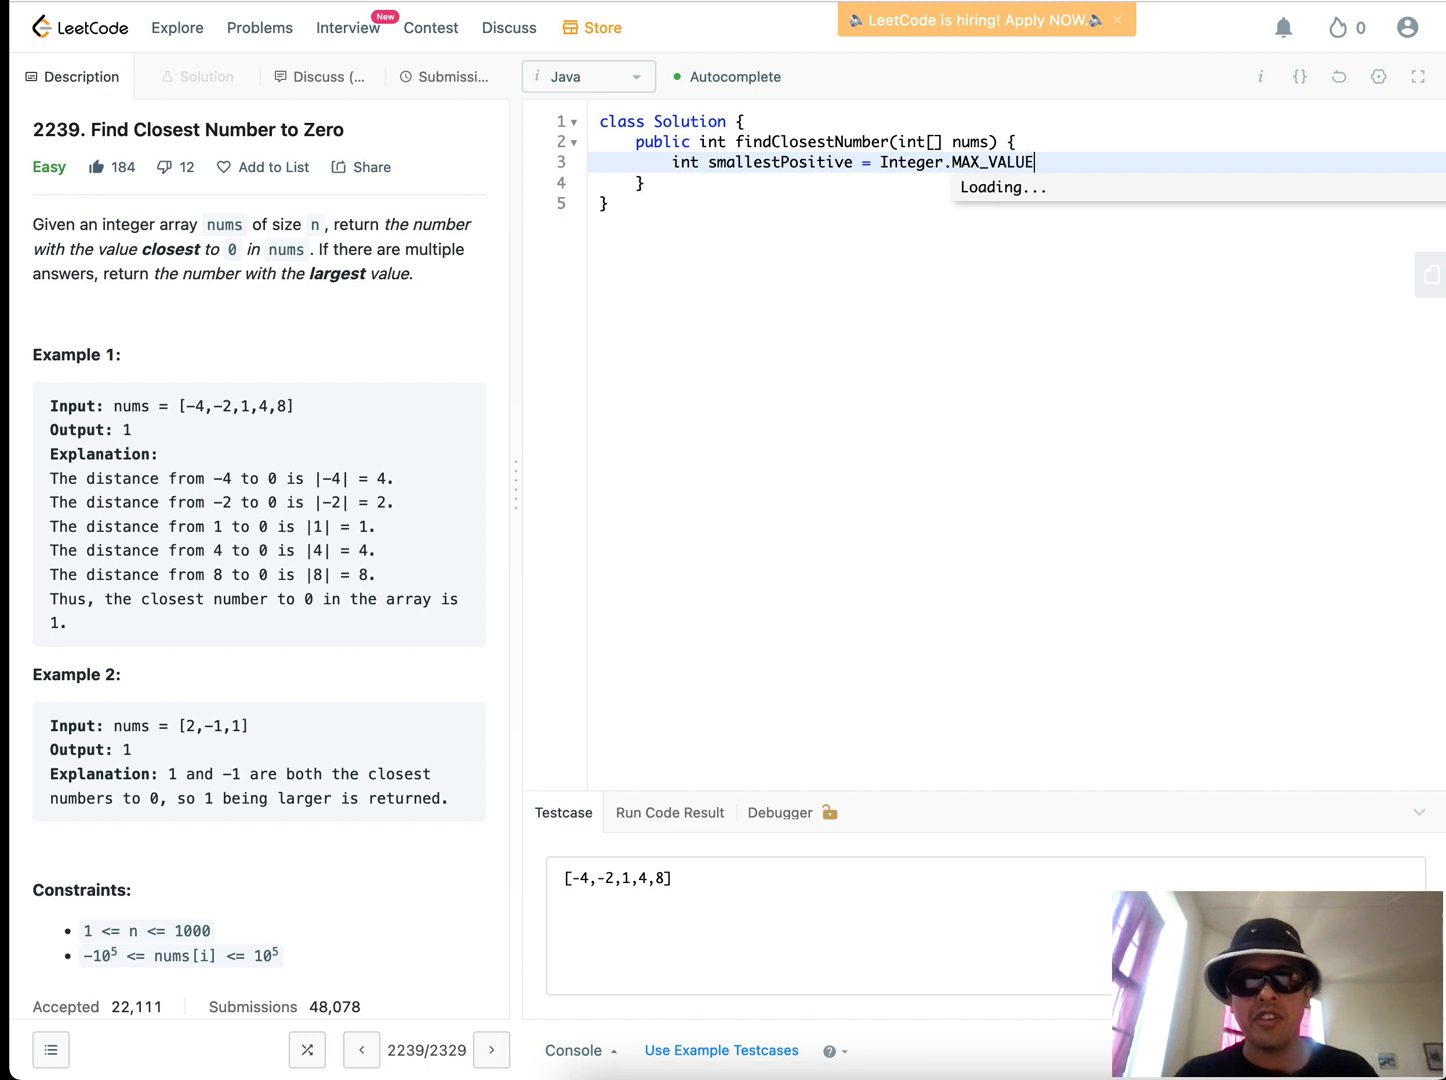
type(";")
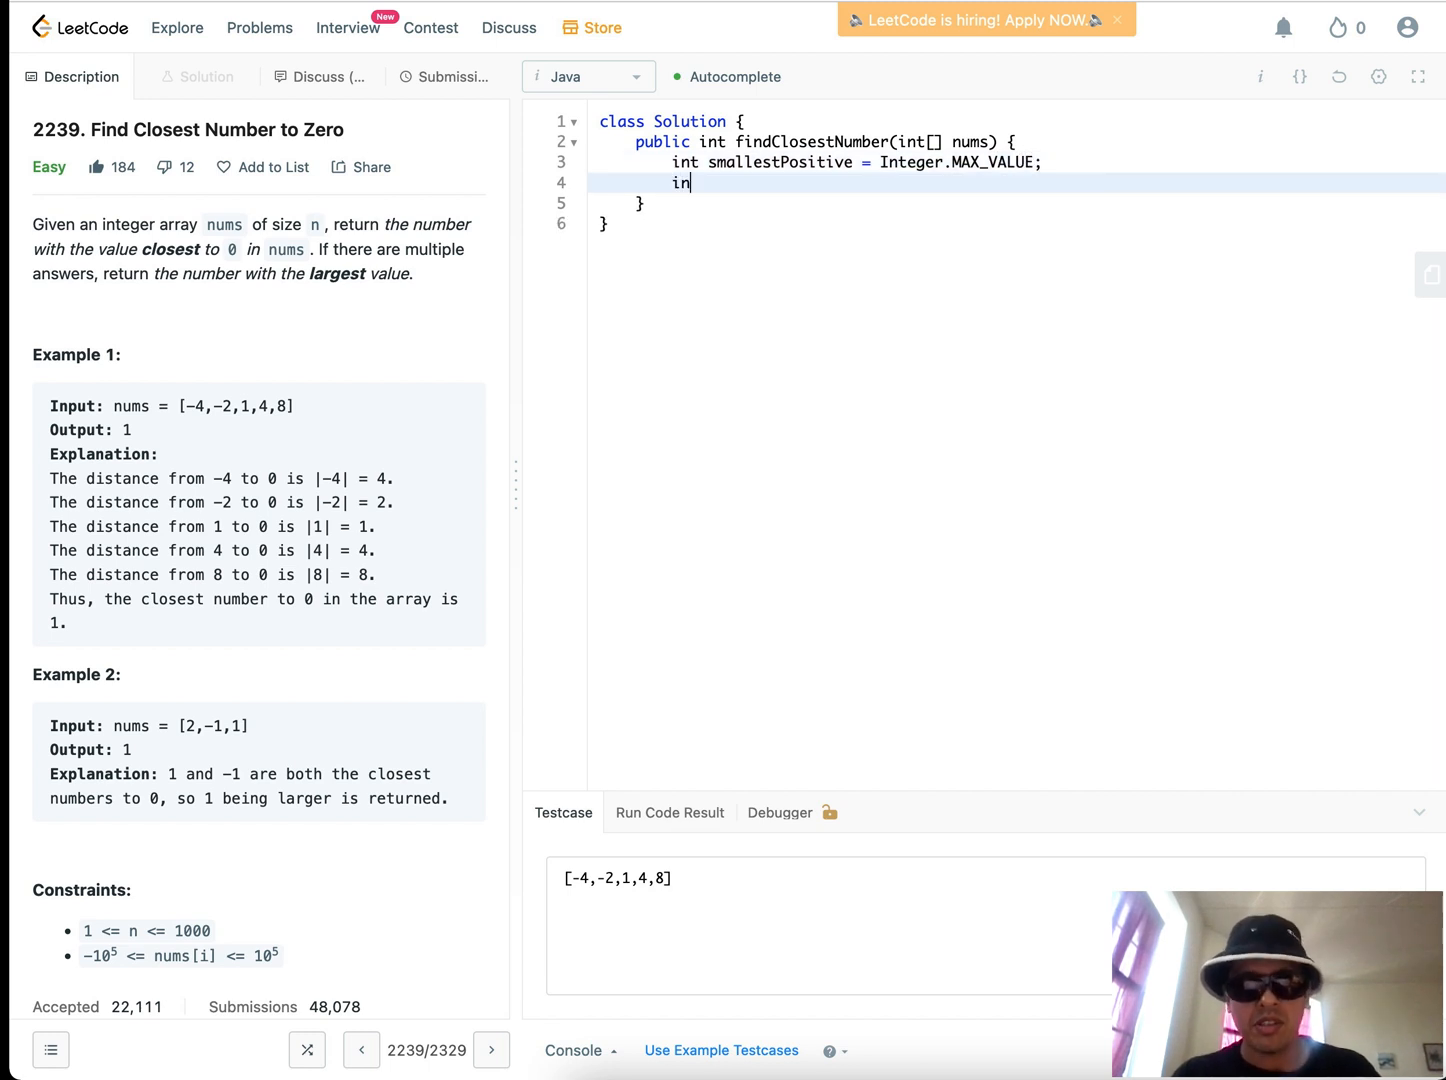
type("t largestNe")
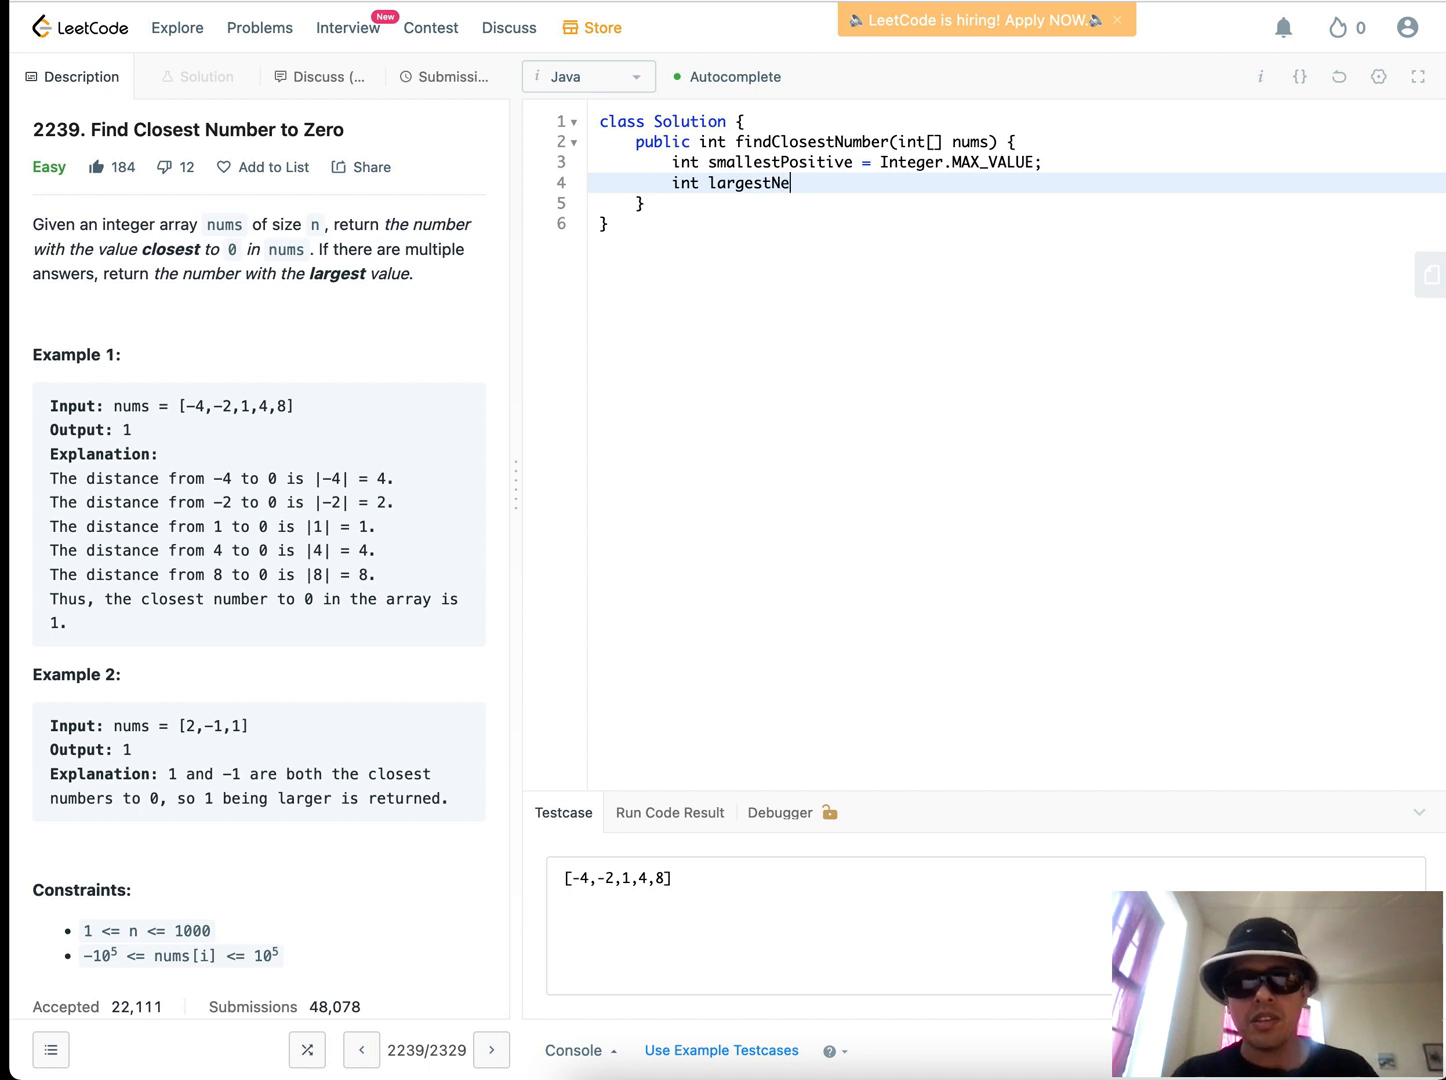
type("gative = Int")
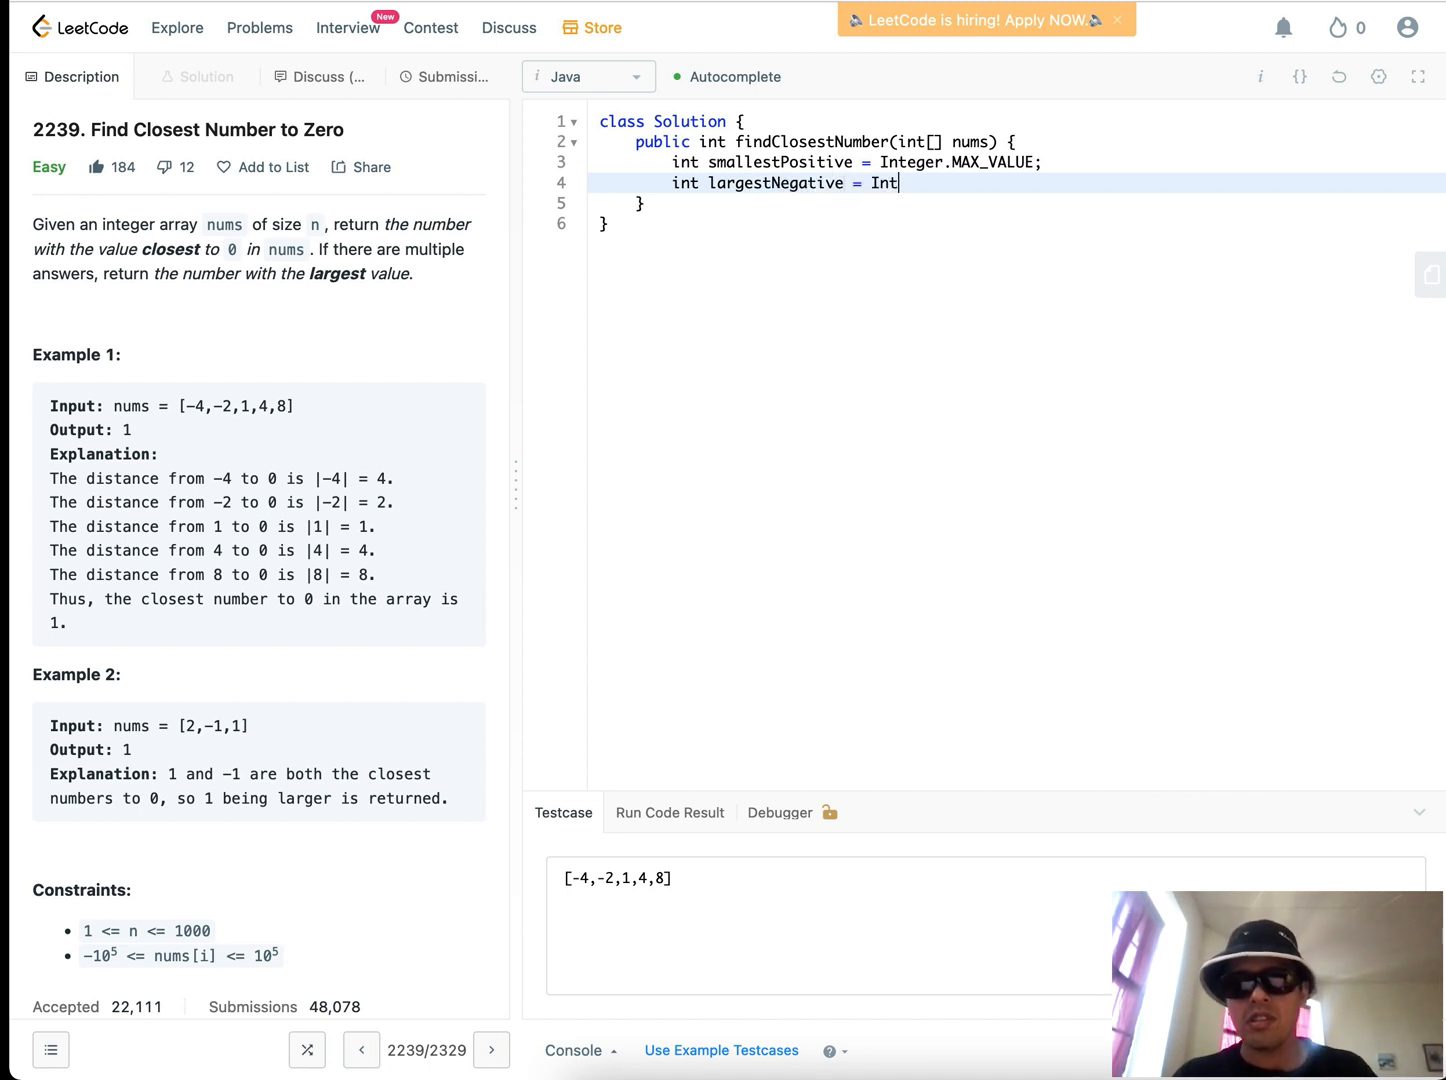
type("eger.MIN_")
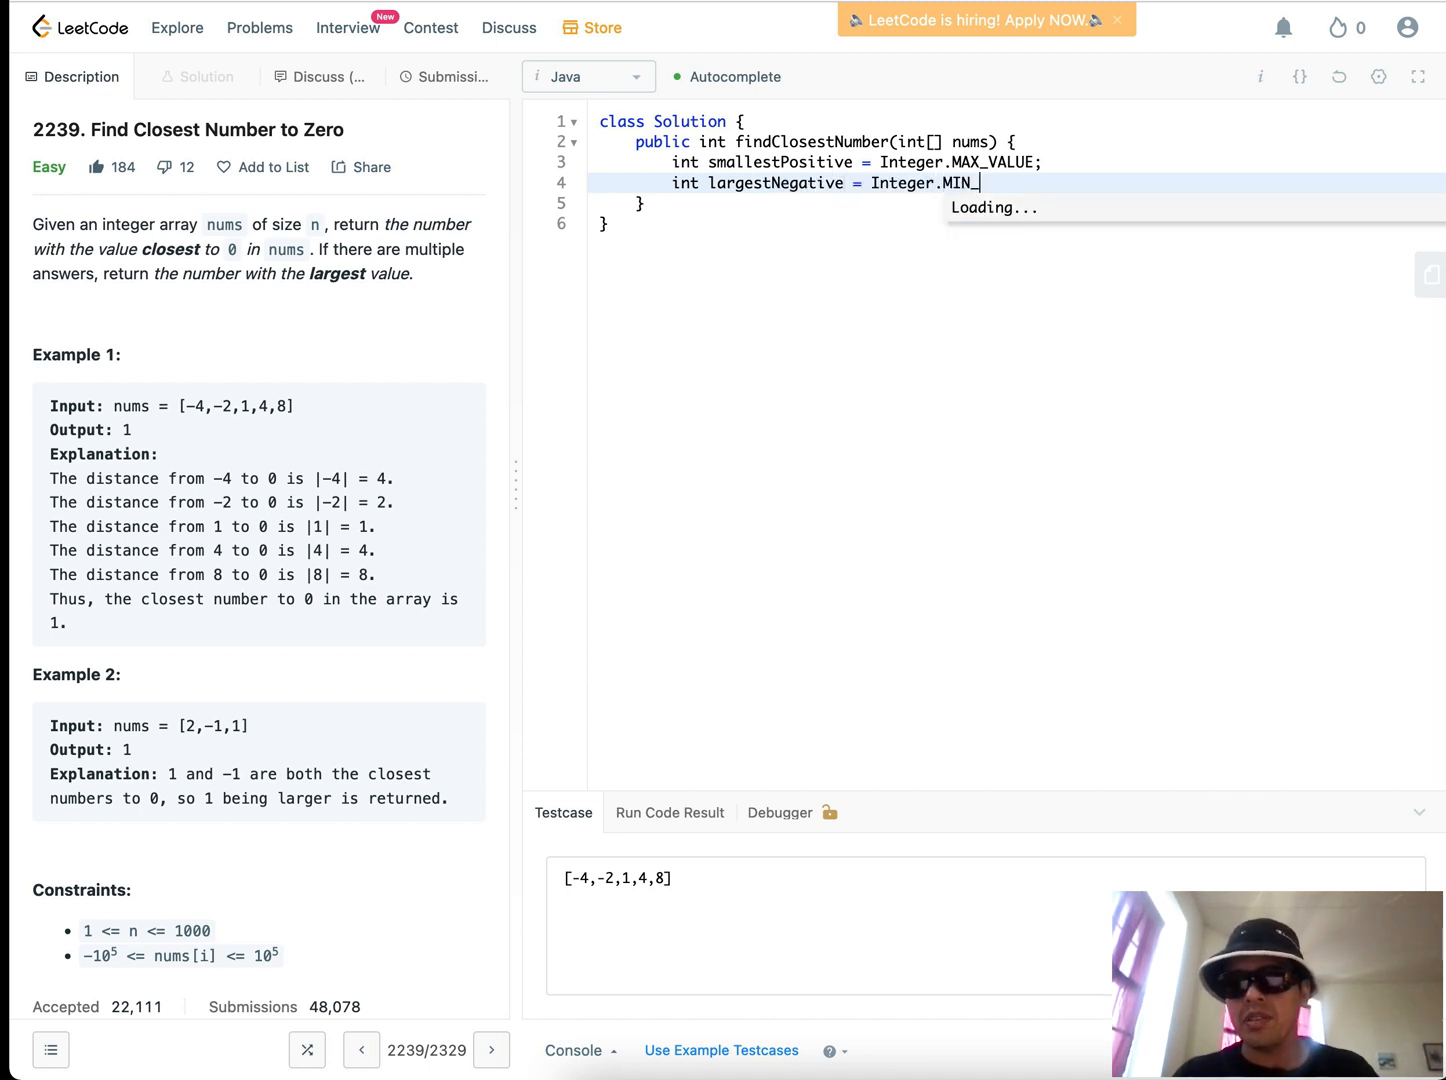
type("VALUE;")
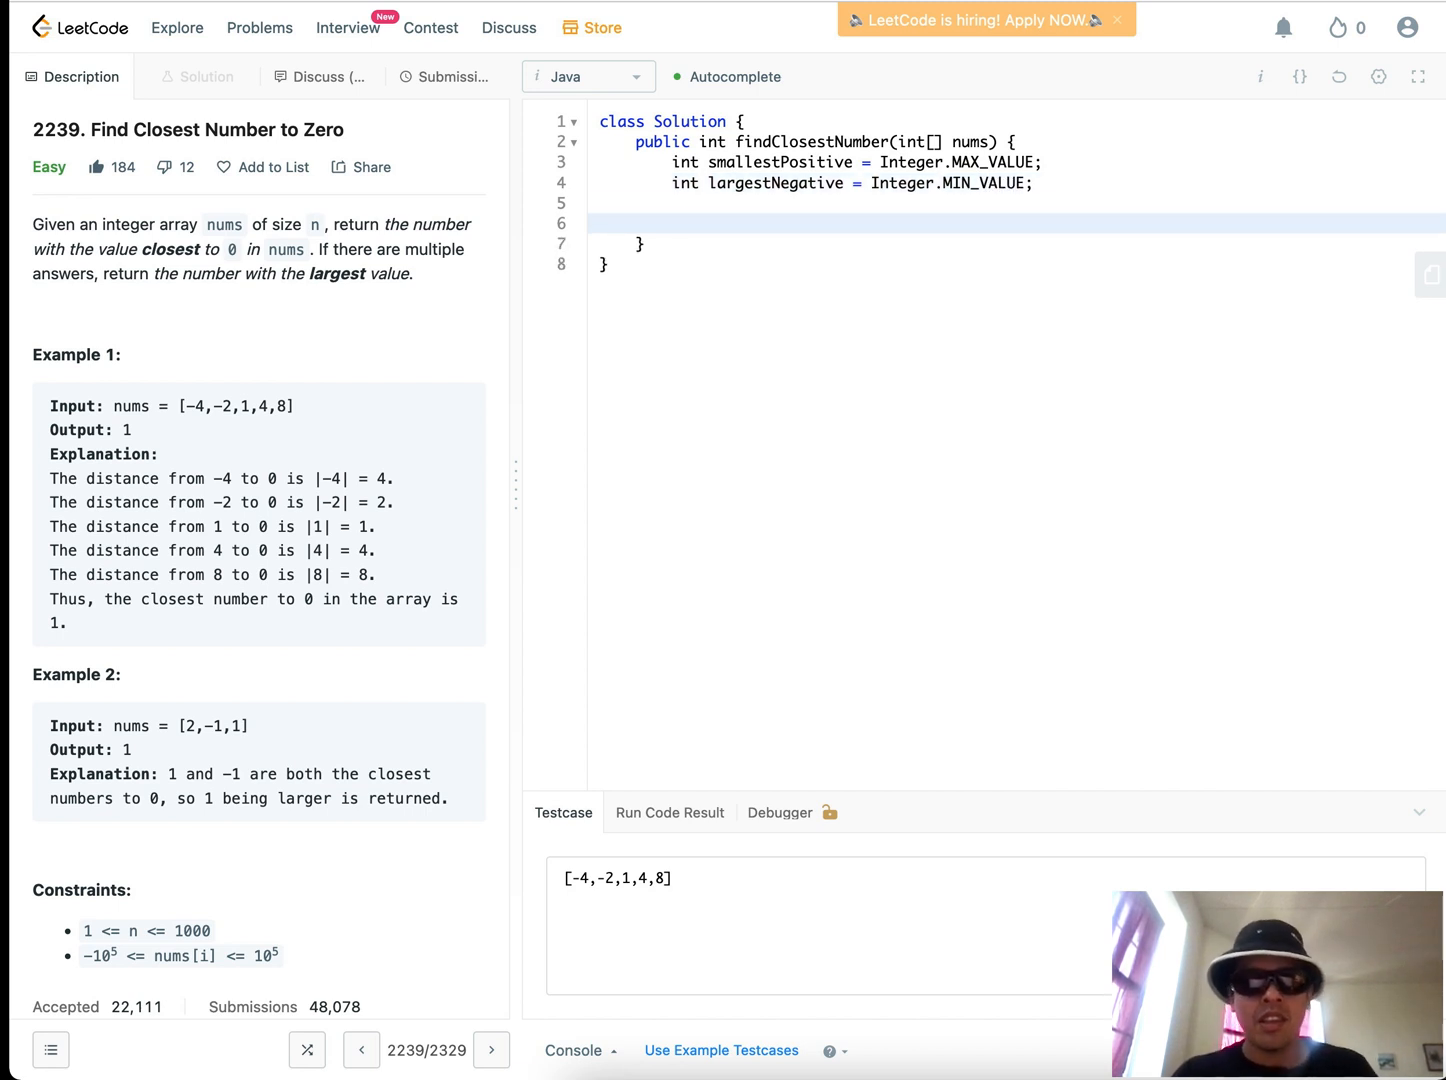
Write a for loop header iterating i from 0 to nums.length
type("for(ii")
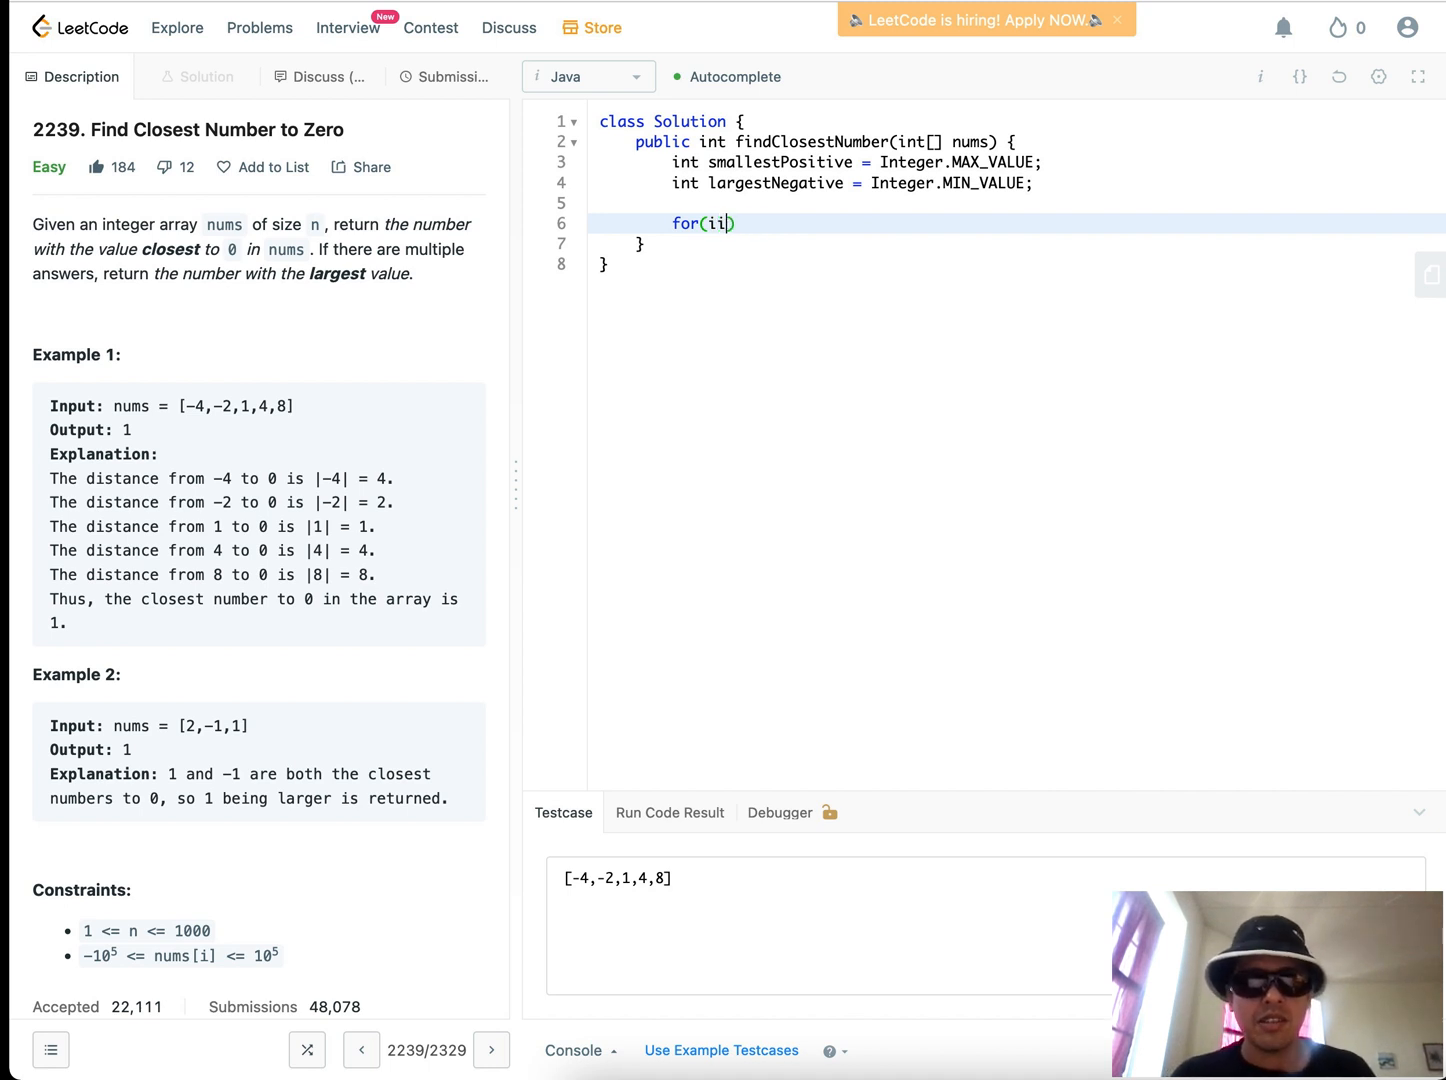
type("nt i = 0;")
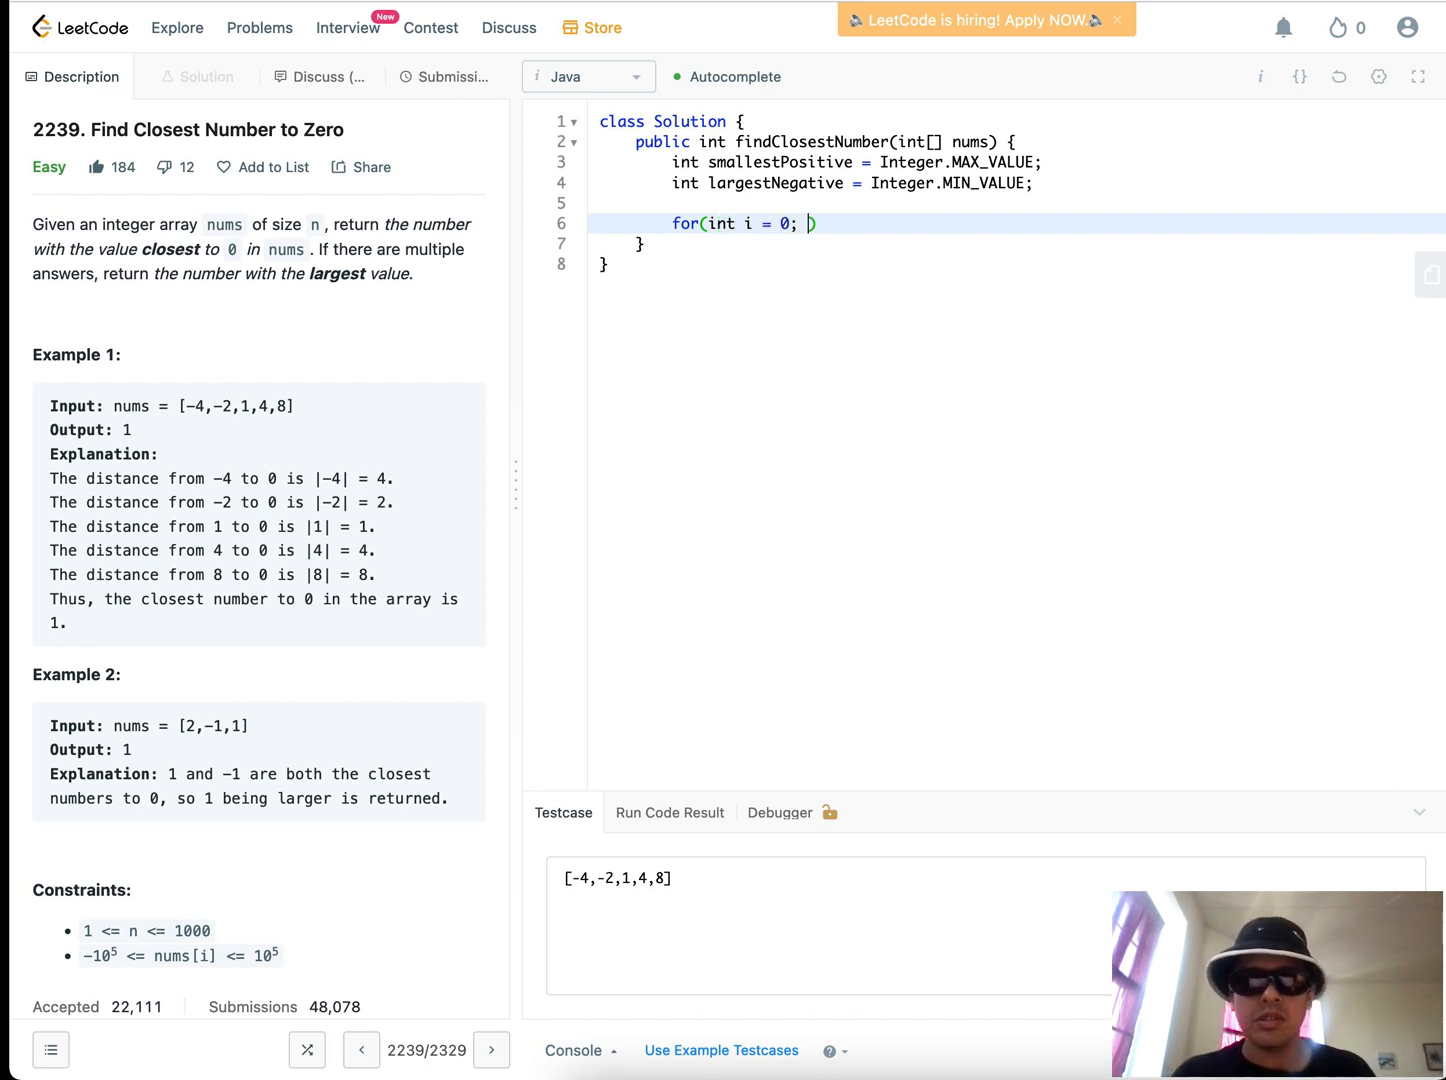
type("i M nums.")
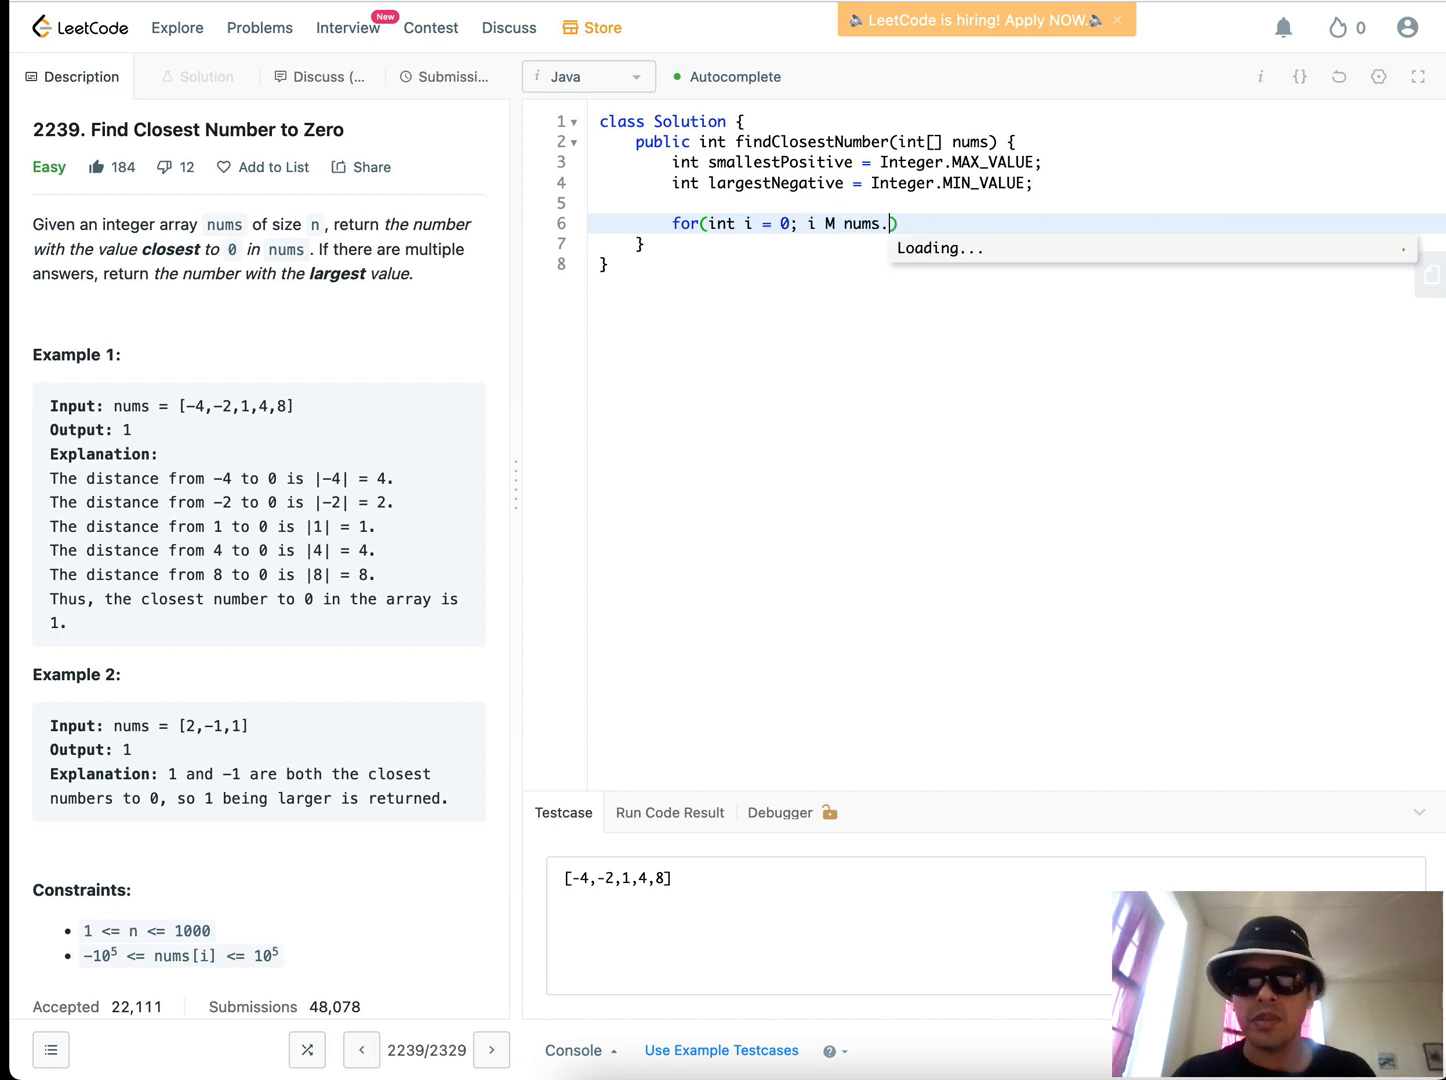
type("<")
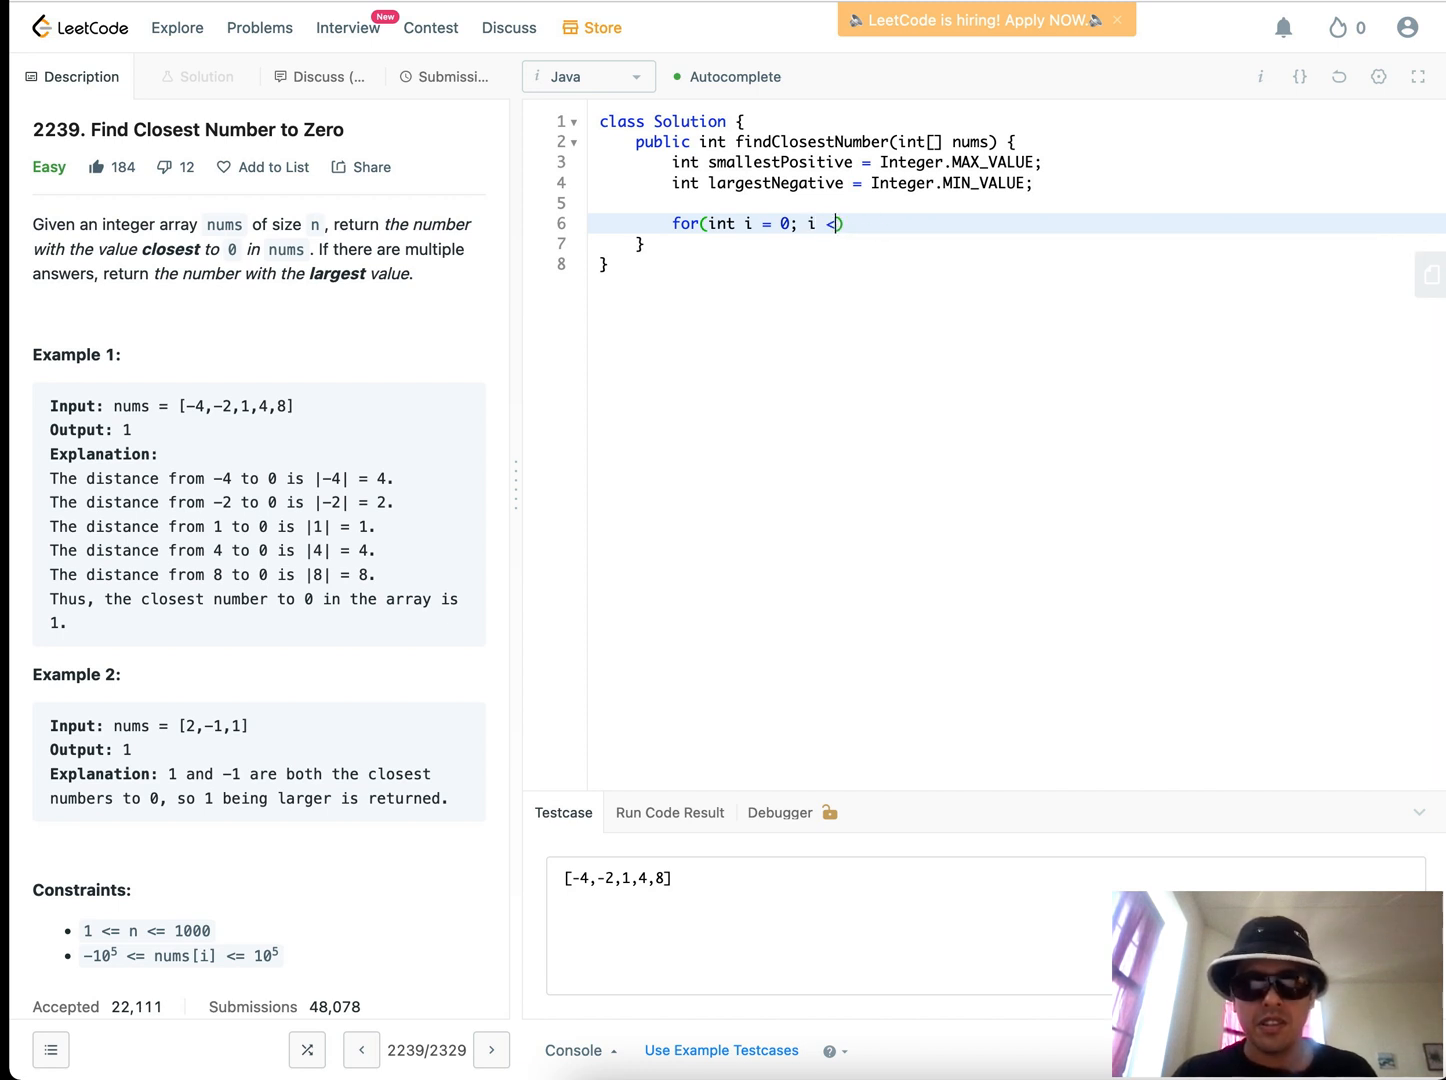
type("nums.length; i++")
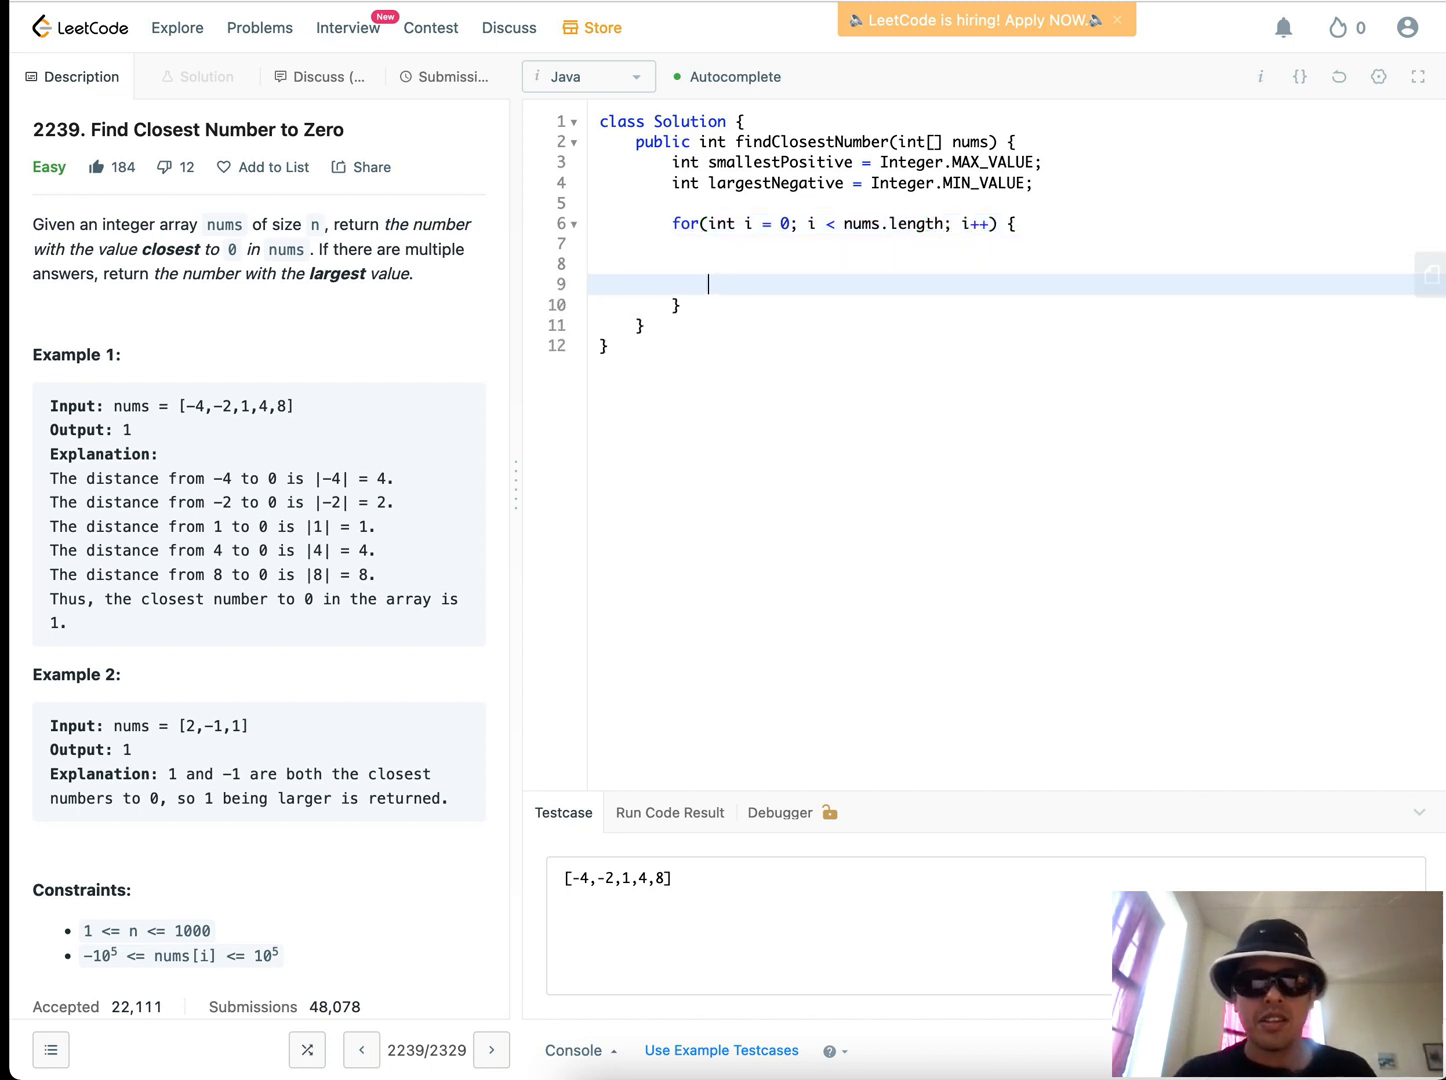
Add an if assigning nums[i] to largestNegative when negative and >= largestNegative
type("if(nums[i] < 0")
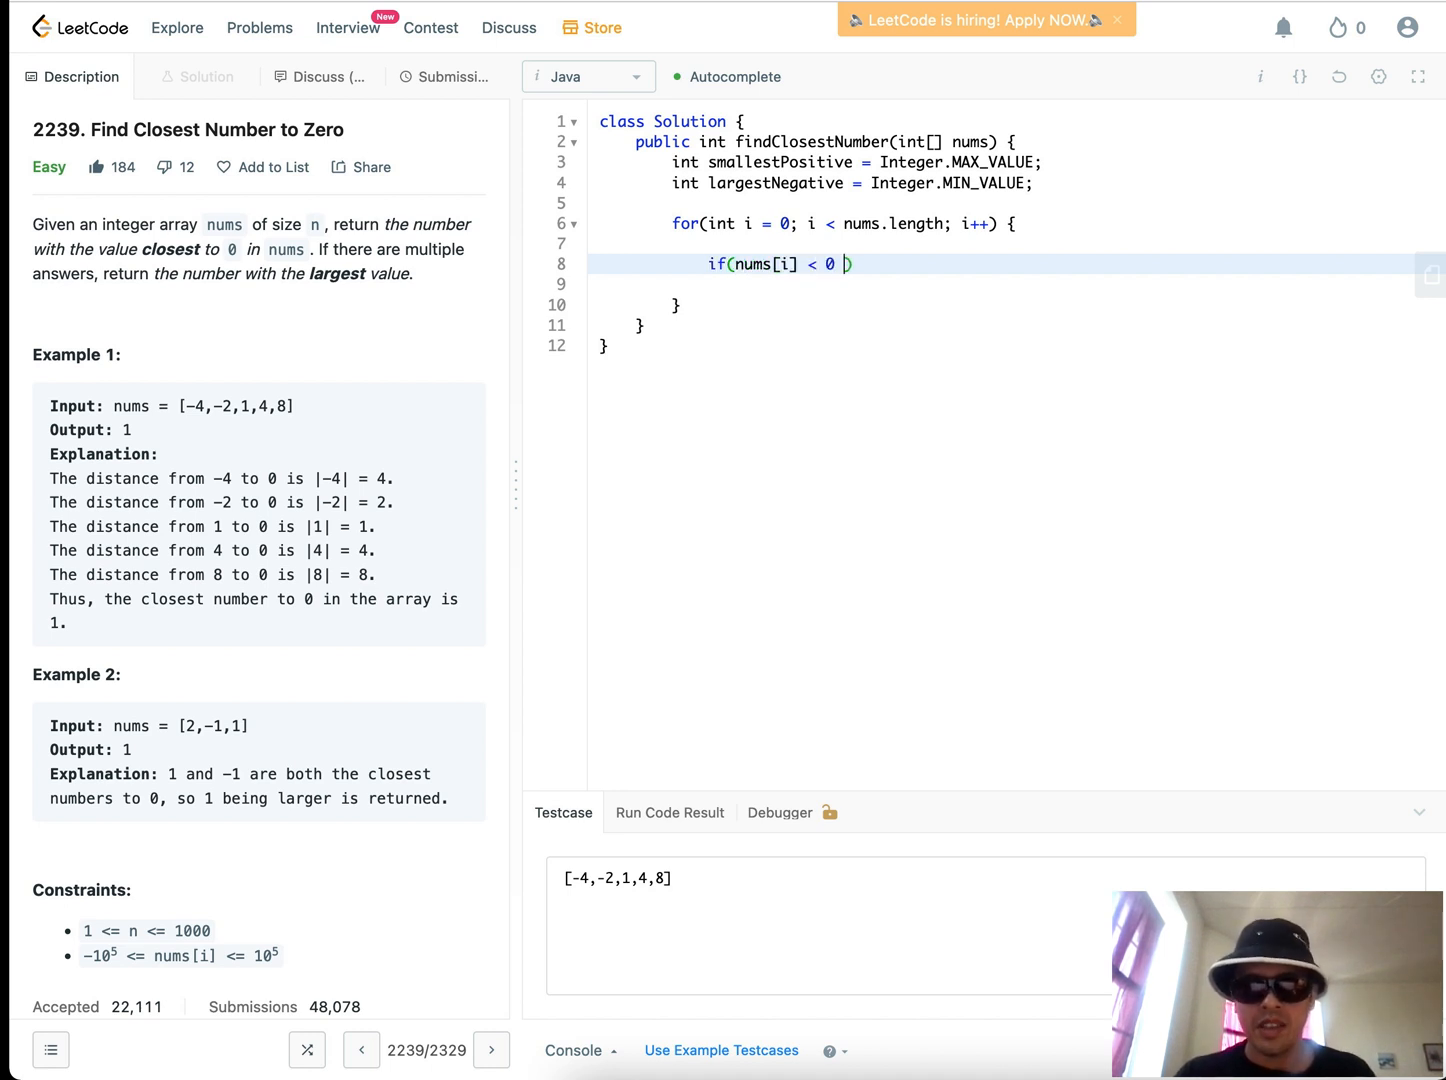
type("&& num")
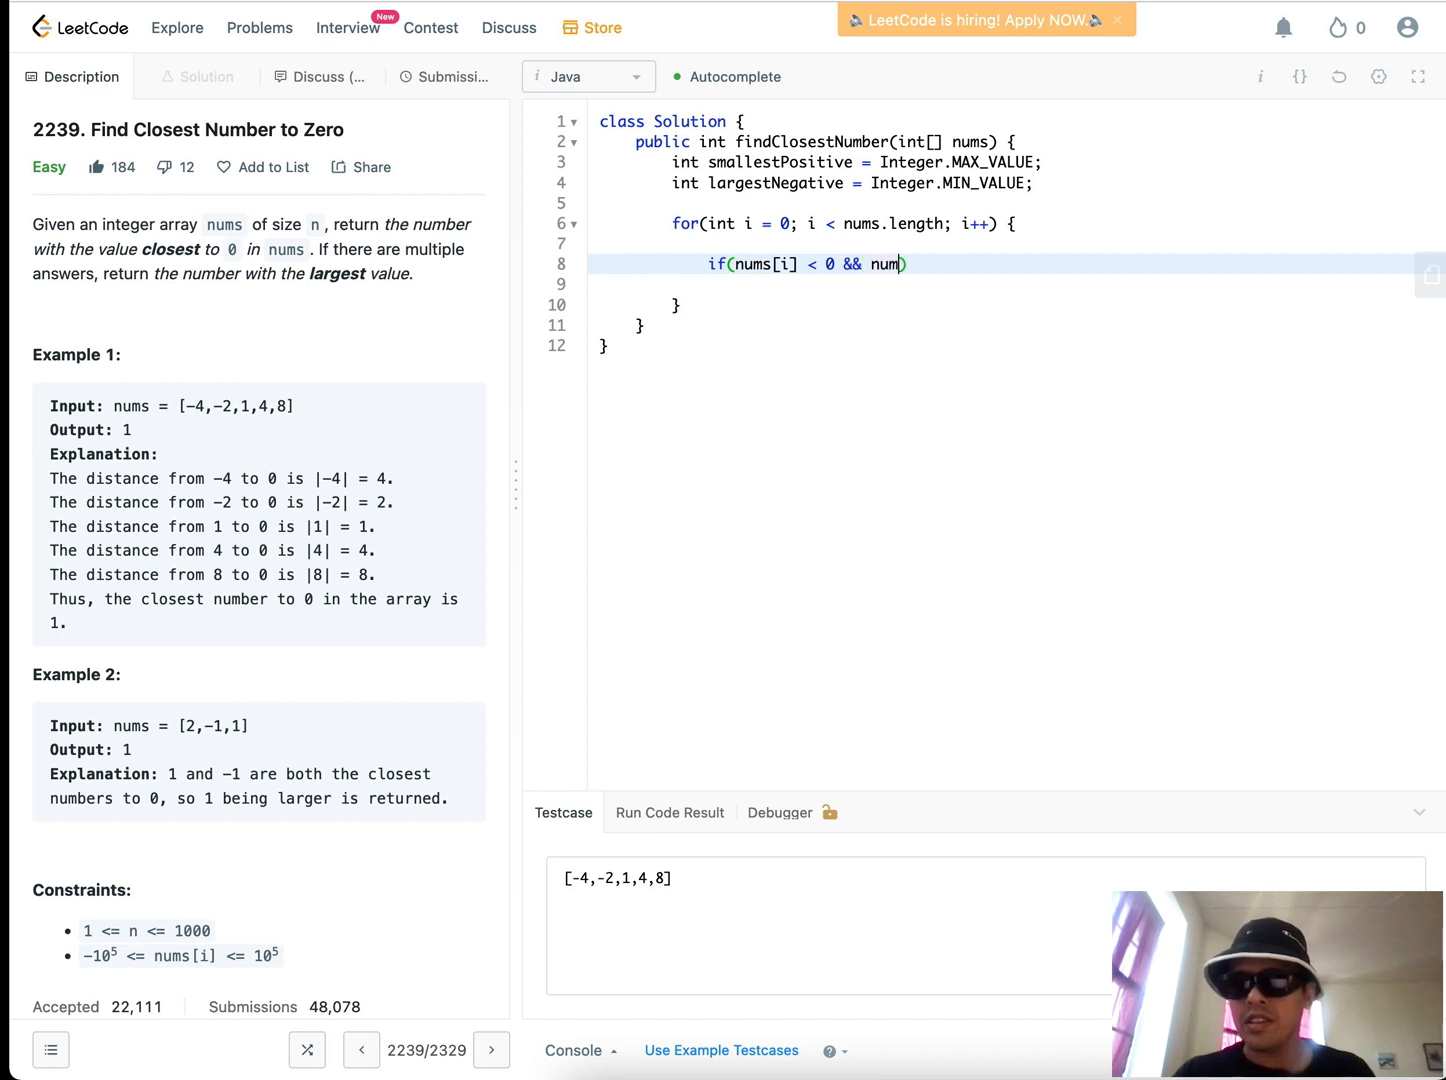
type("[i]")
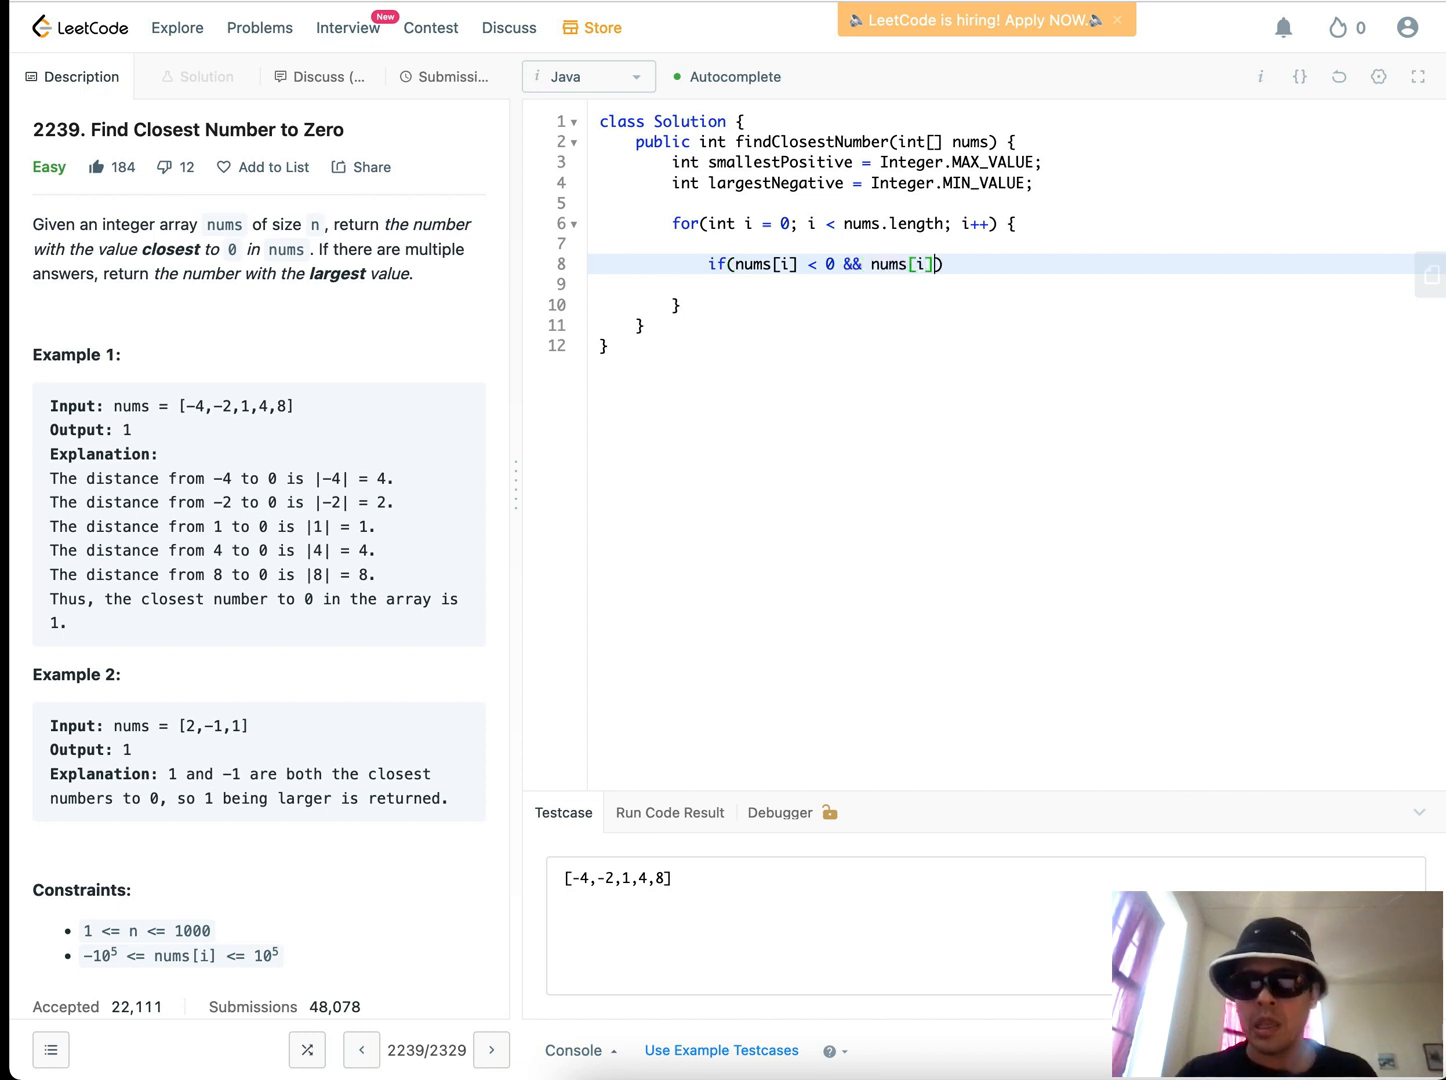
type(">= l")
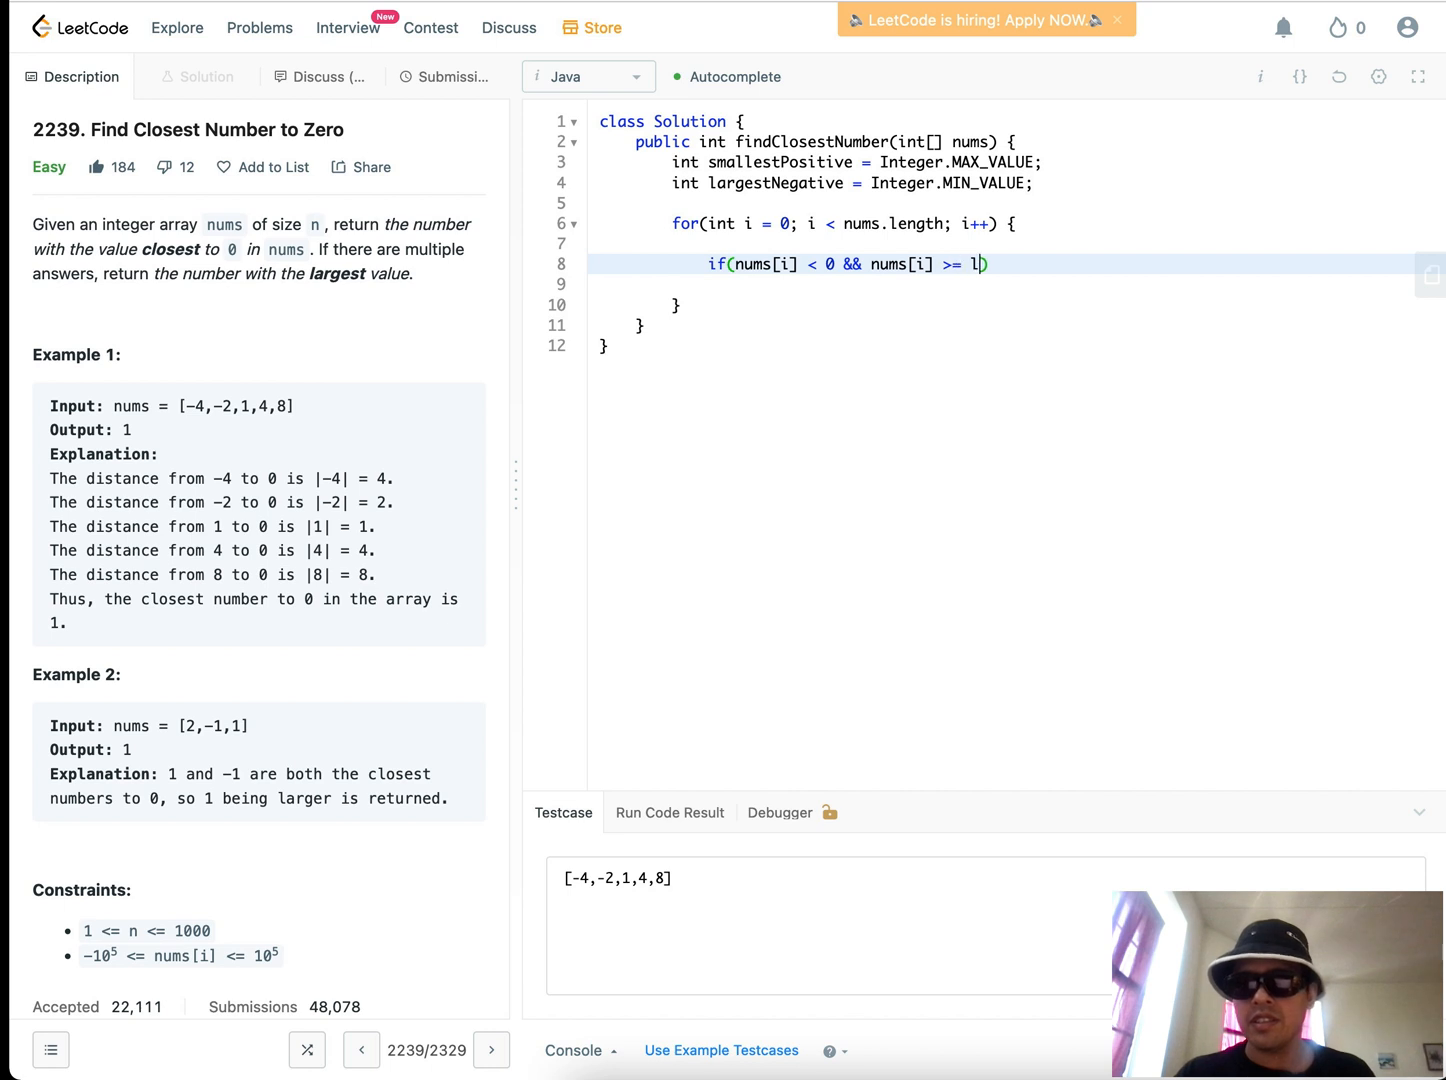
type("argest")
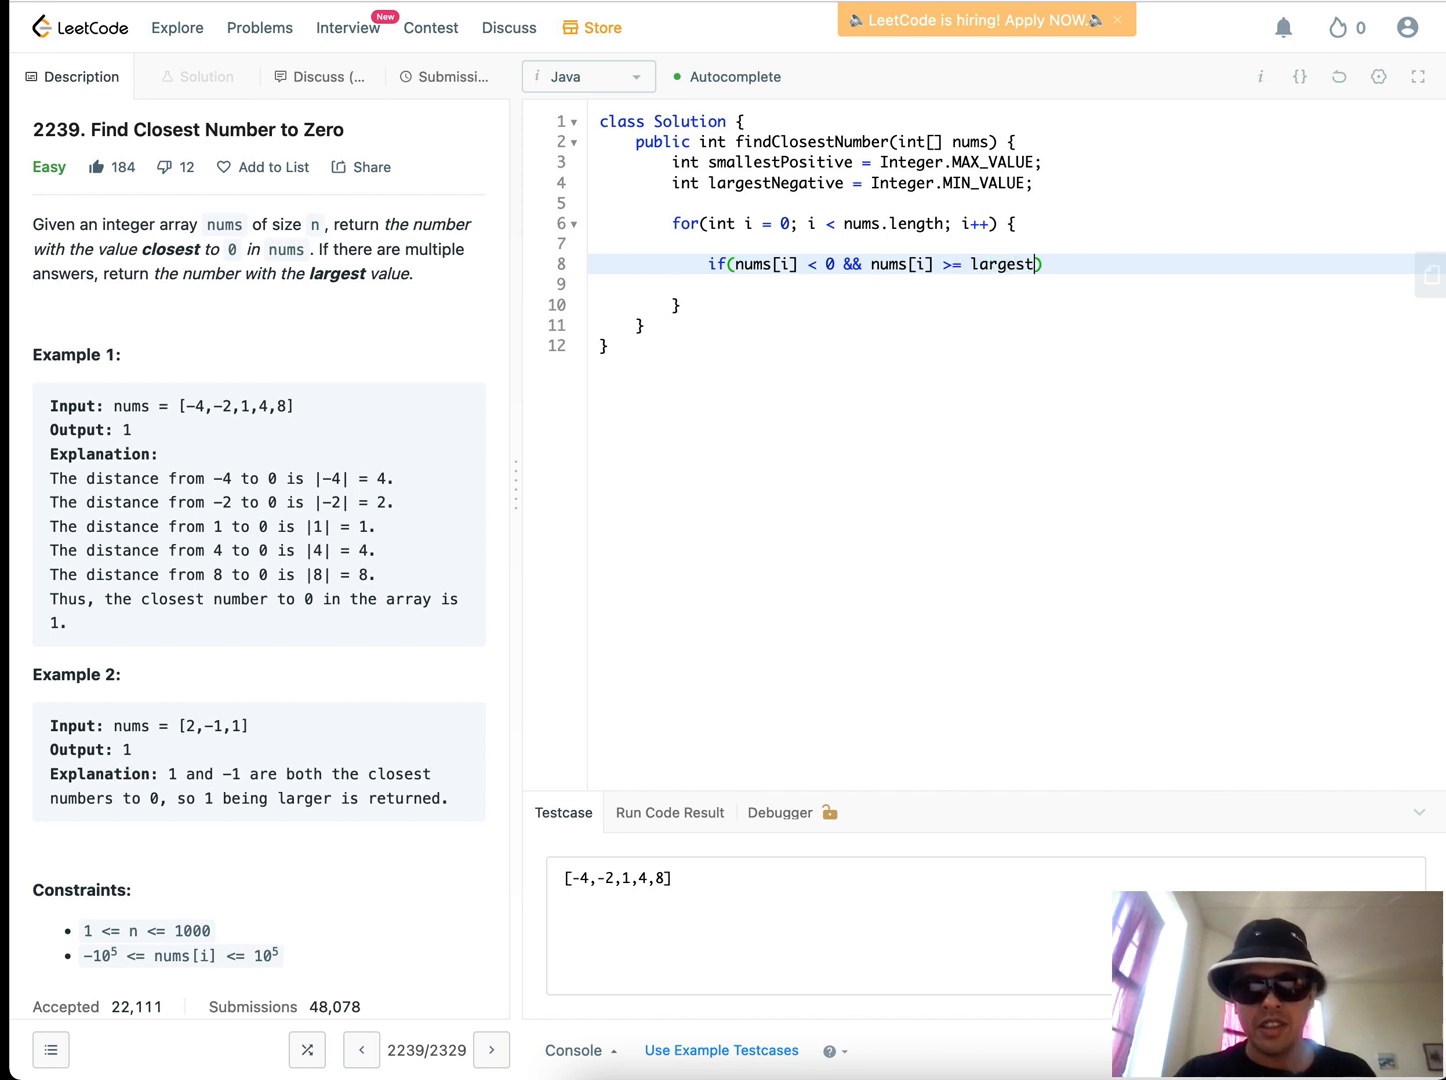
type("Negative)")
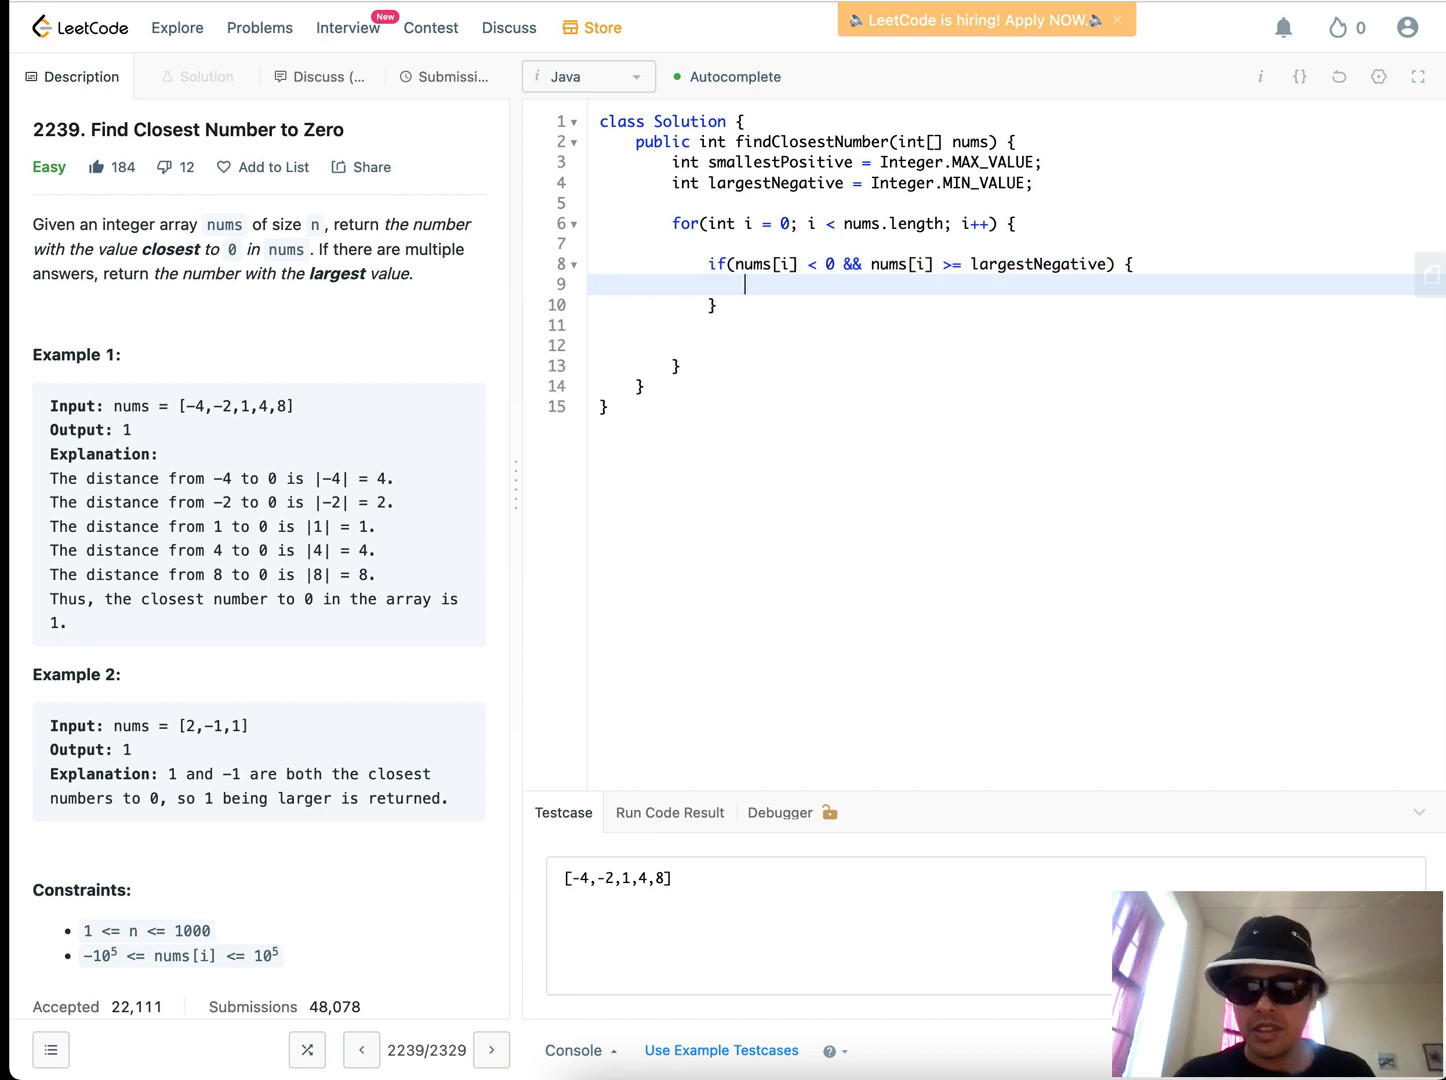
type("largest")
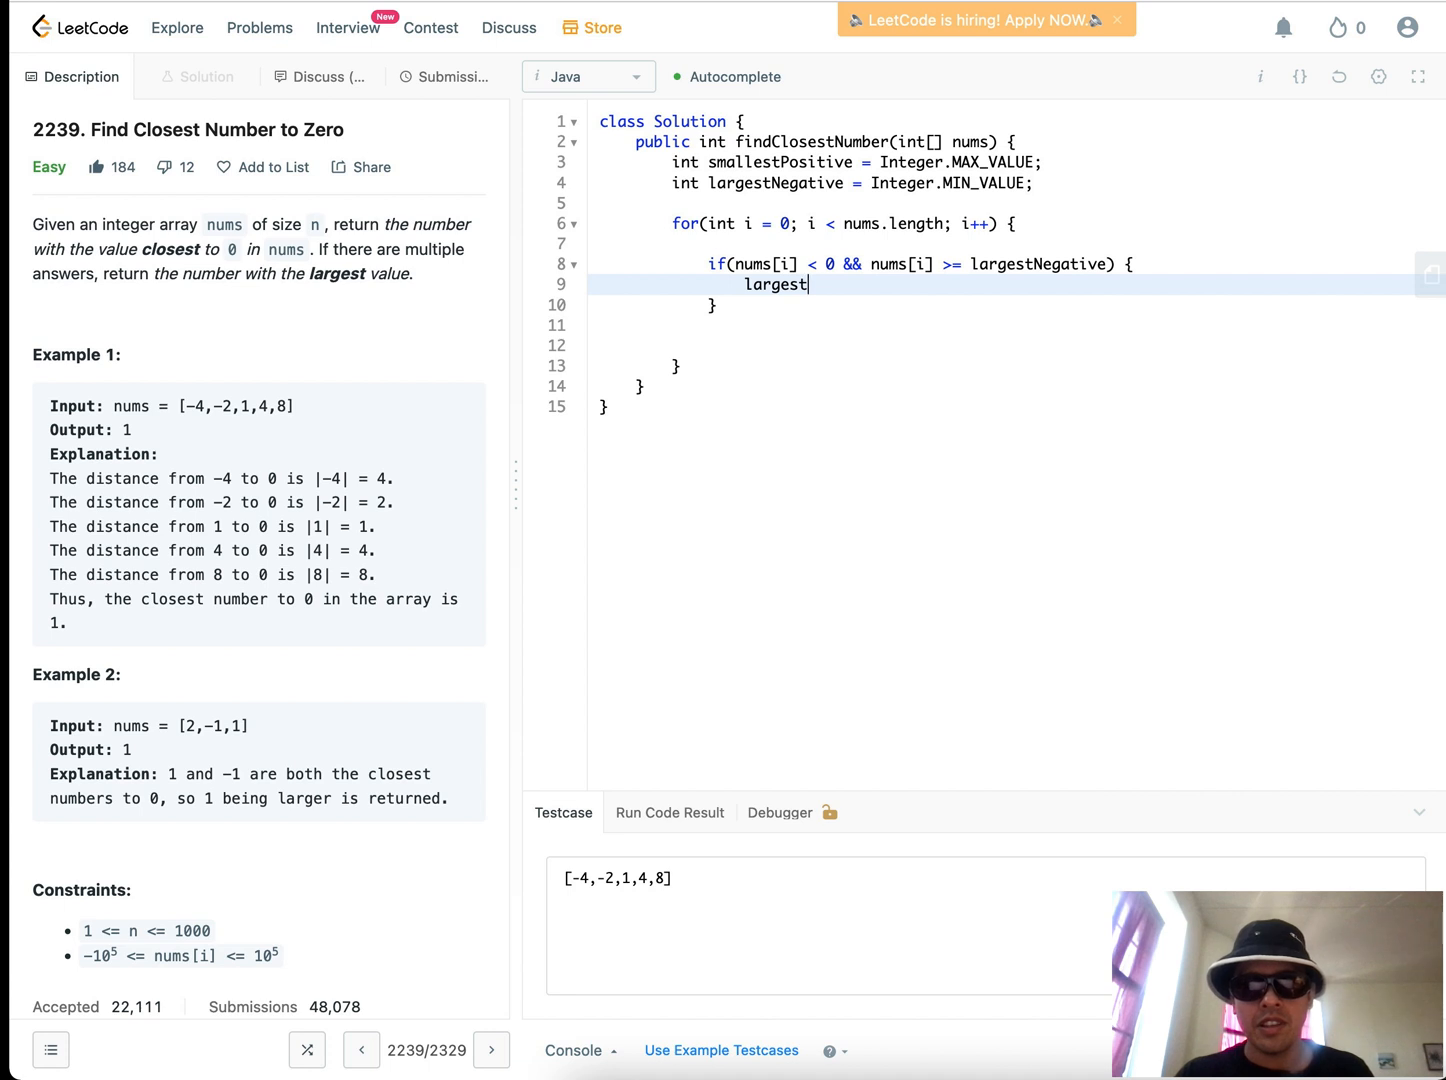
type("Negative = nu")
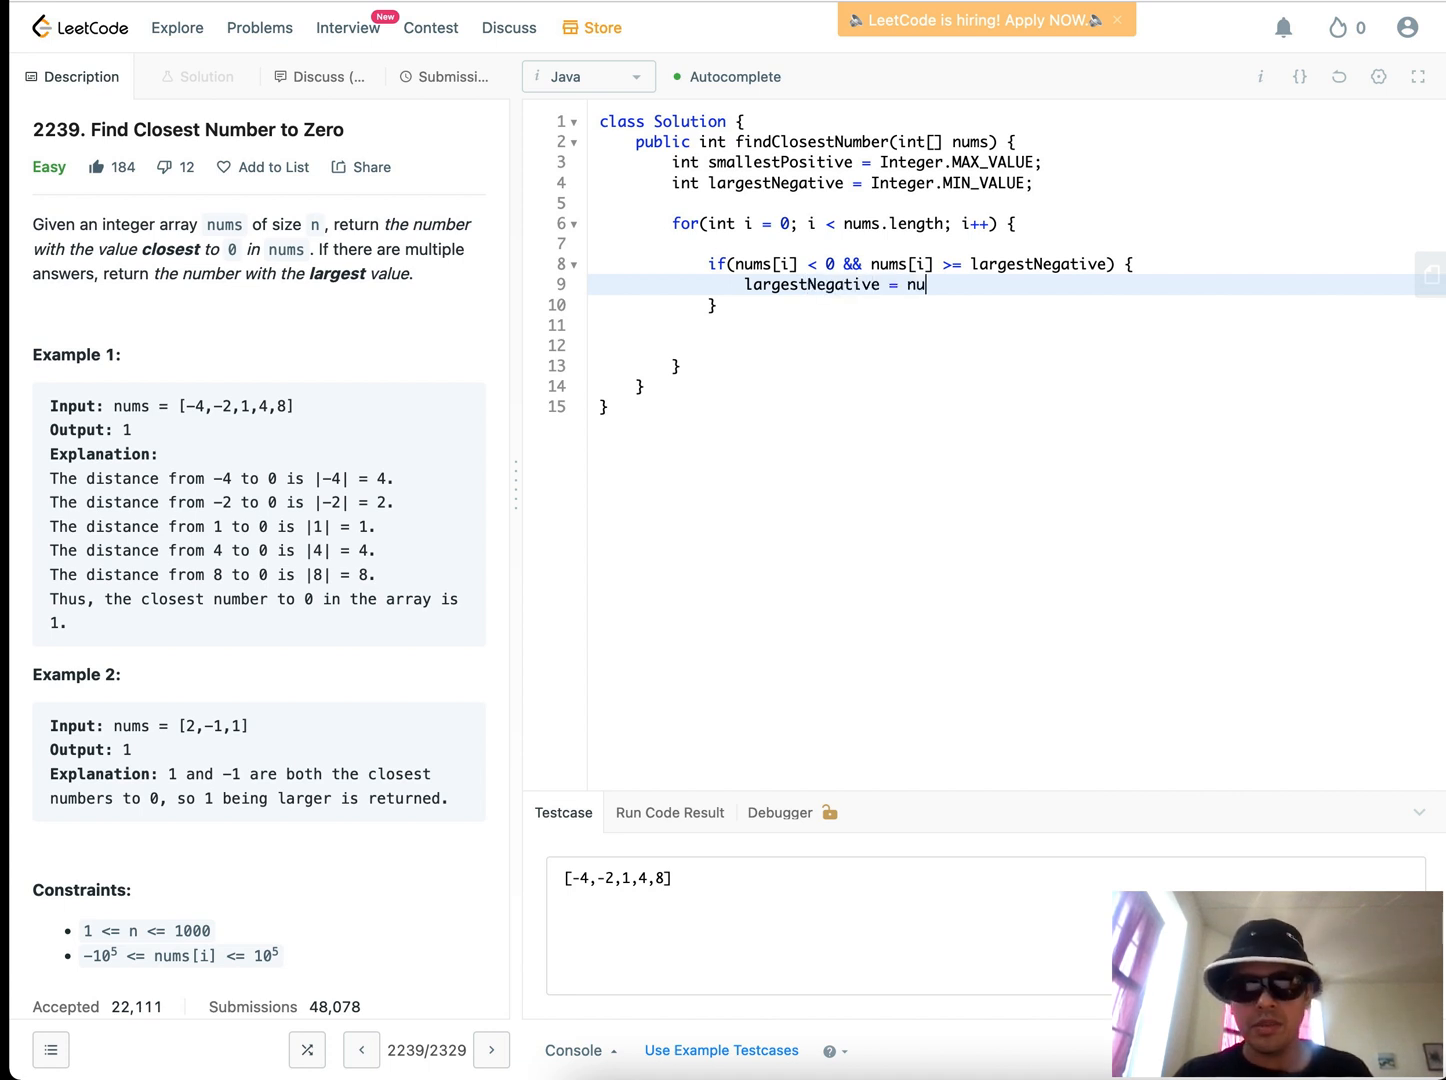
type("ms[i];")
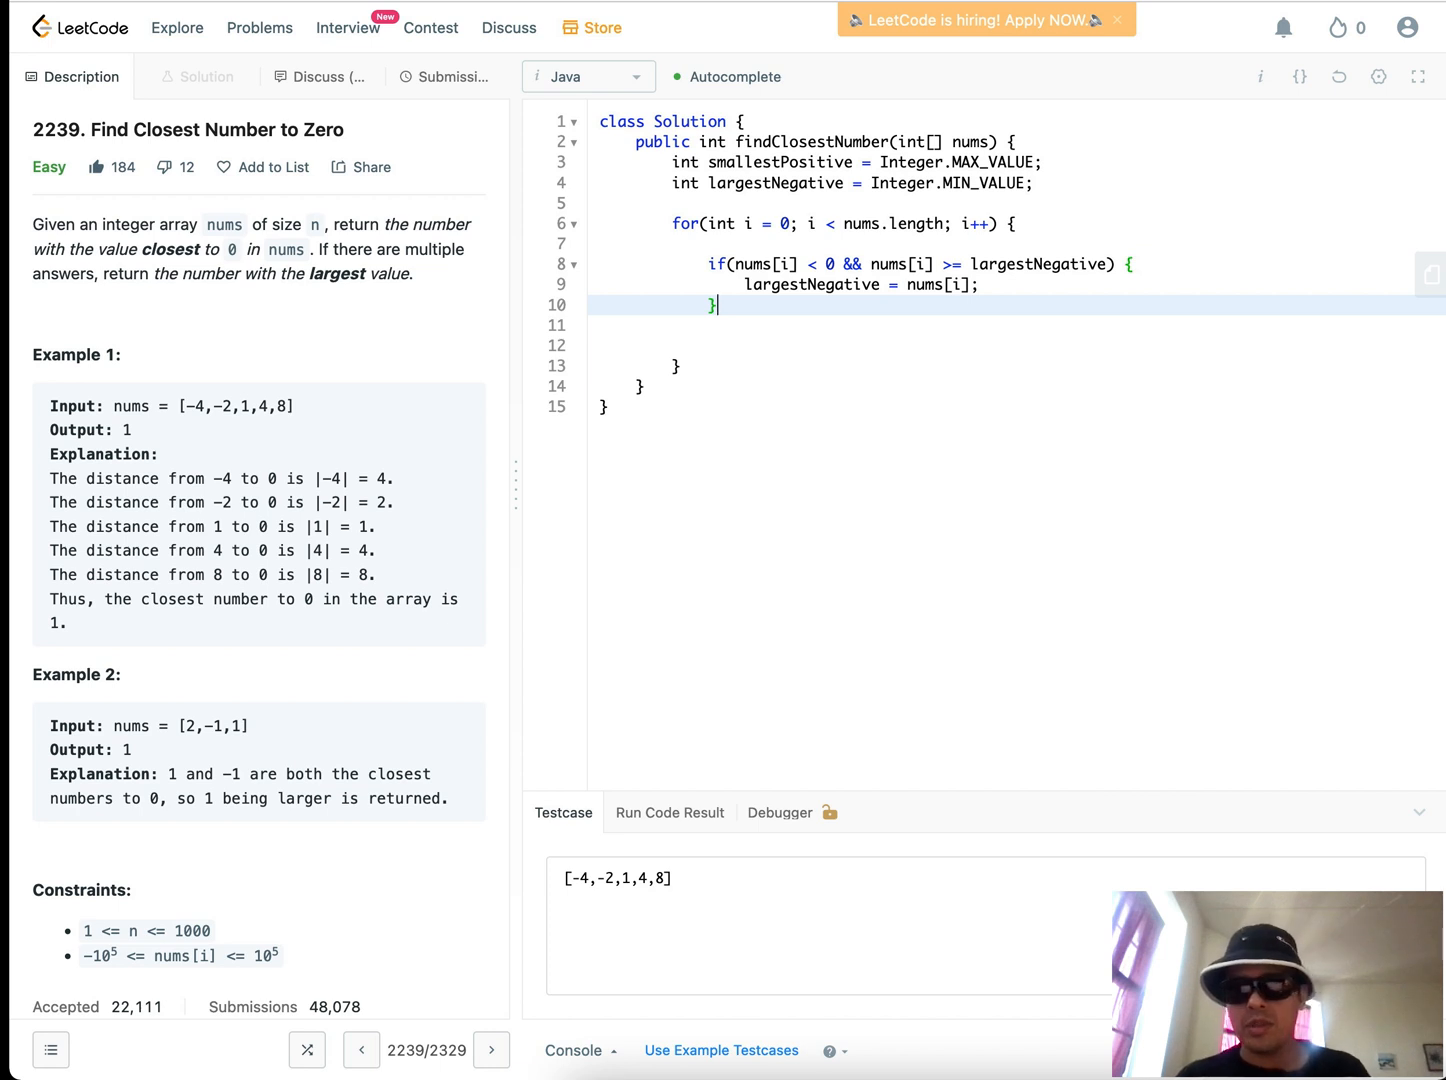
Write the else-if condition nums[i] > 0 && nums[i] <= smallestPositive
type("es")
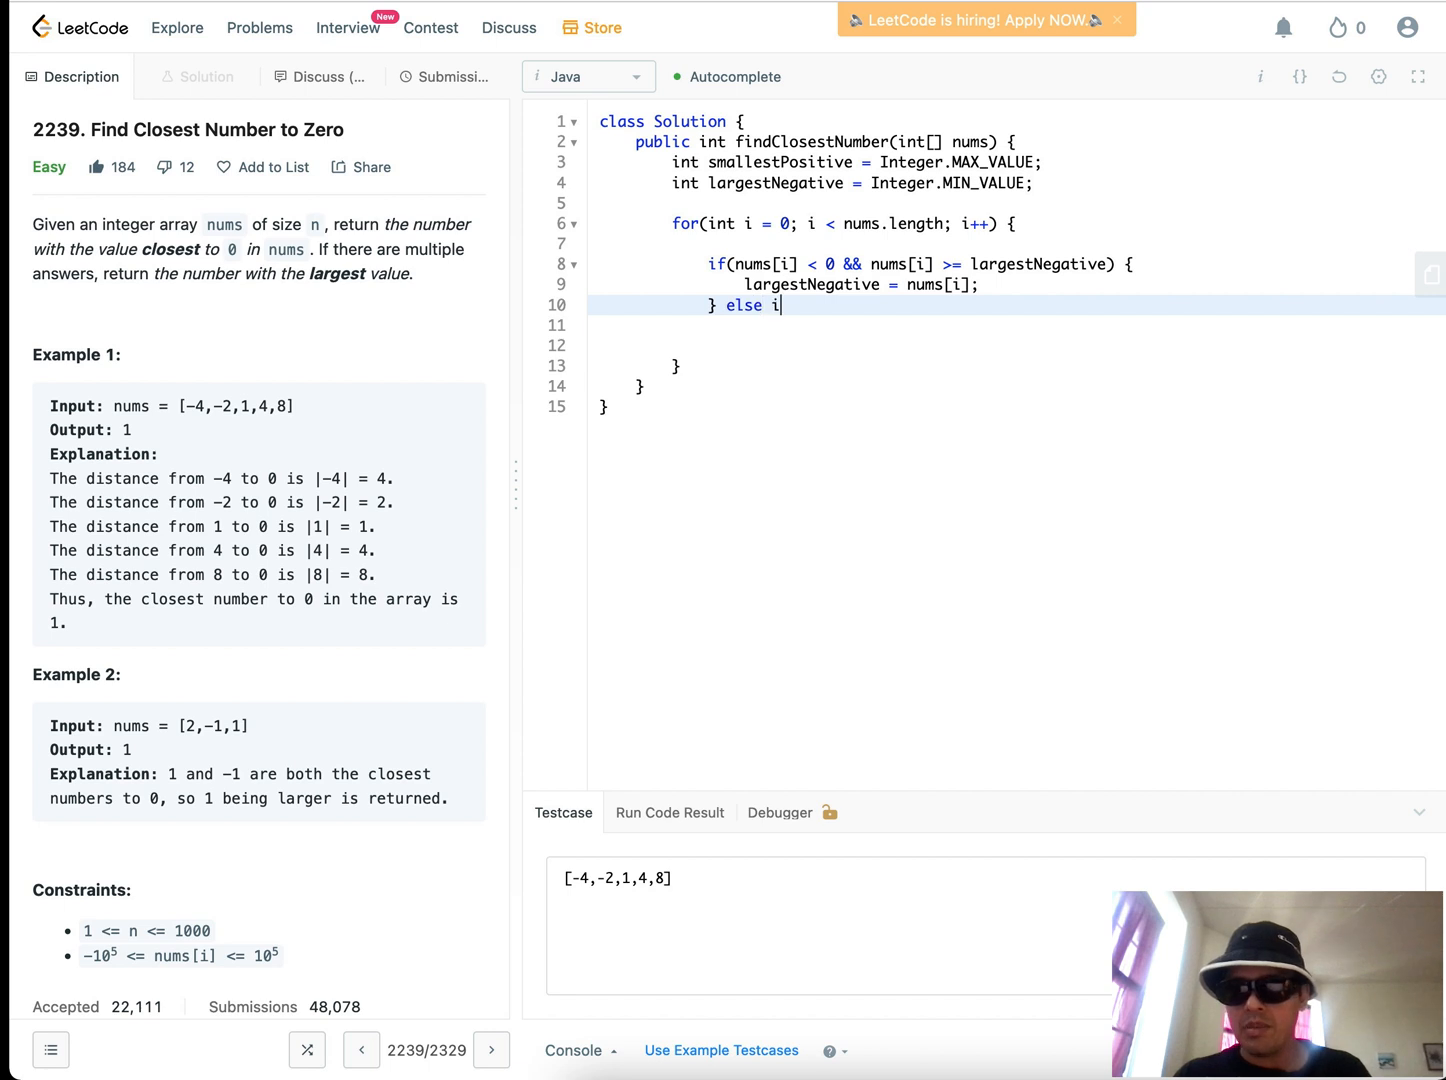
type("f()")
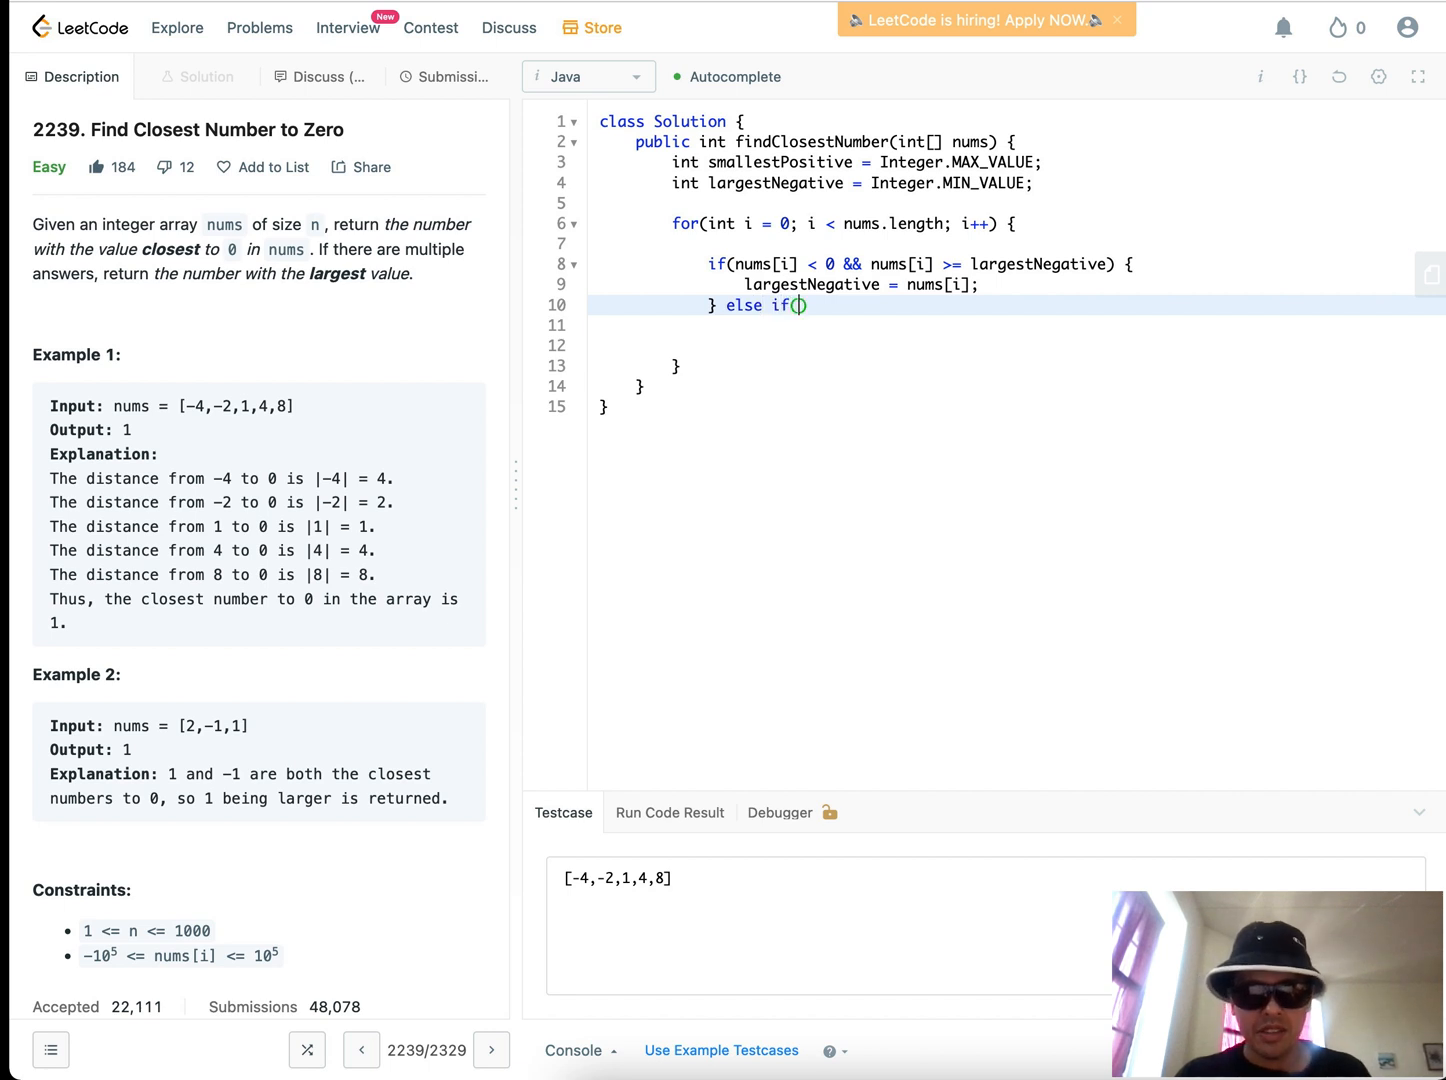
type("nums[i] >")
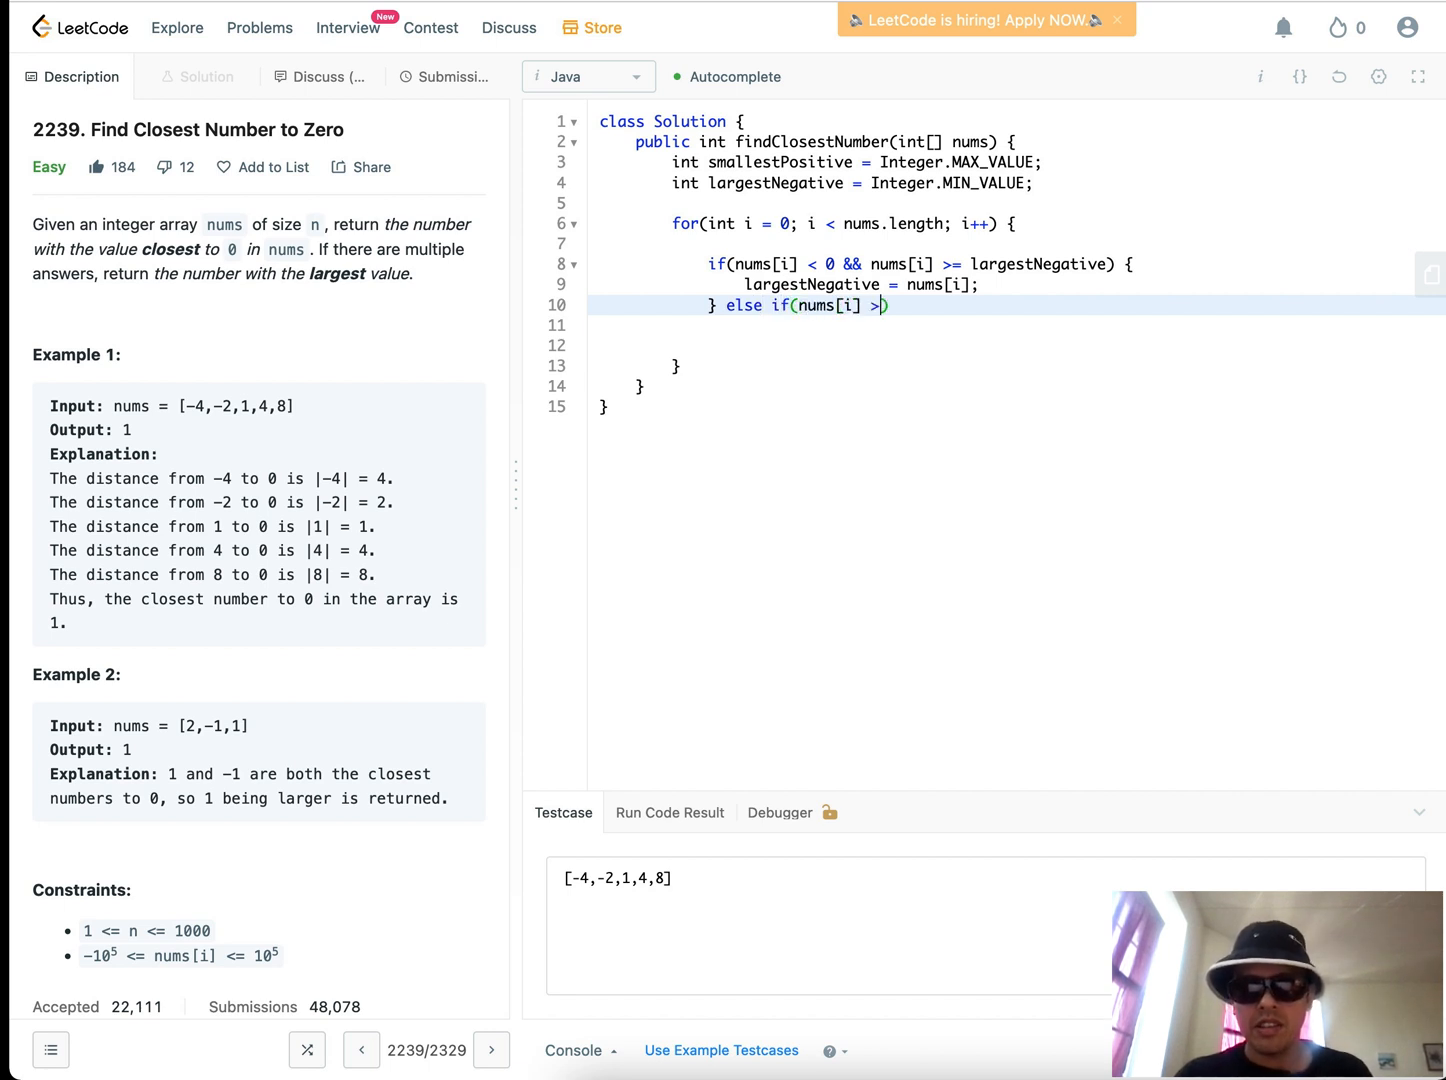
type("0)")
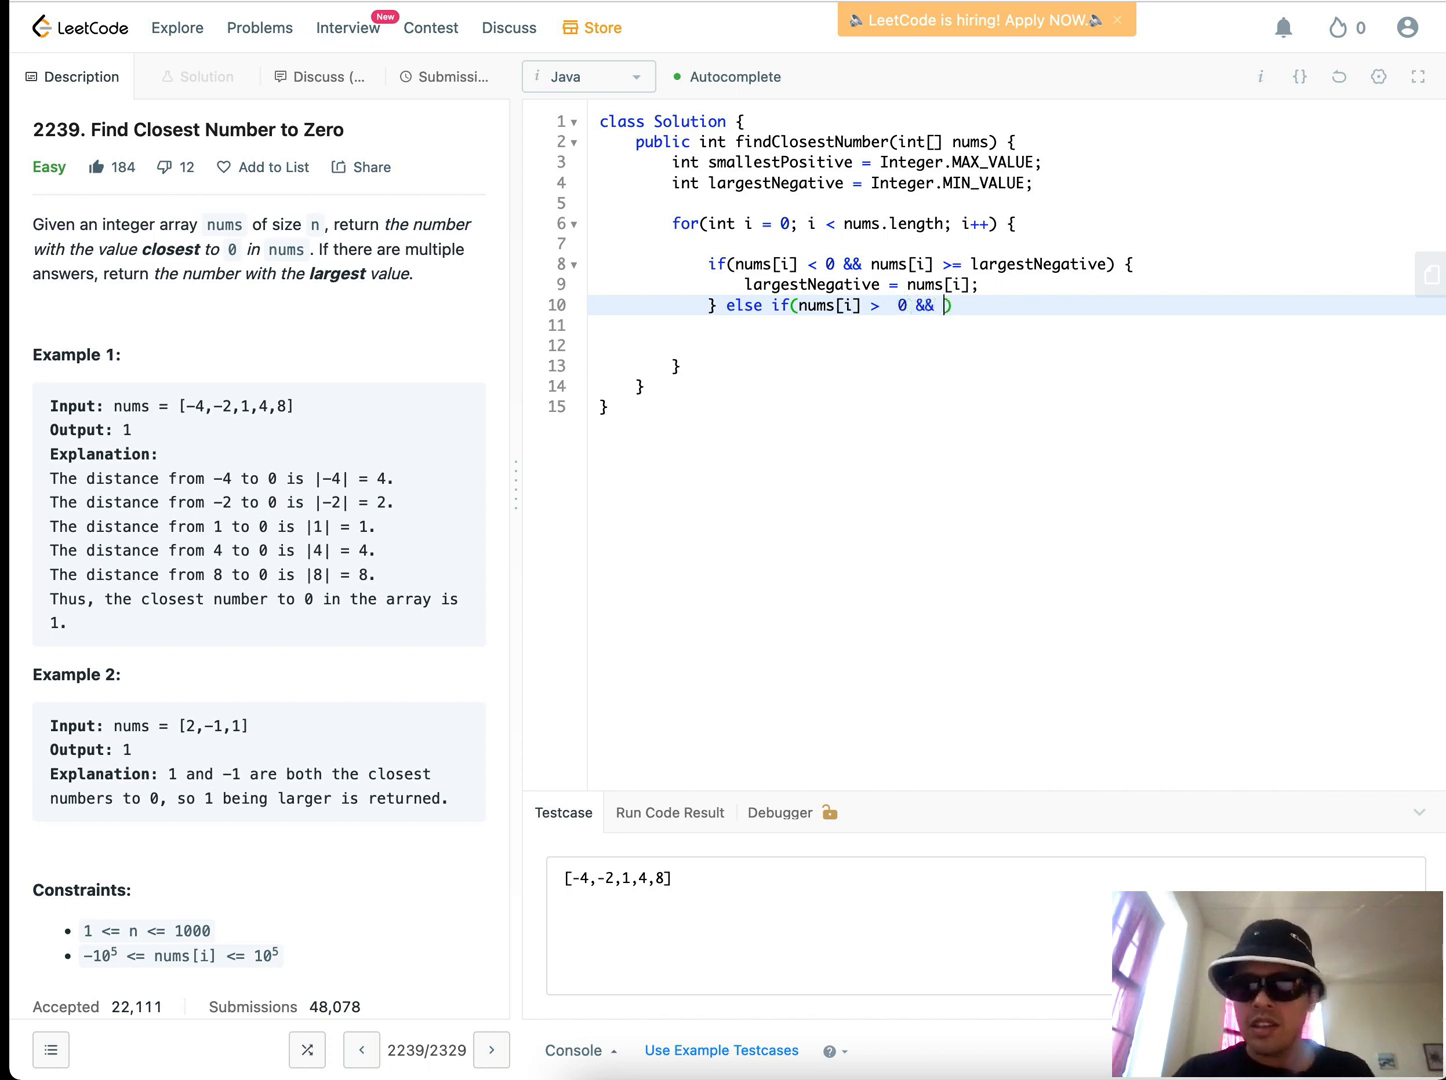
type("nums[o]")
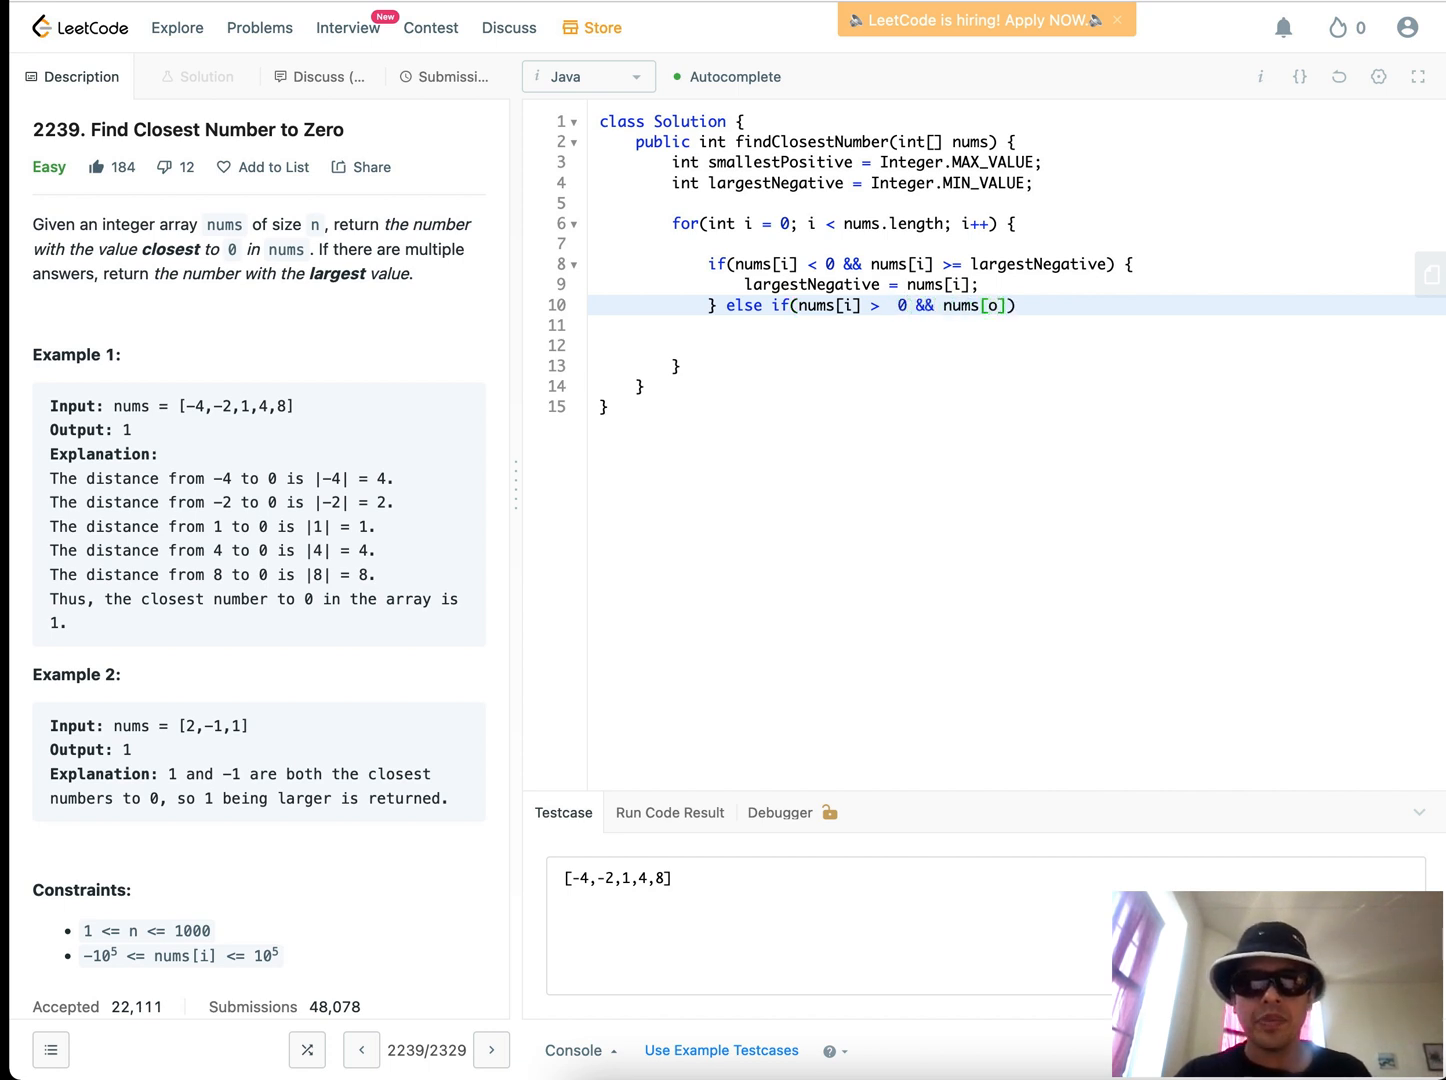
type("i")
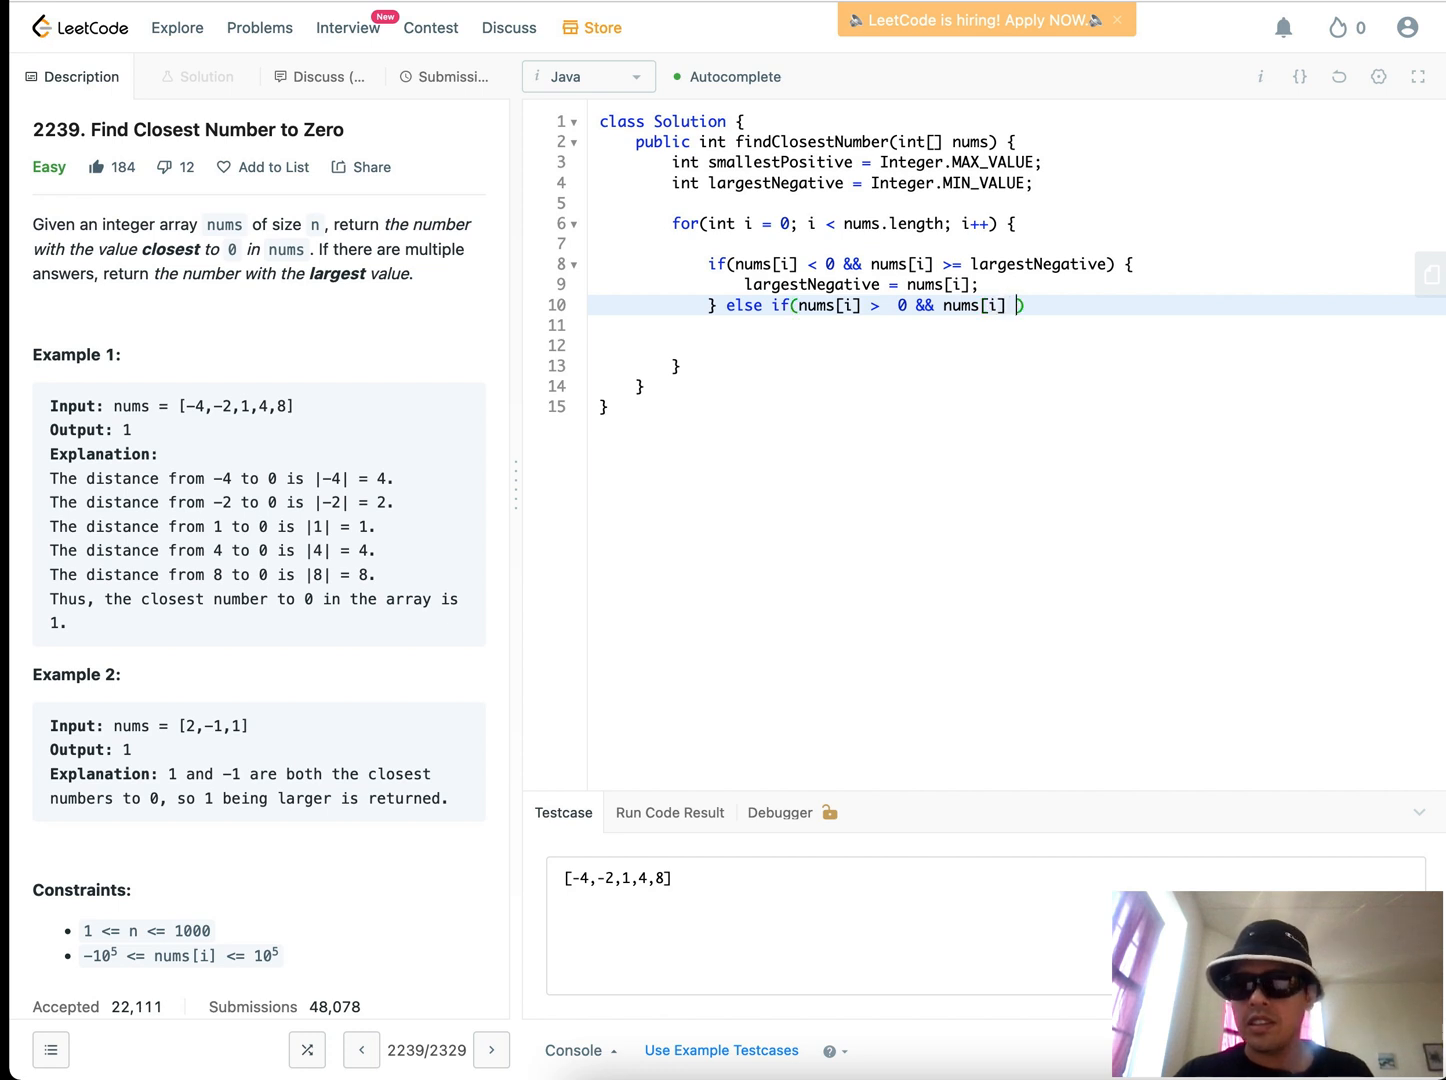
type("<= smalle")
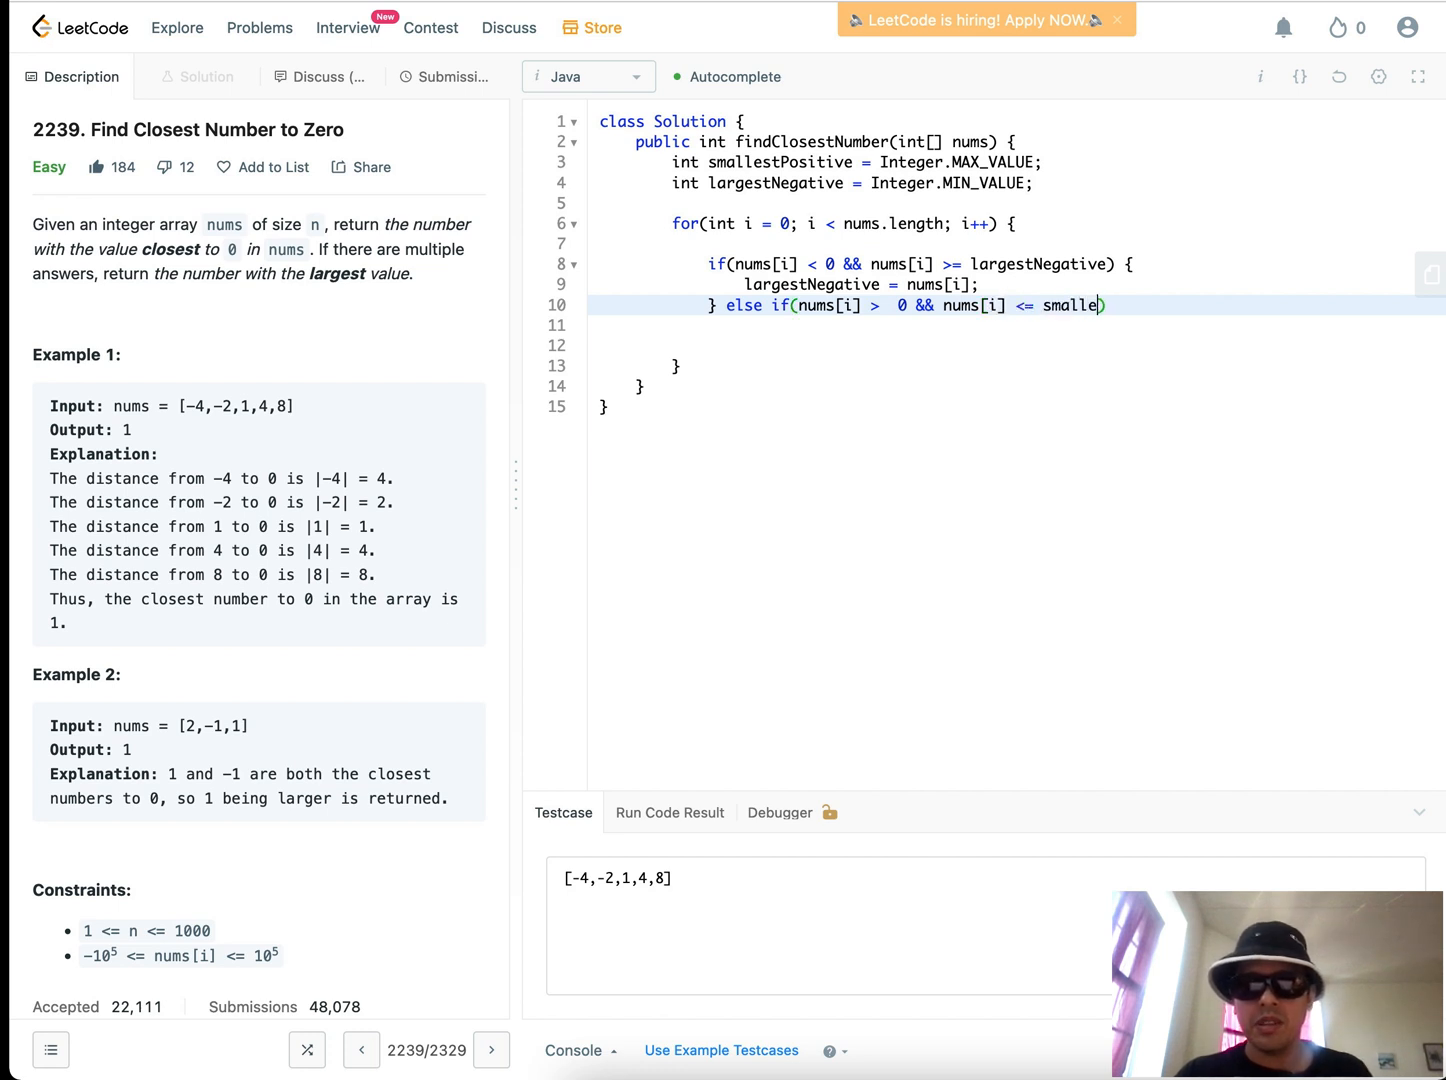
type("stPositivie")
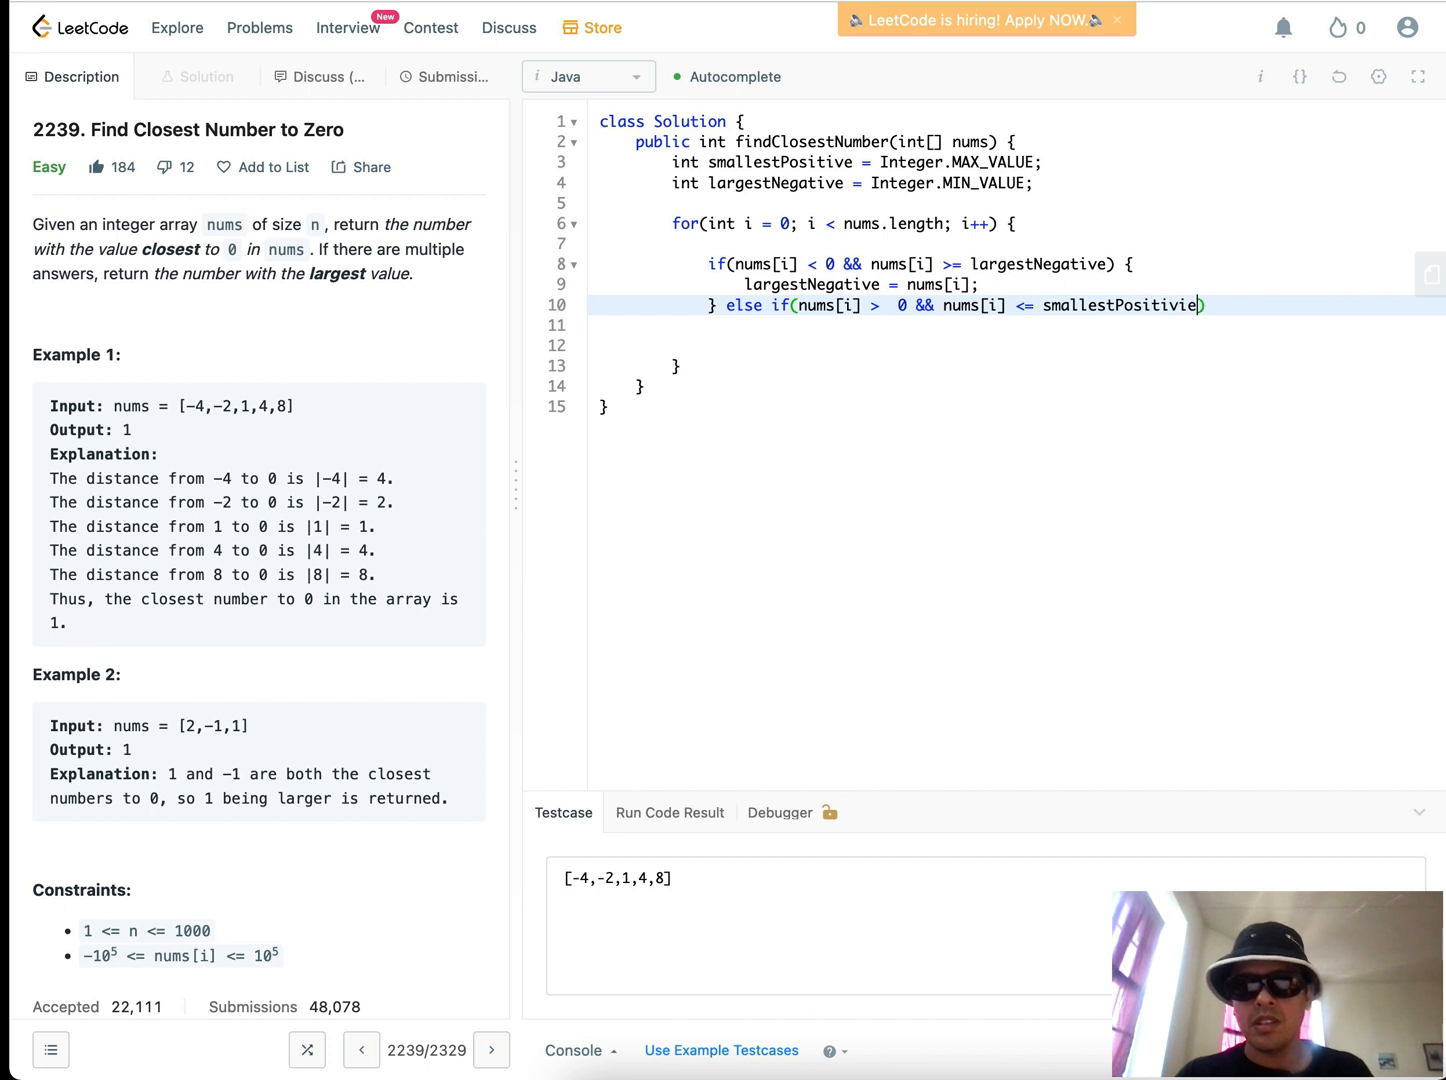
key("Backspace")
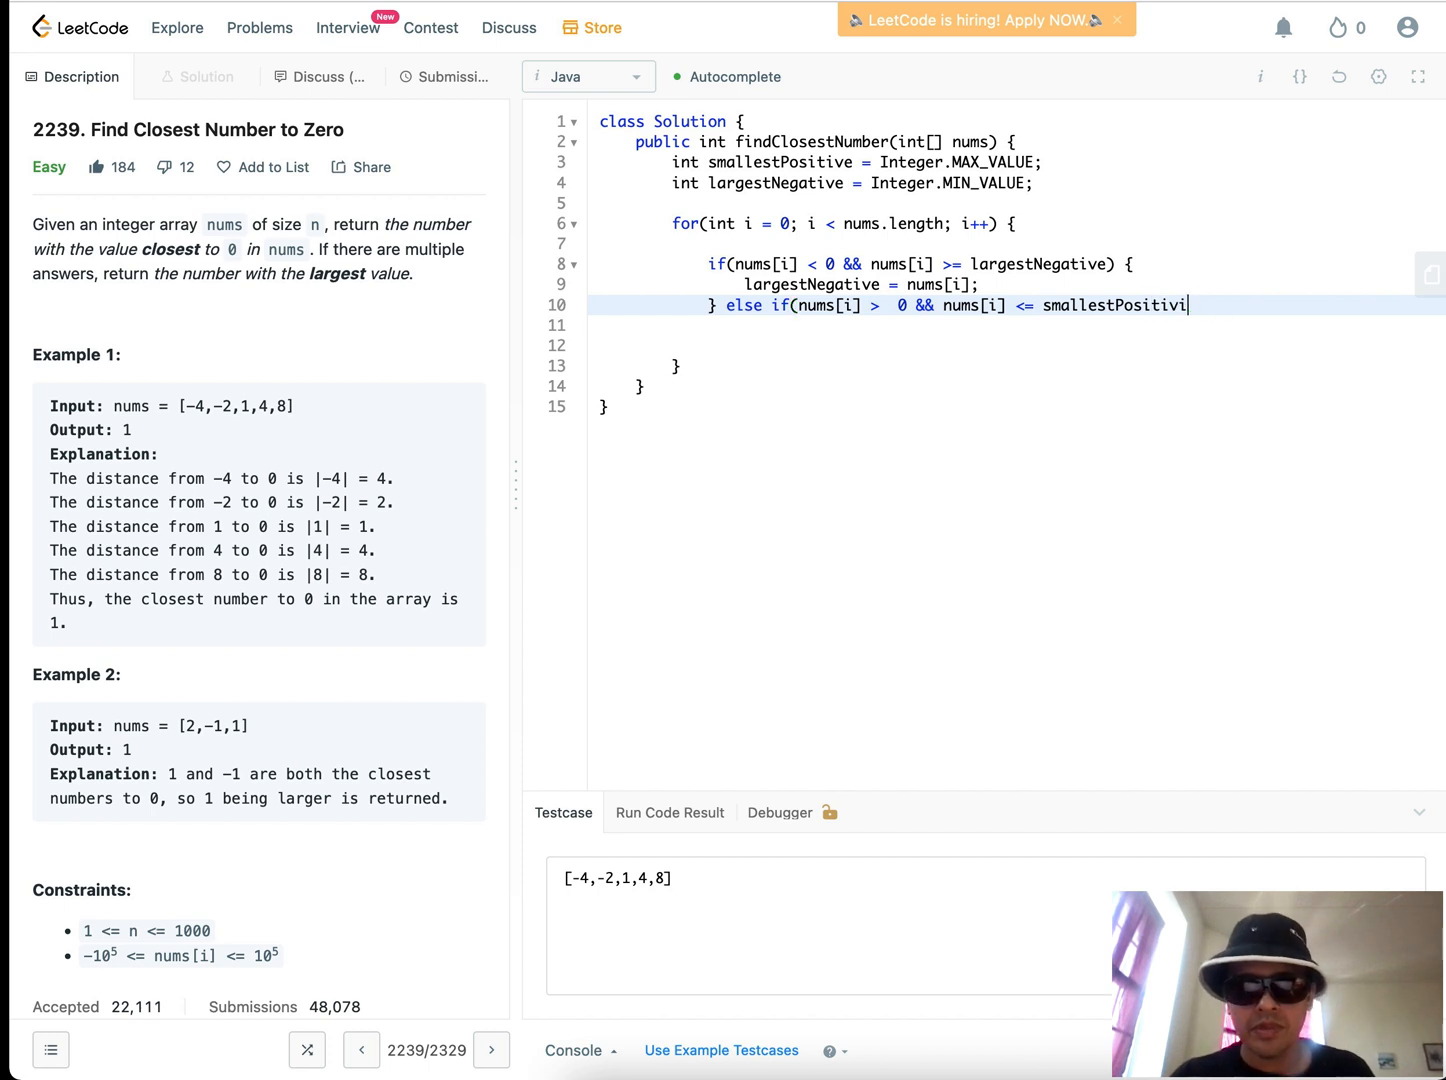
type("e) {")
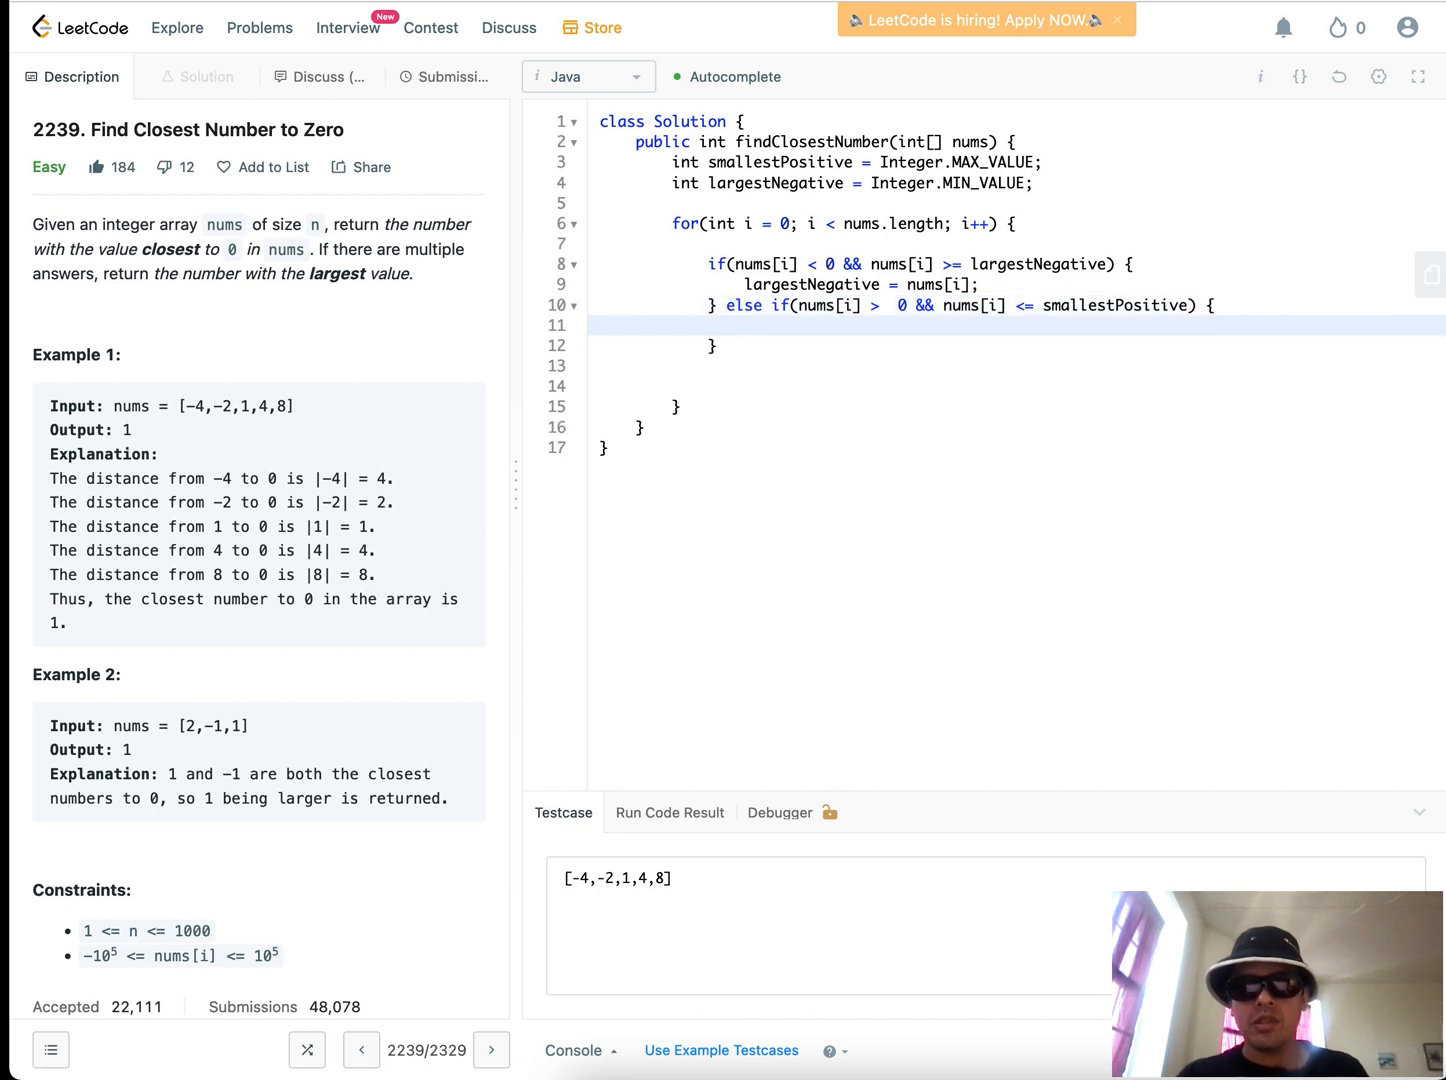
Assign nums[i] to smallerPositive inside that branch, correcting a capital-O typo
type("s")
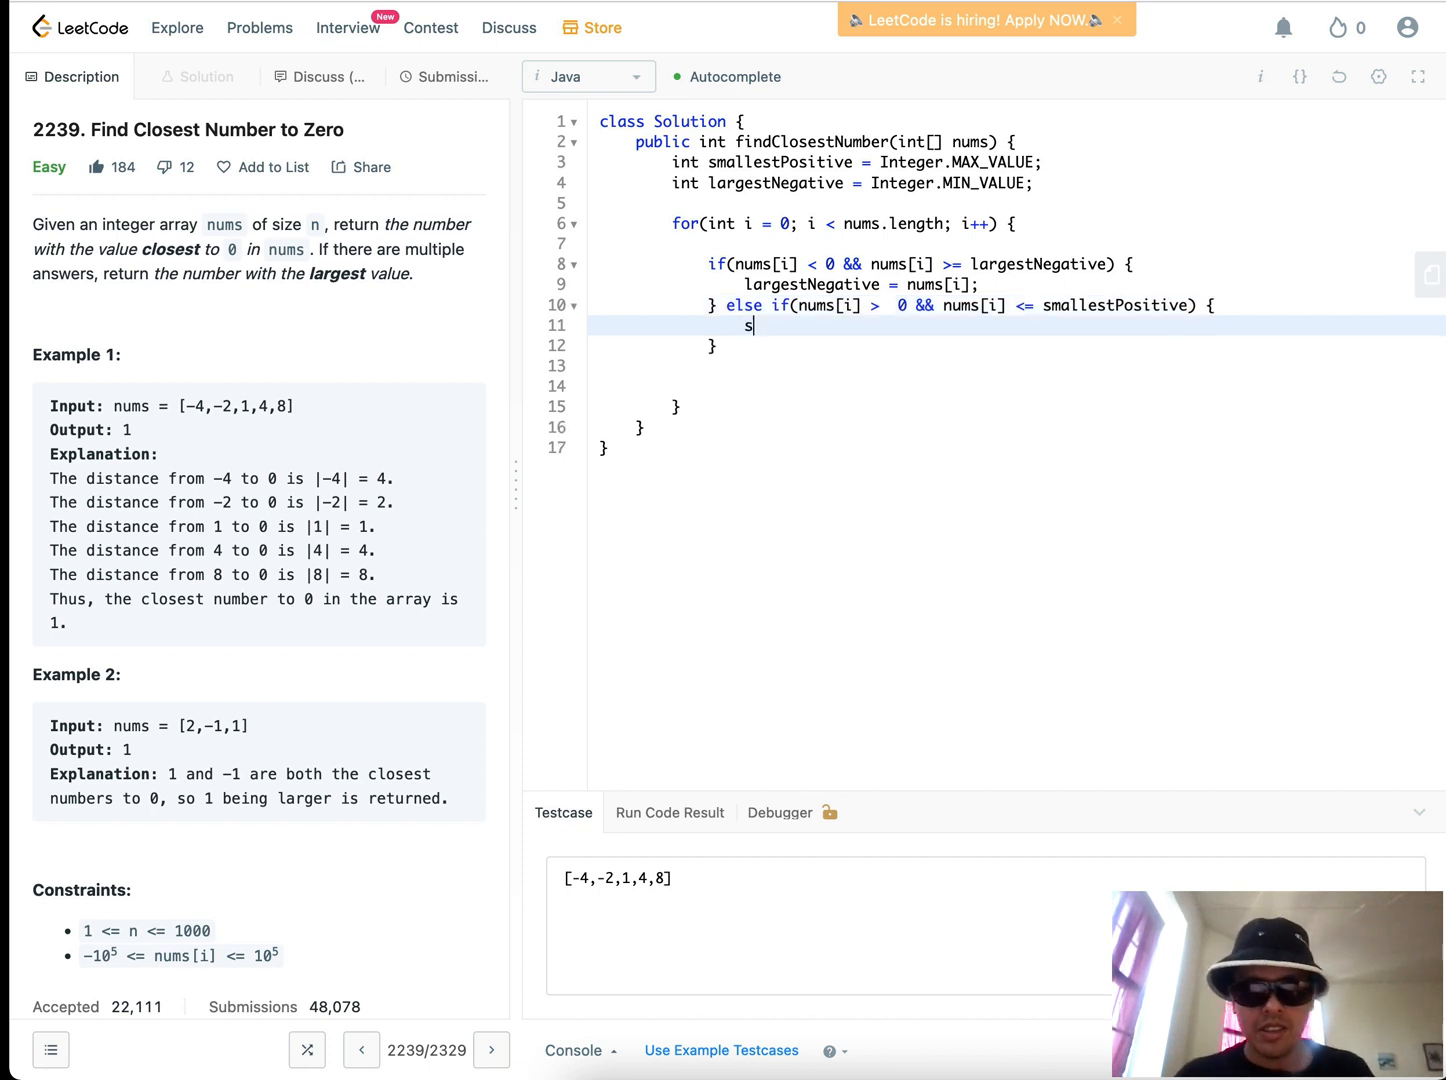
type("mallerPO")
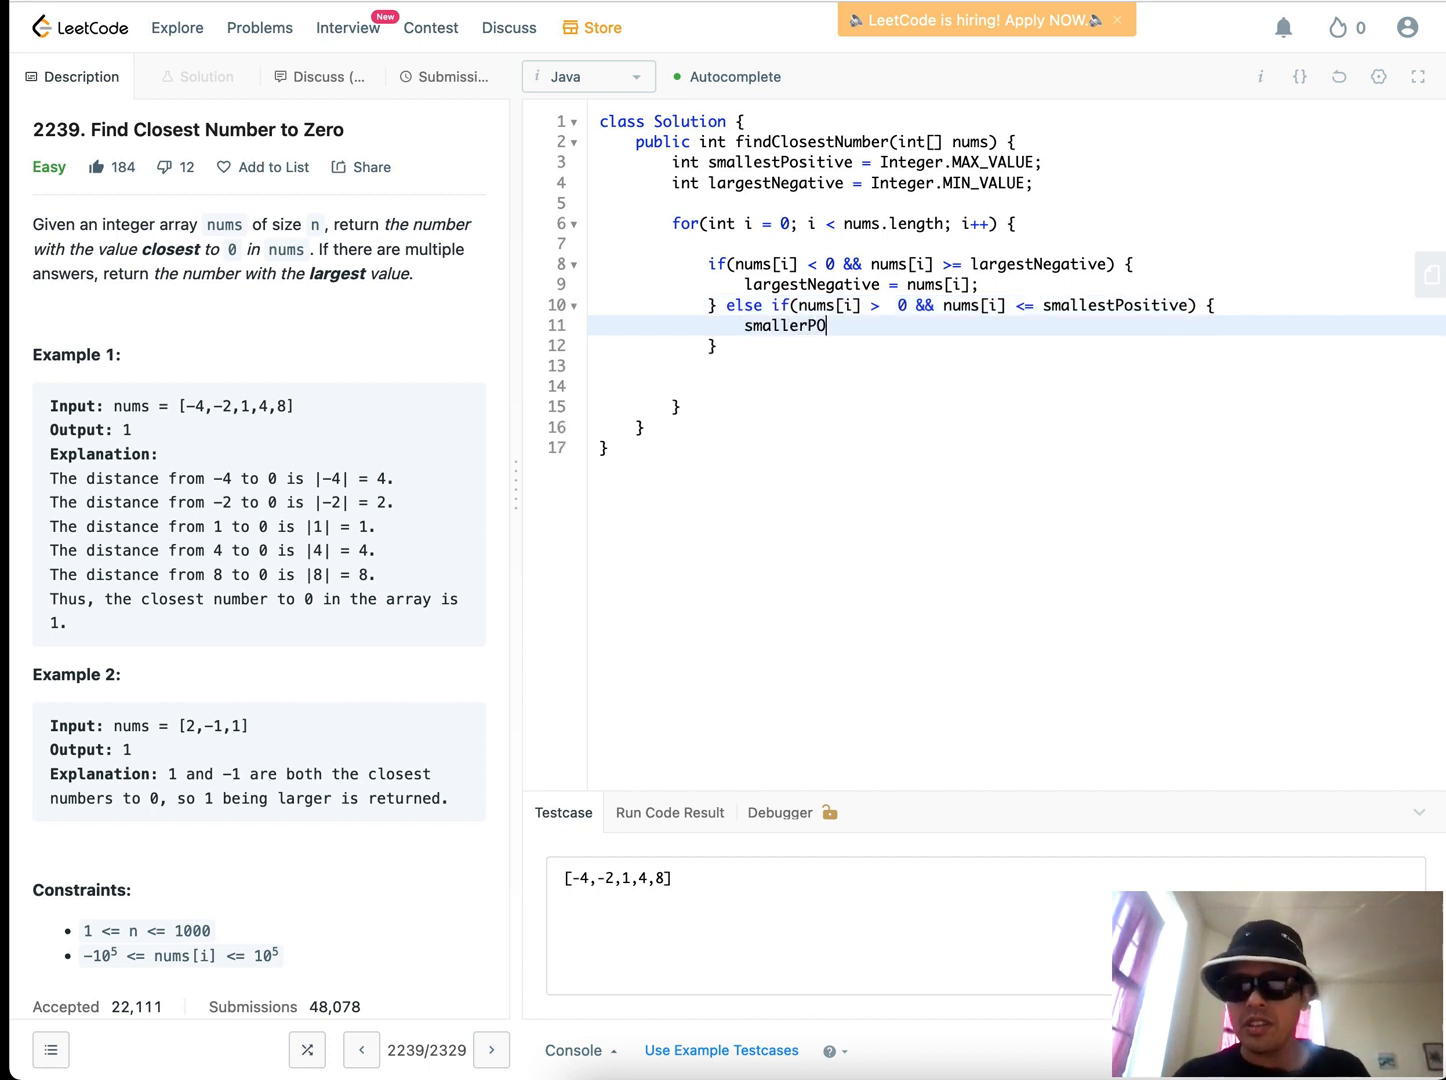
key("Backspace")
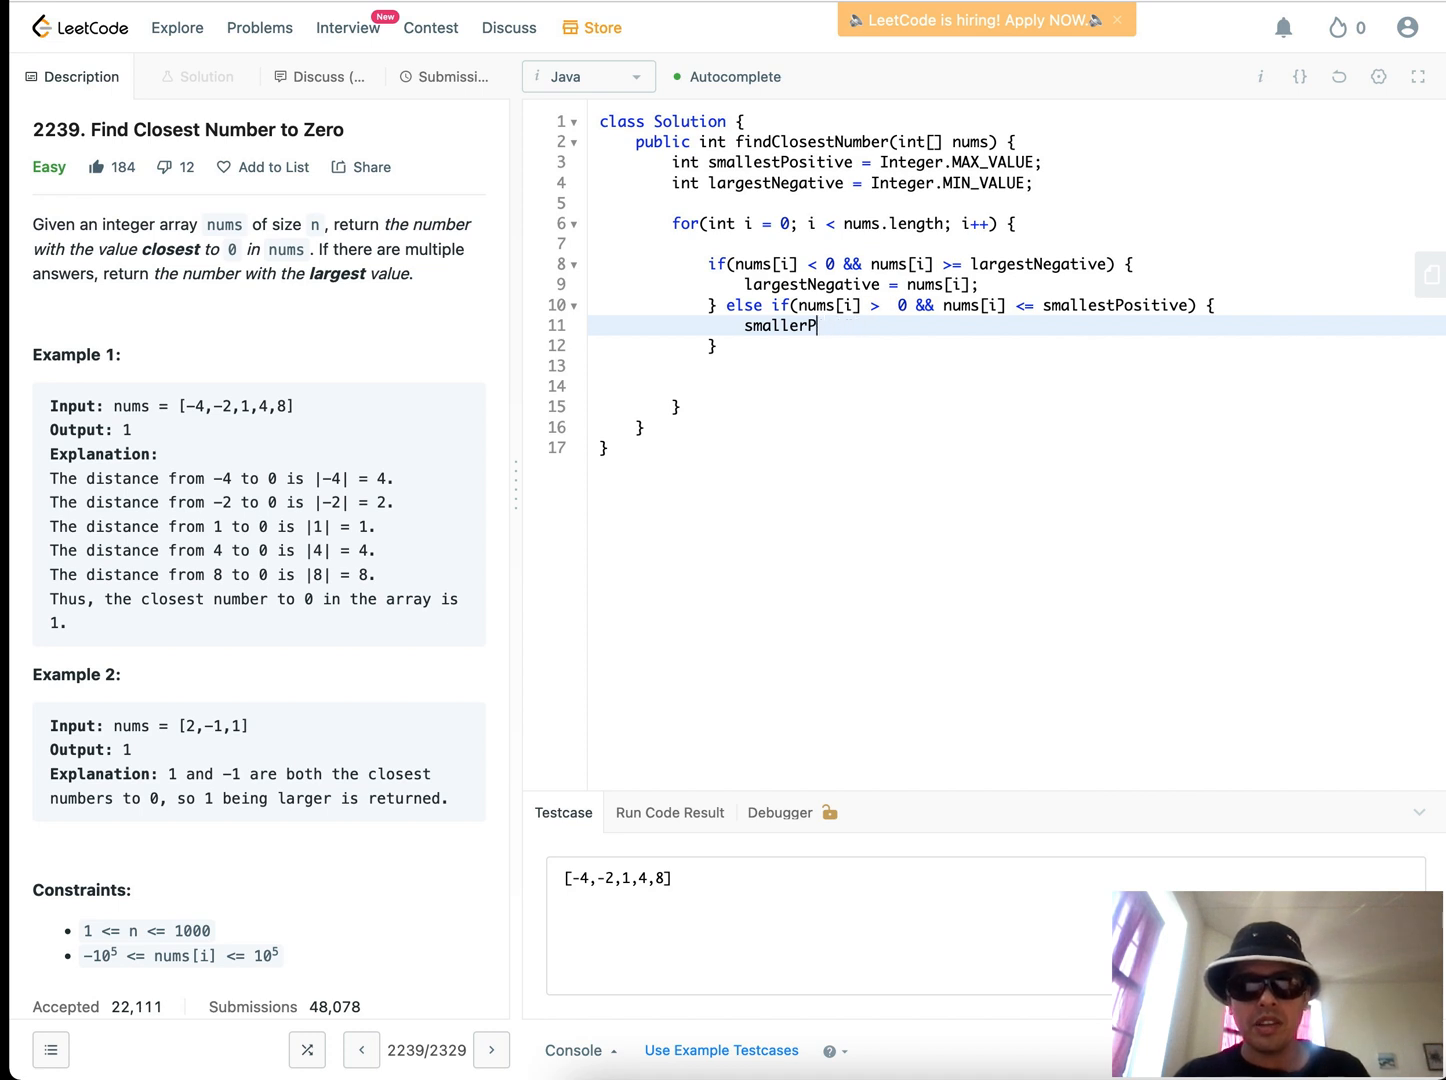
type("ositive")
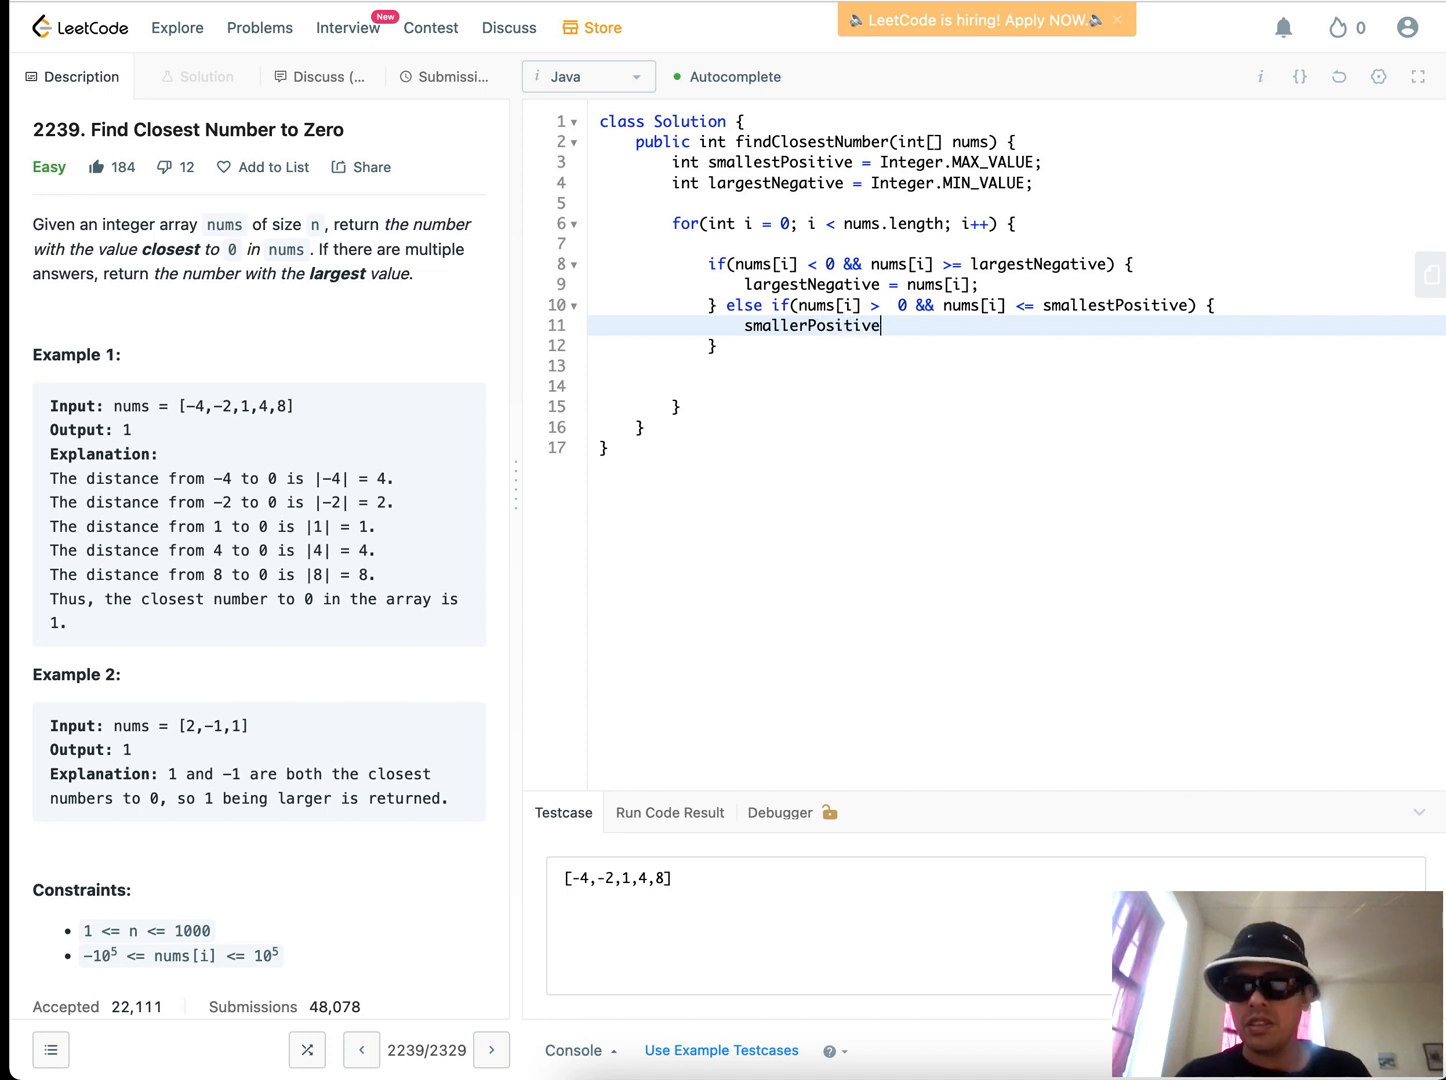
type("= num")
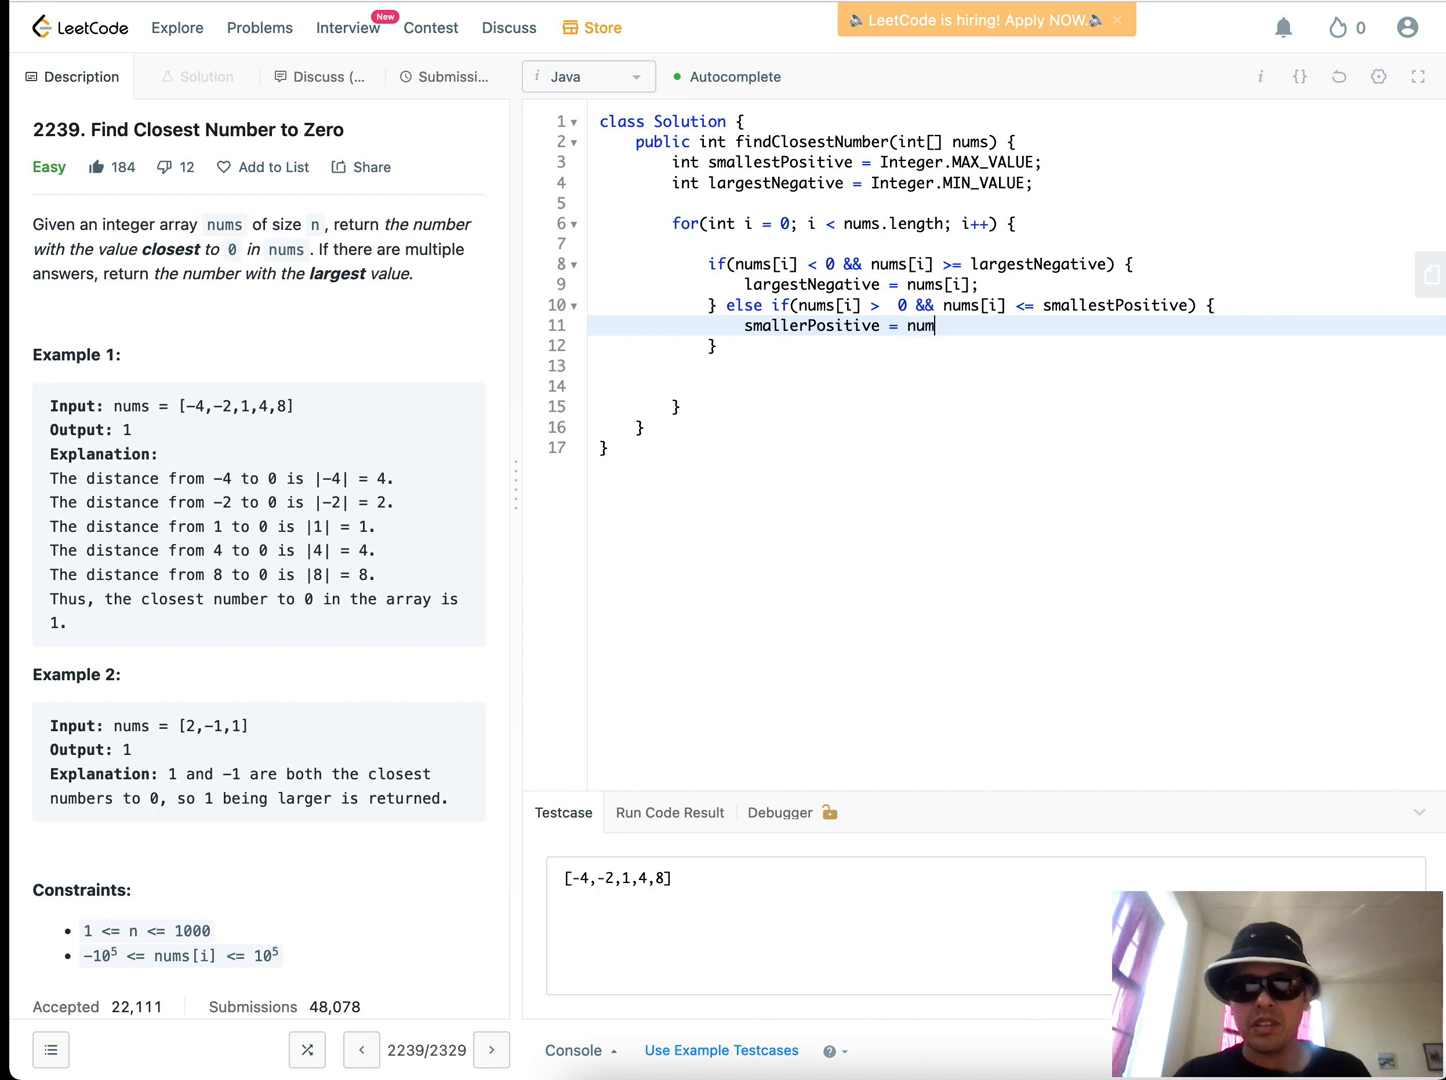
type("s[i]")
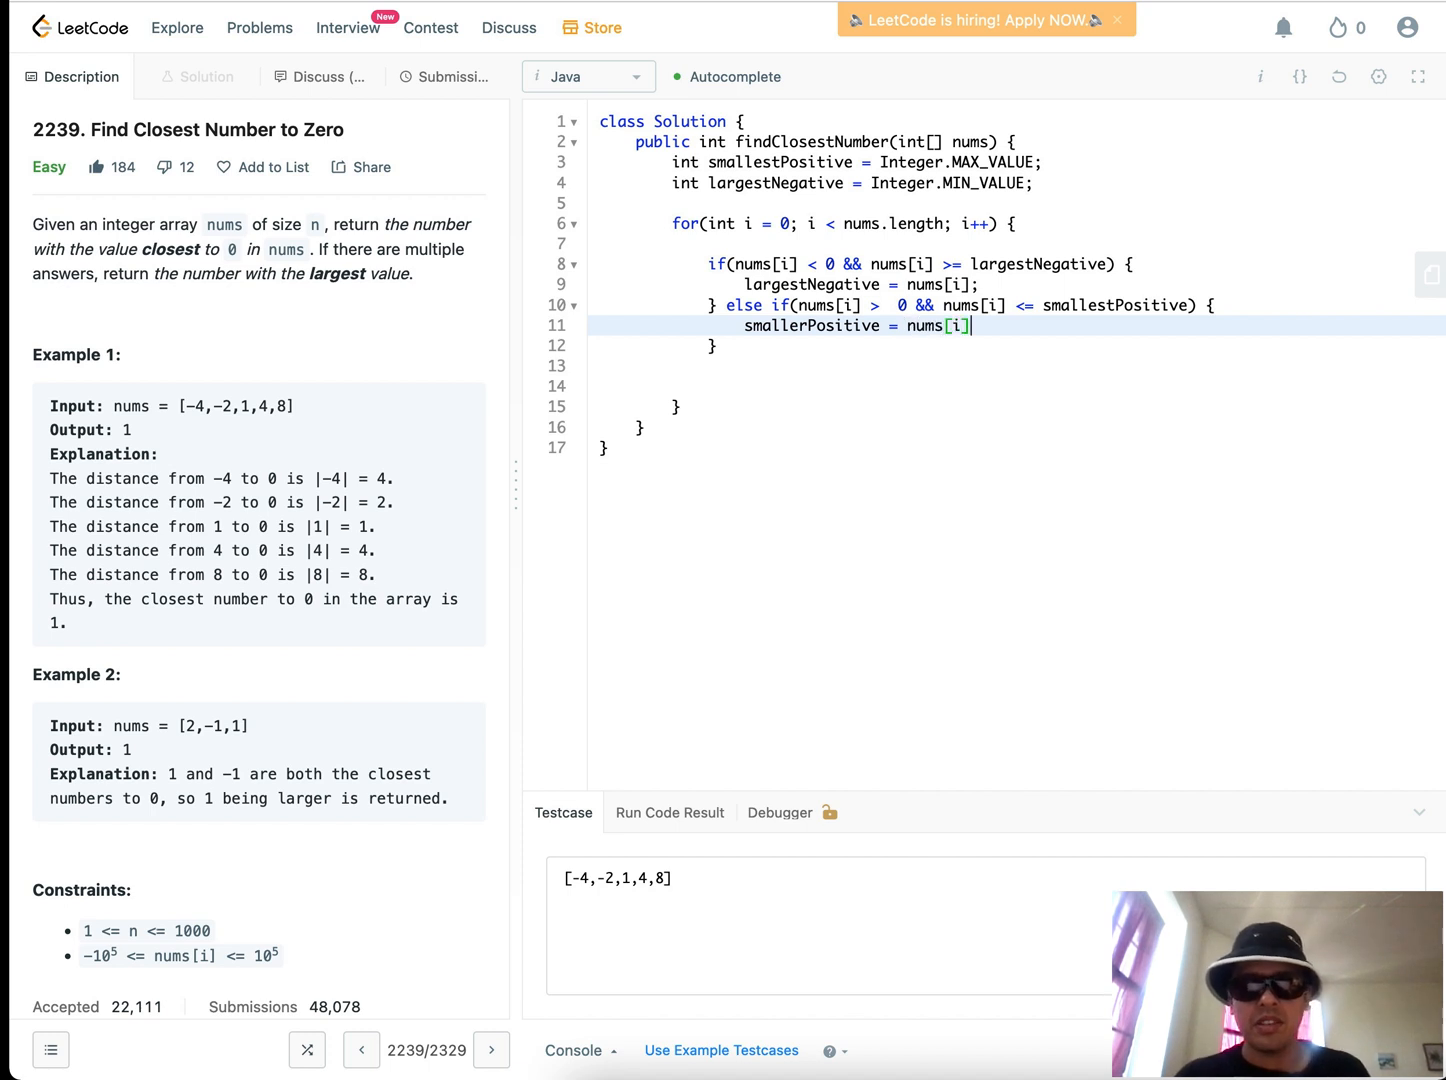
type(";")
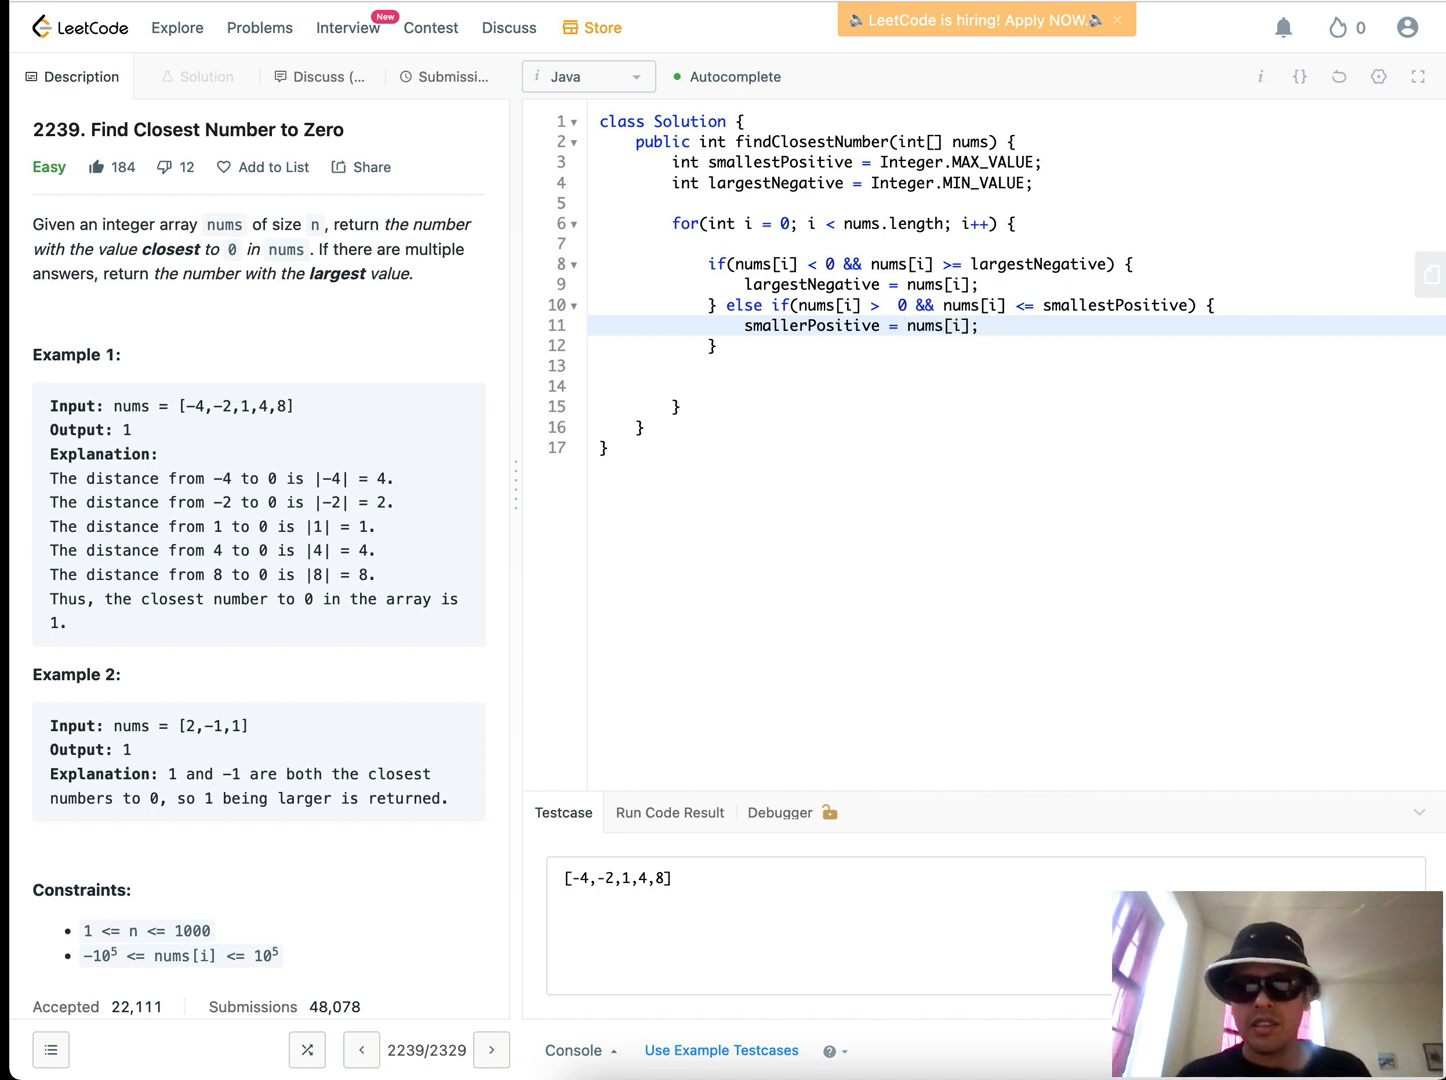
Add an else if (nums[i] == 0) branch returning nums[i], closing the loop
type("} else i")
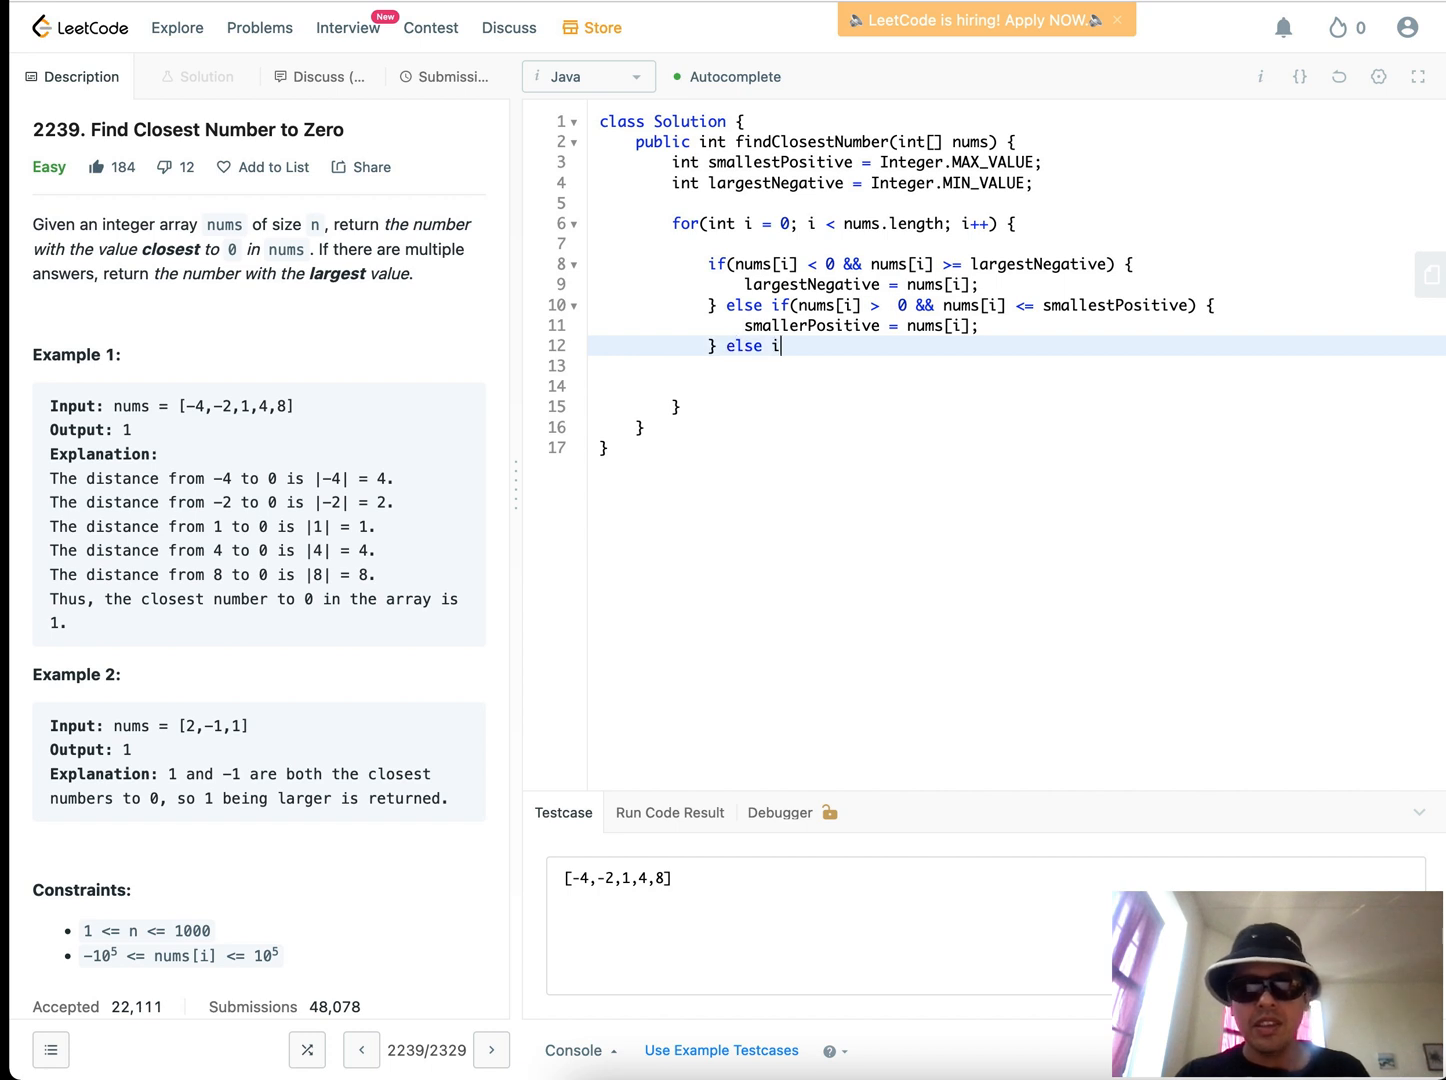
type("f (nums[])")
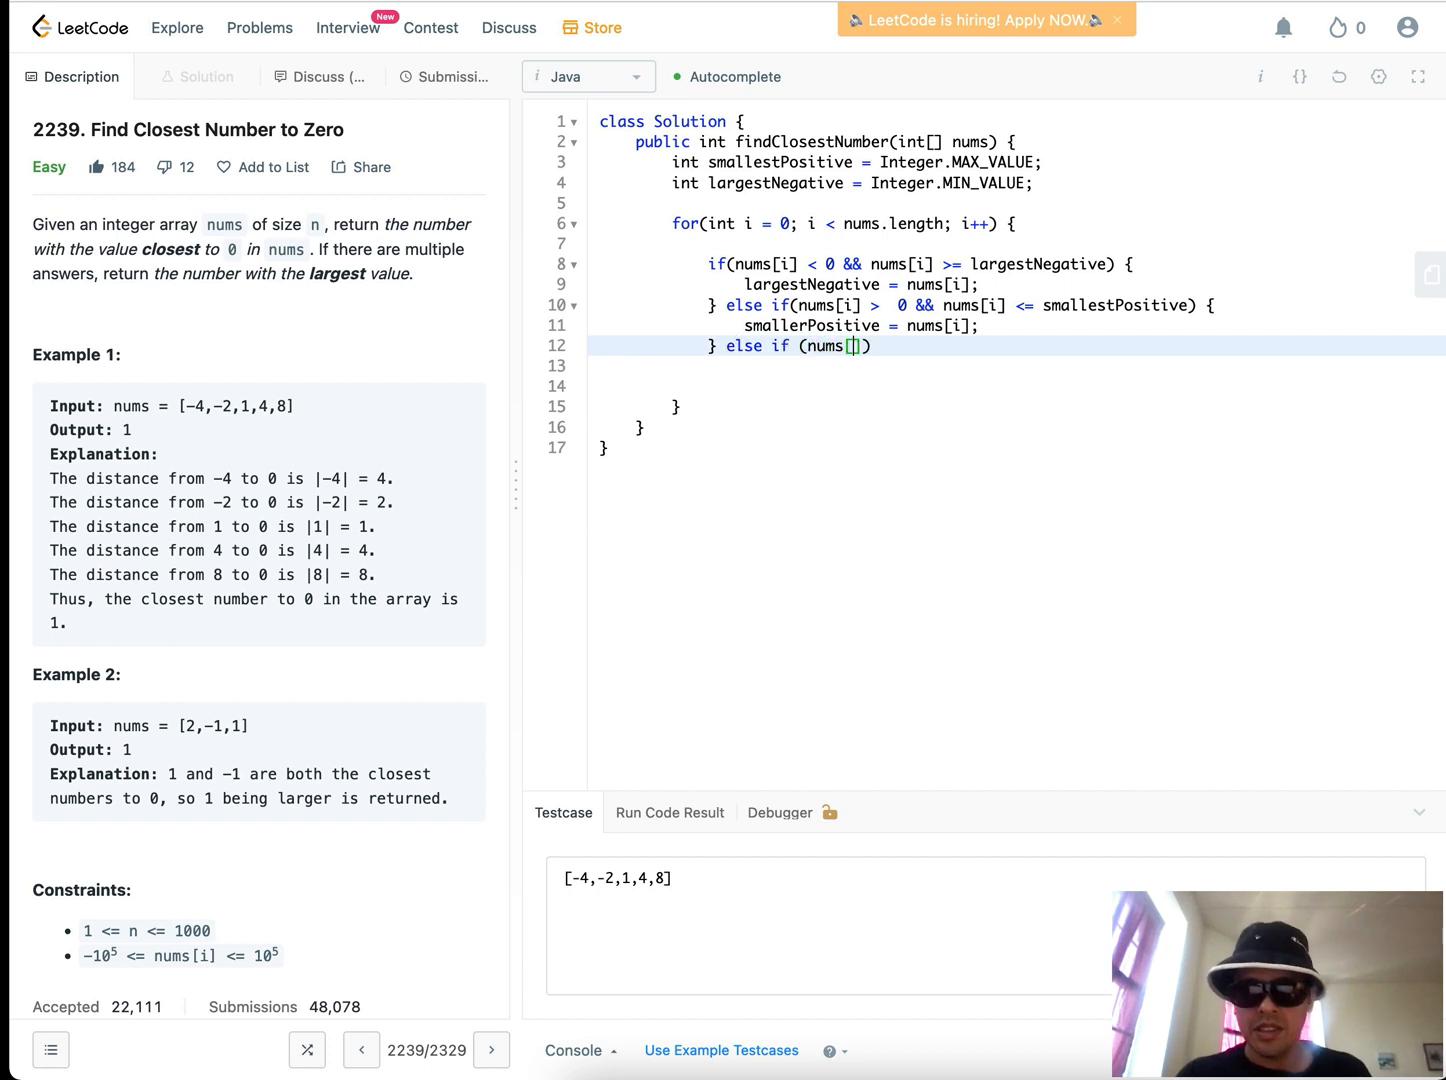
type("i")
left_click(1016, 366)
type("return ")
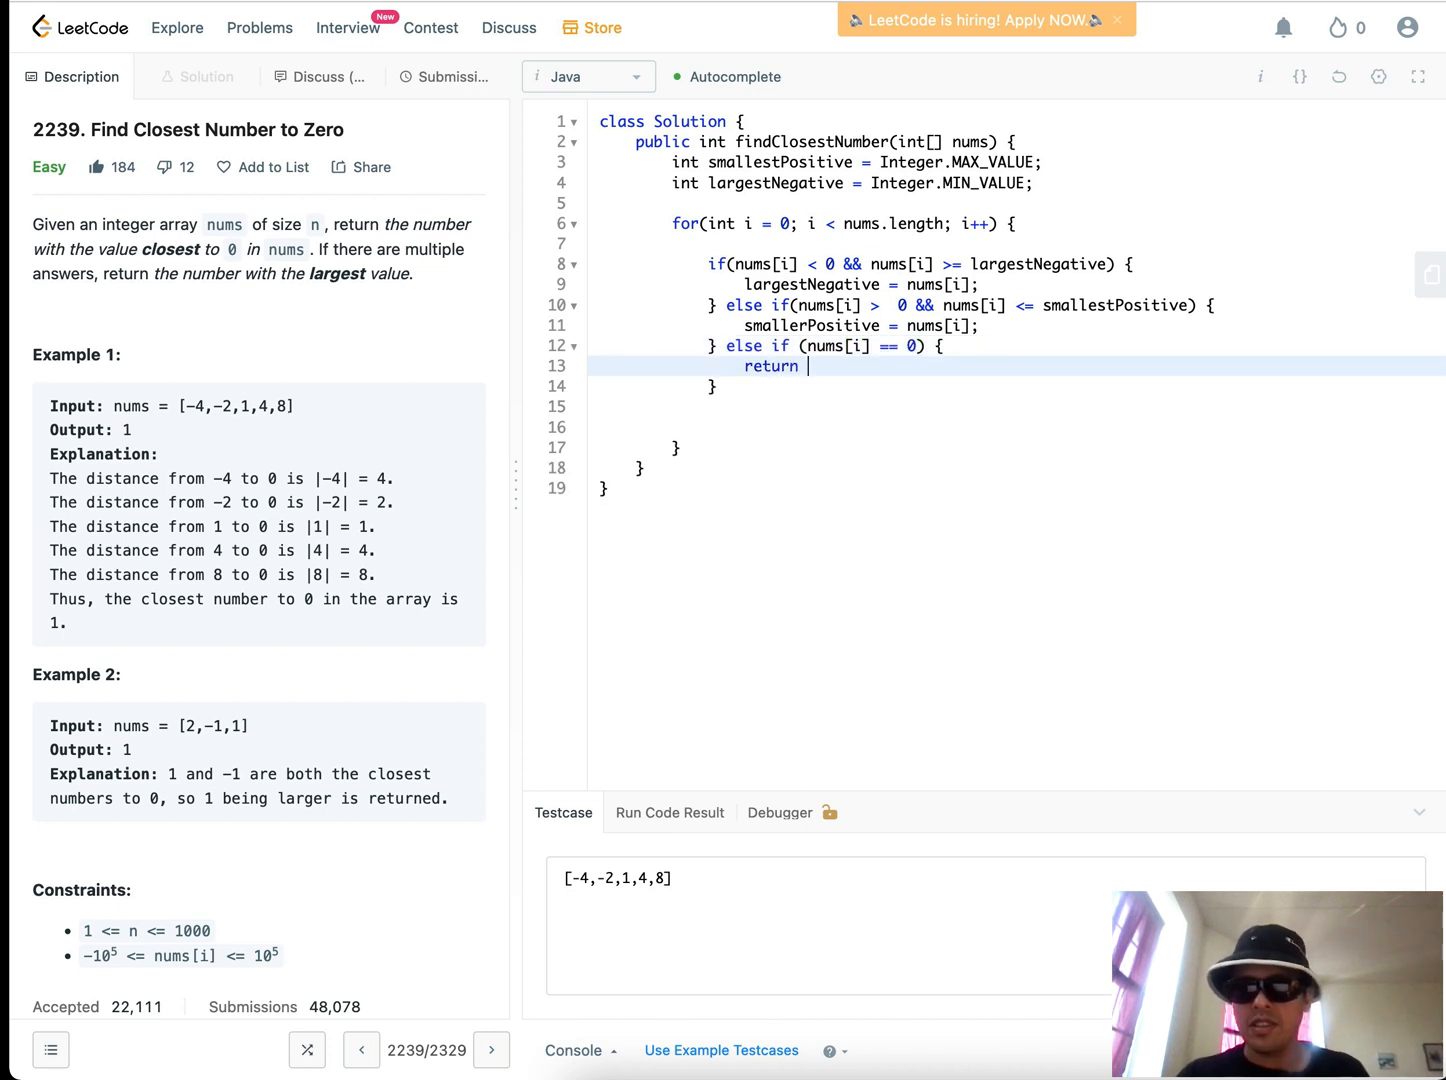
type("nums[i];")
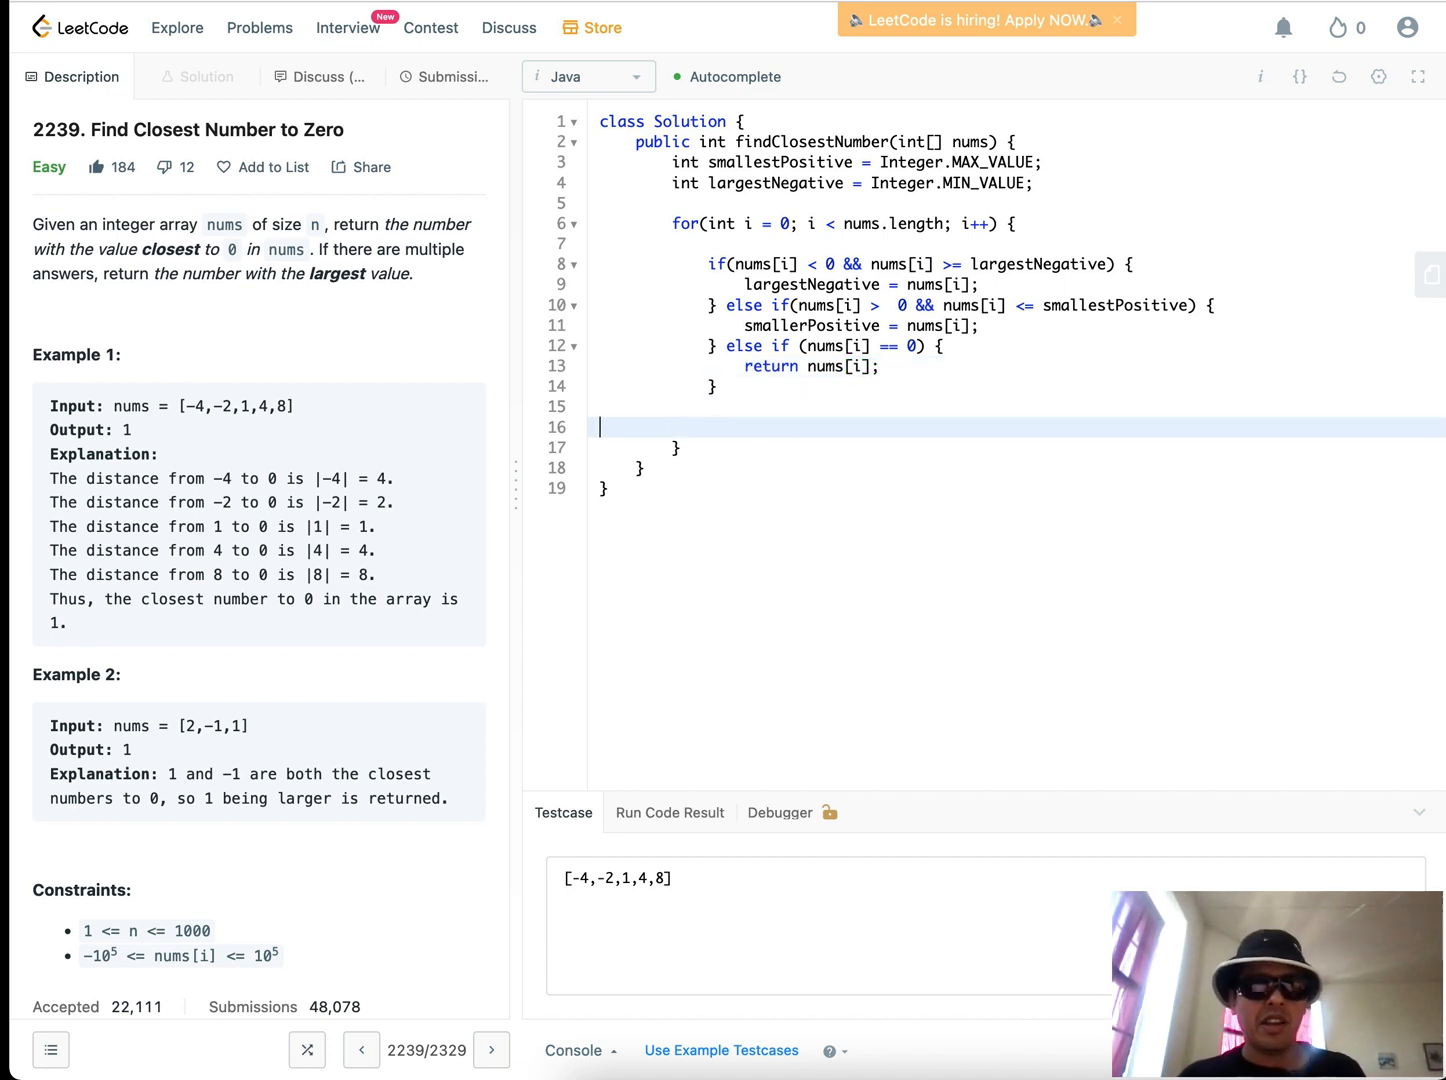
key("Backspace")
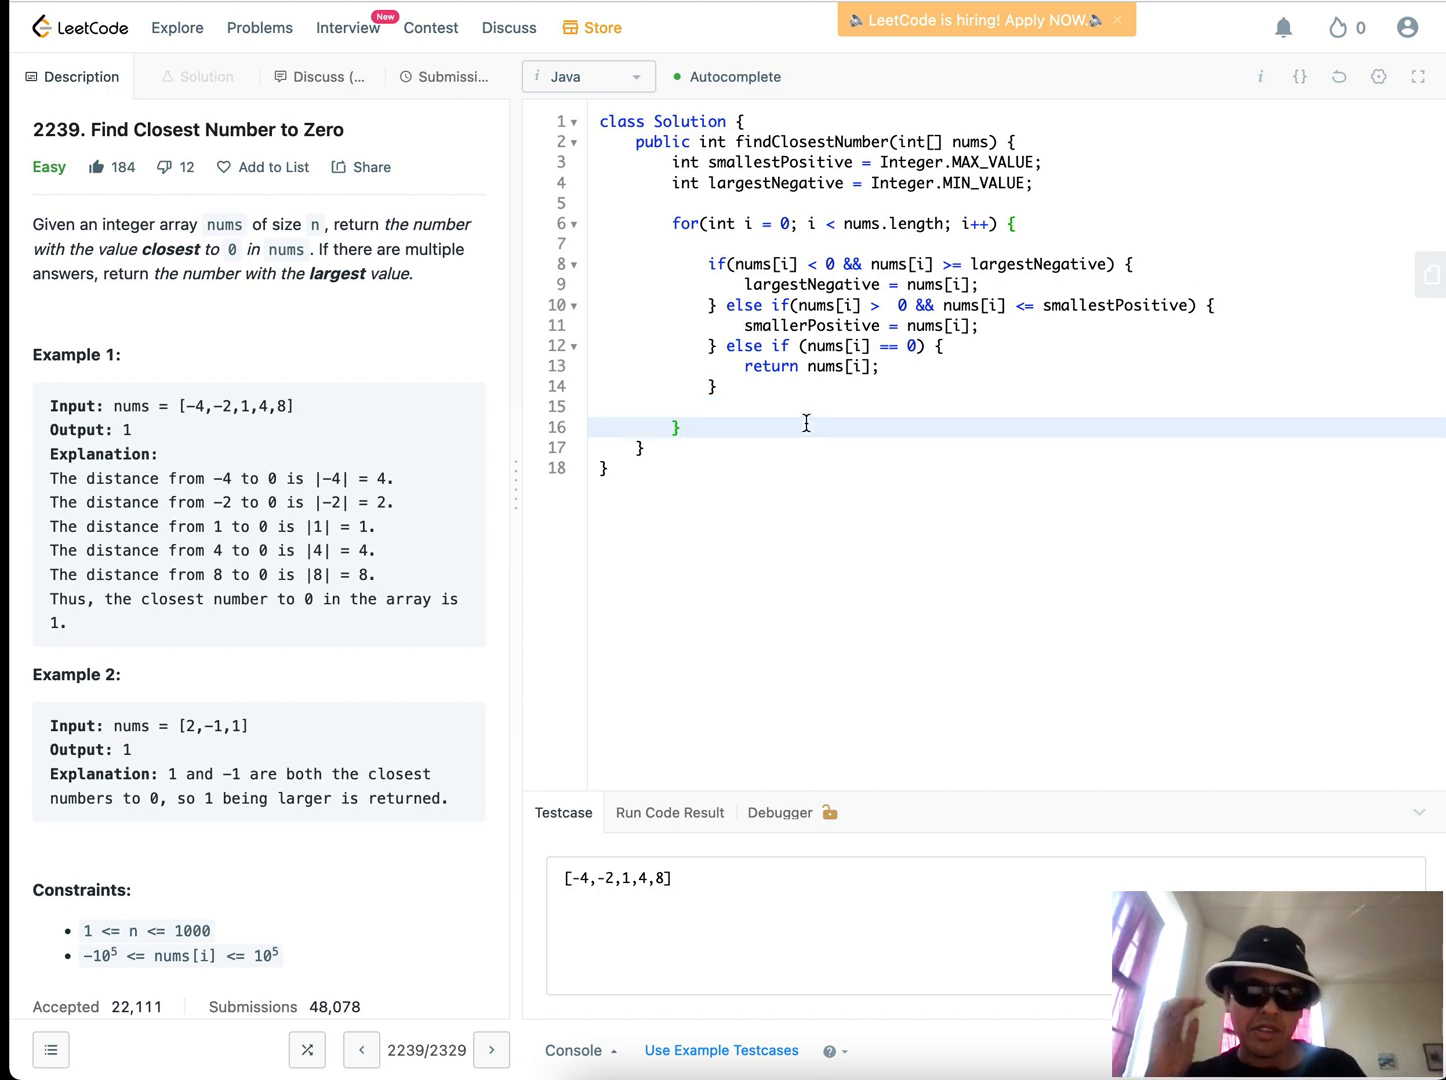
Add a blank line after the closed loop and place the cursor there
key("enter")
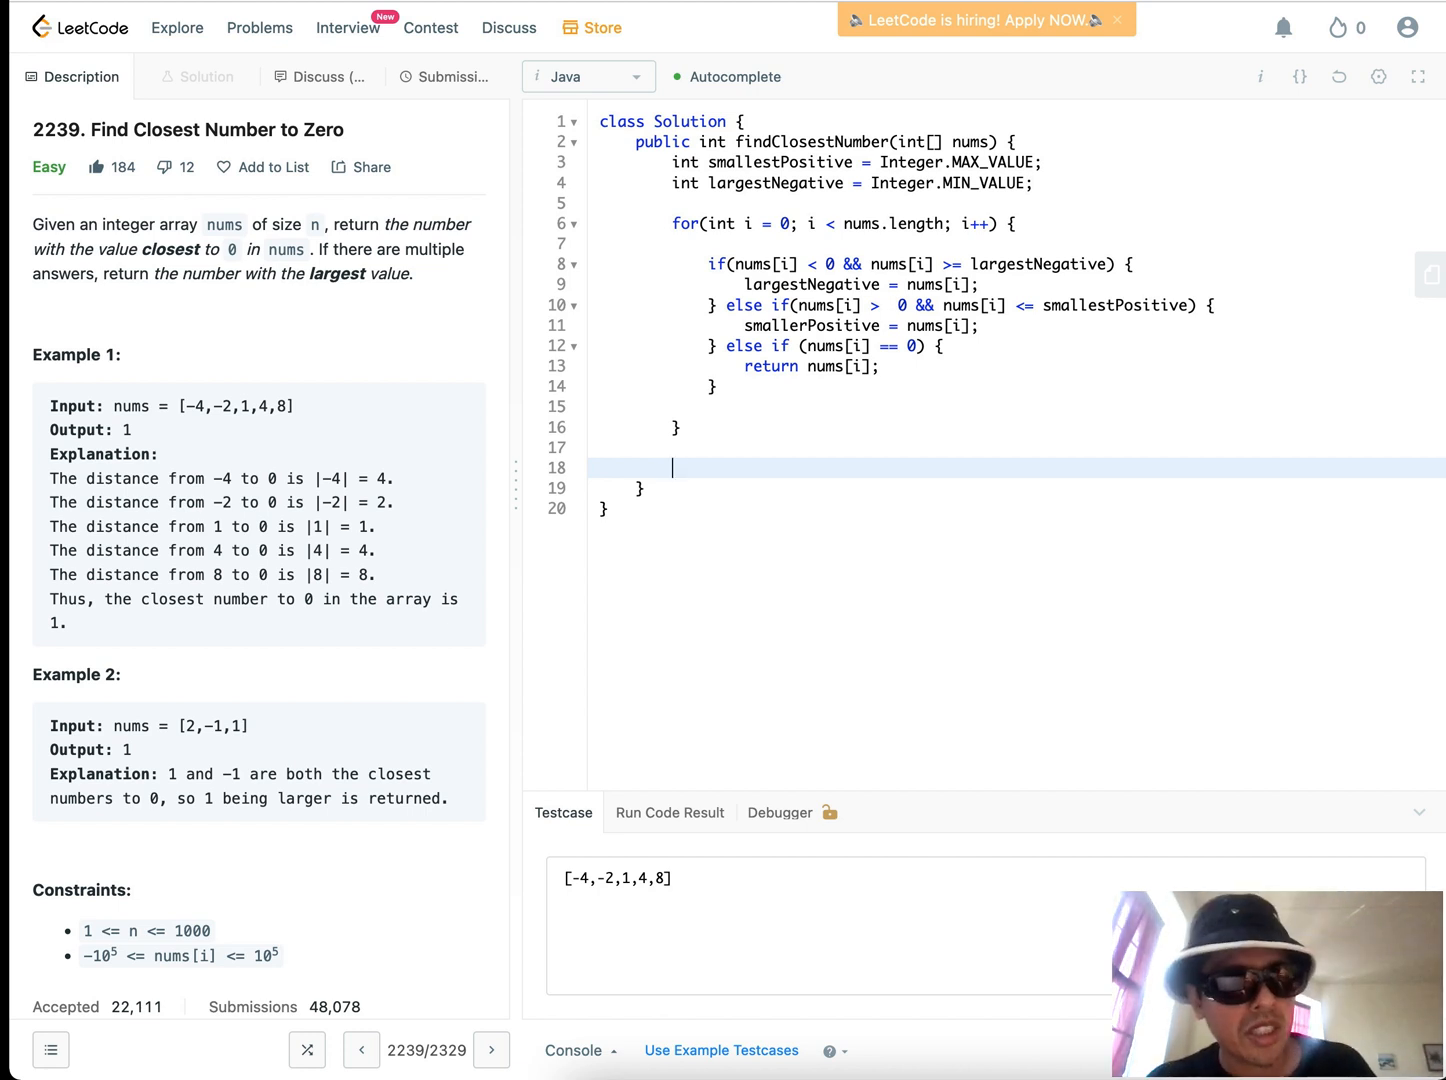
mouse_move(152, 715)
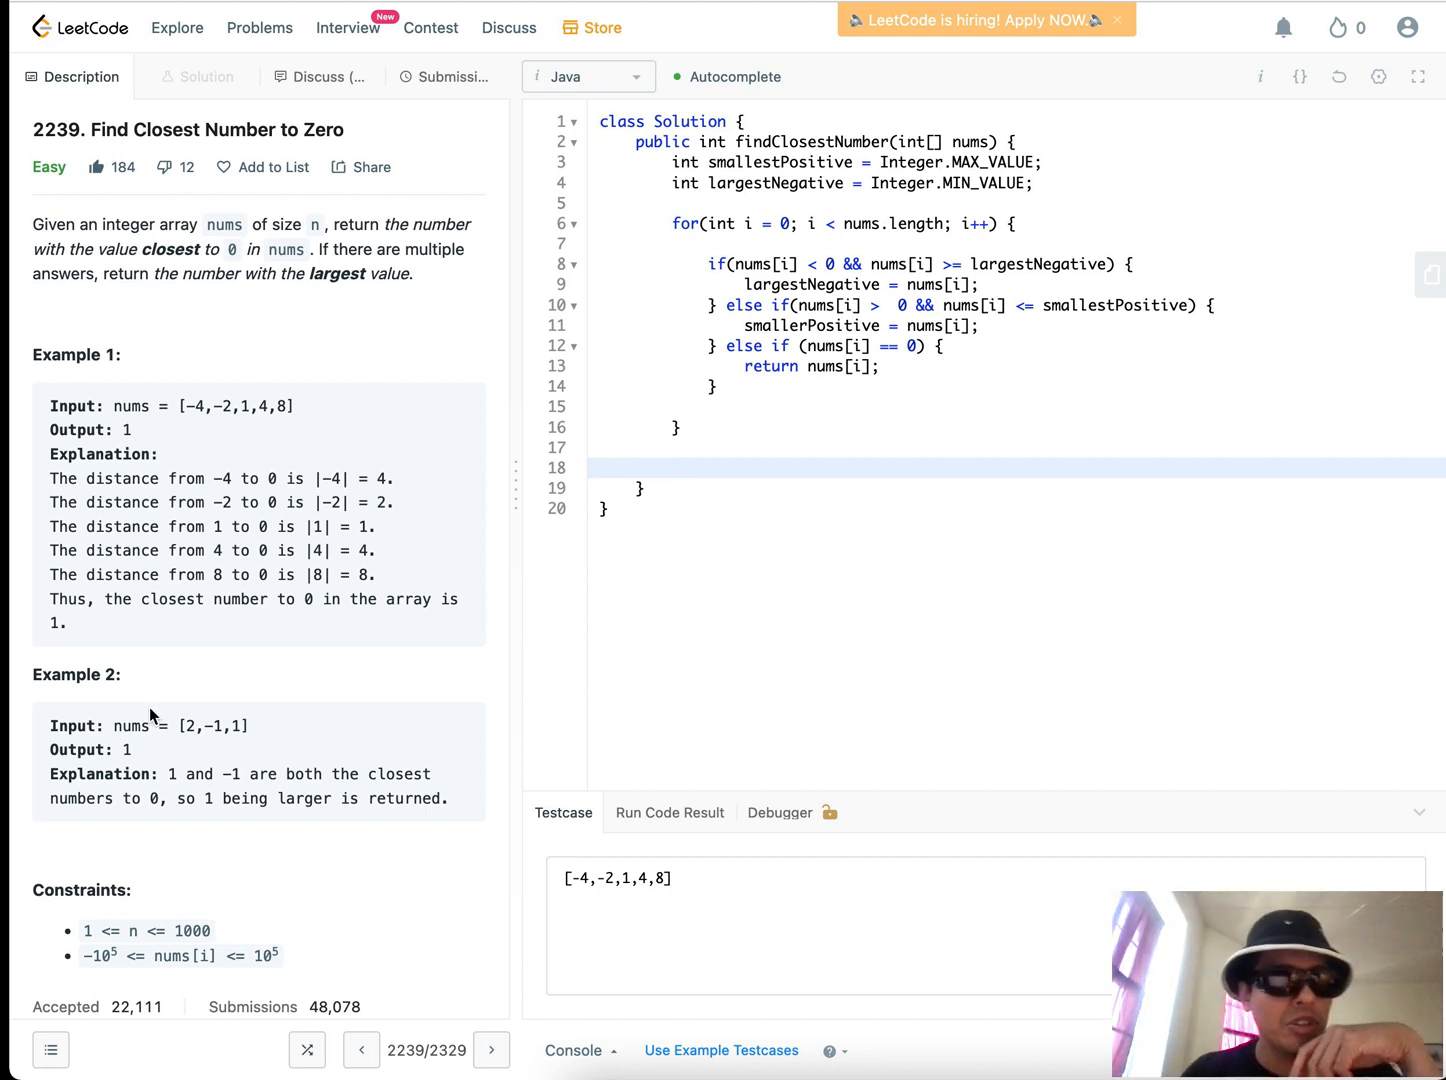
mouse_move(479, 678)
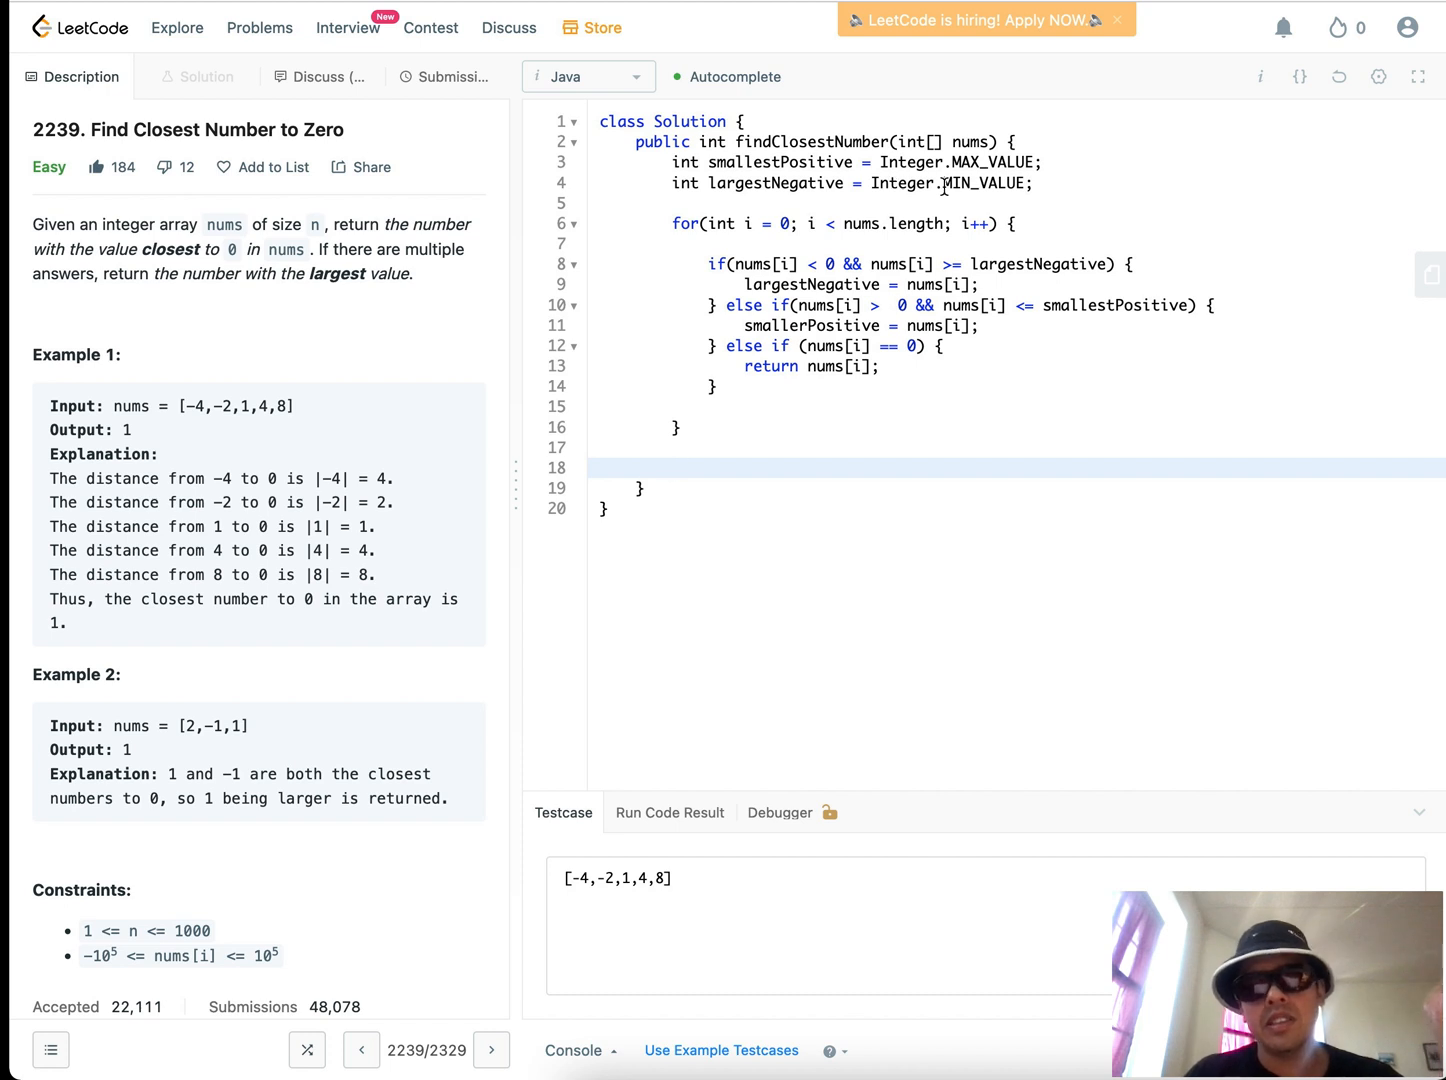
left_click(675, 468)
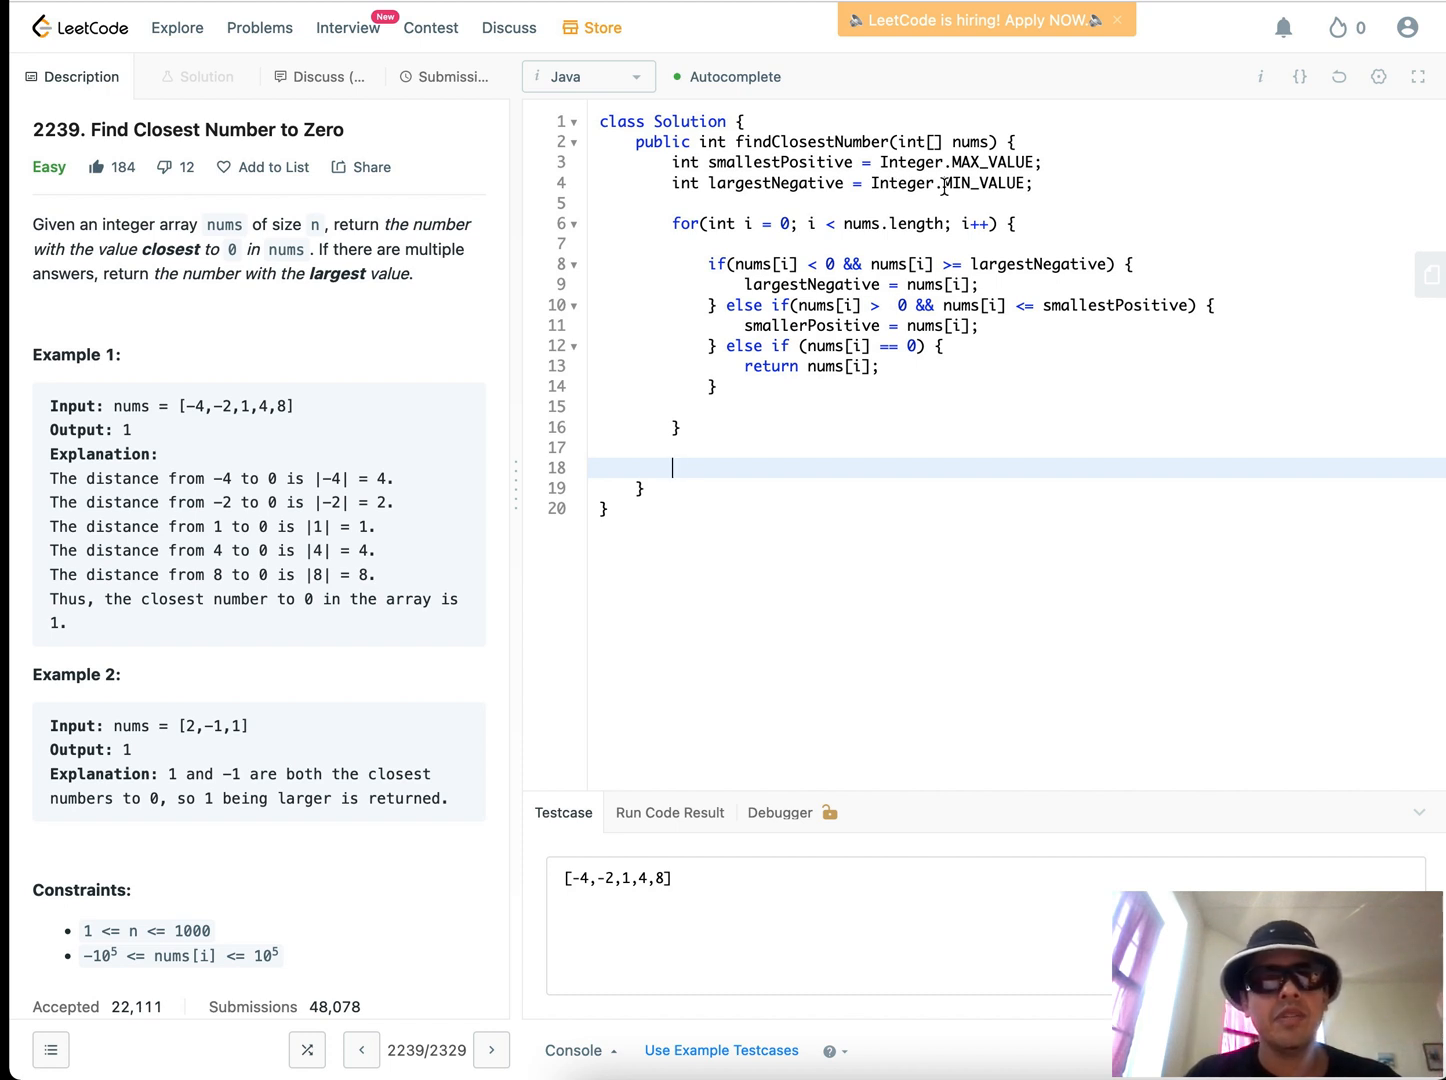
mouse_move(862, 195)
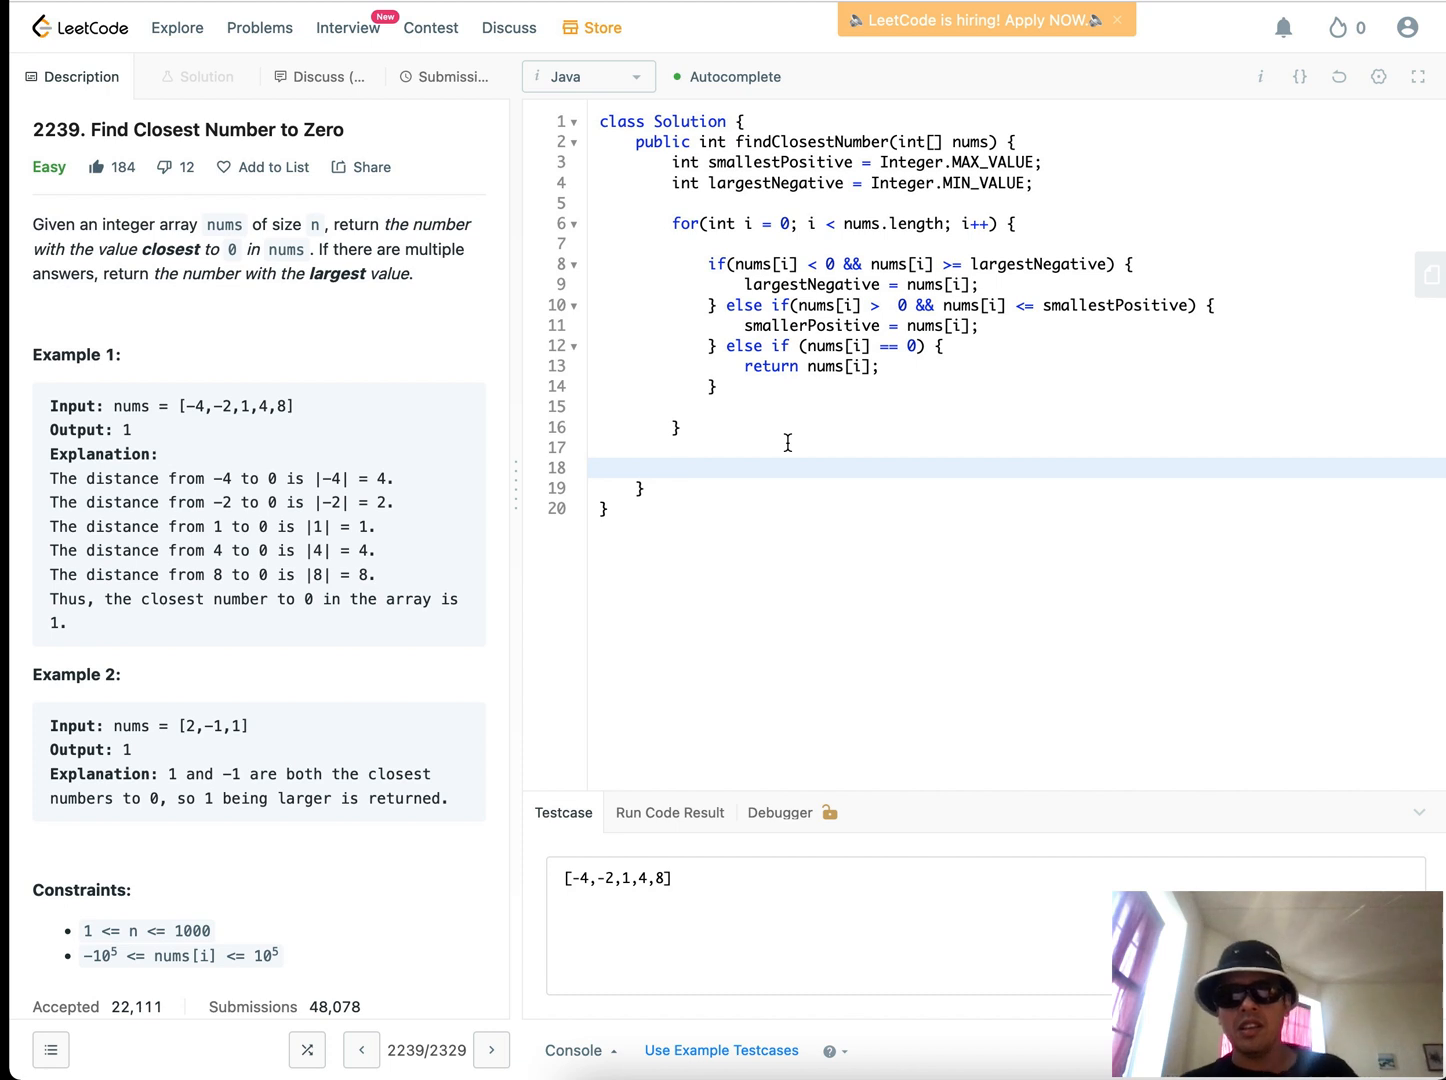
After the loop, return smallestPositive if largestNegative still equals Integer.MIN_VALUE
type("if")
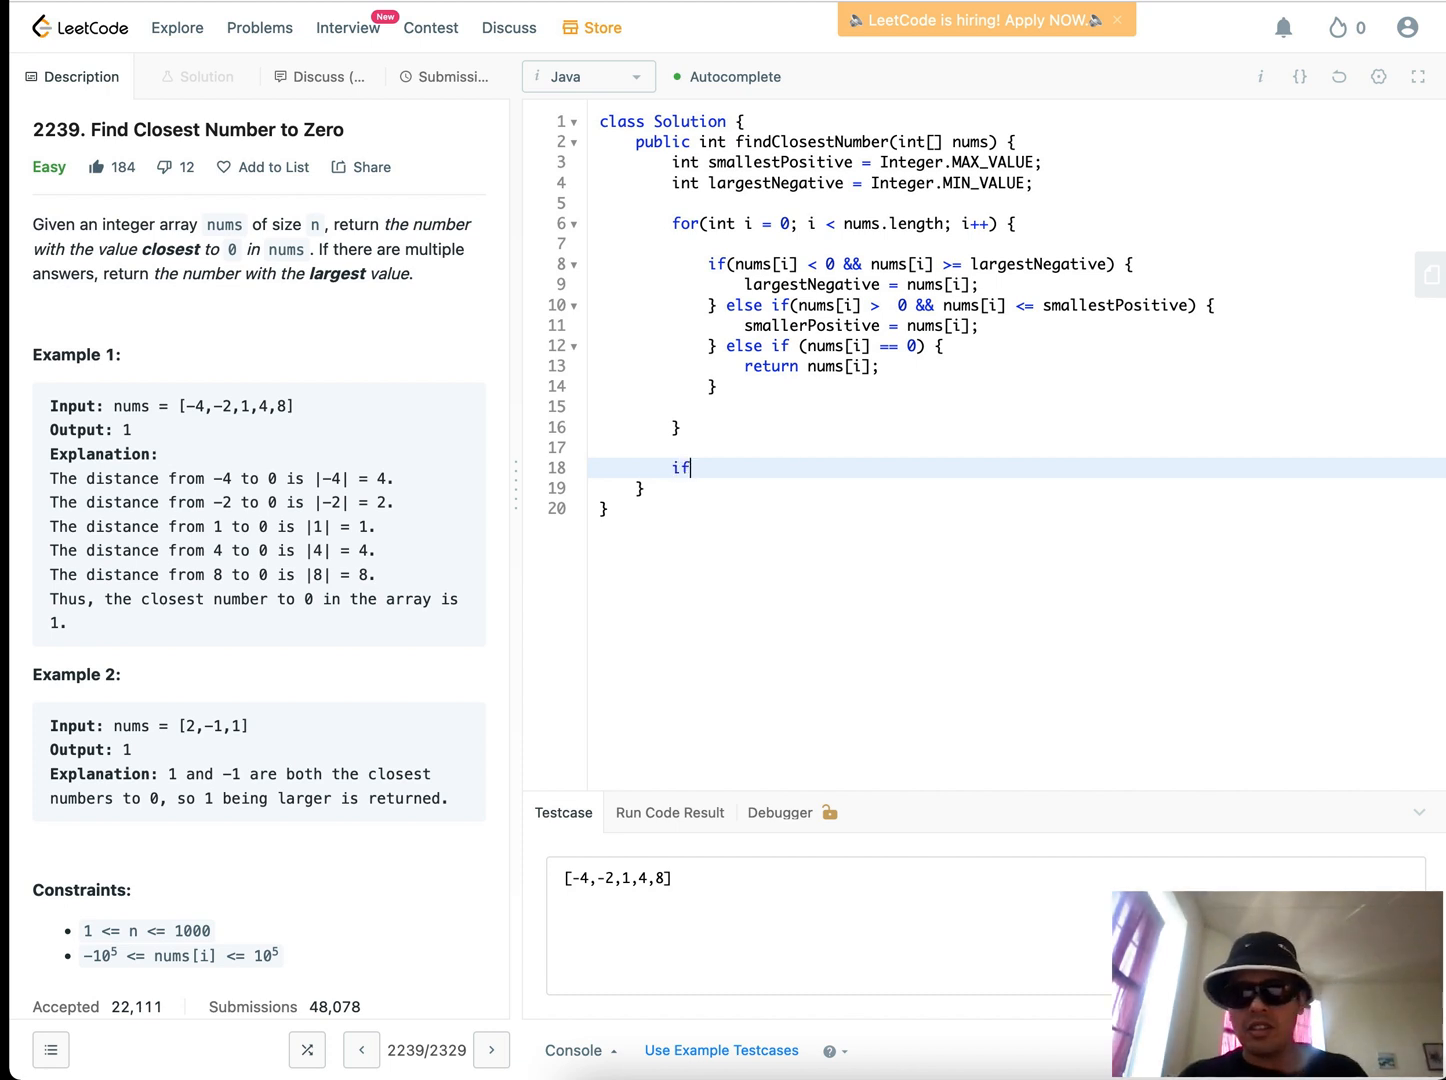
type("(l")
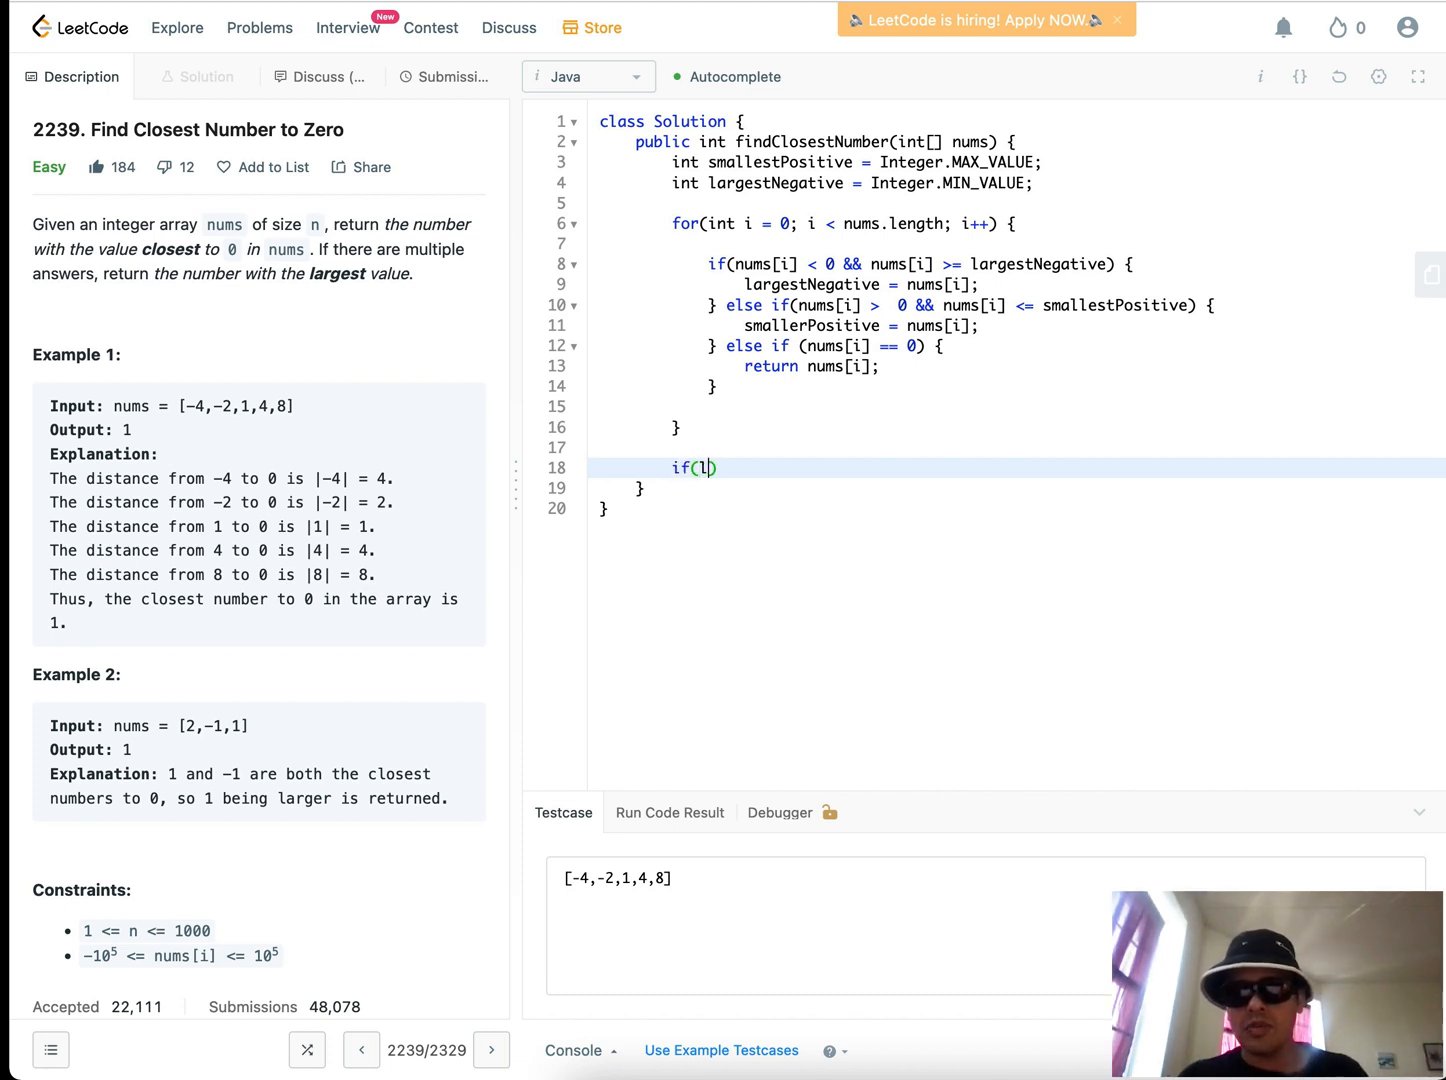
type("argest")
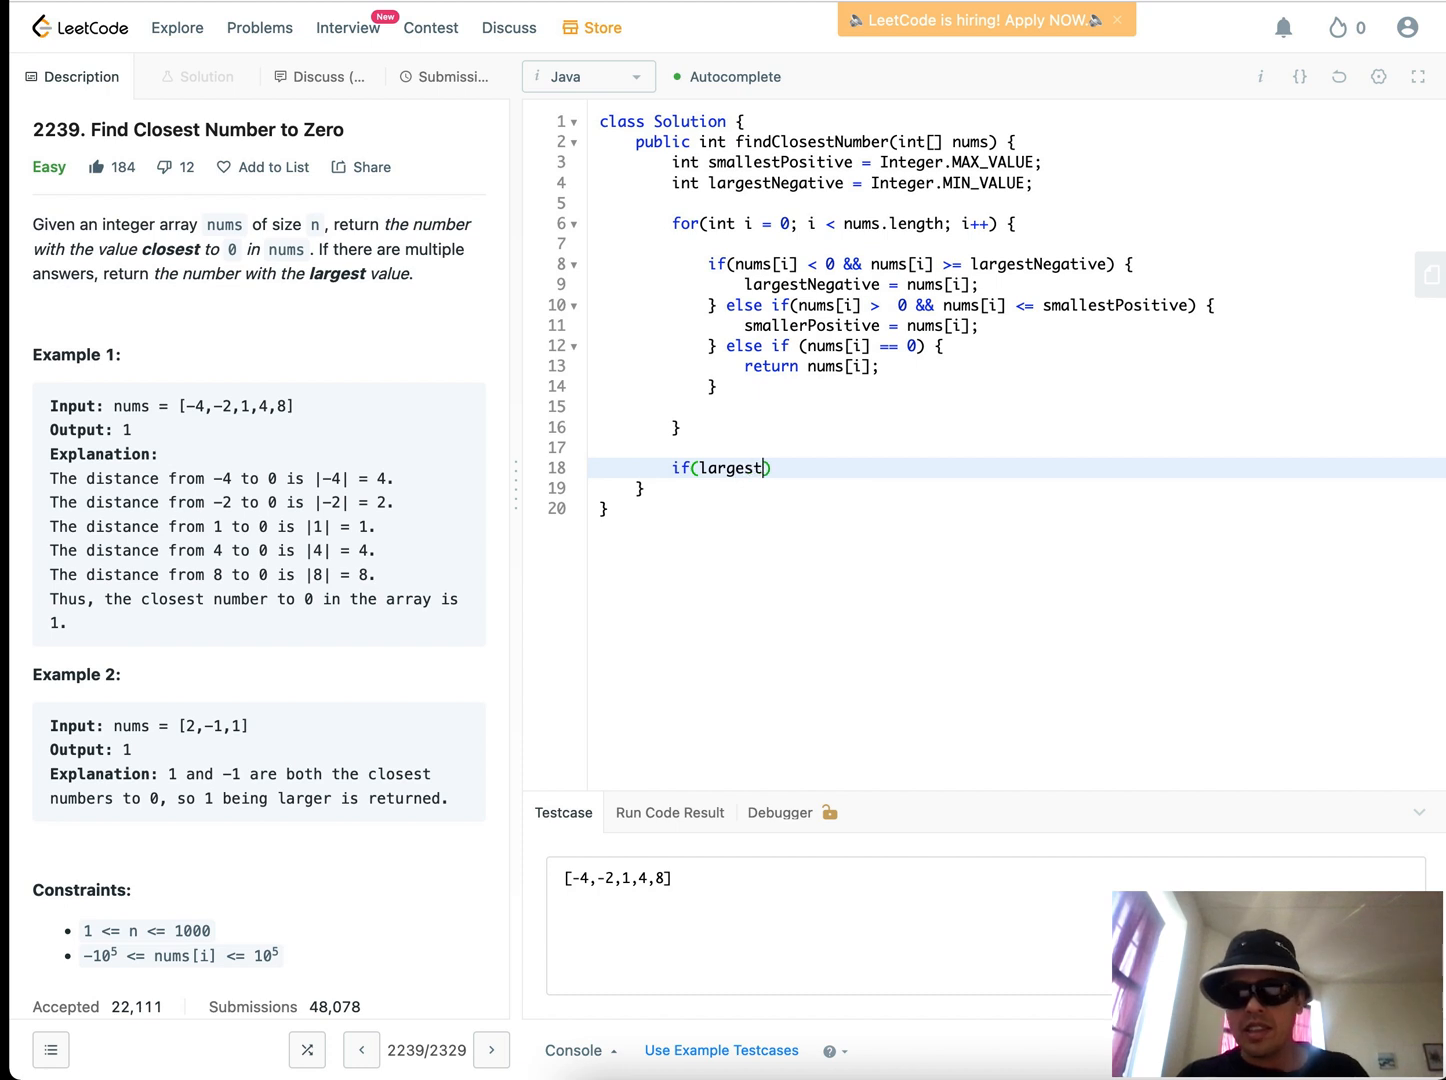
type("Negative ==")
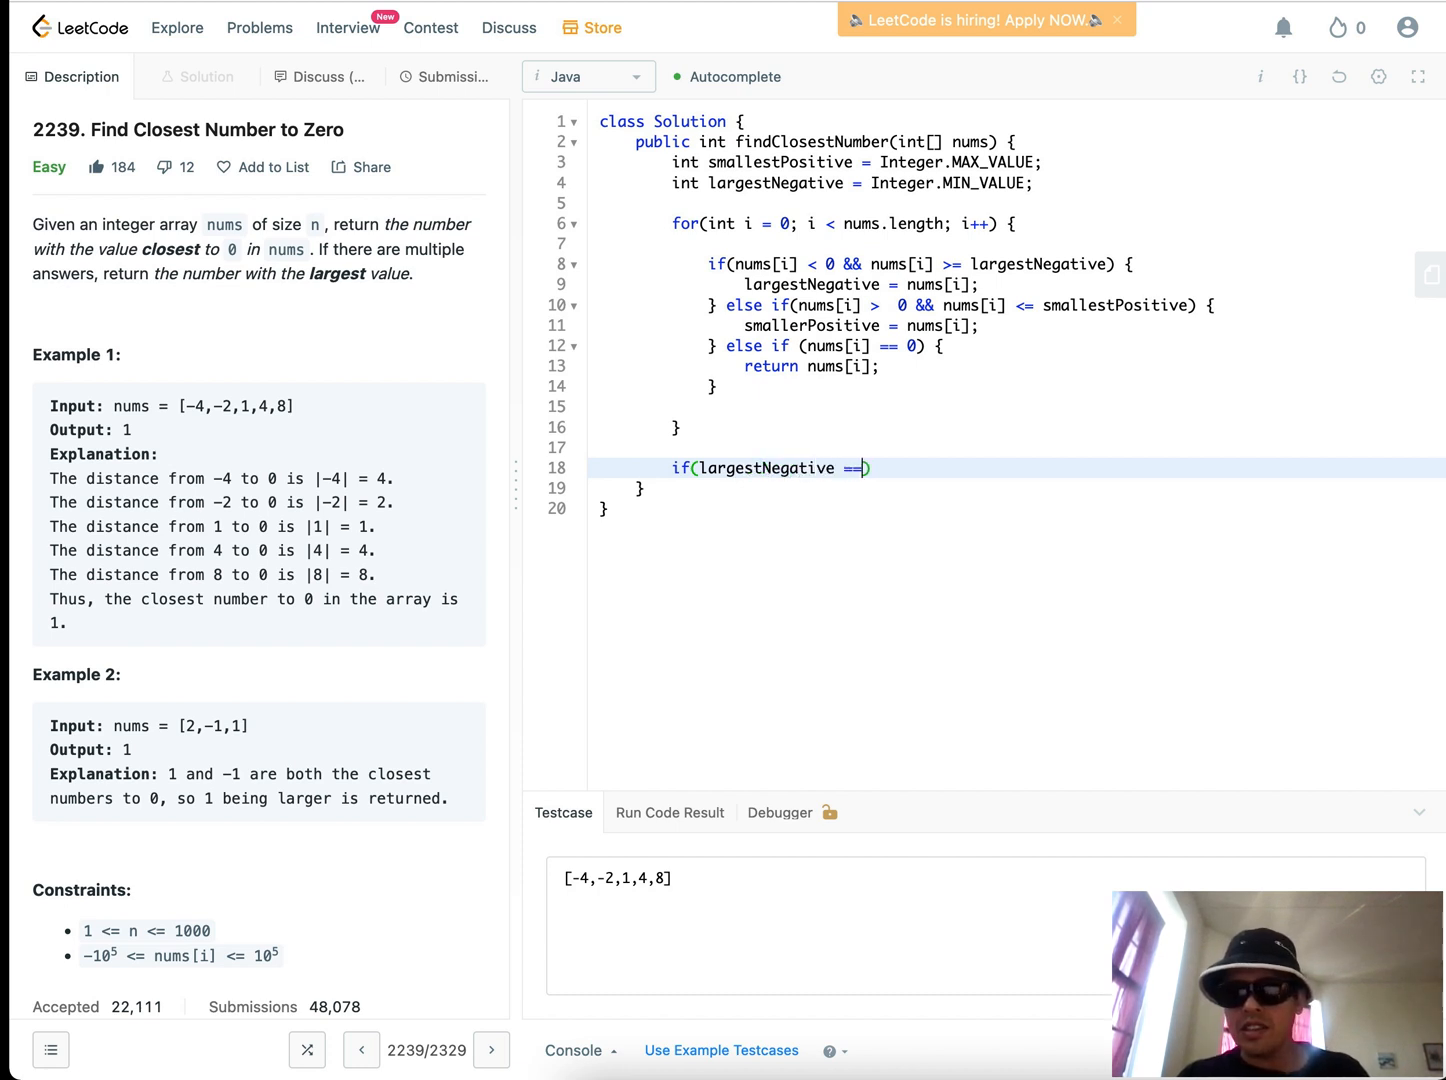
type("Integer.I")
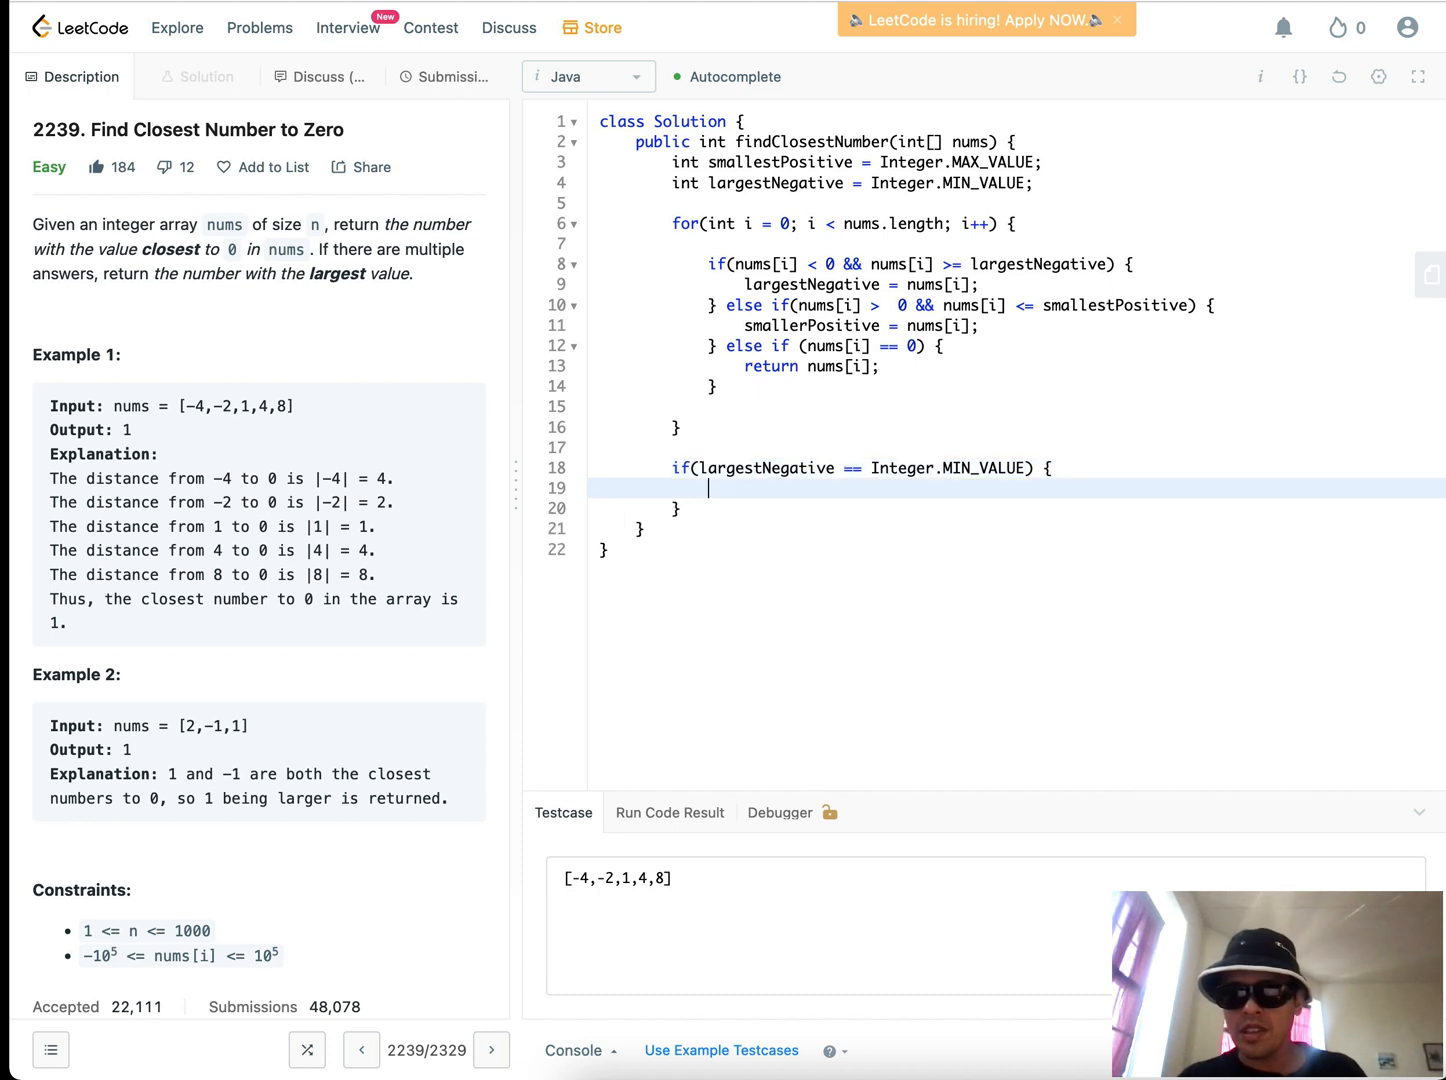
type("return smalles")
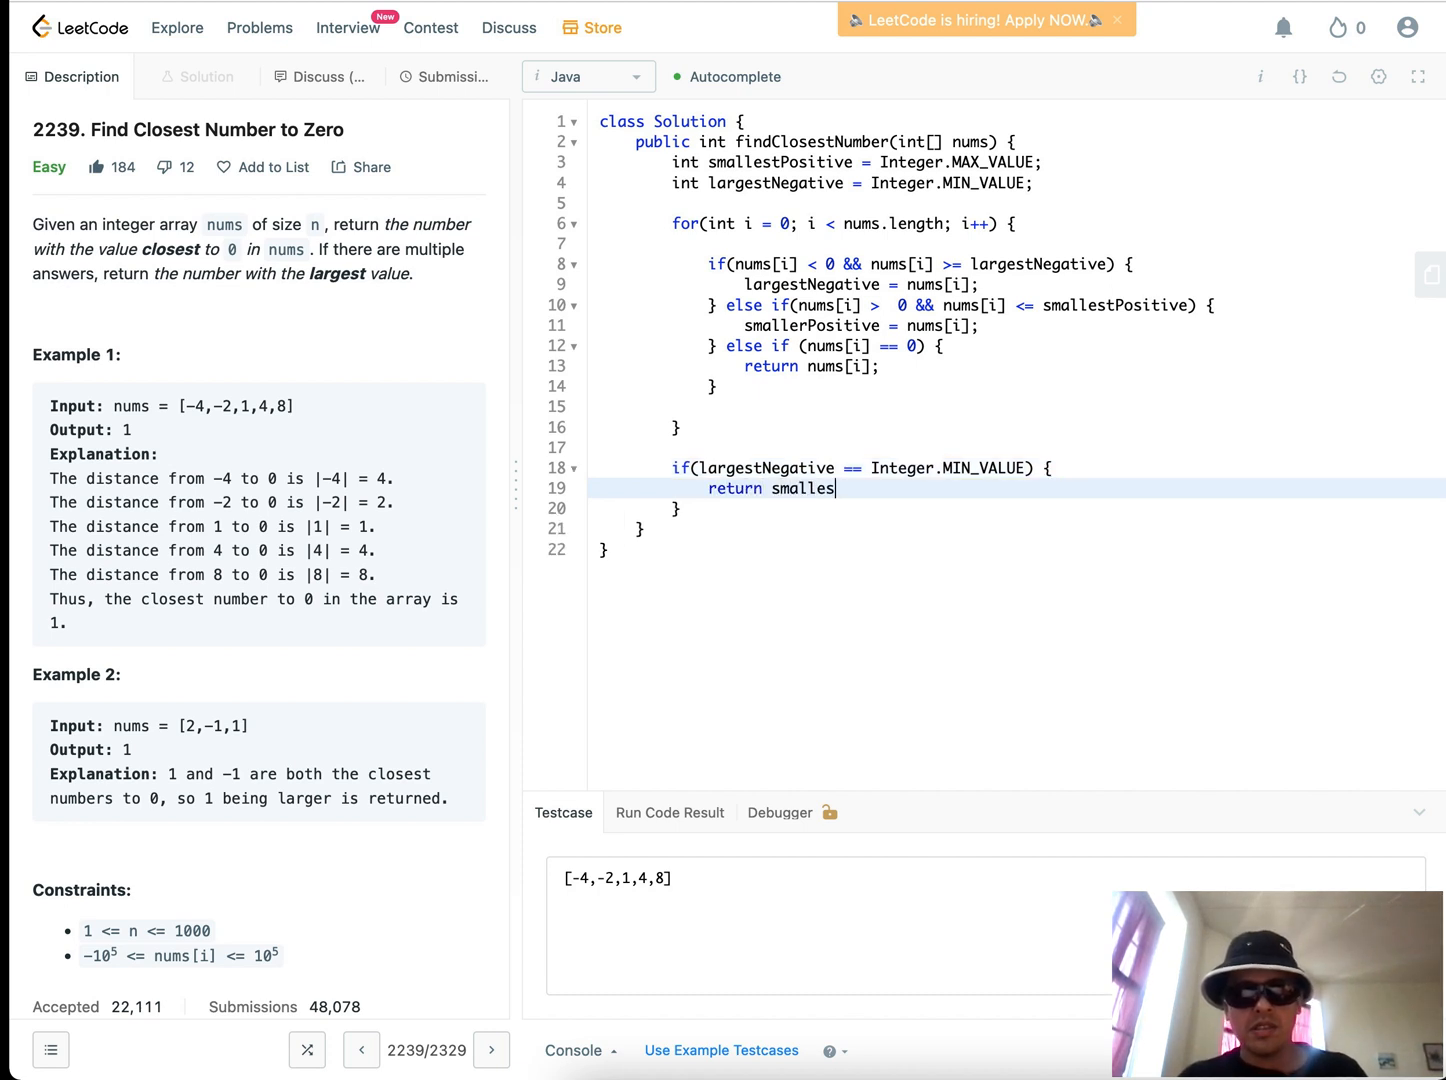
type("tPositive;")
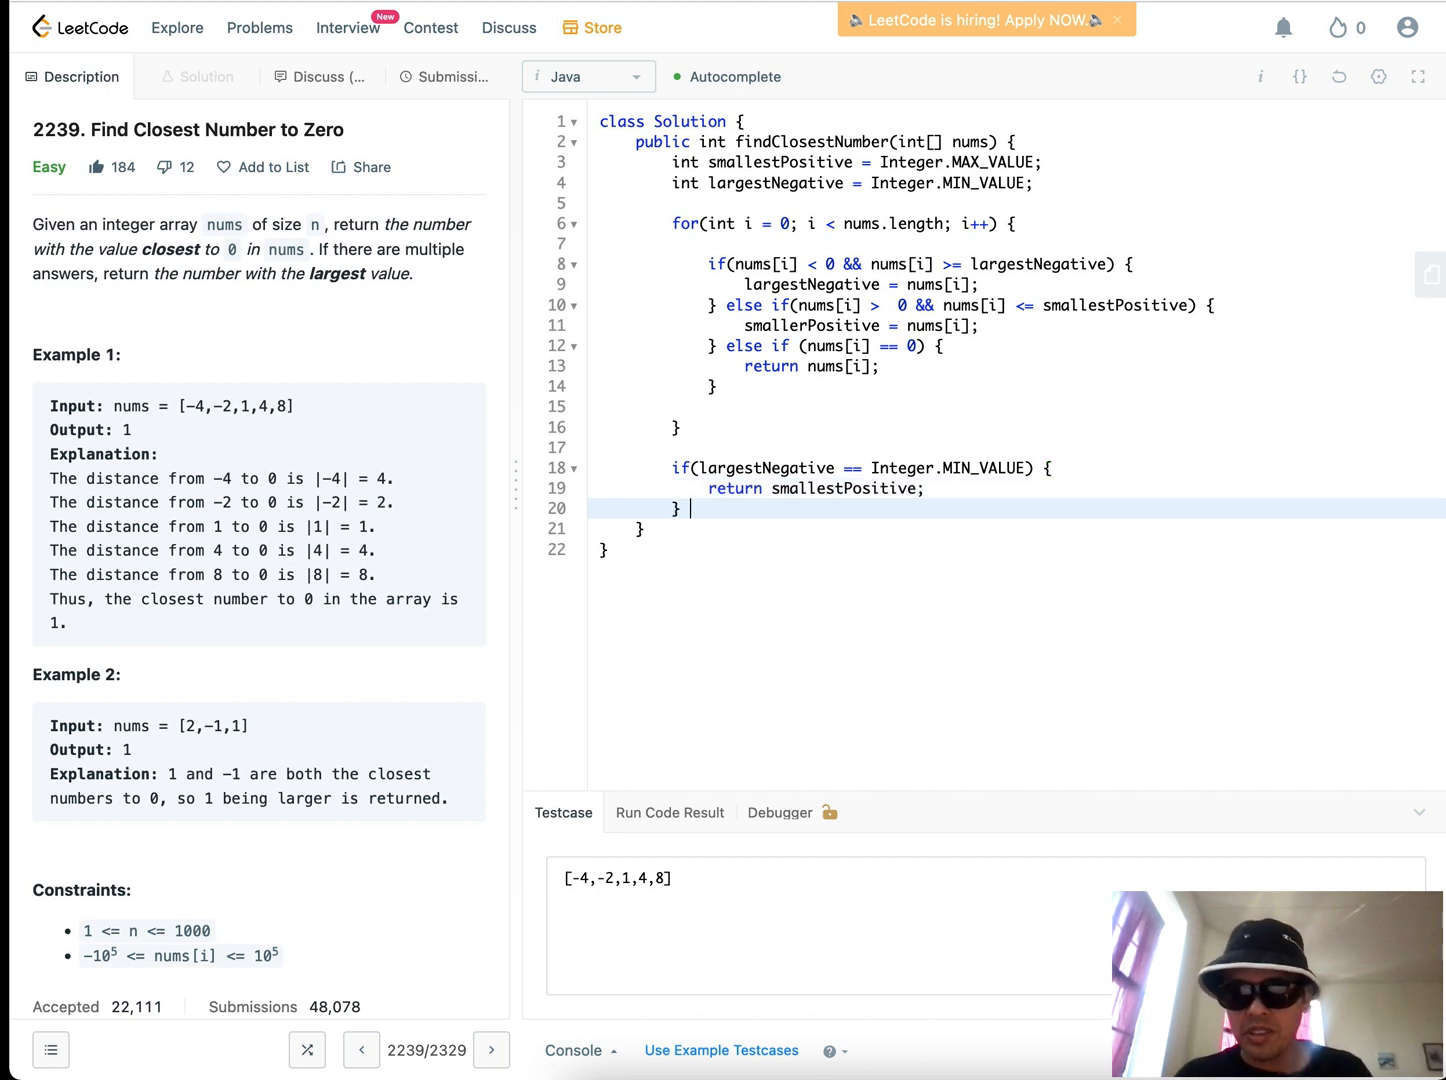
Add else if smallestPositive == Integer.MAX_VALUE, returning largestNegative
type("else if(")
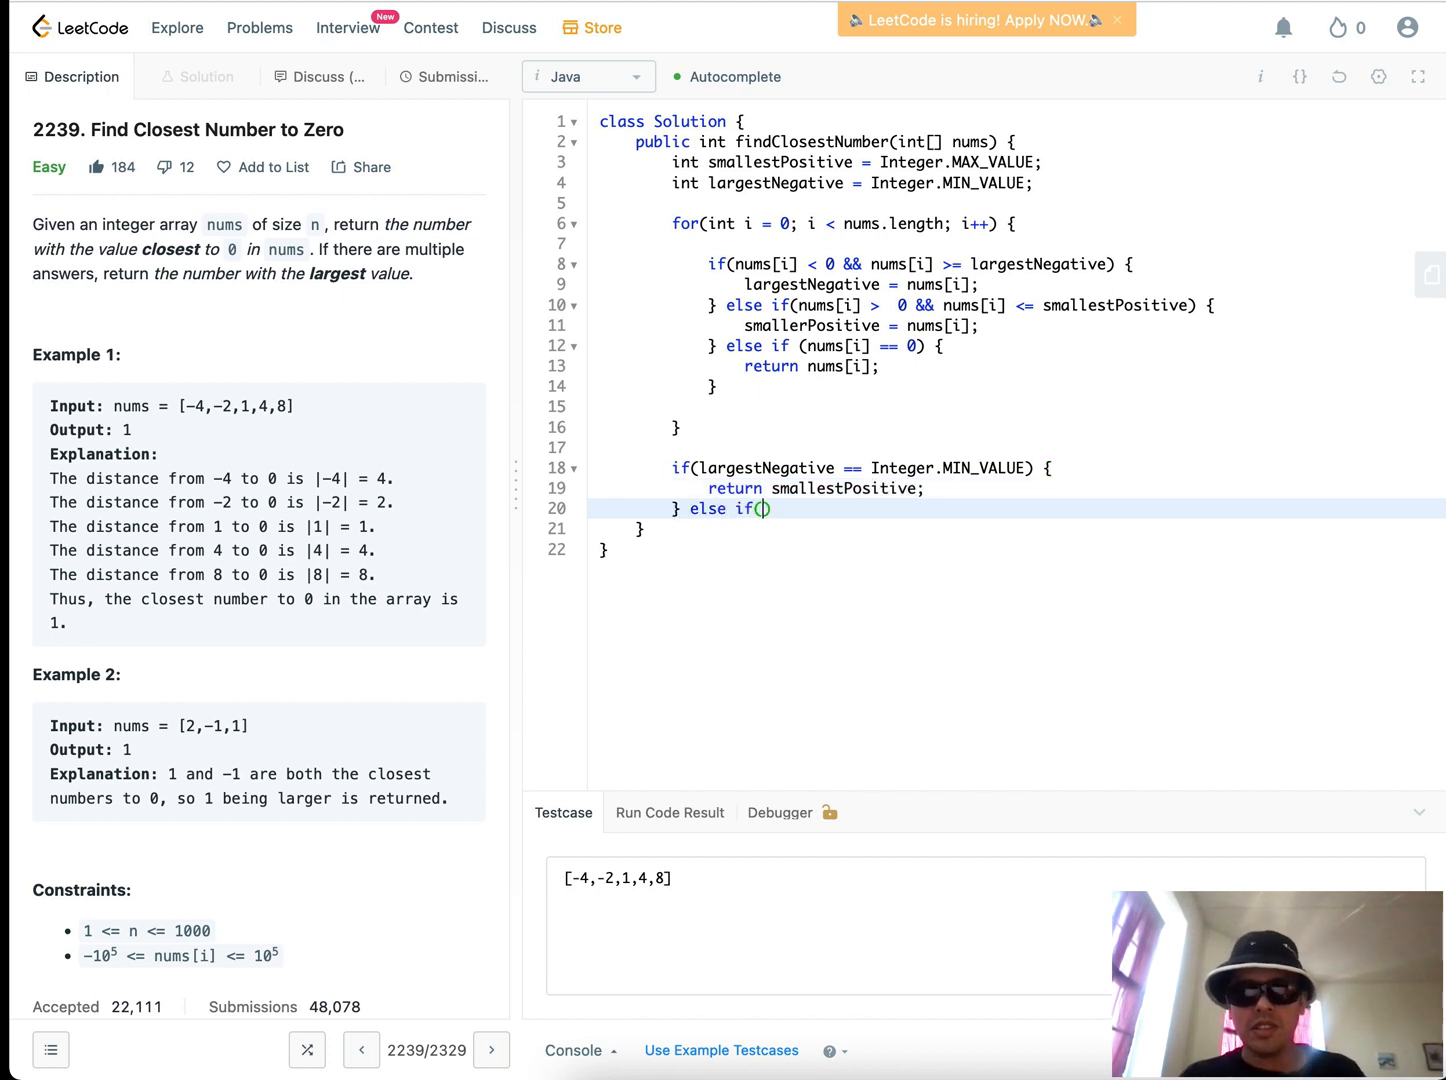
type("s")
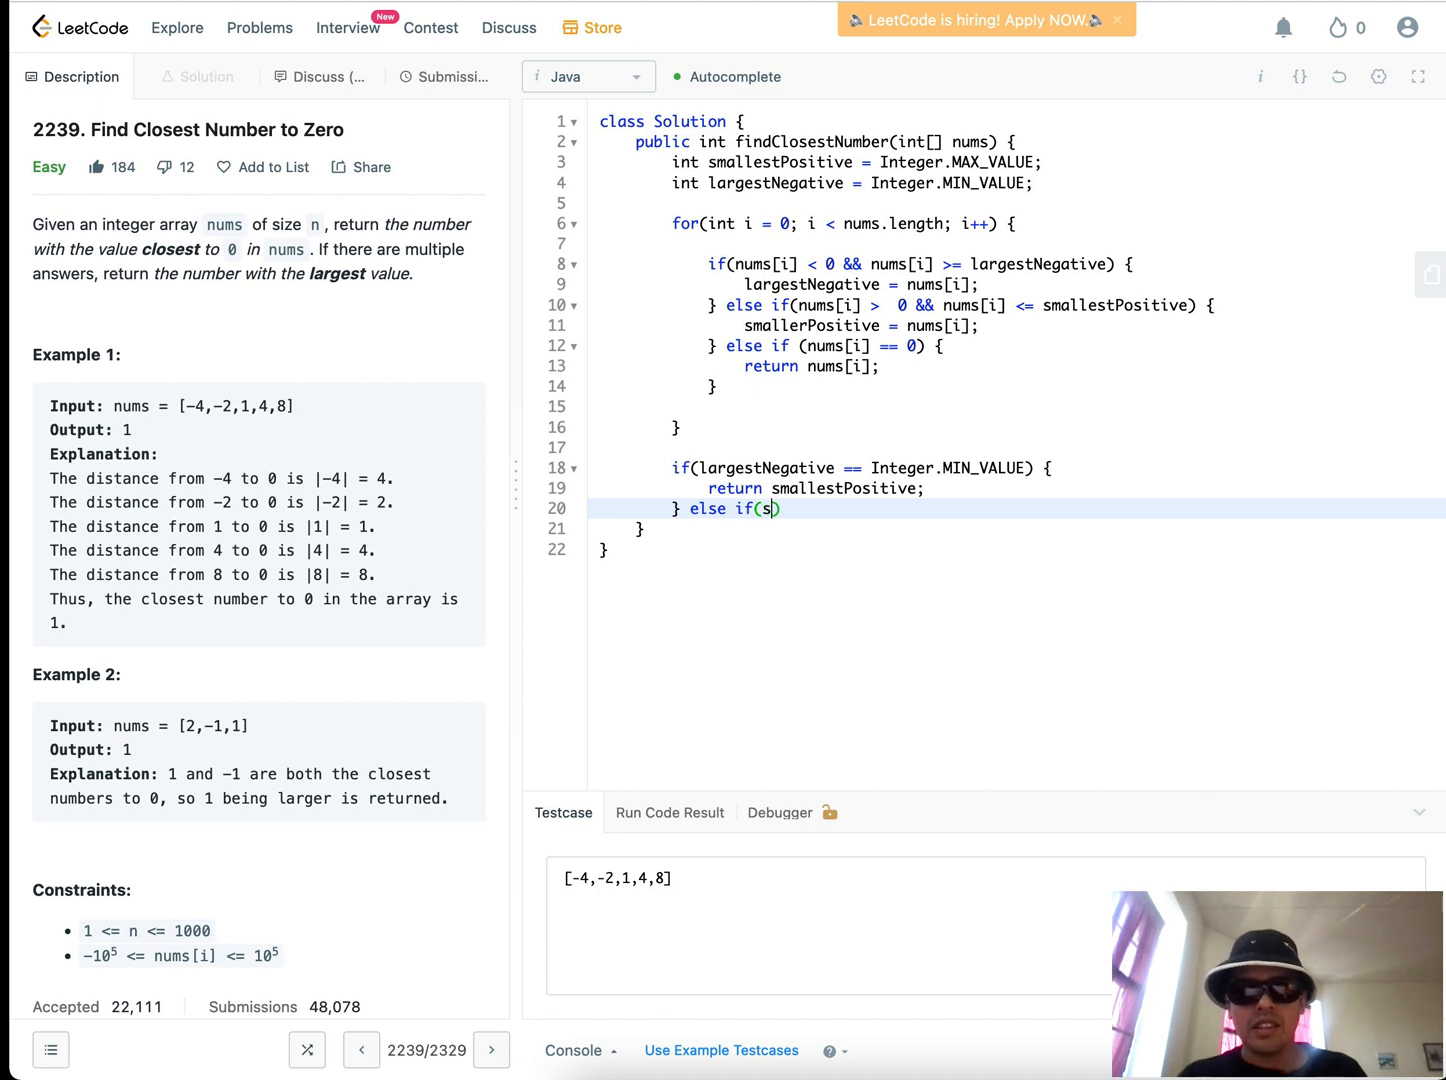
type("mallestPos")
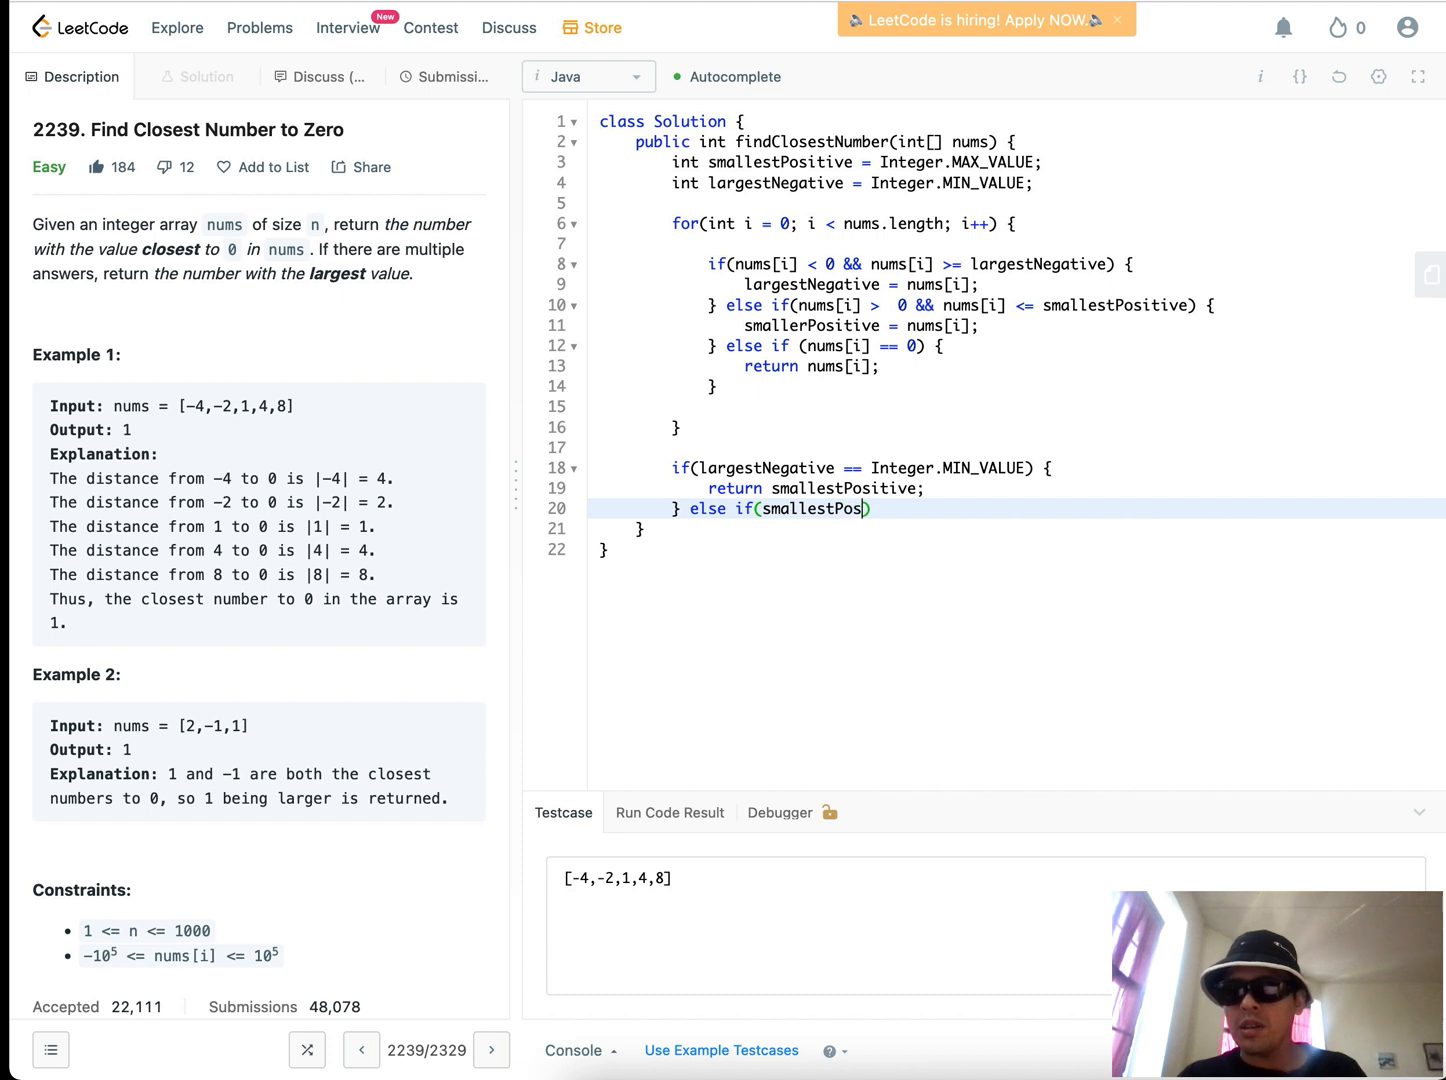
type("itive == I")
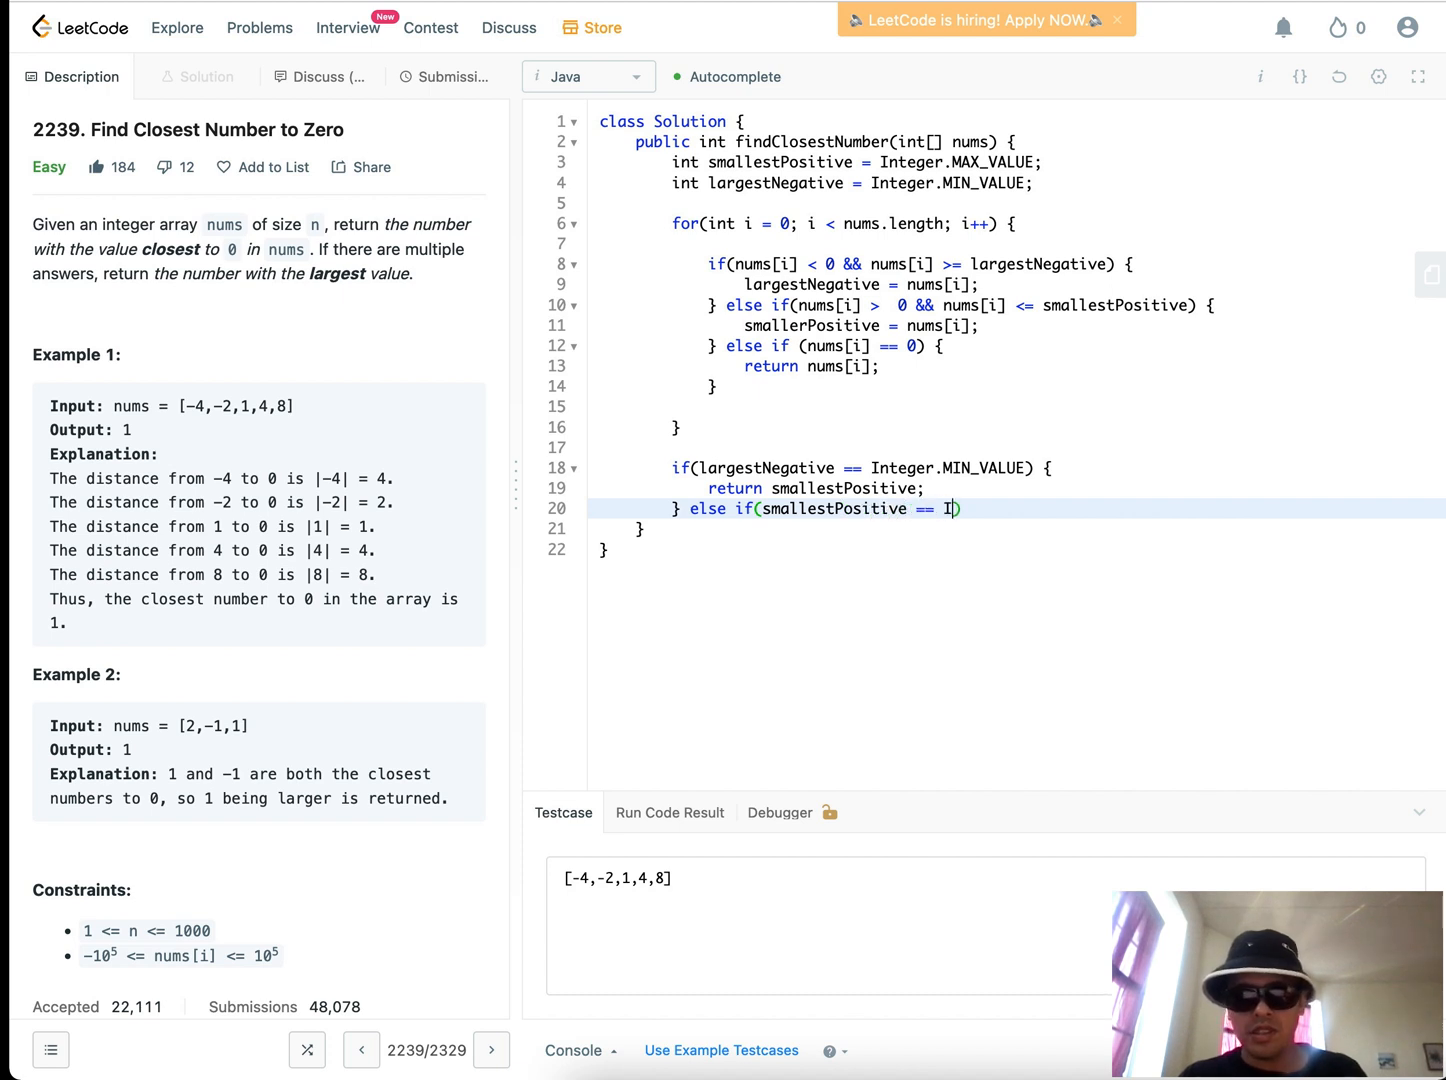
type("nteger.MAX_")
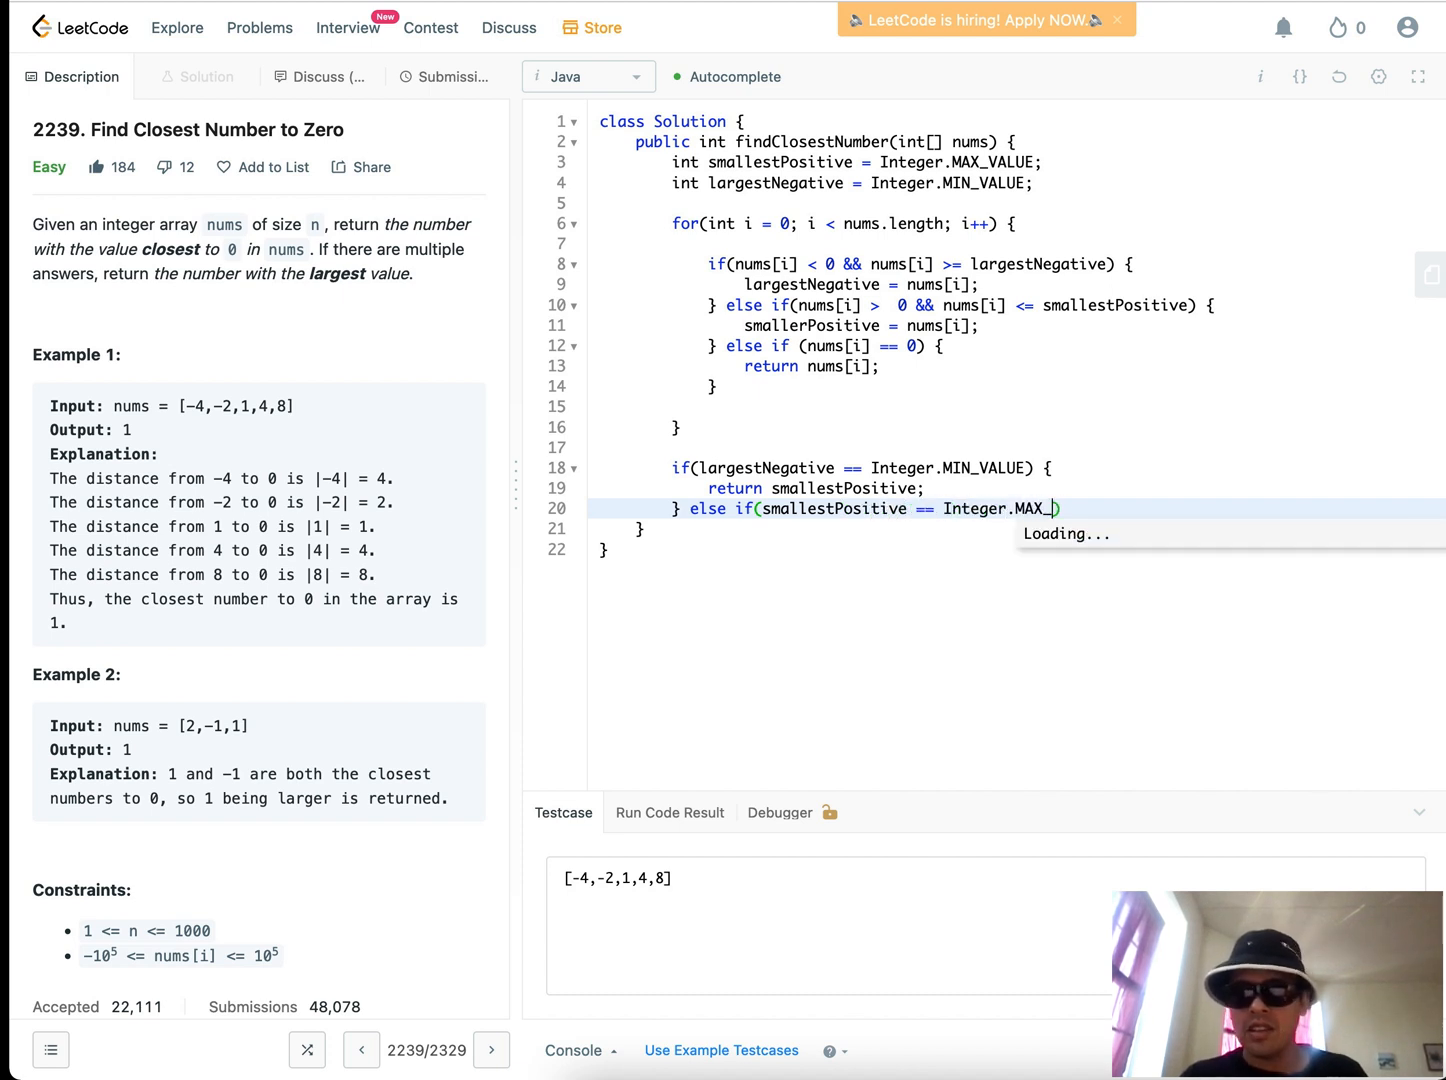
type("VALUE) {")
type("return l")
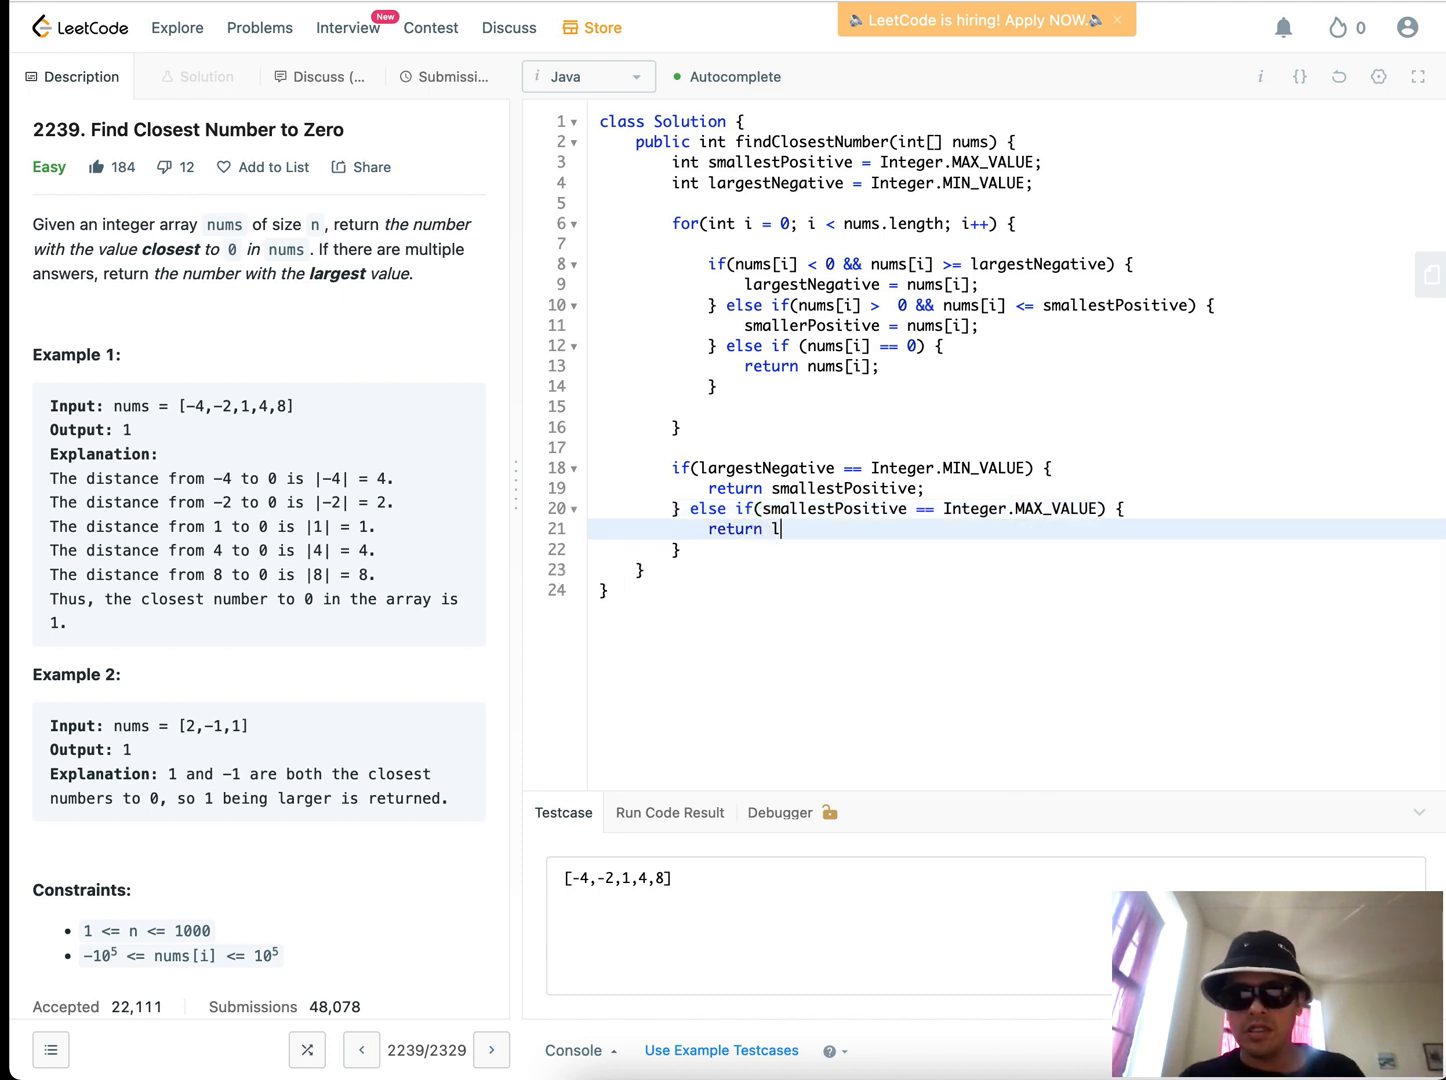
type("argest N")
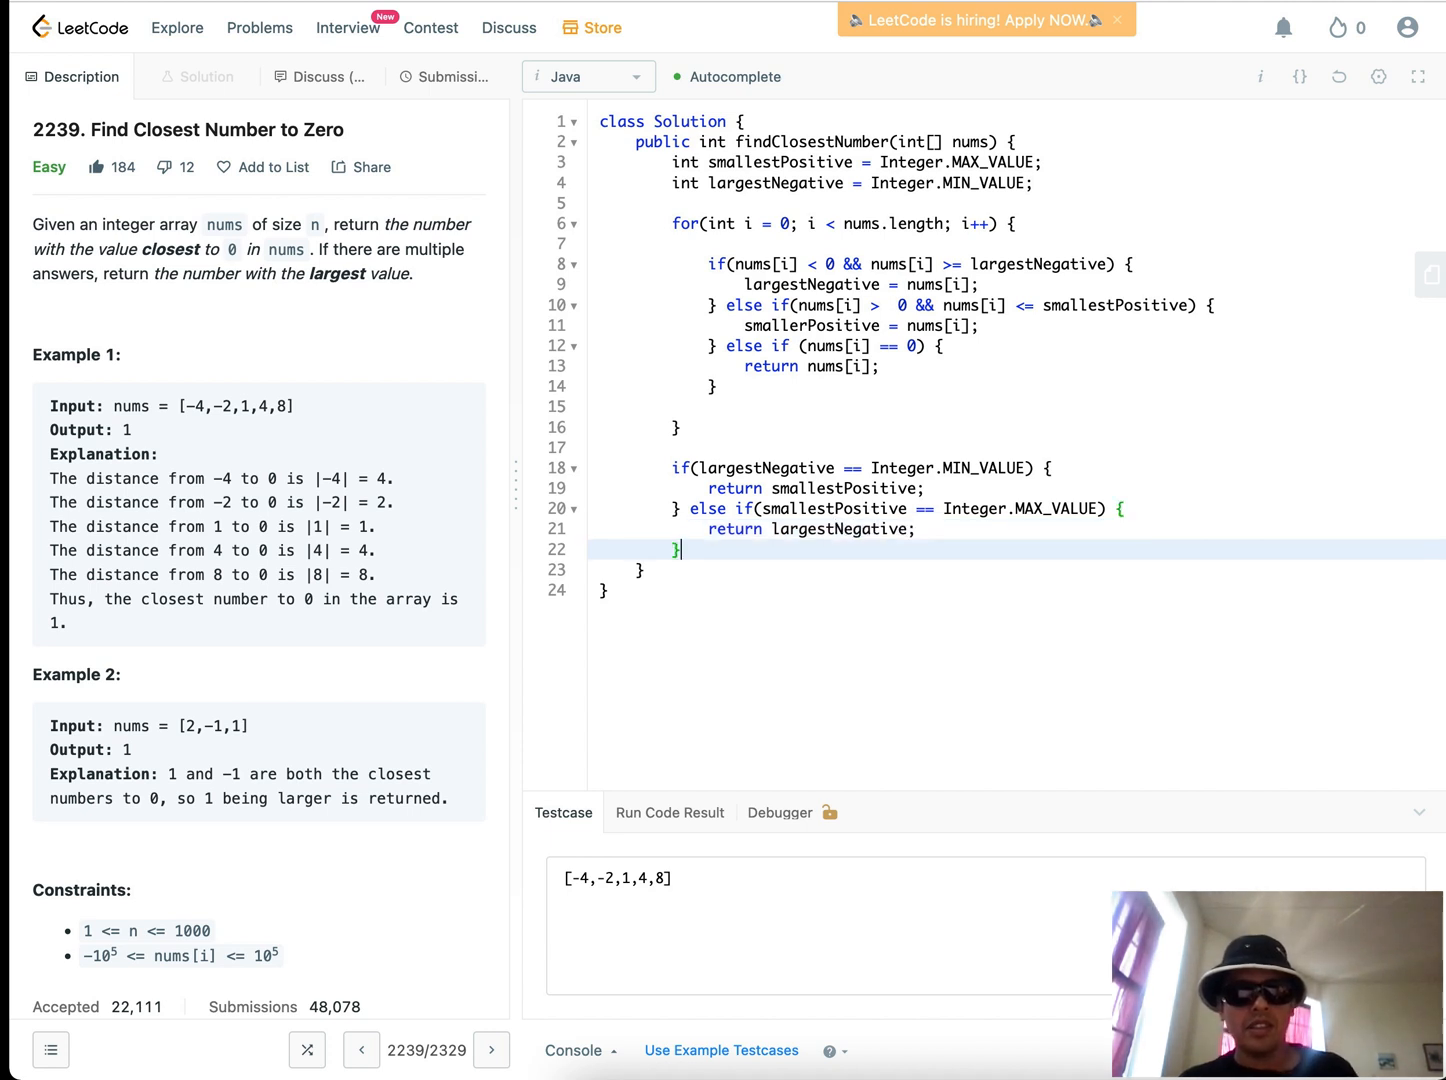
Return largestNegative if Math.abs(smallPositive) > Math.abs(largestNegative), else snallestPositive
key("enter")
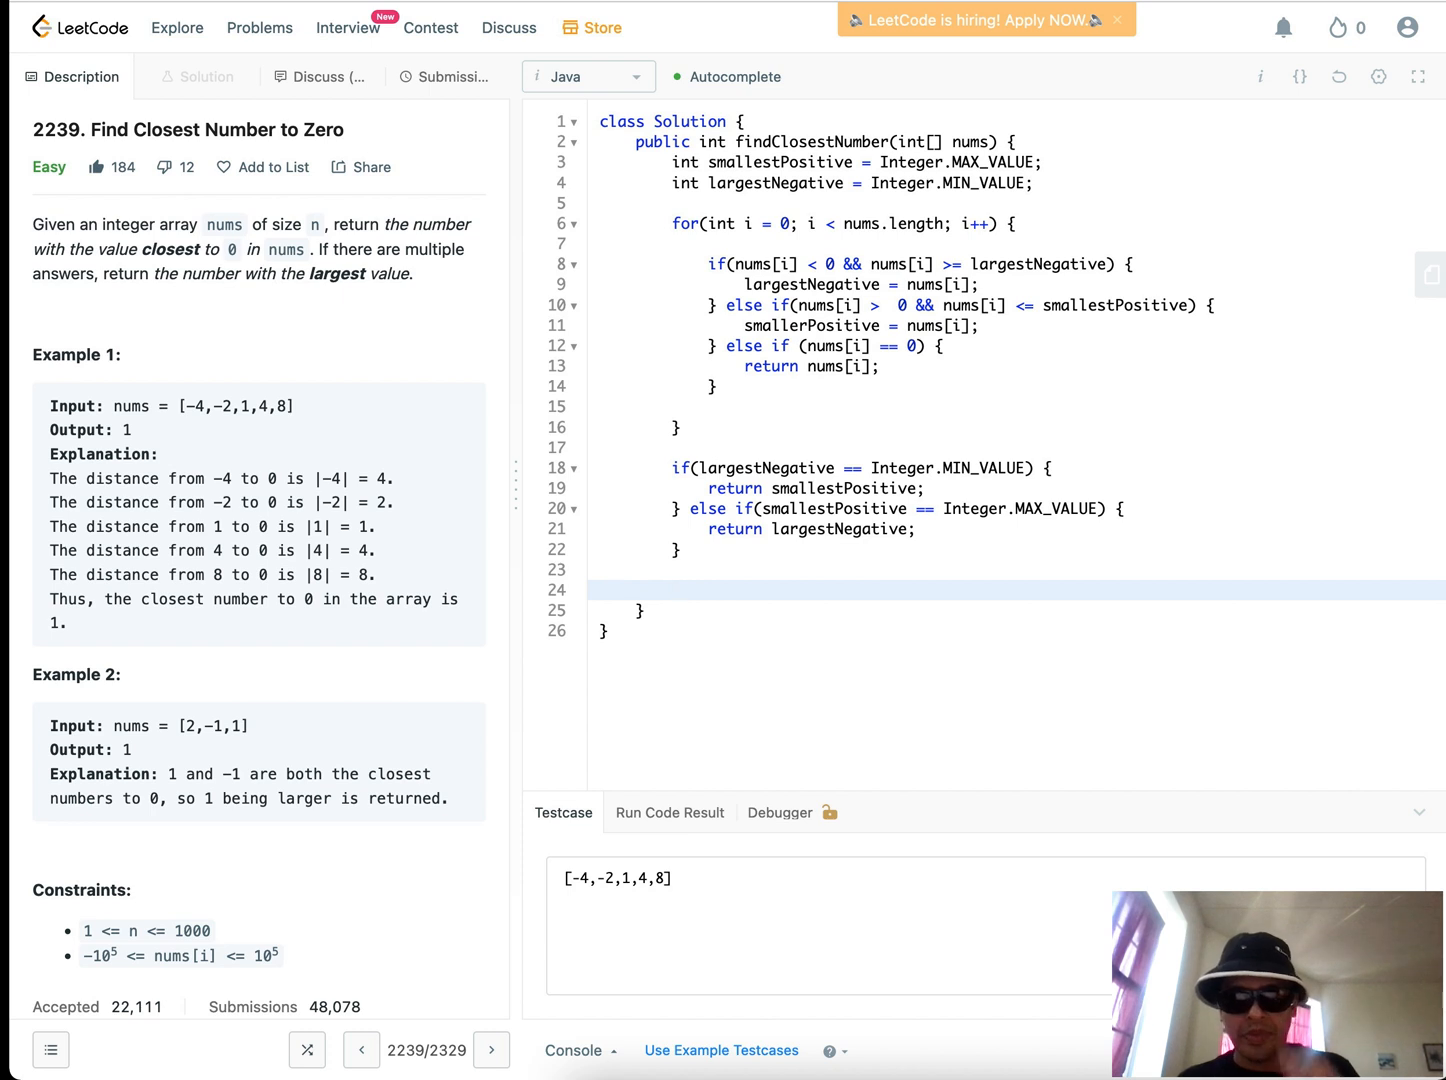
type("return")
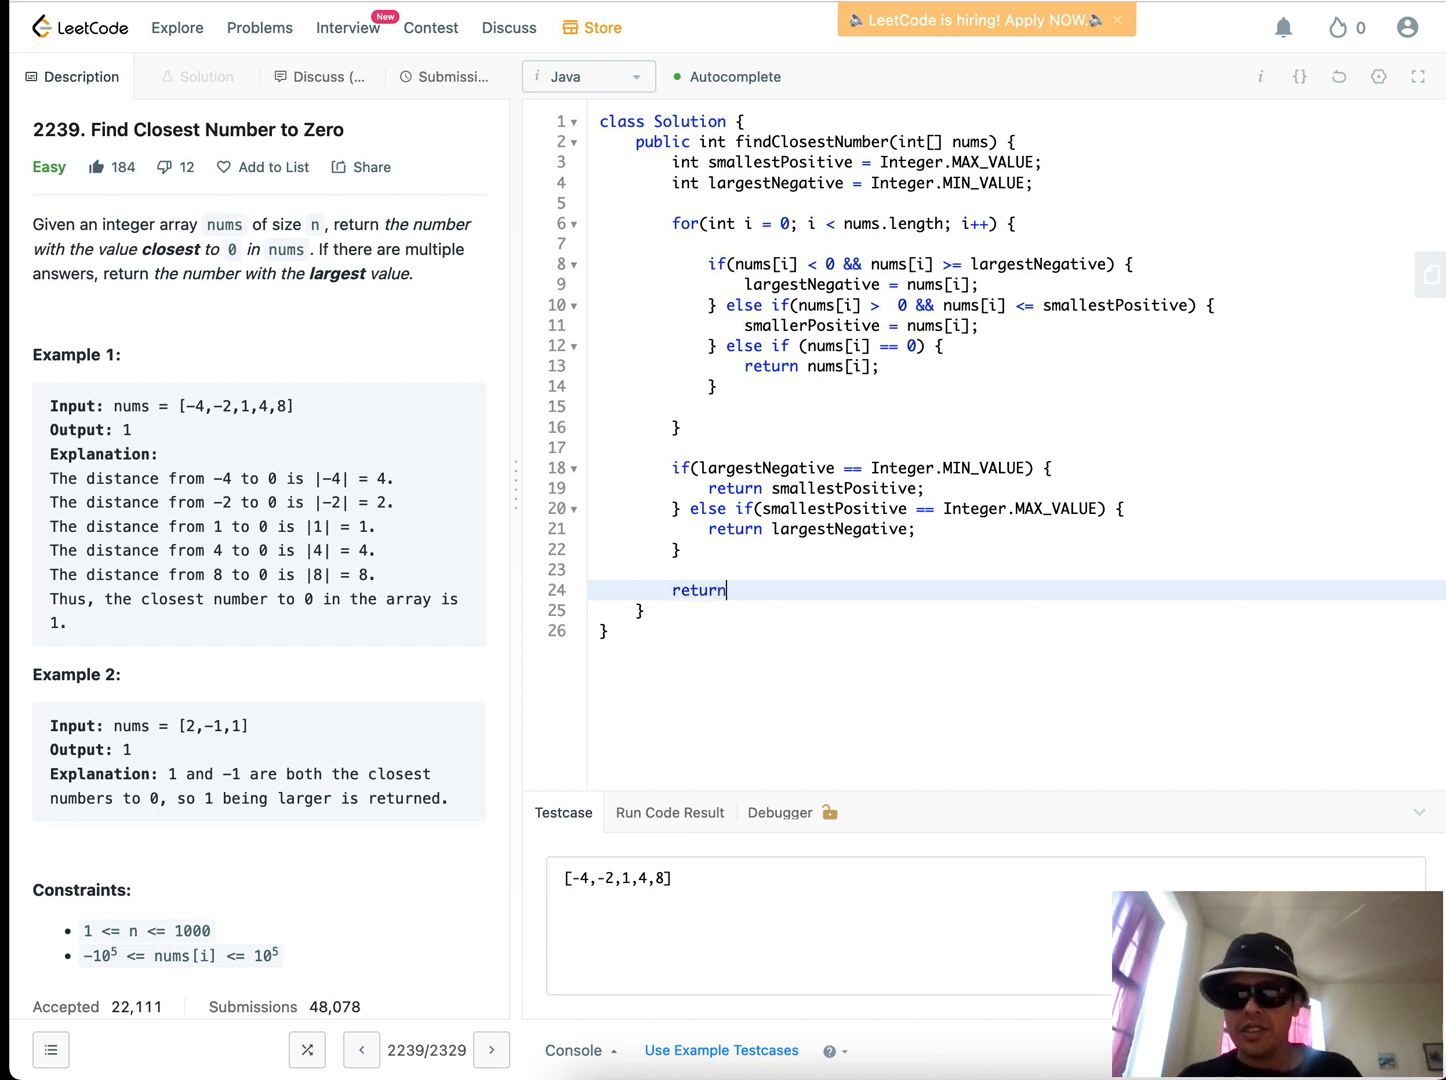
type("Mat")
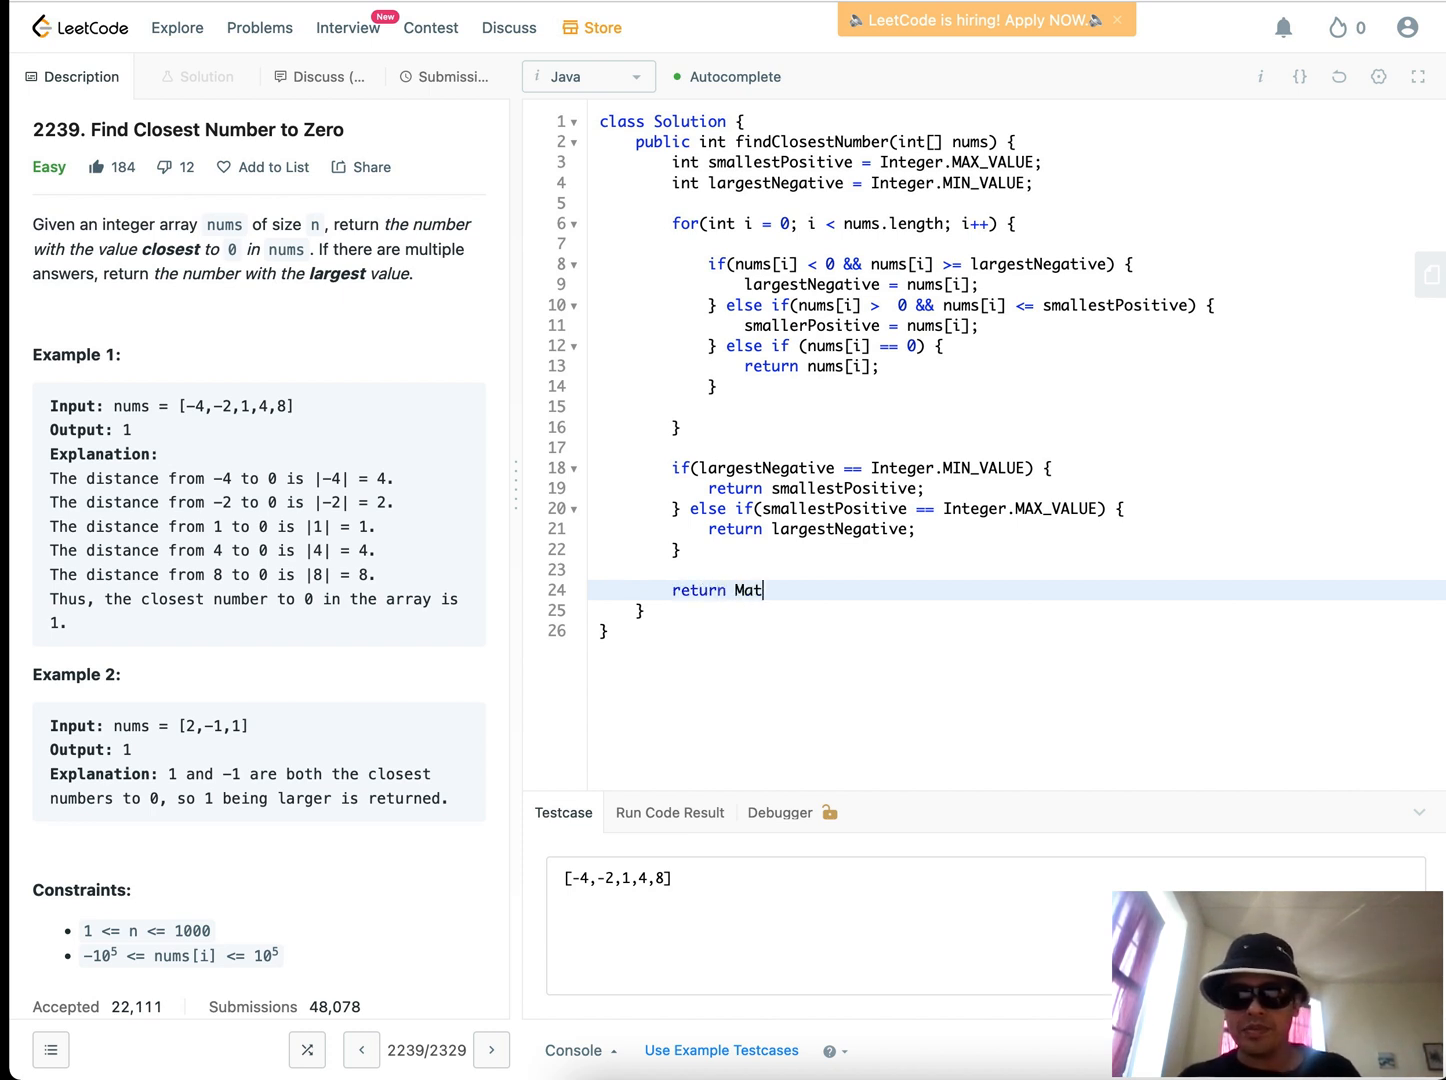
type("h.abs(smallPositive")
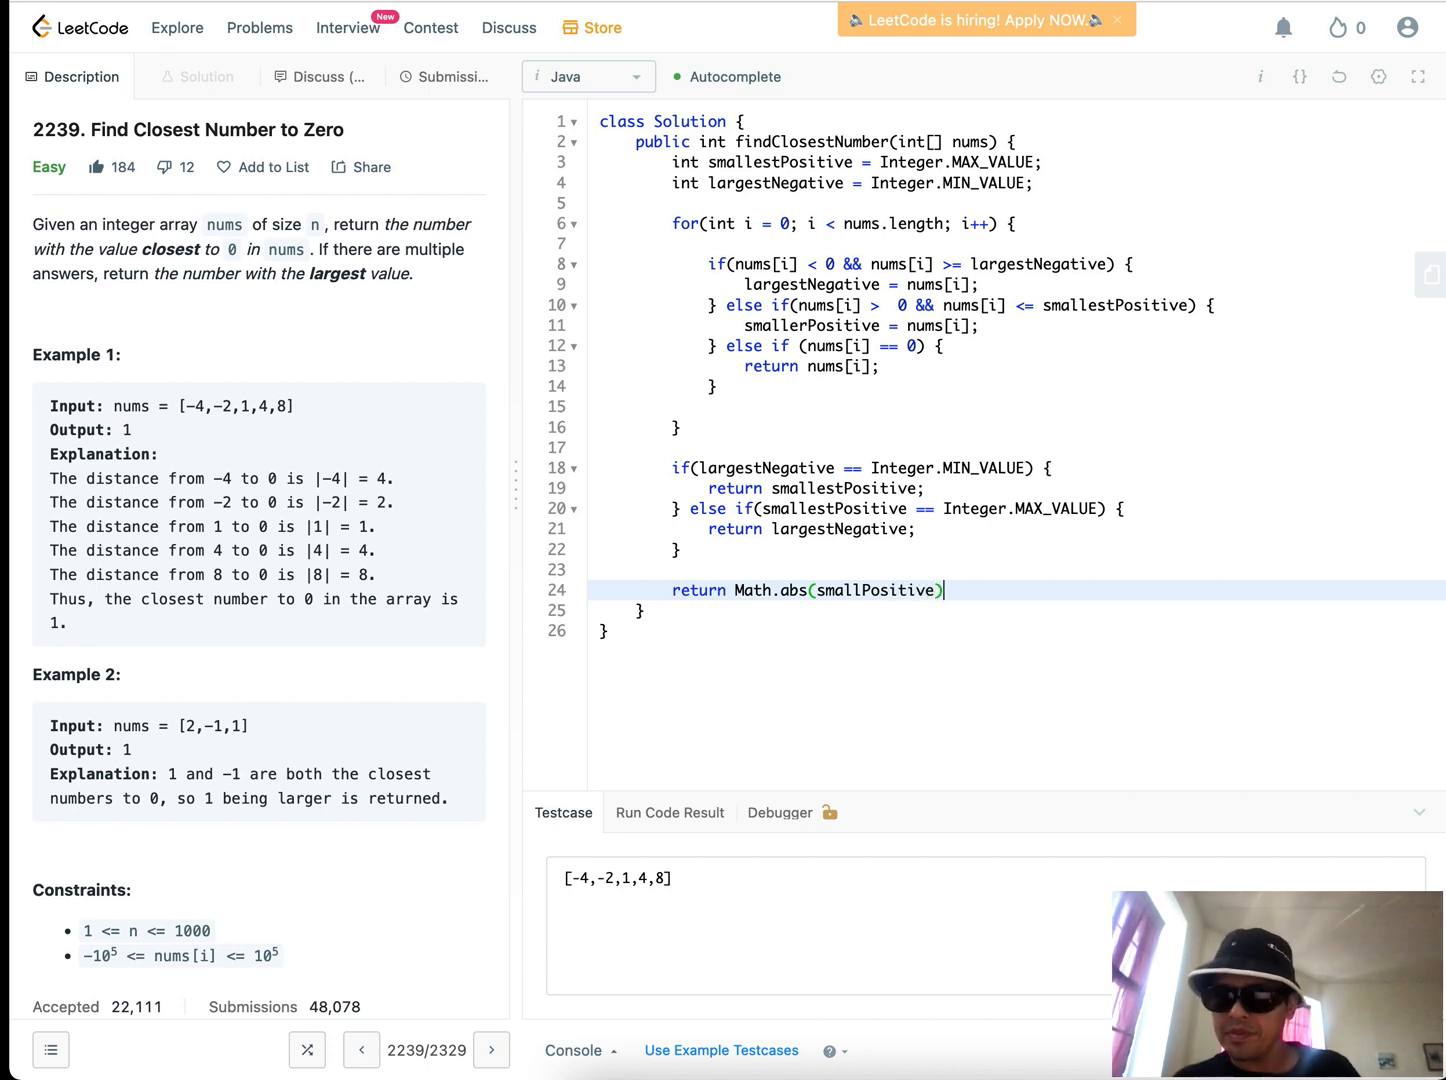
type("> Mat")
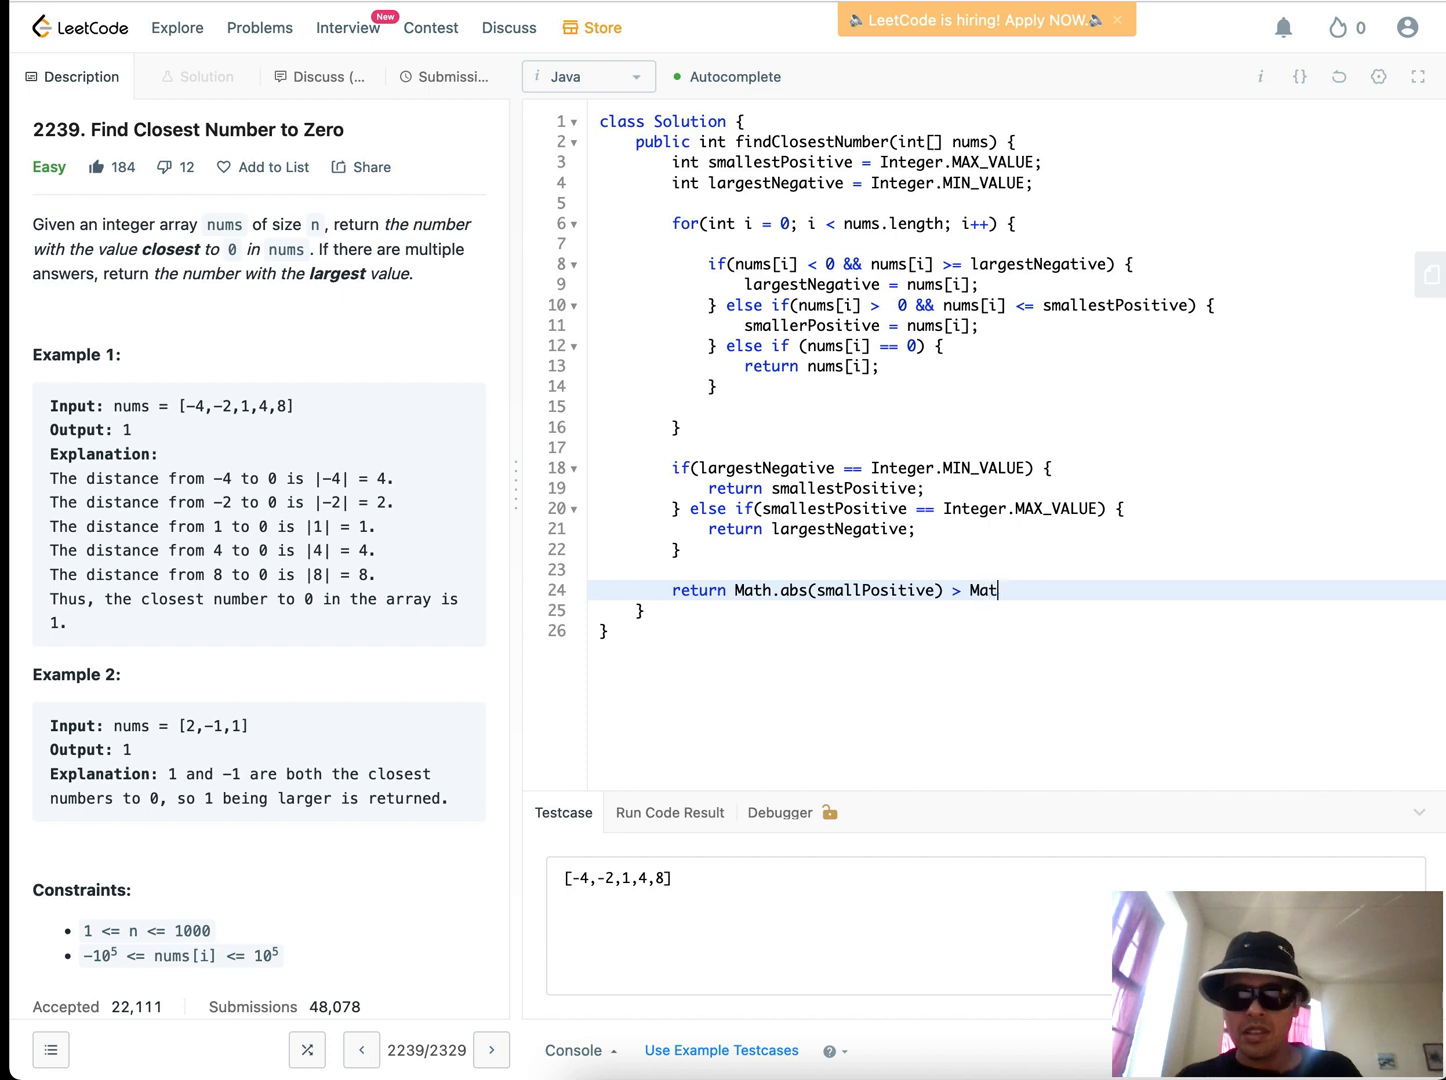
type("h.abs")
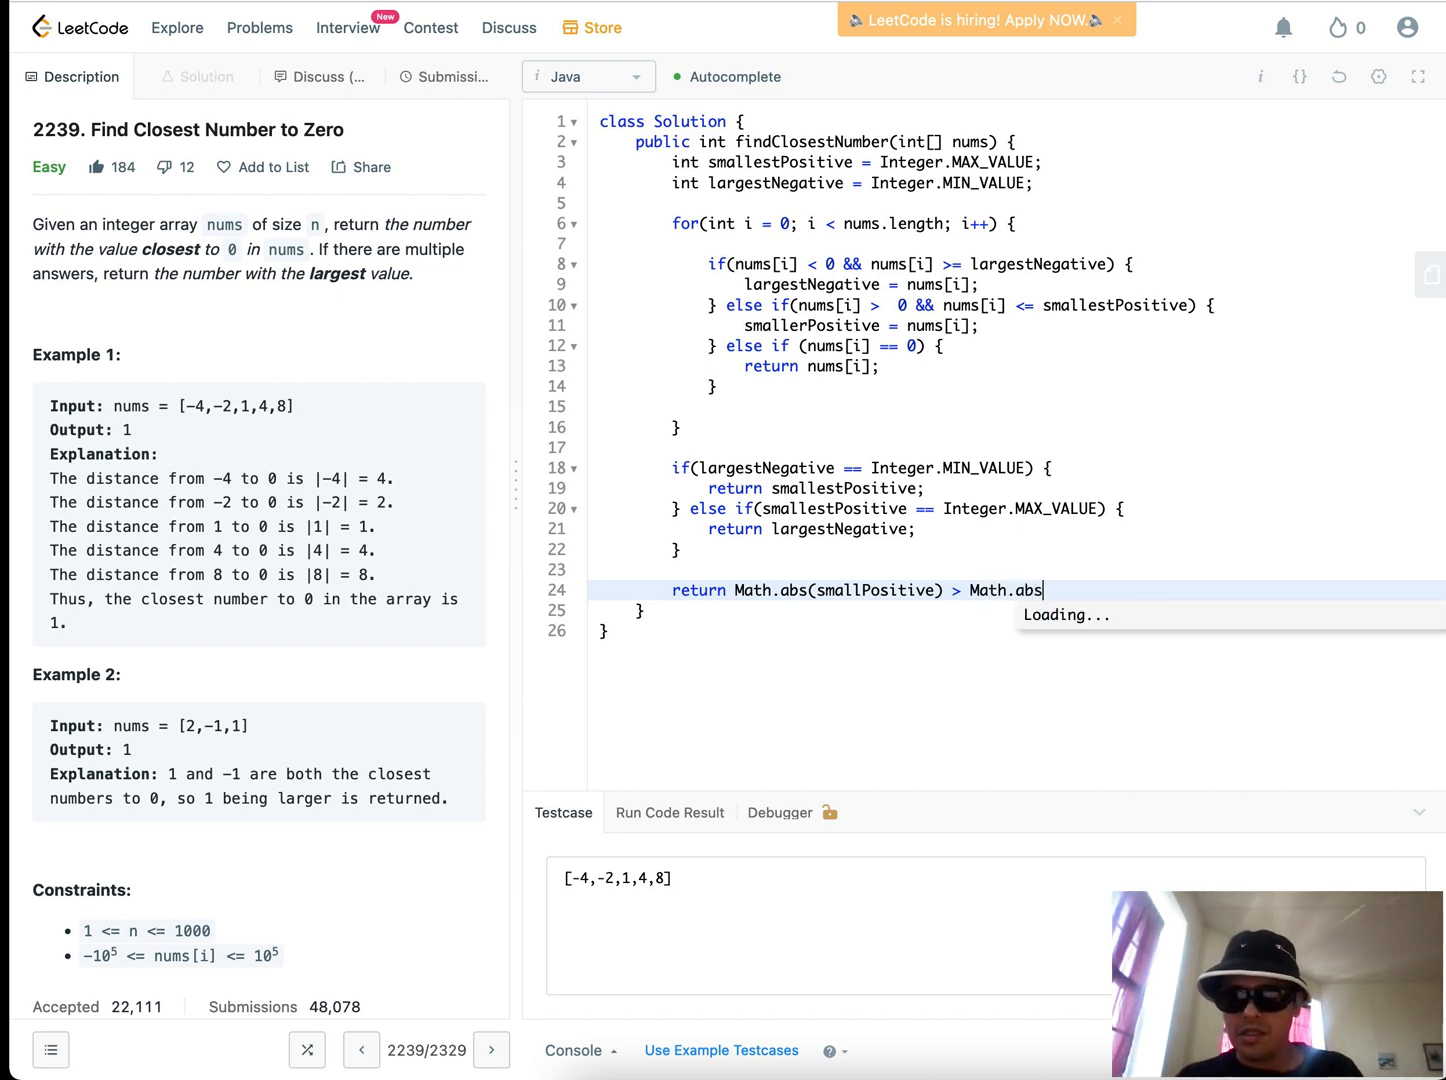
type("(lagestNeg")
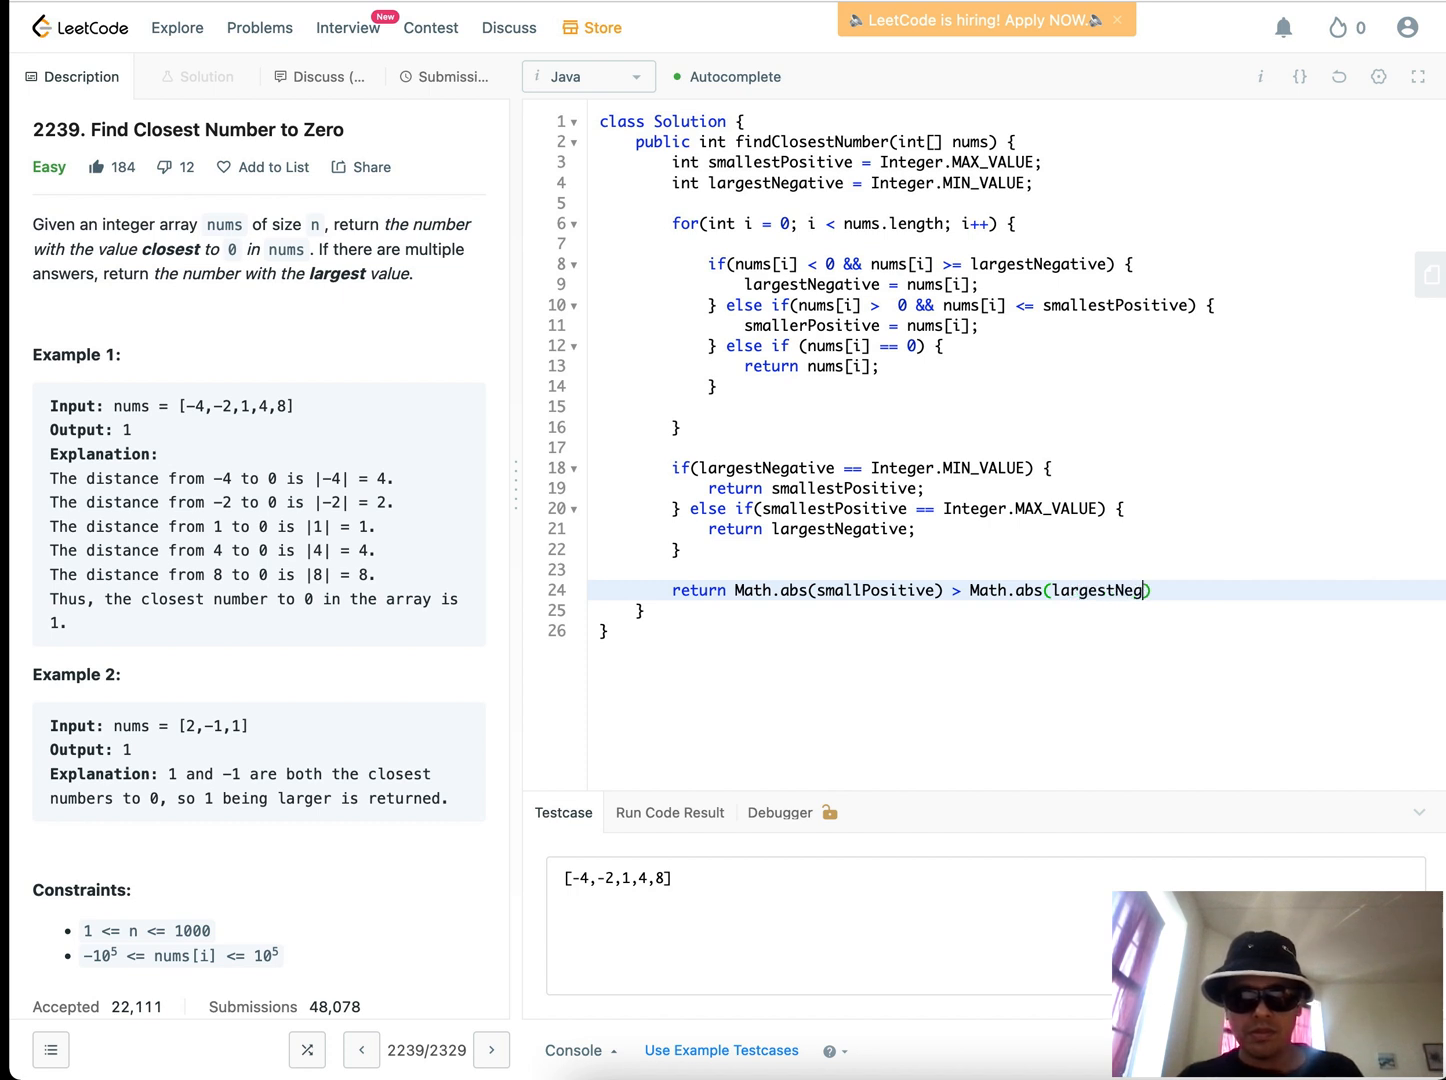
type("ative) ?")
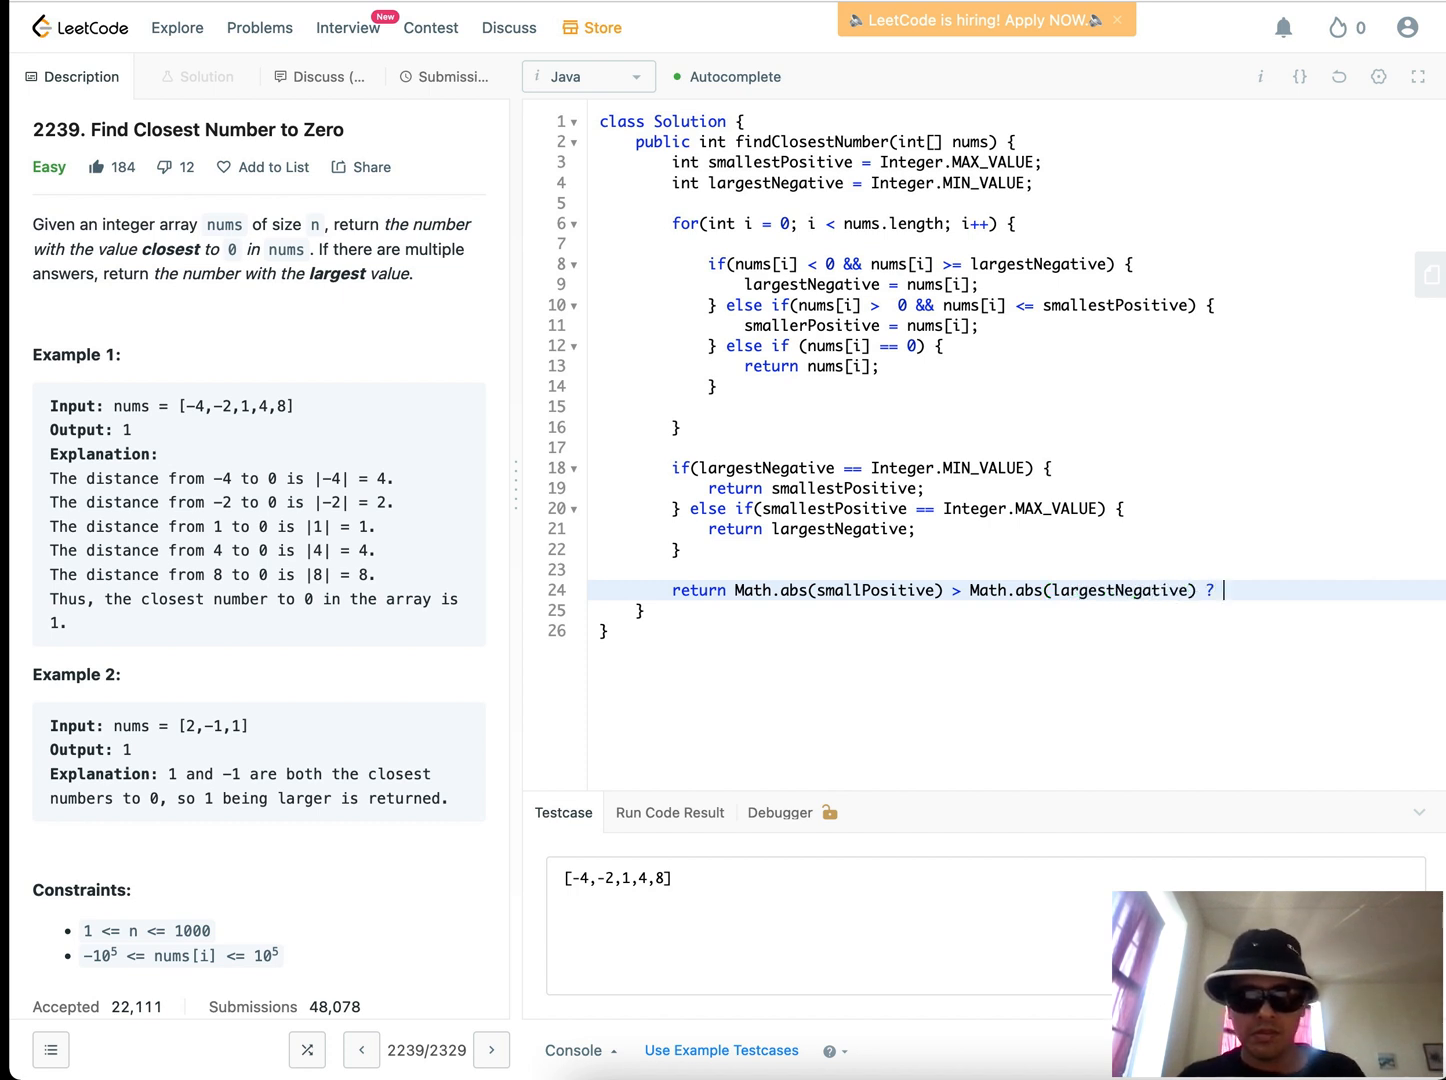
type("largestNegtative :")
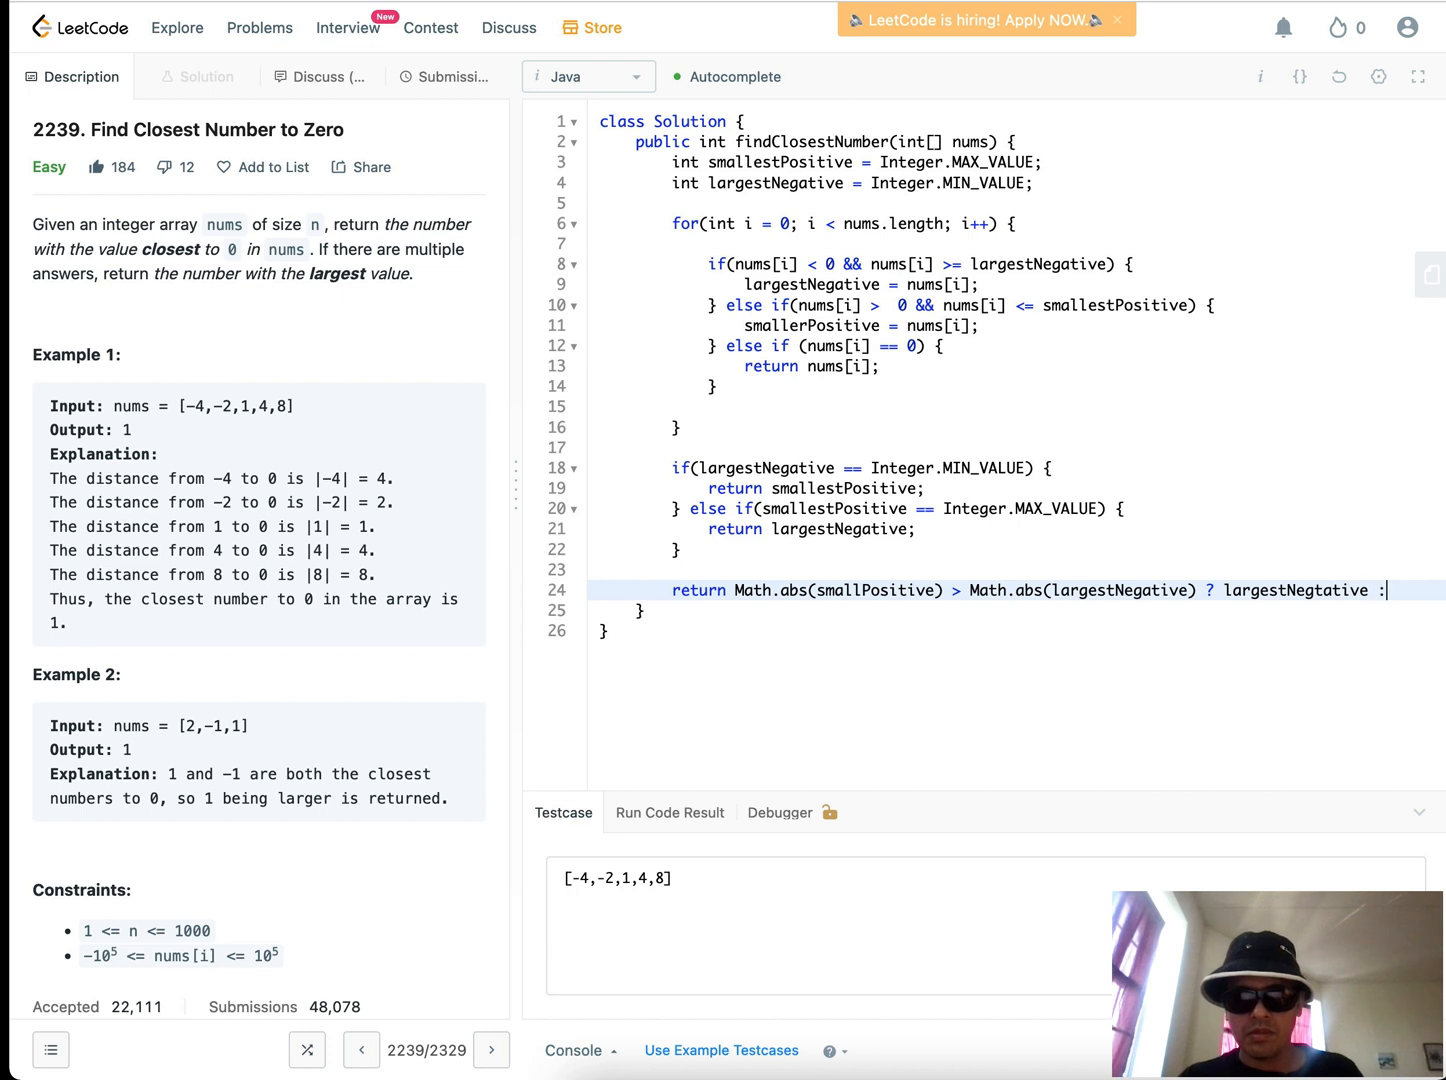
key("Backspace")
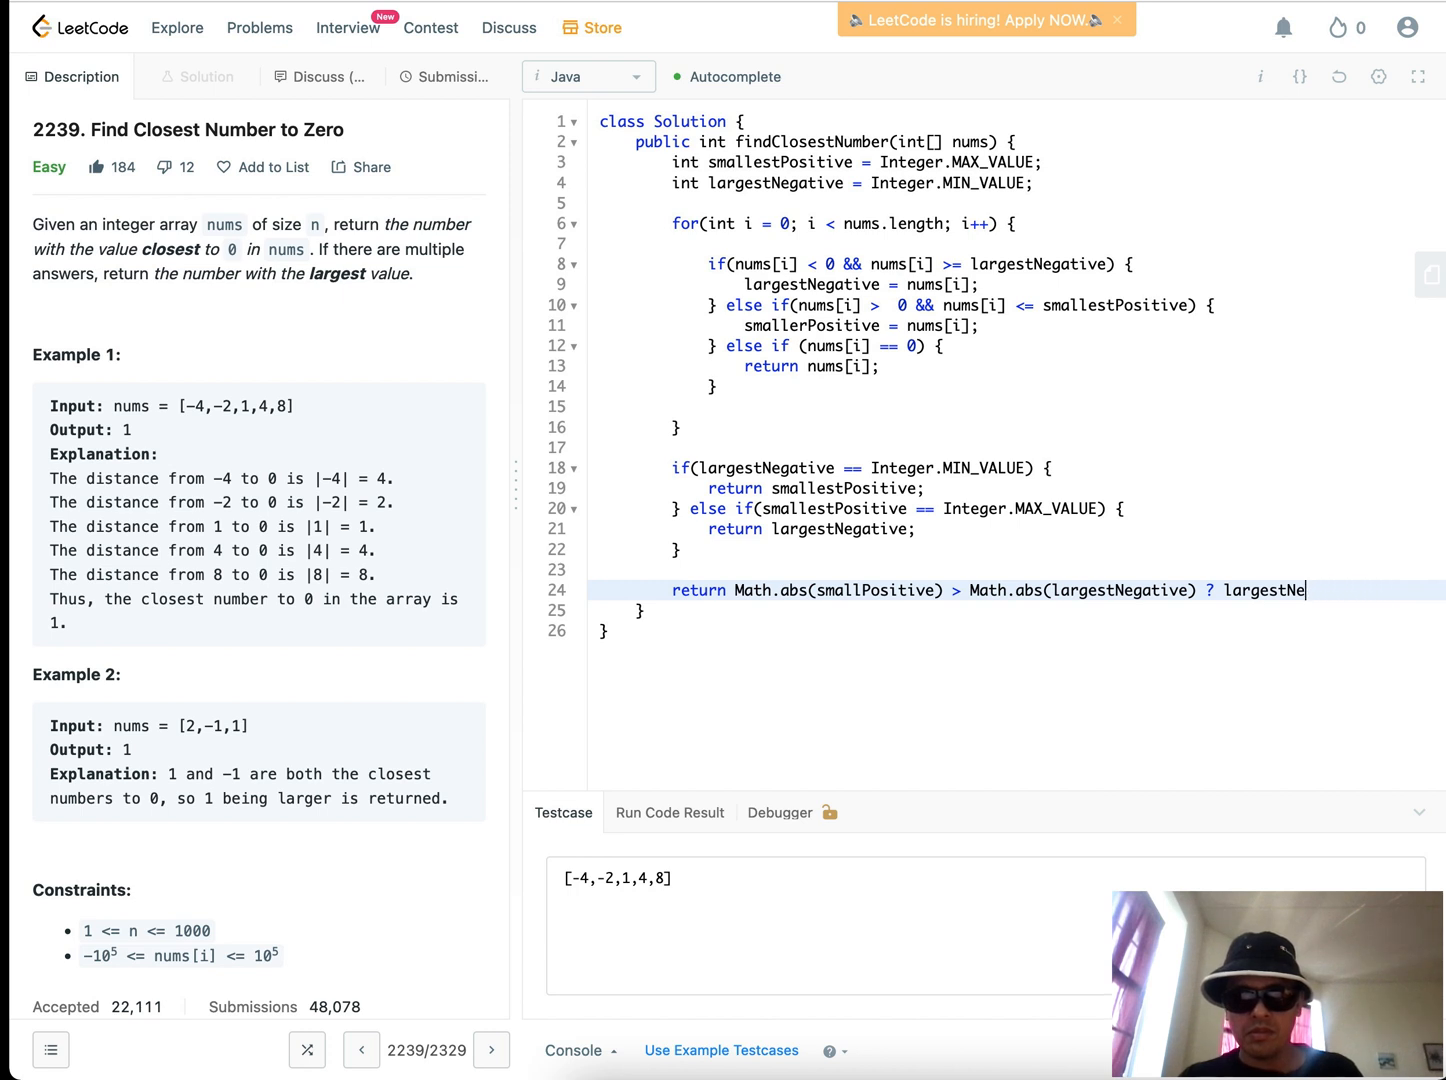
type("gative :")
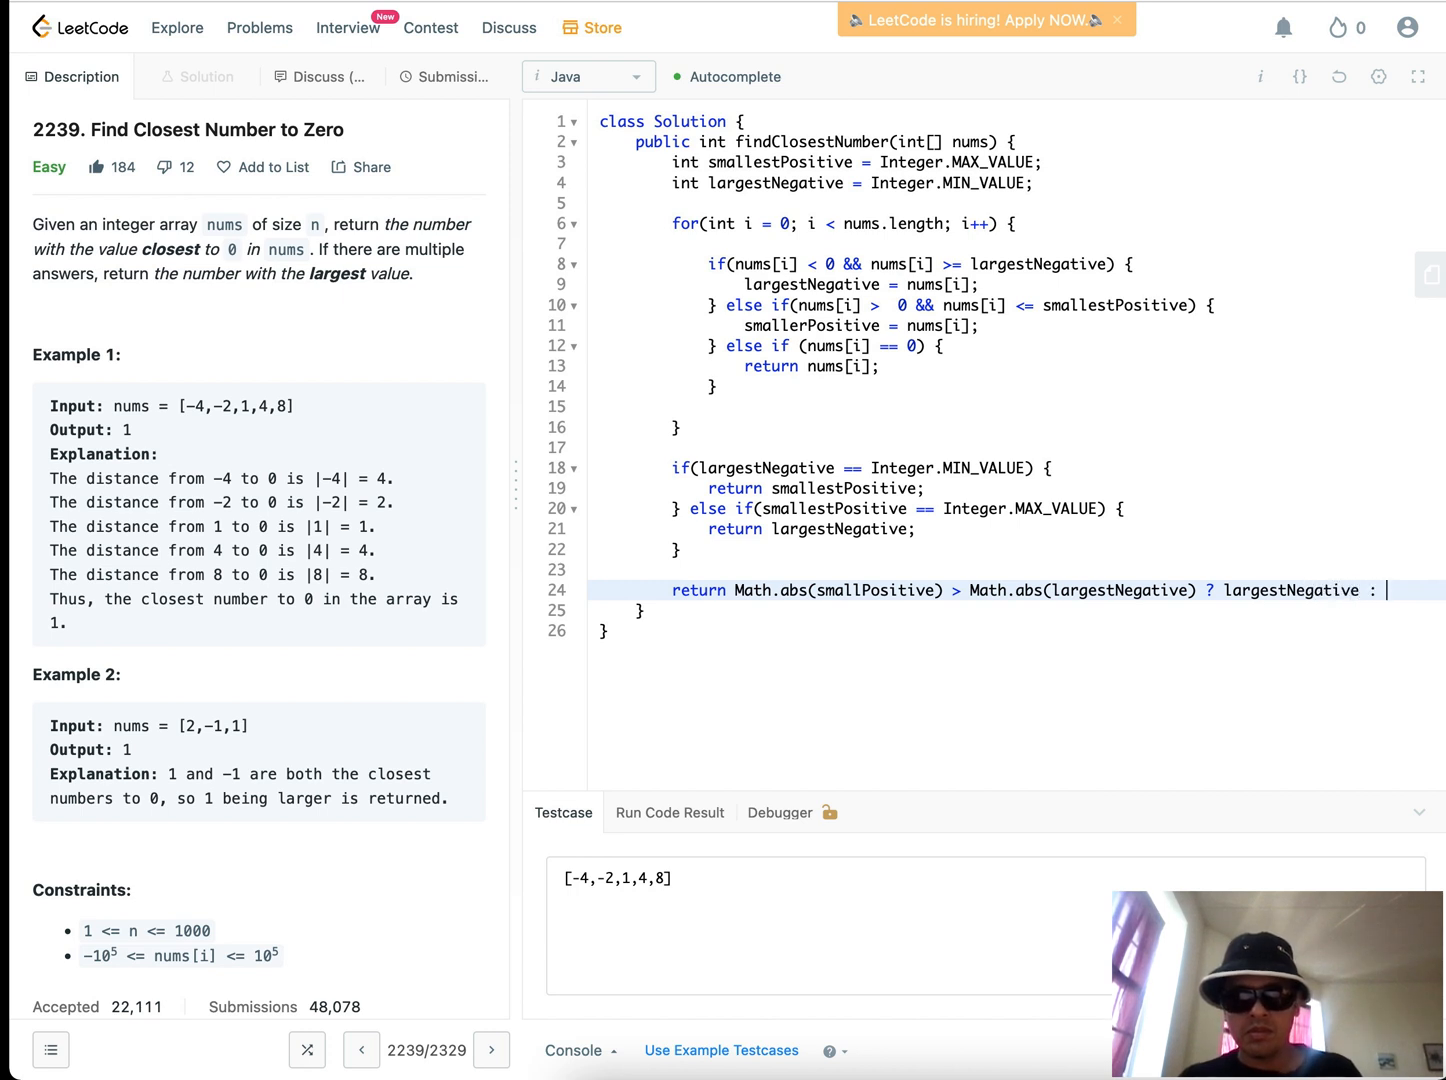
type("snallestPositive;")
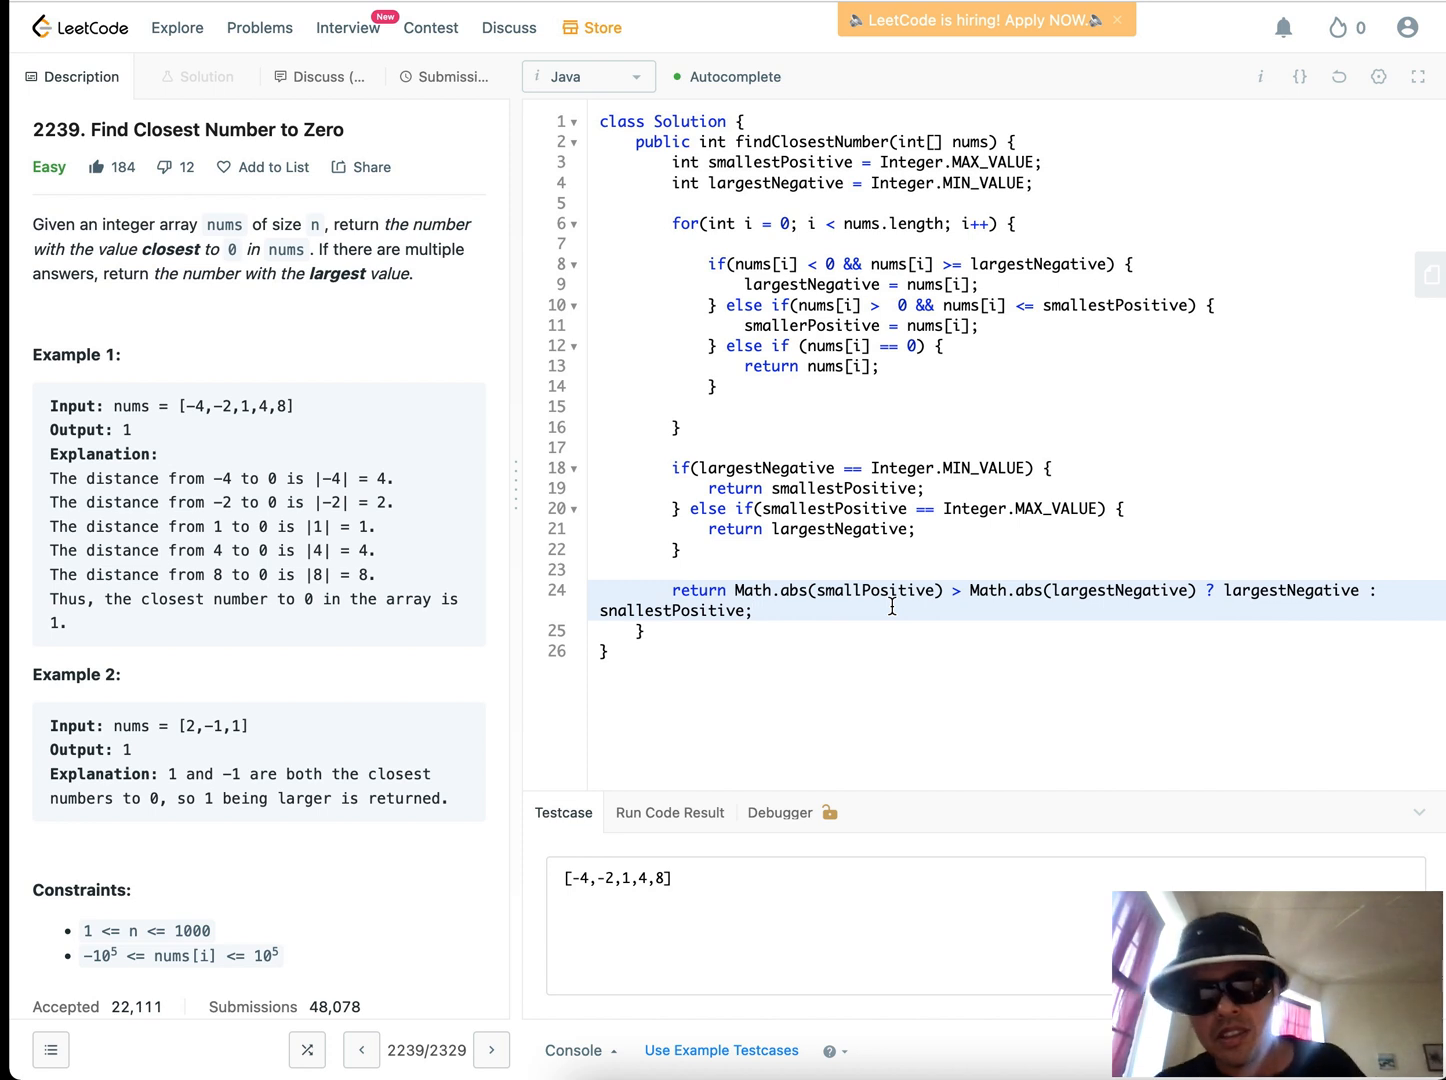
left_click(753, 610)
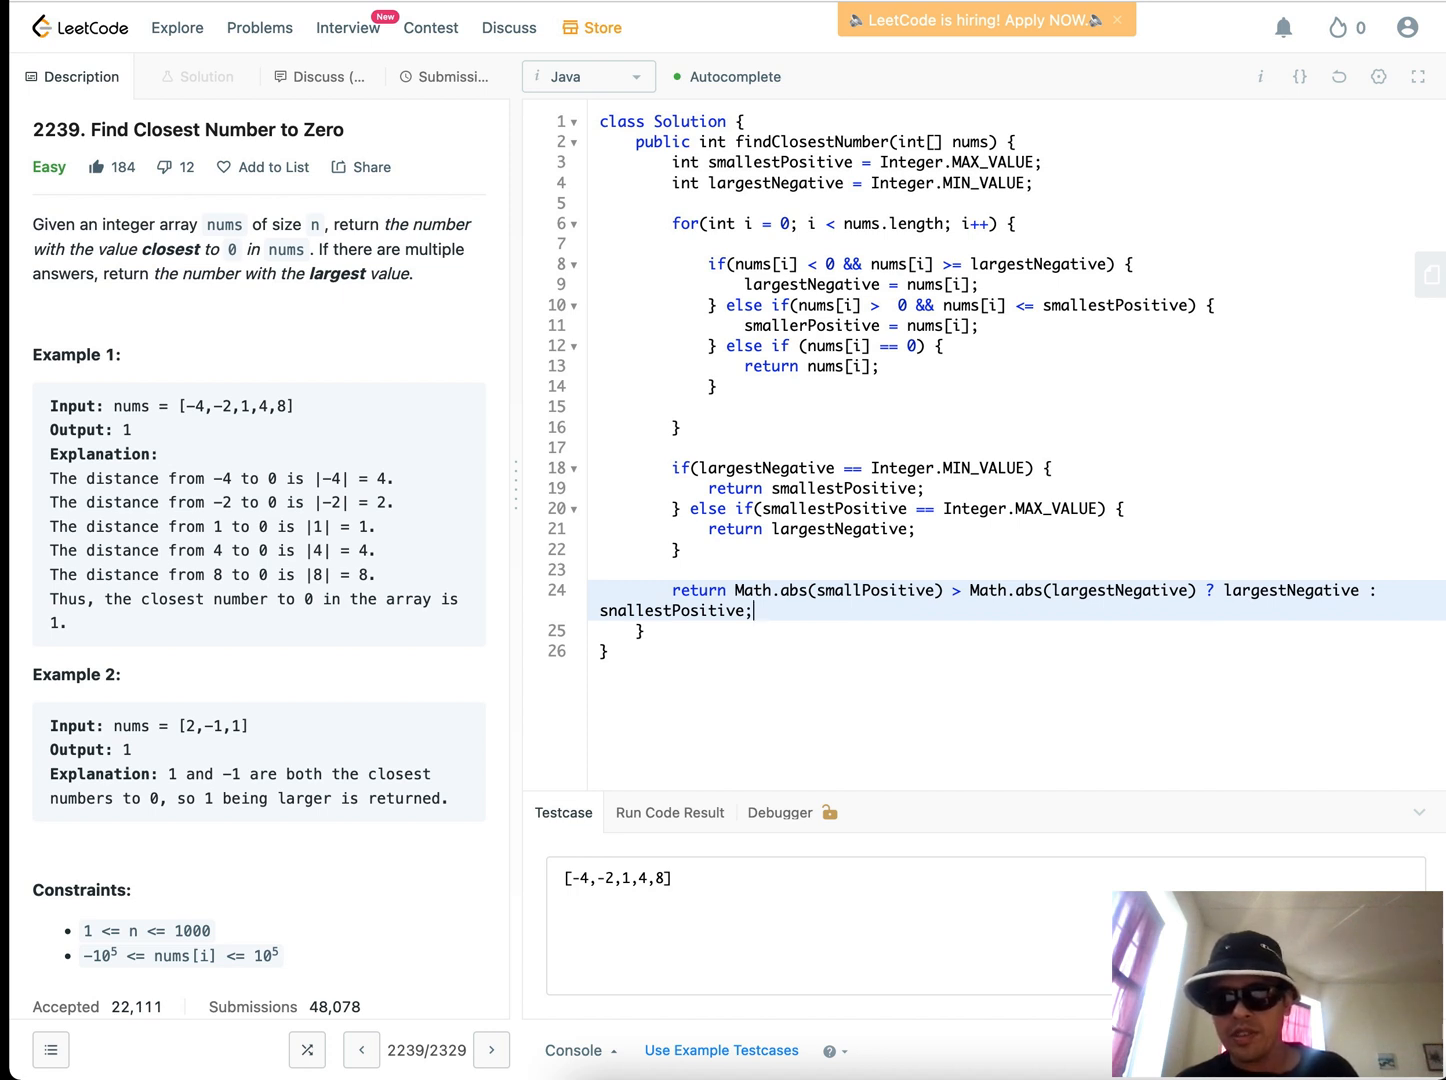
mouse_move(1155, 604)
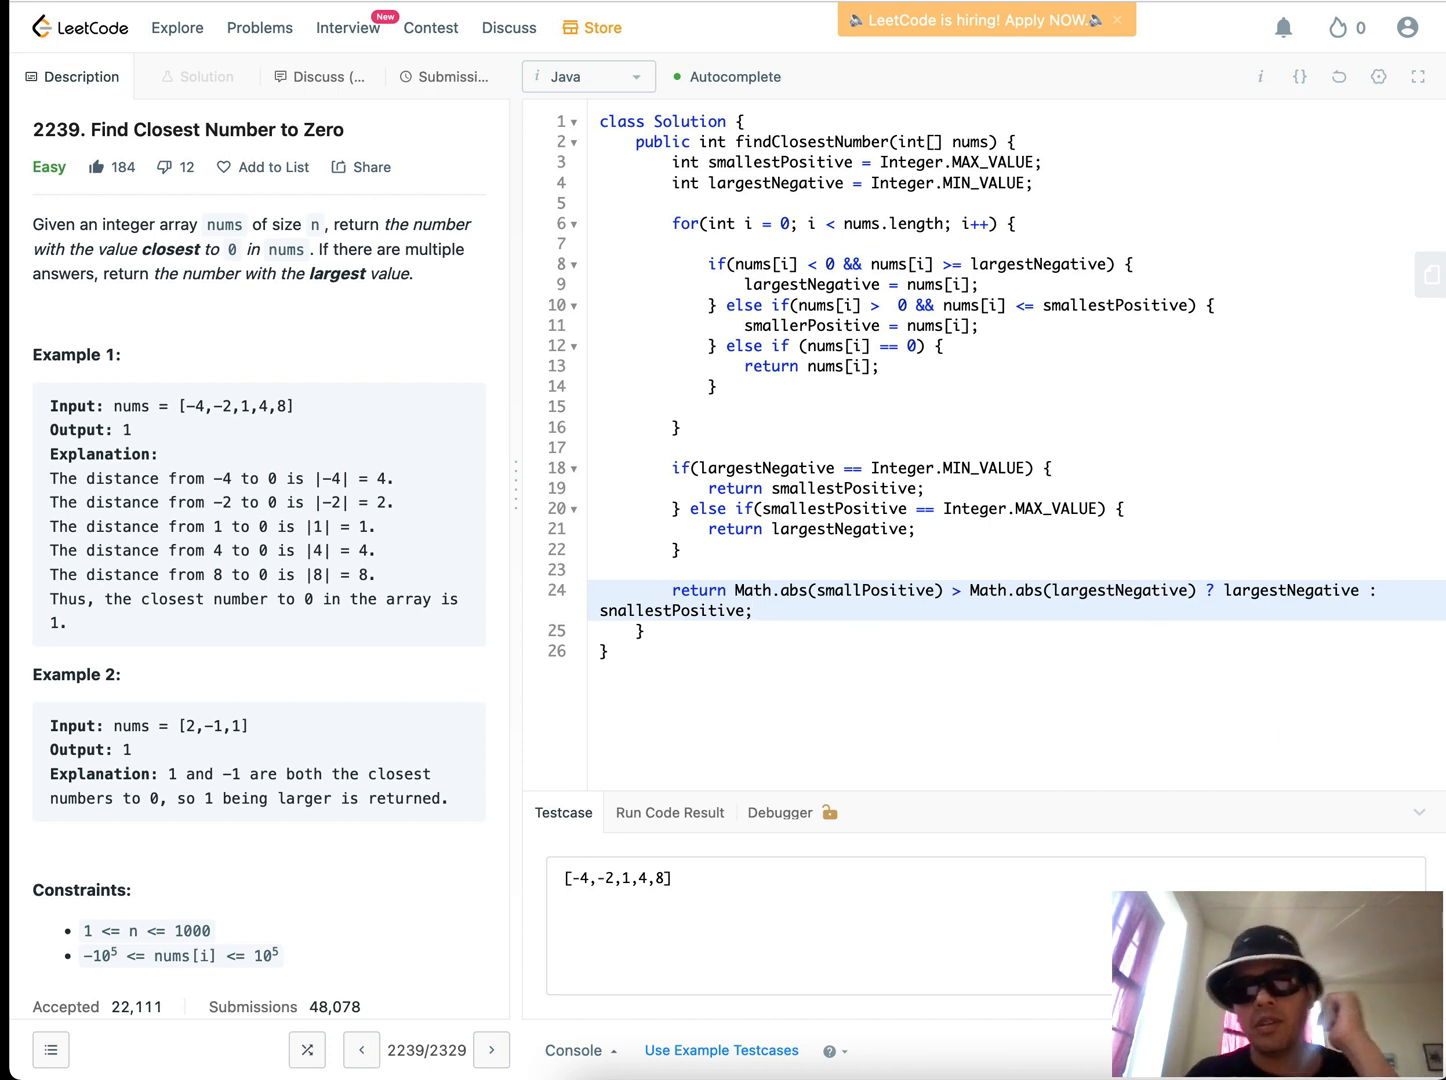
Run the example, fix the misnamed variable on line 24, and submit the solution
left_click(668, 812)
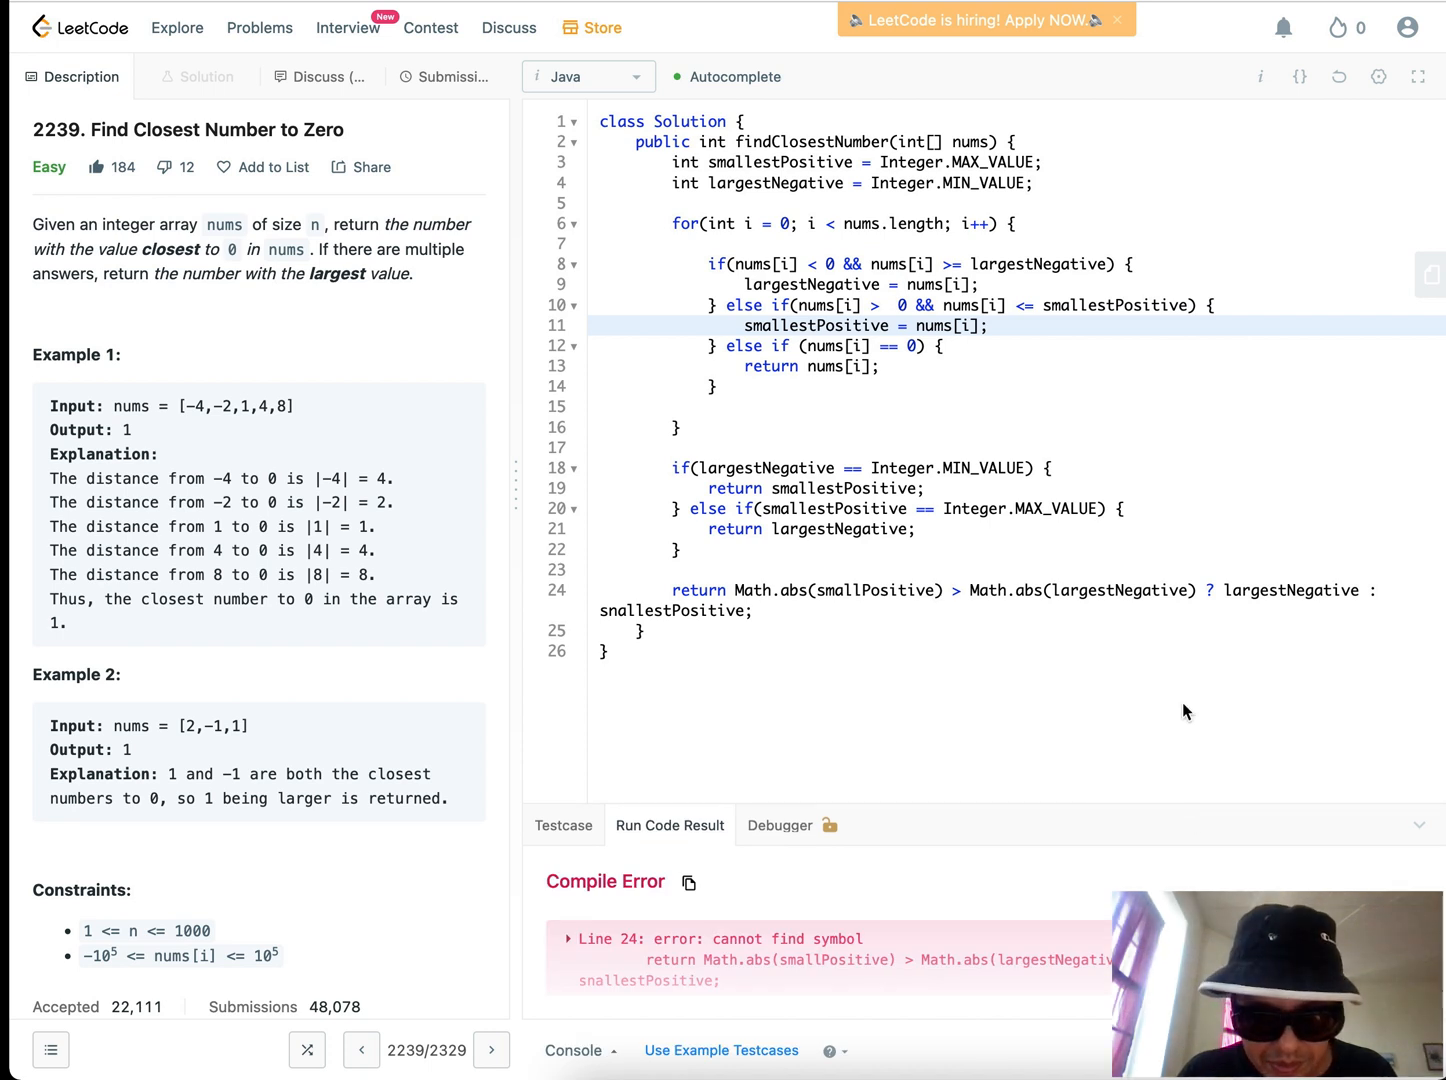
mouse_move(1128, 884)
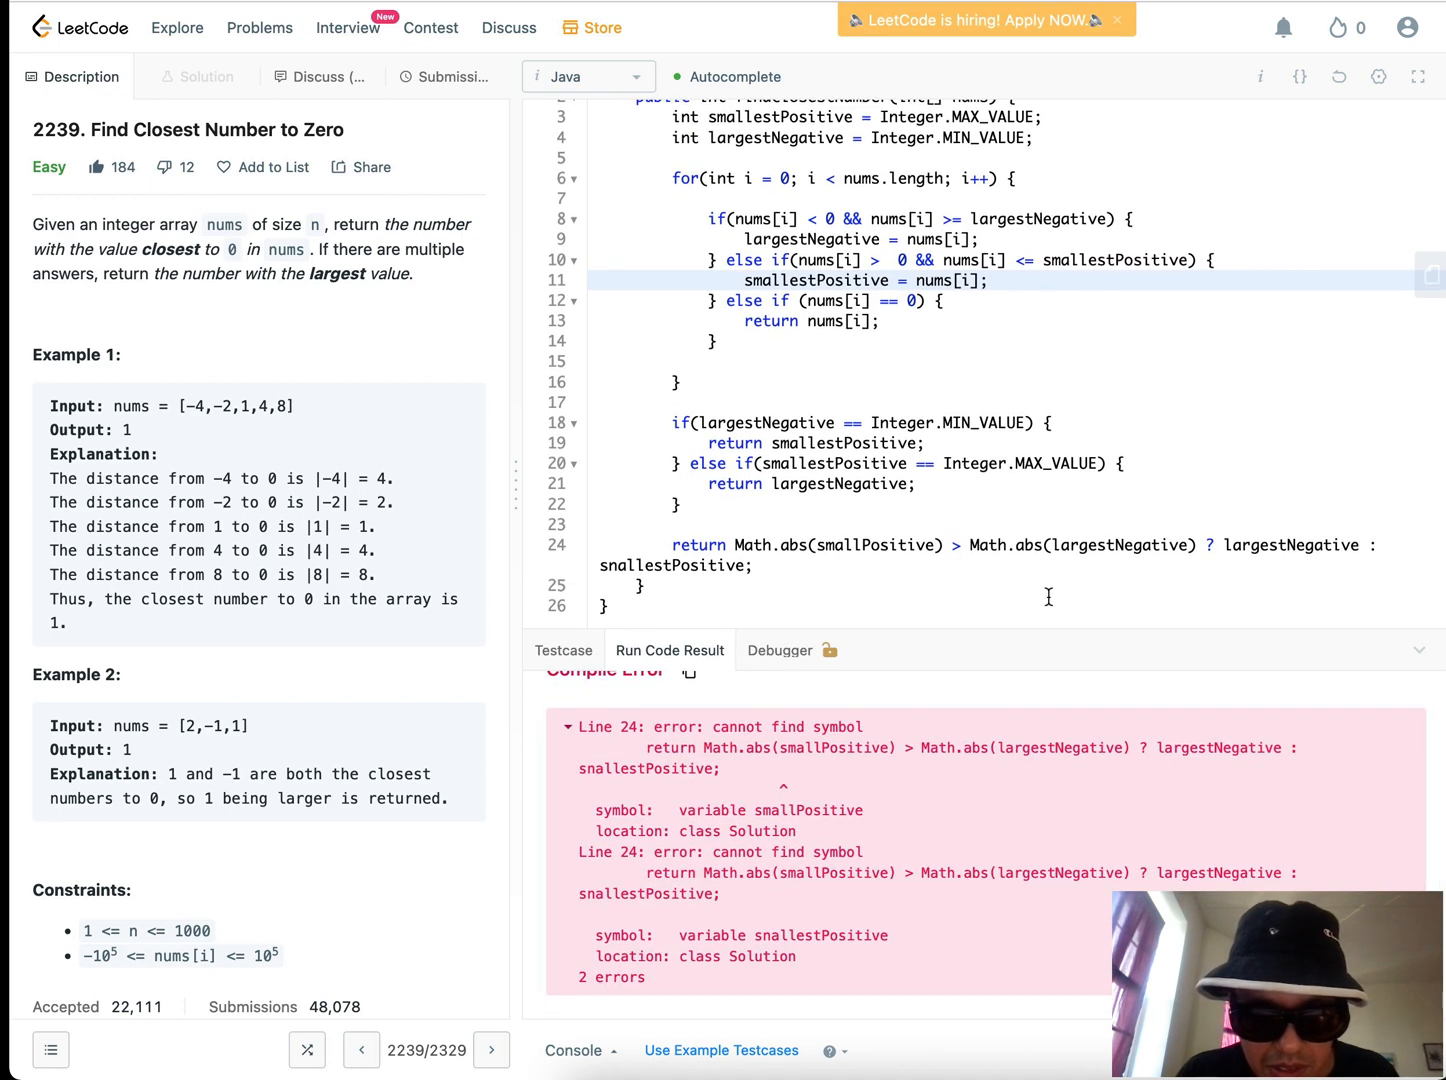
mouse_move(1157, 589)
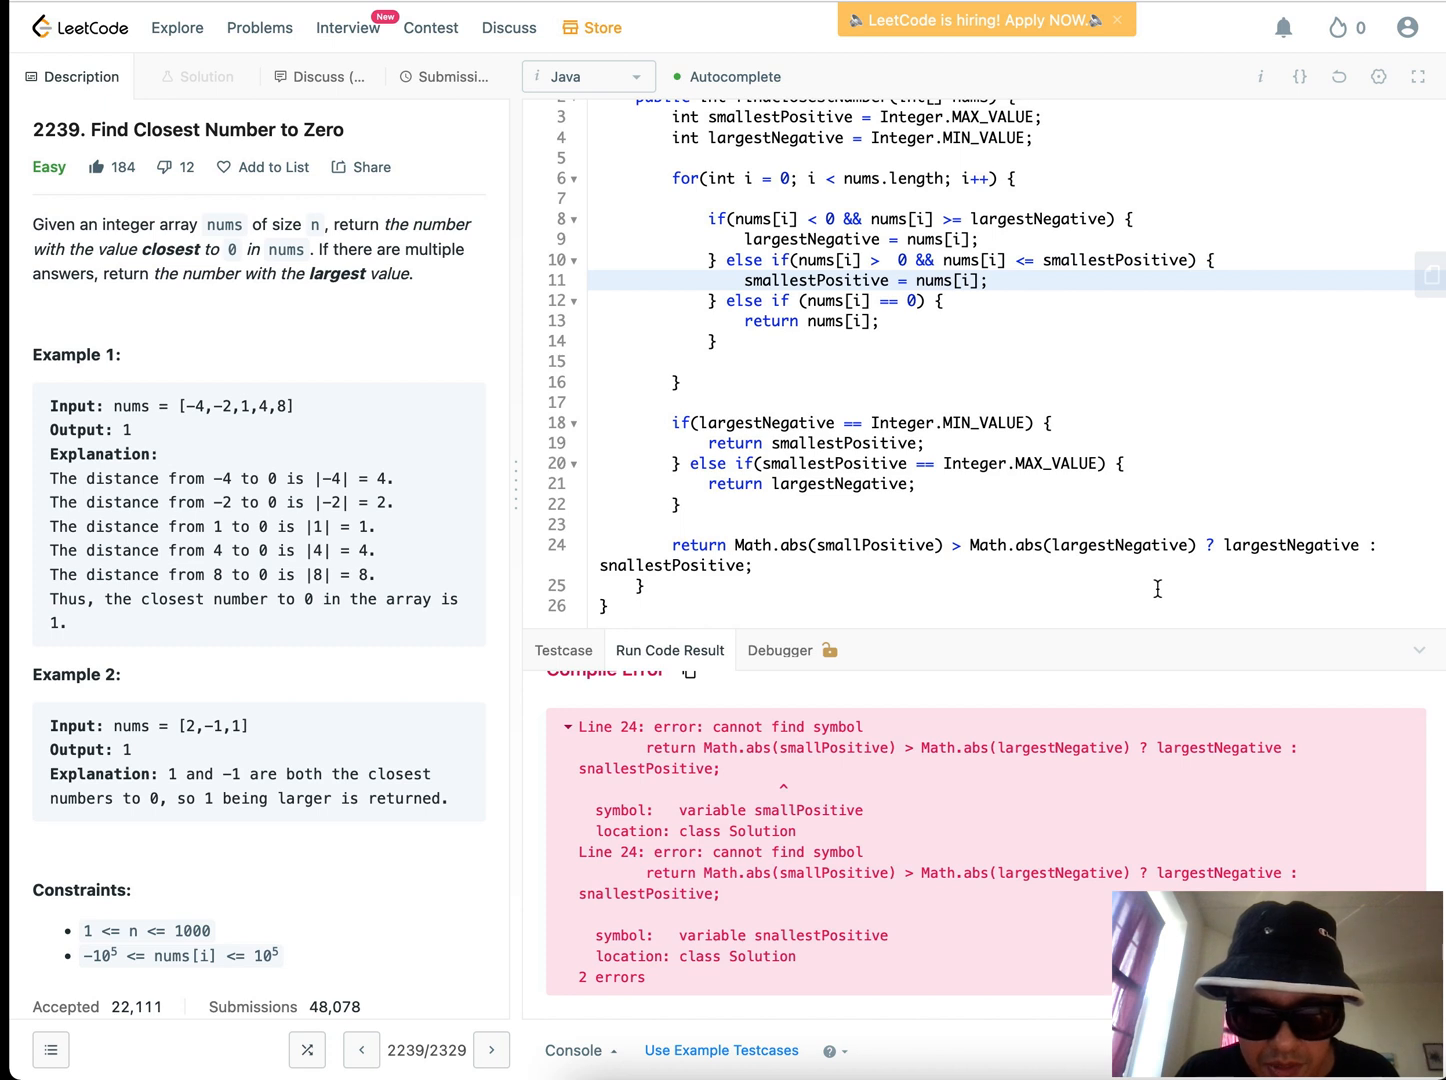
left_click(616, 561)
type("m")
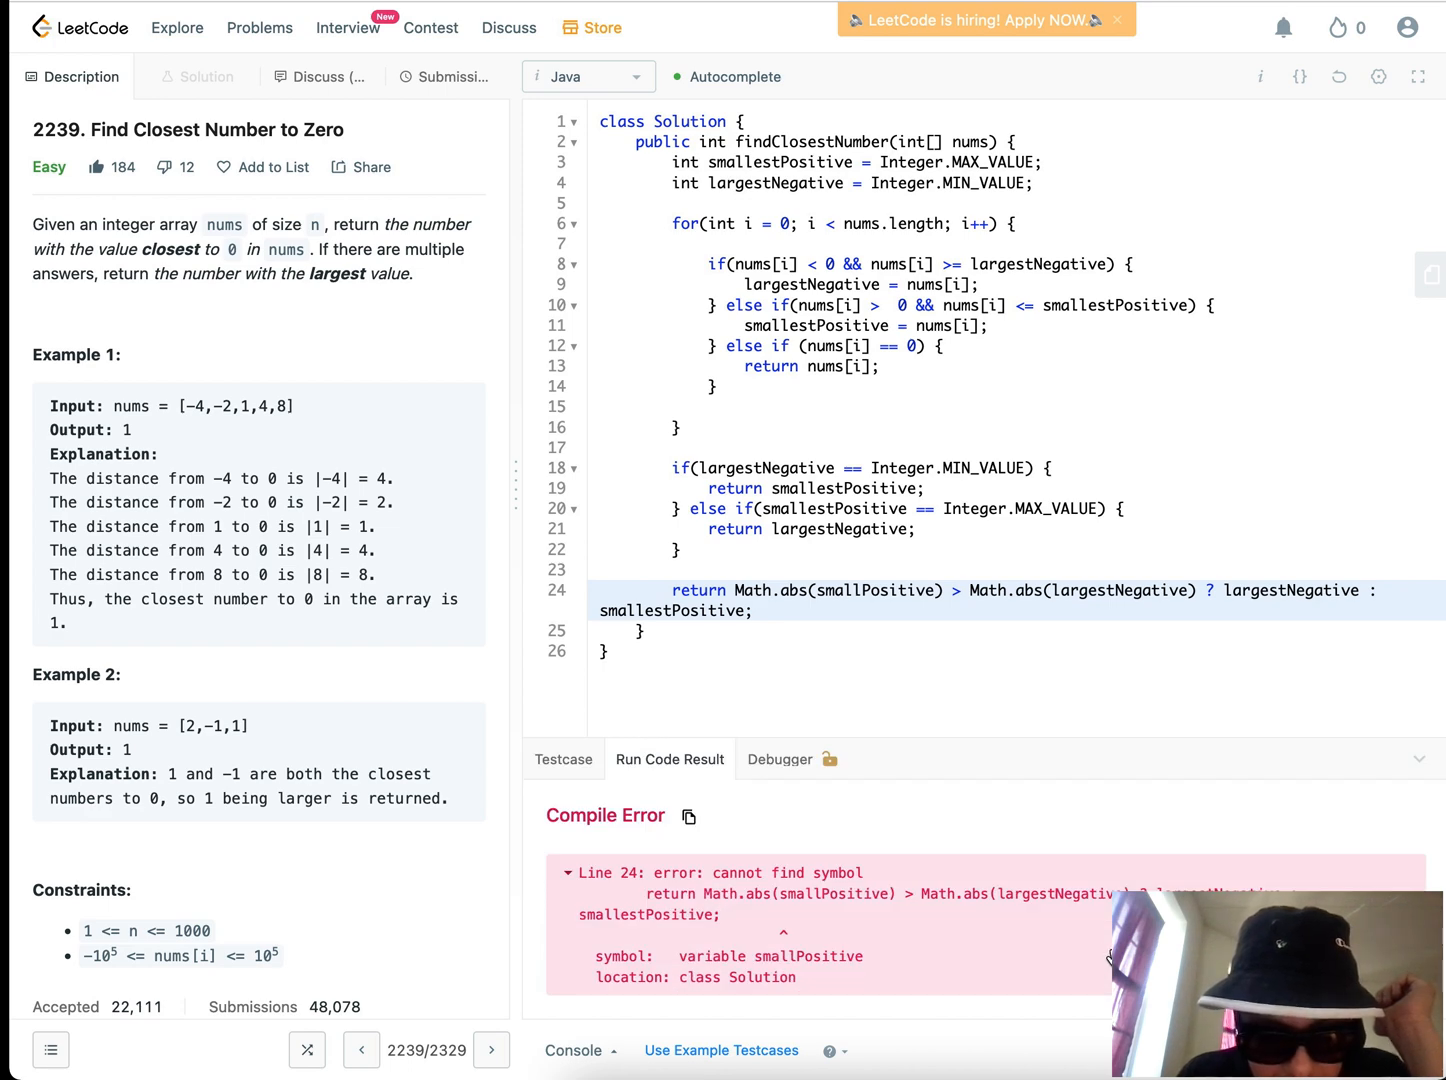
mouse_move(865, 742)
type("est")
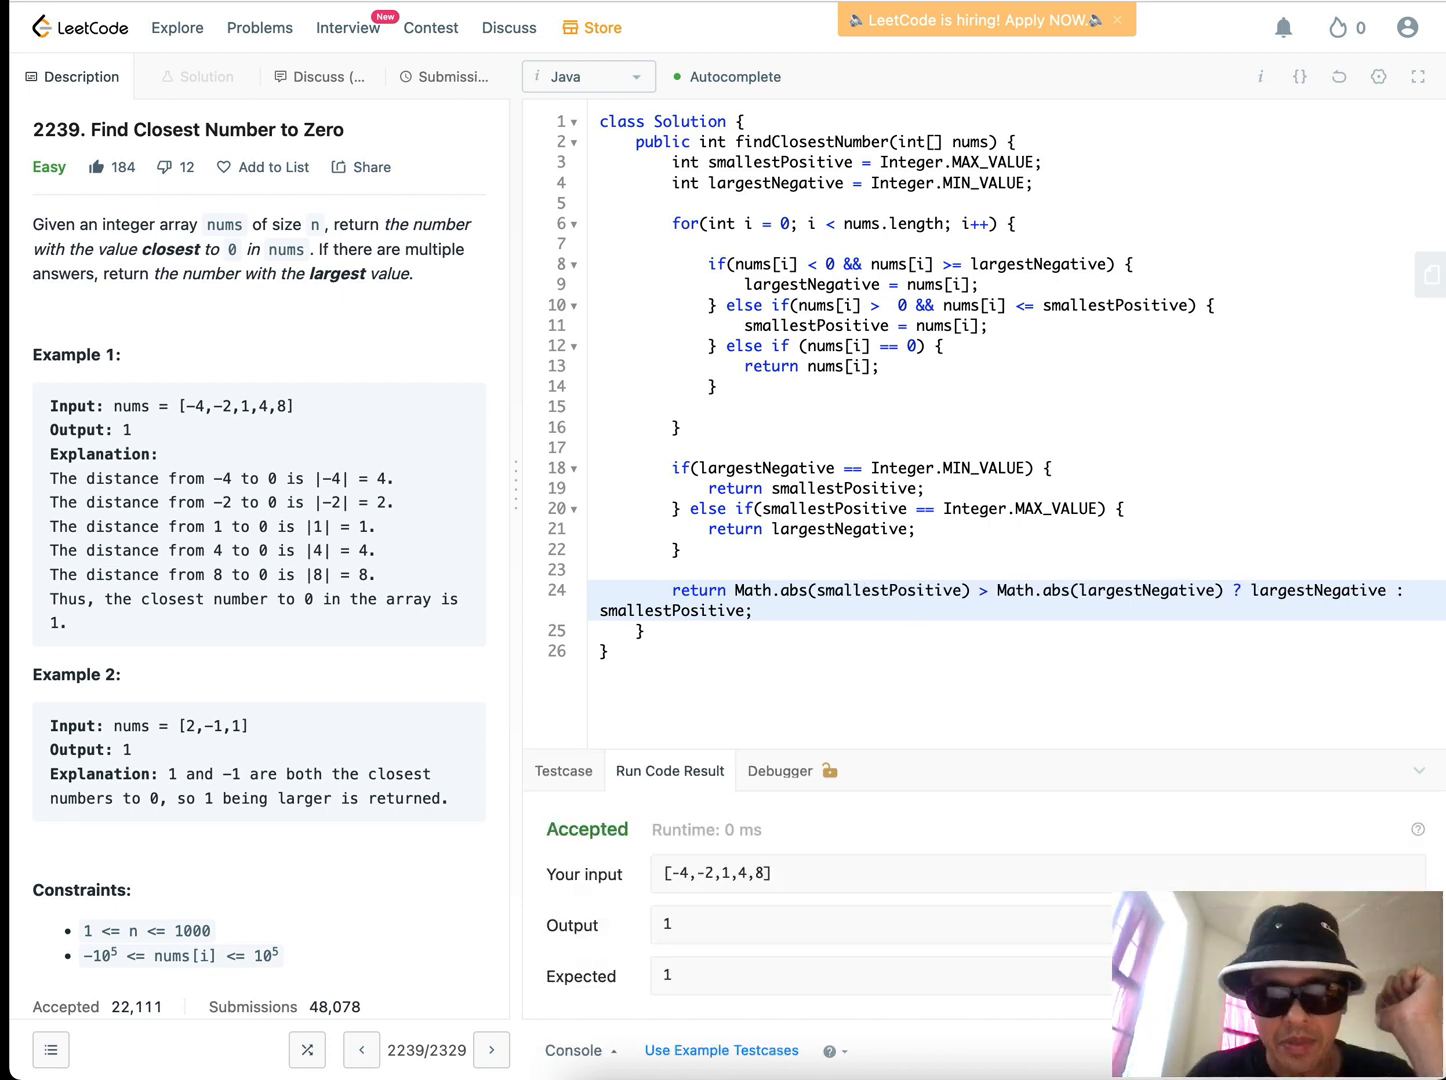
left_click(447, 76)
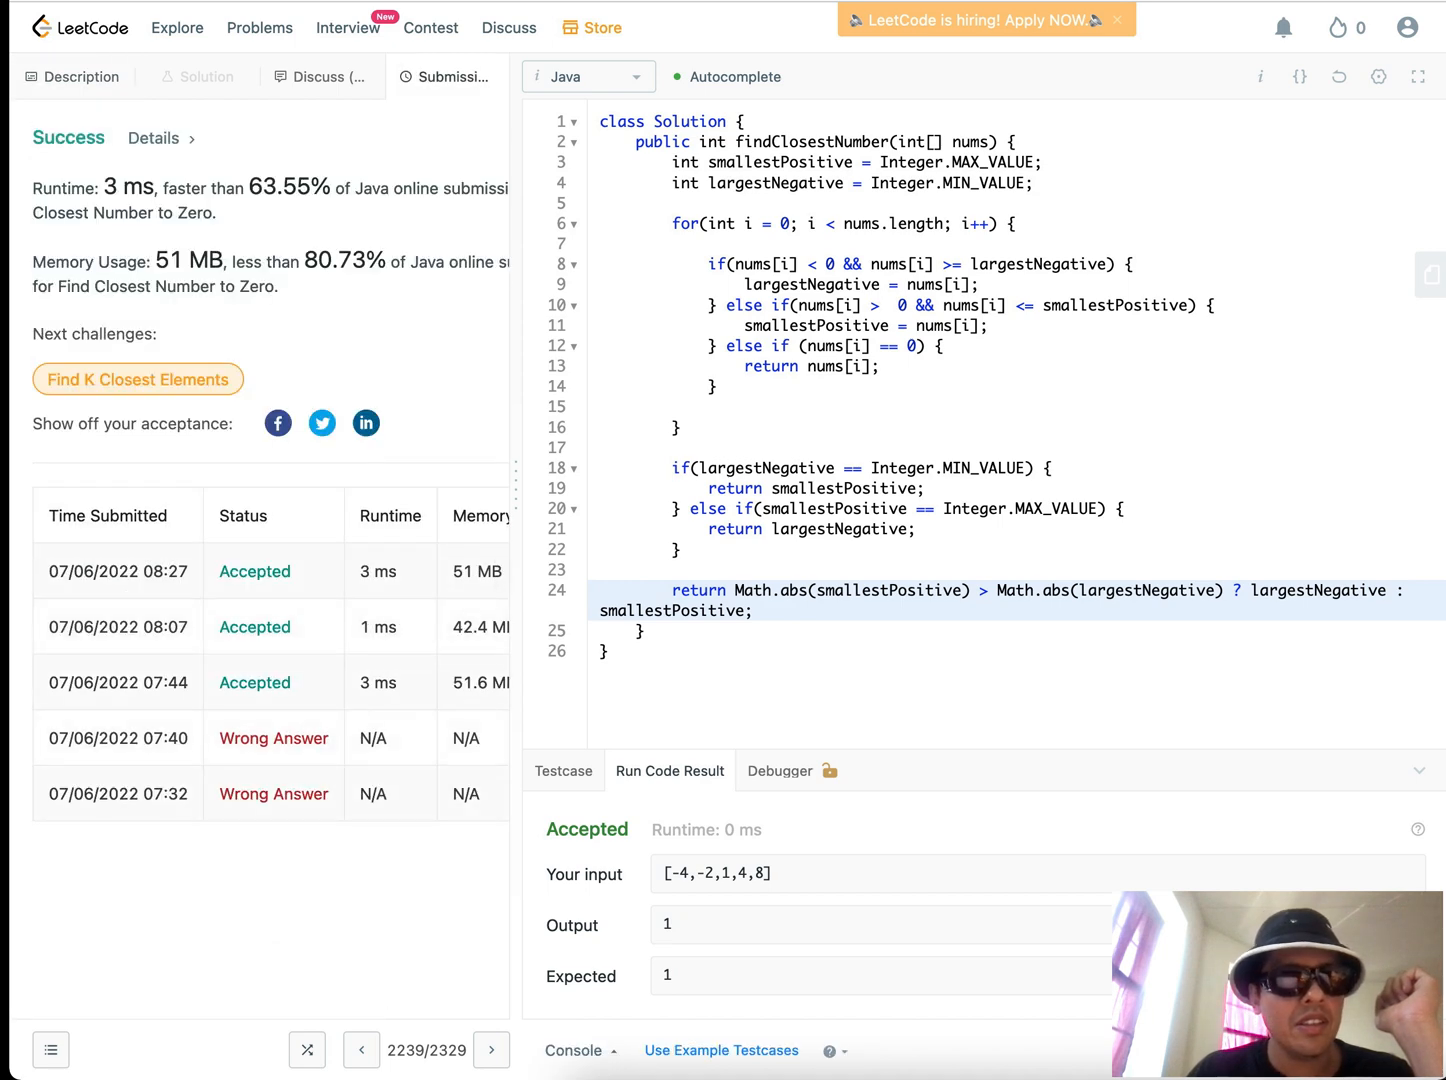
mouse_move(633, 351)
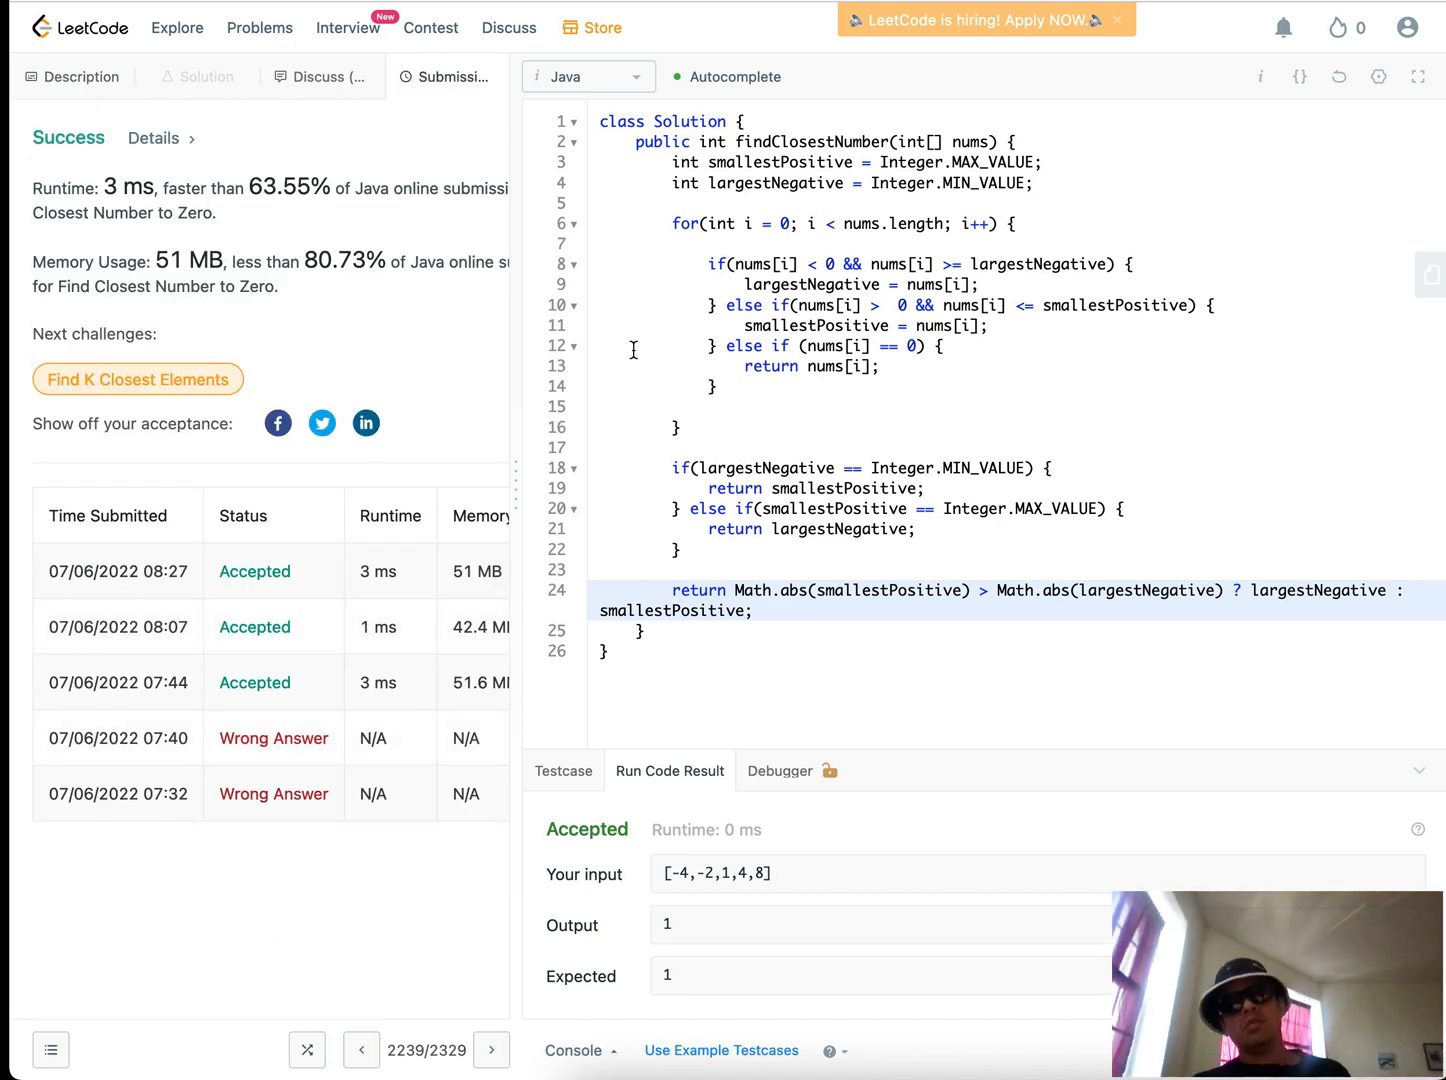